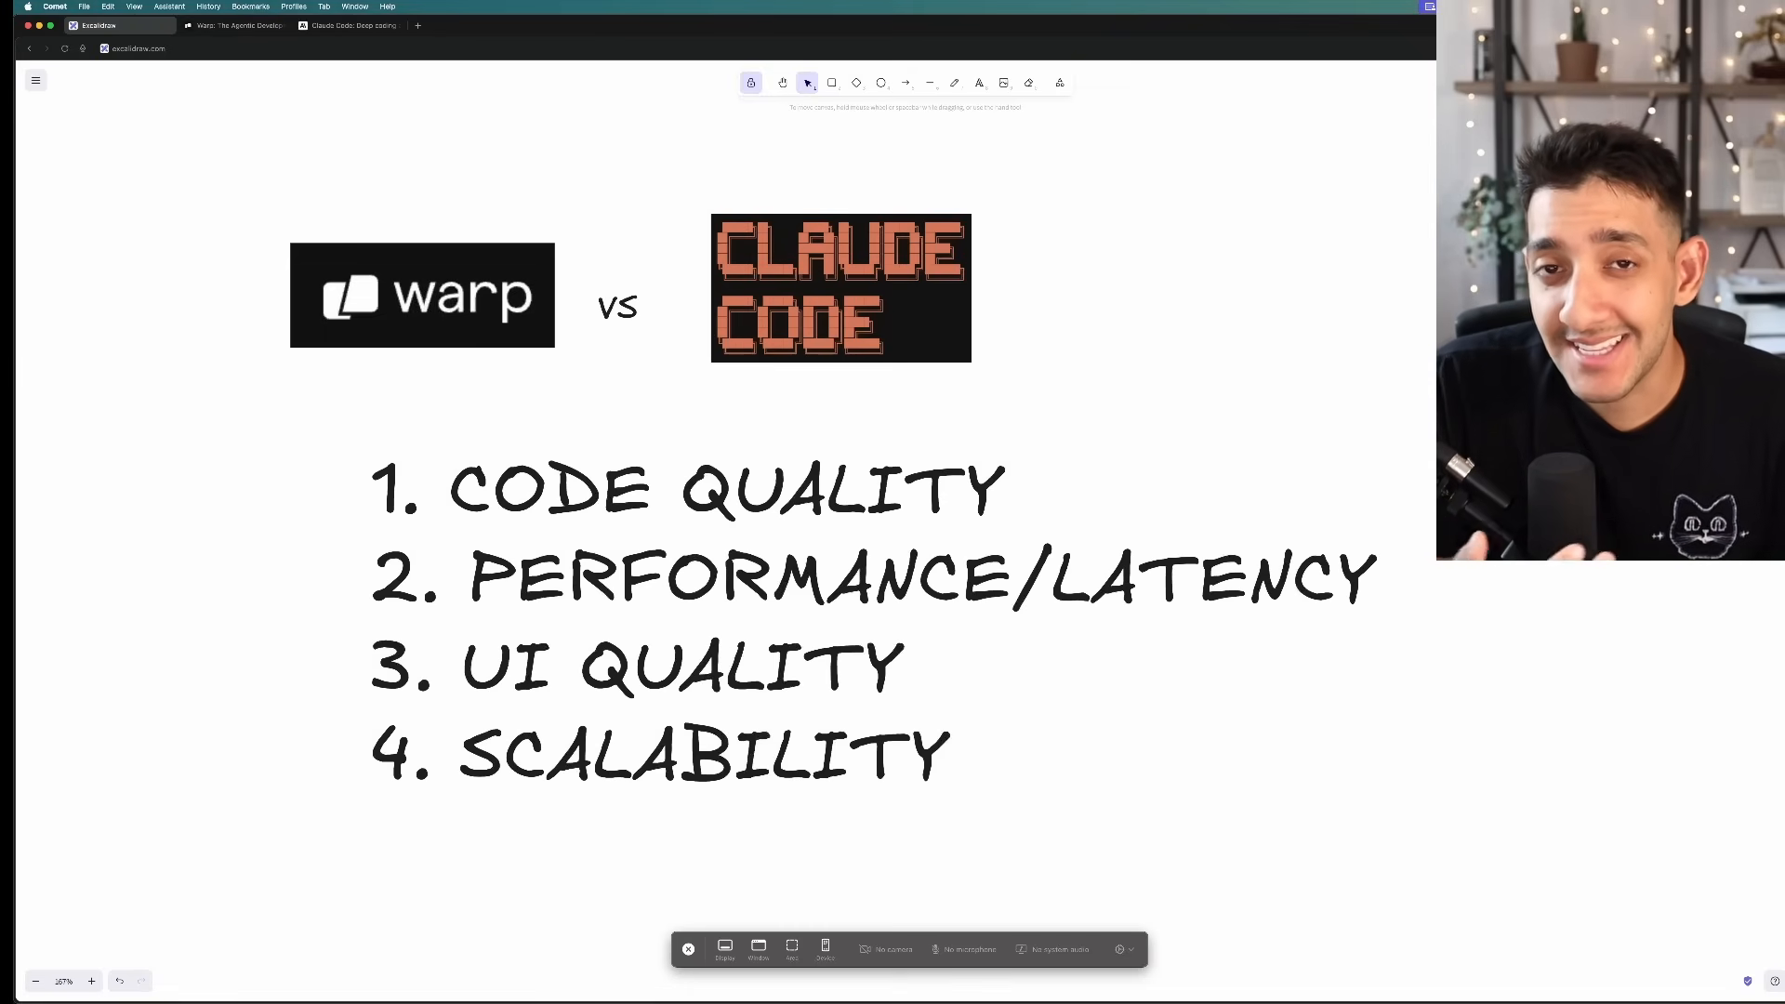
Switch to the Warp website tab and skim its features list
left_click(234, 24)
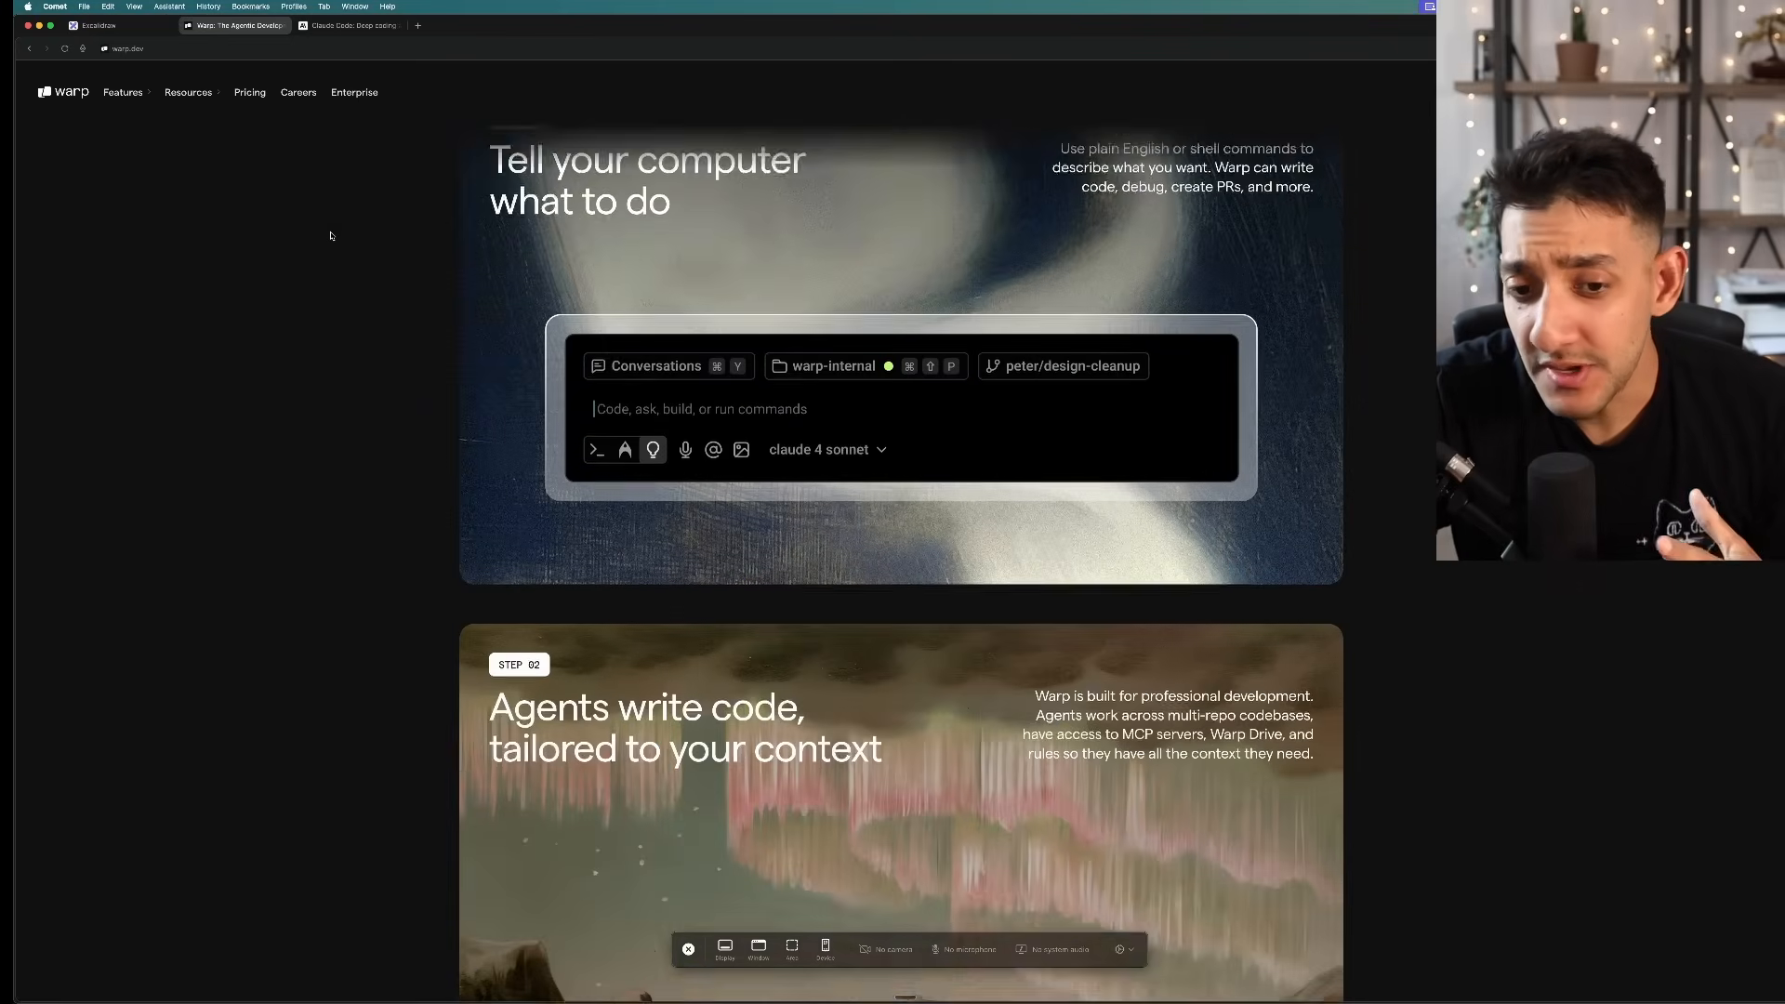
scroll("down", 3)
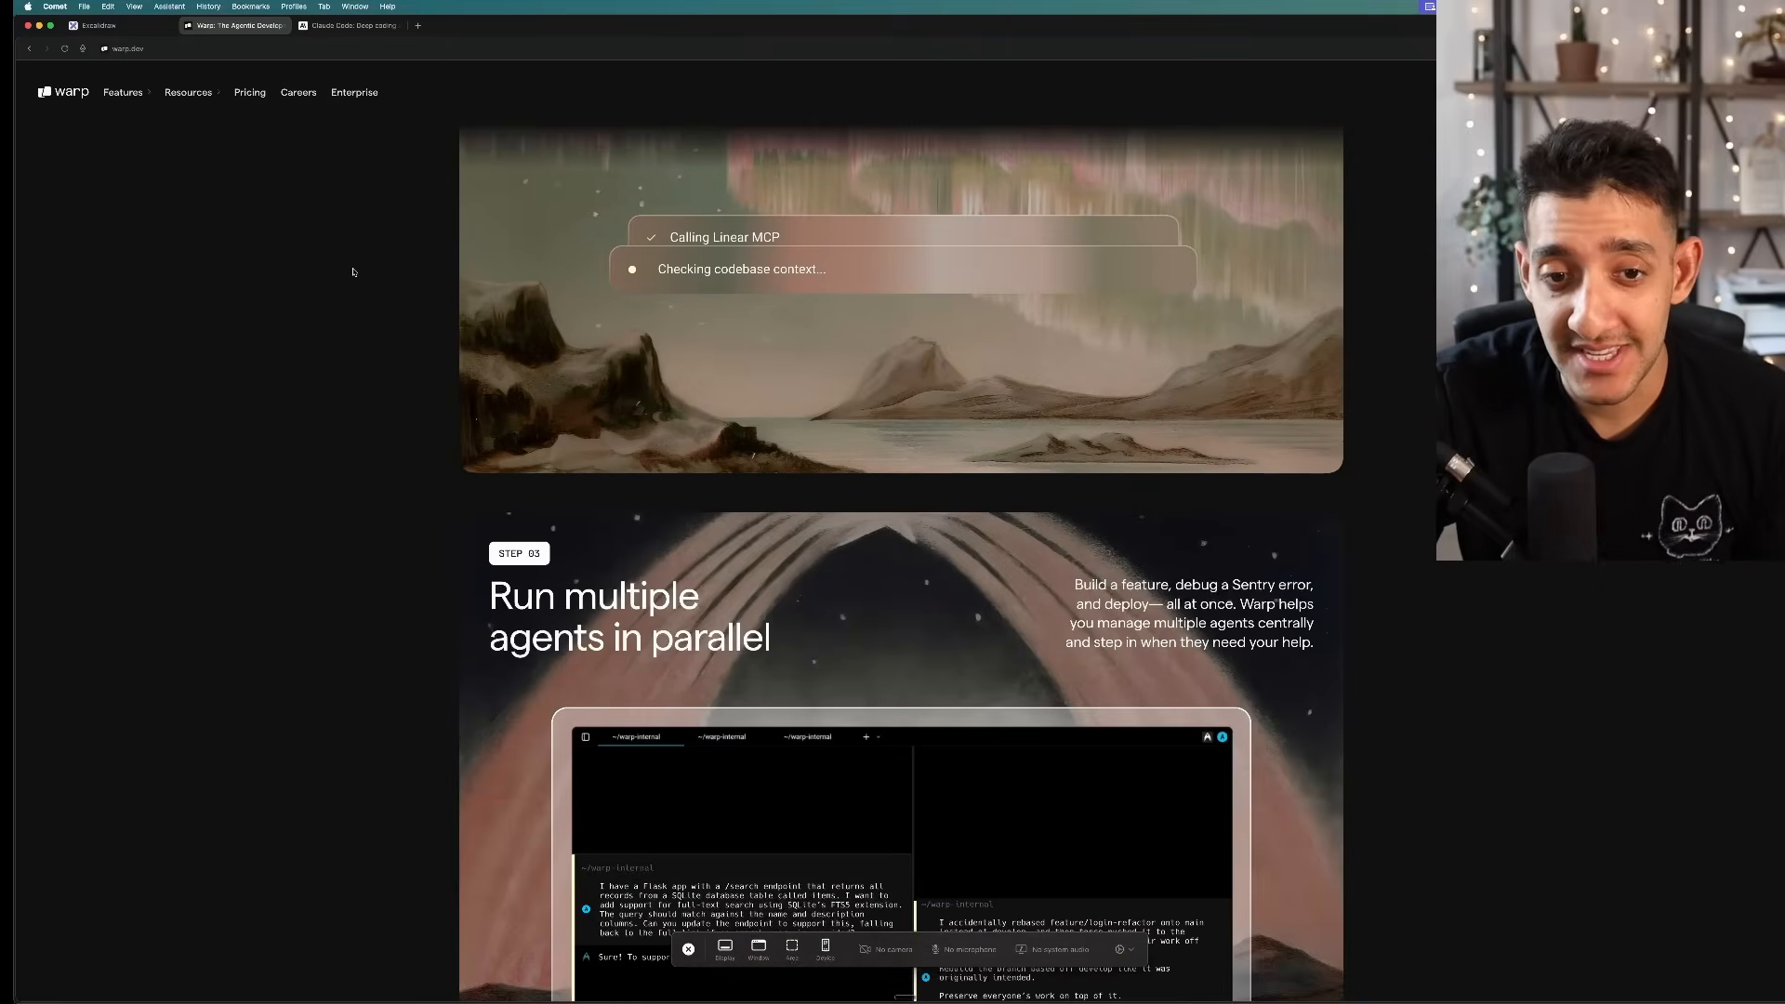
scroll("up", 3)
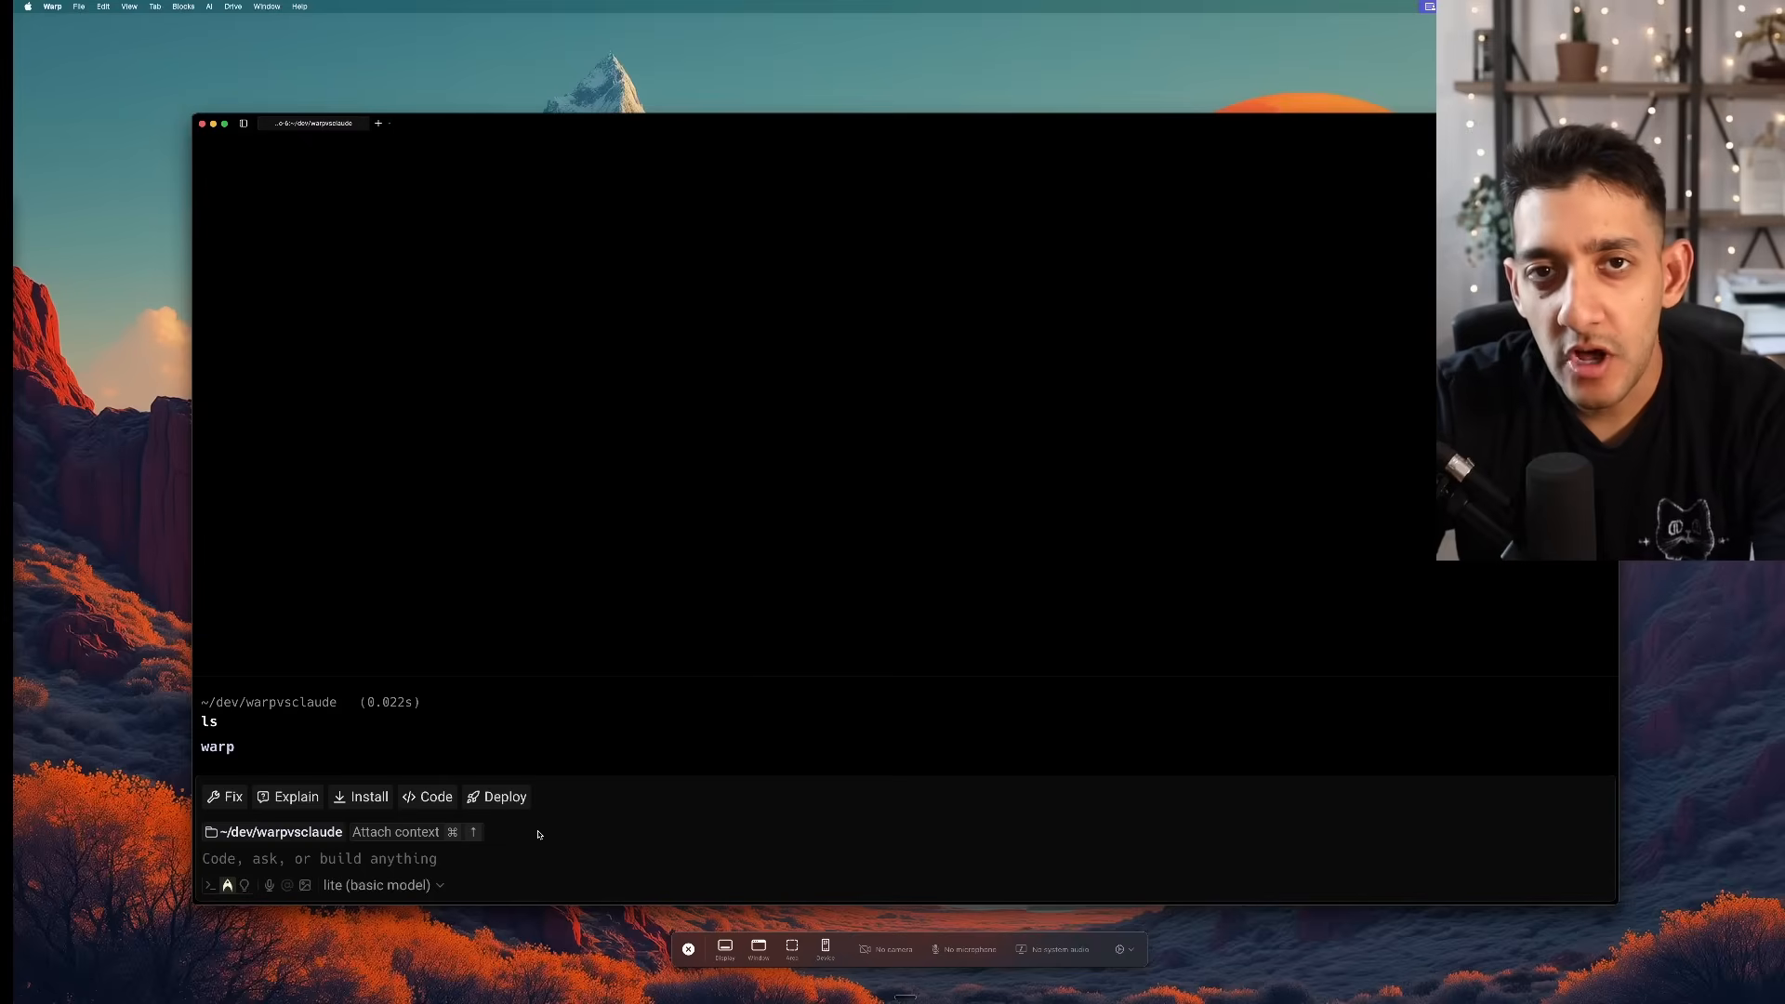
mouse_move(545, 783)
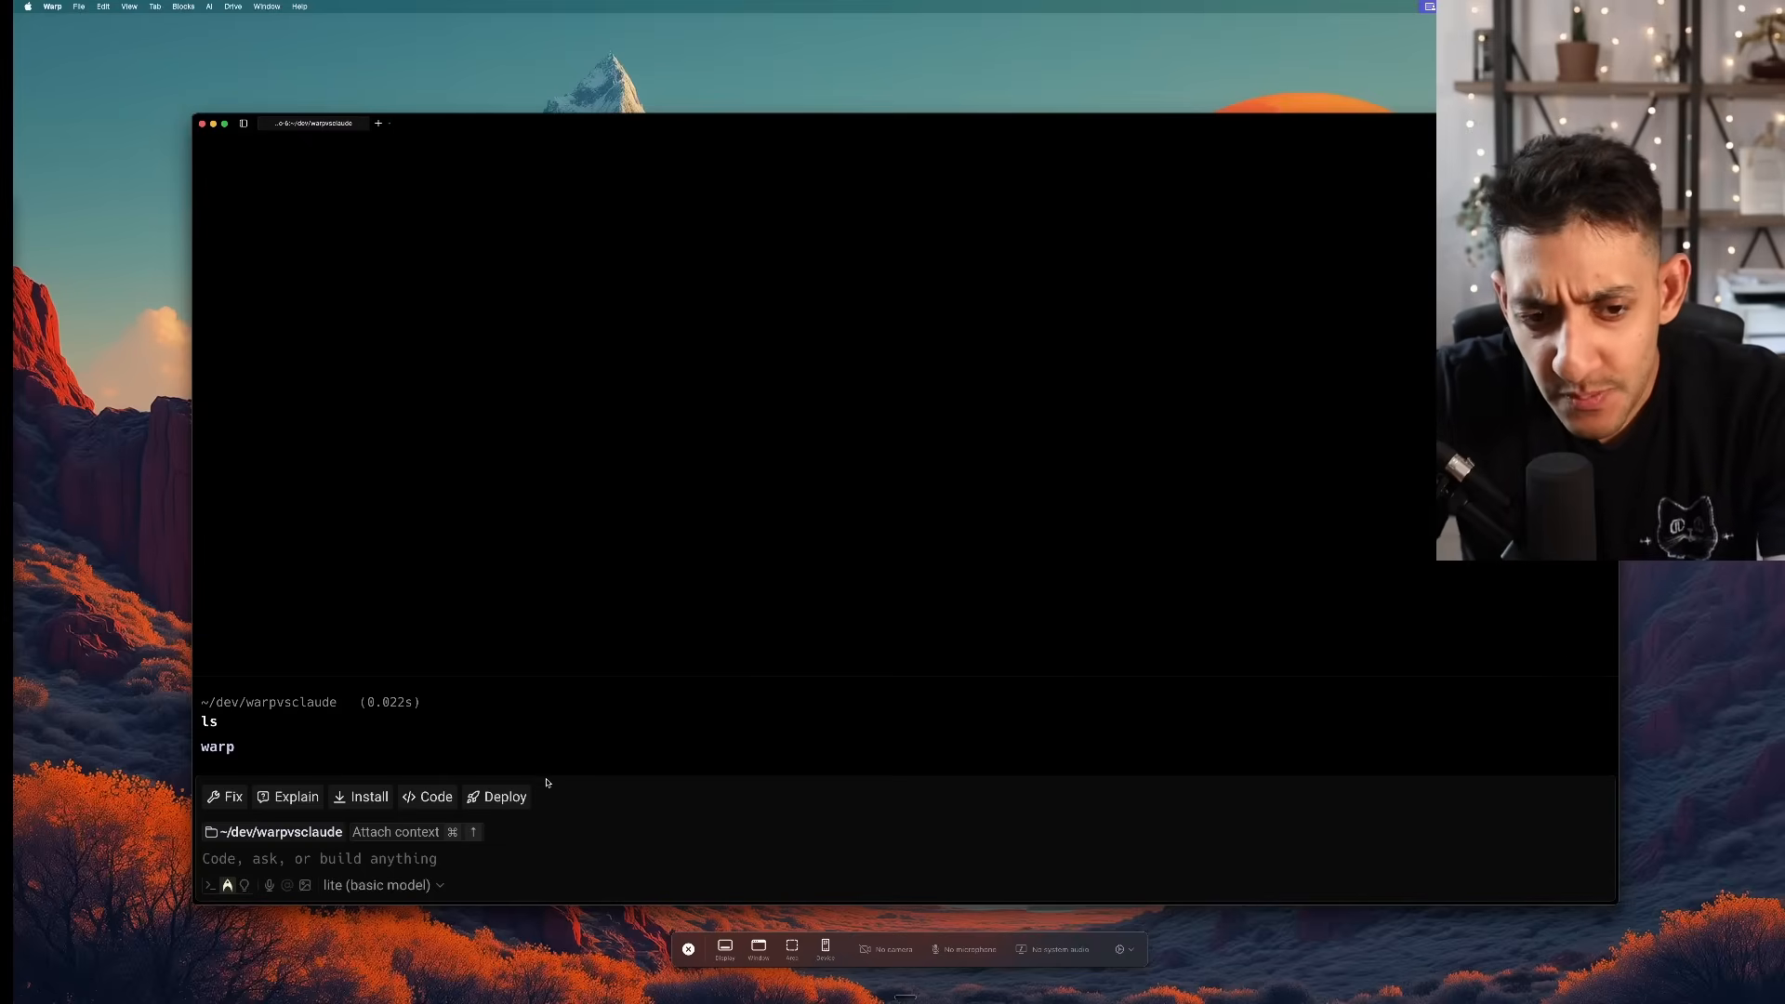
left_click(226, 885)
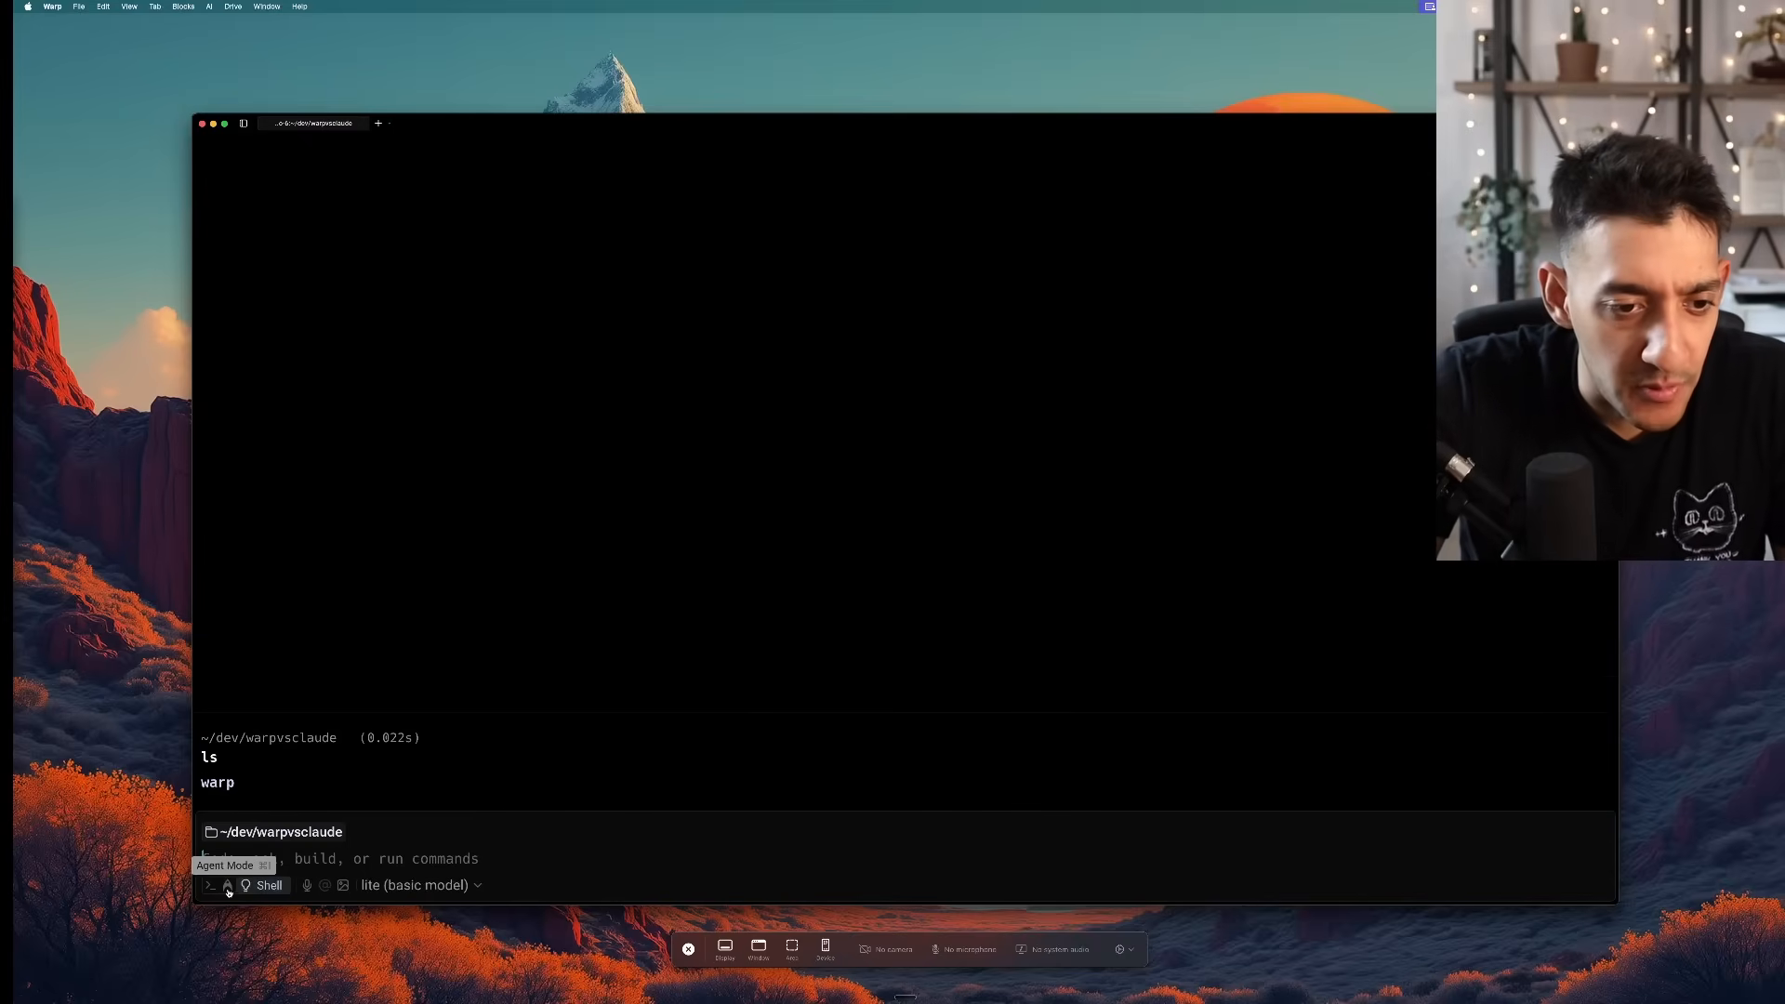
left_click(227, 885)
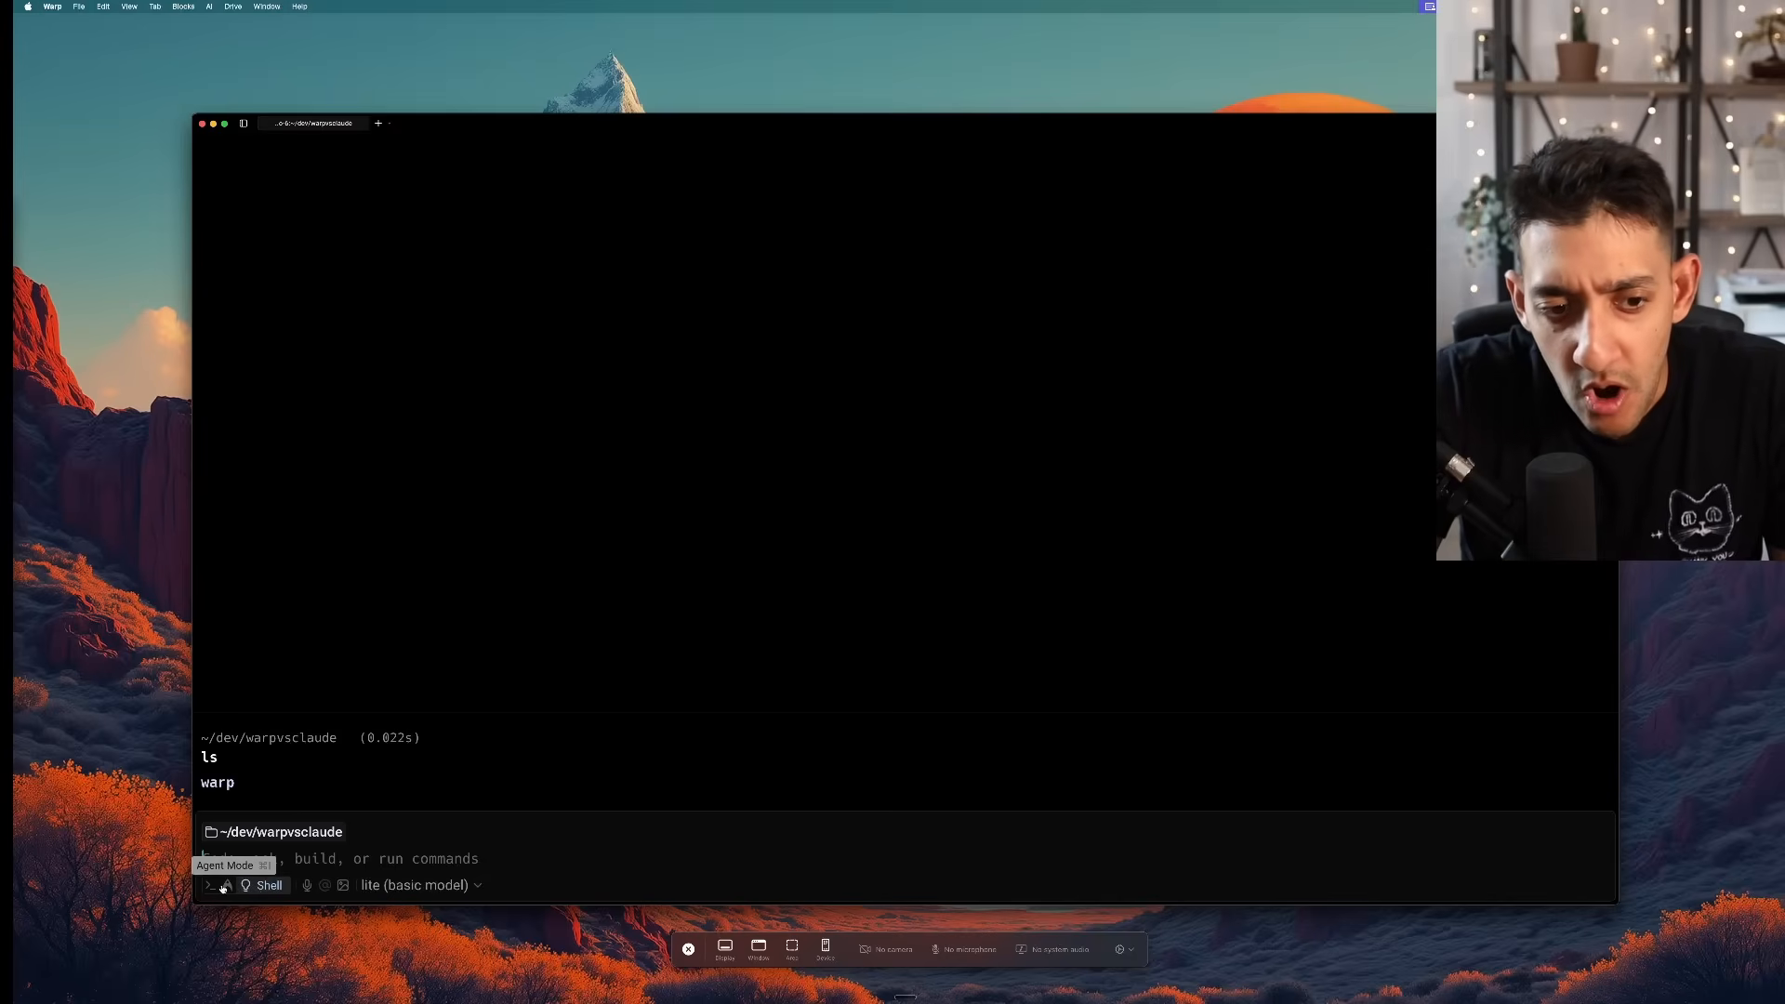
left_click(225, 885)
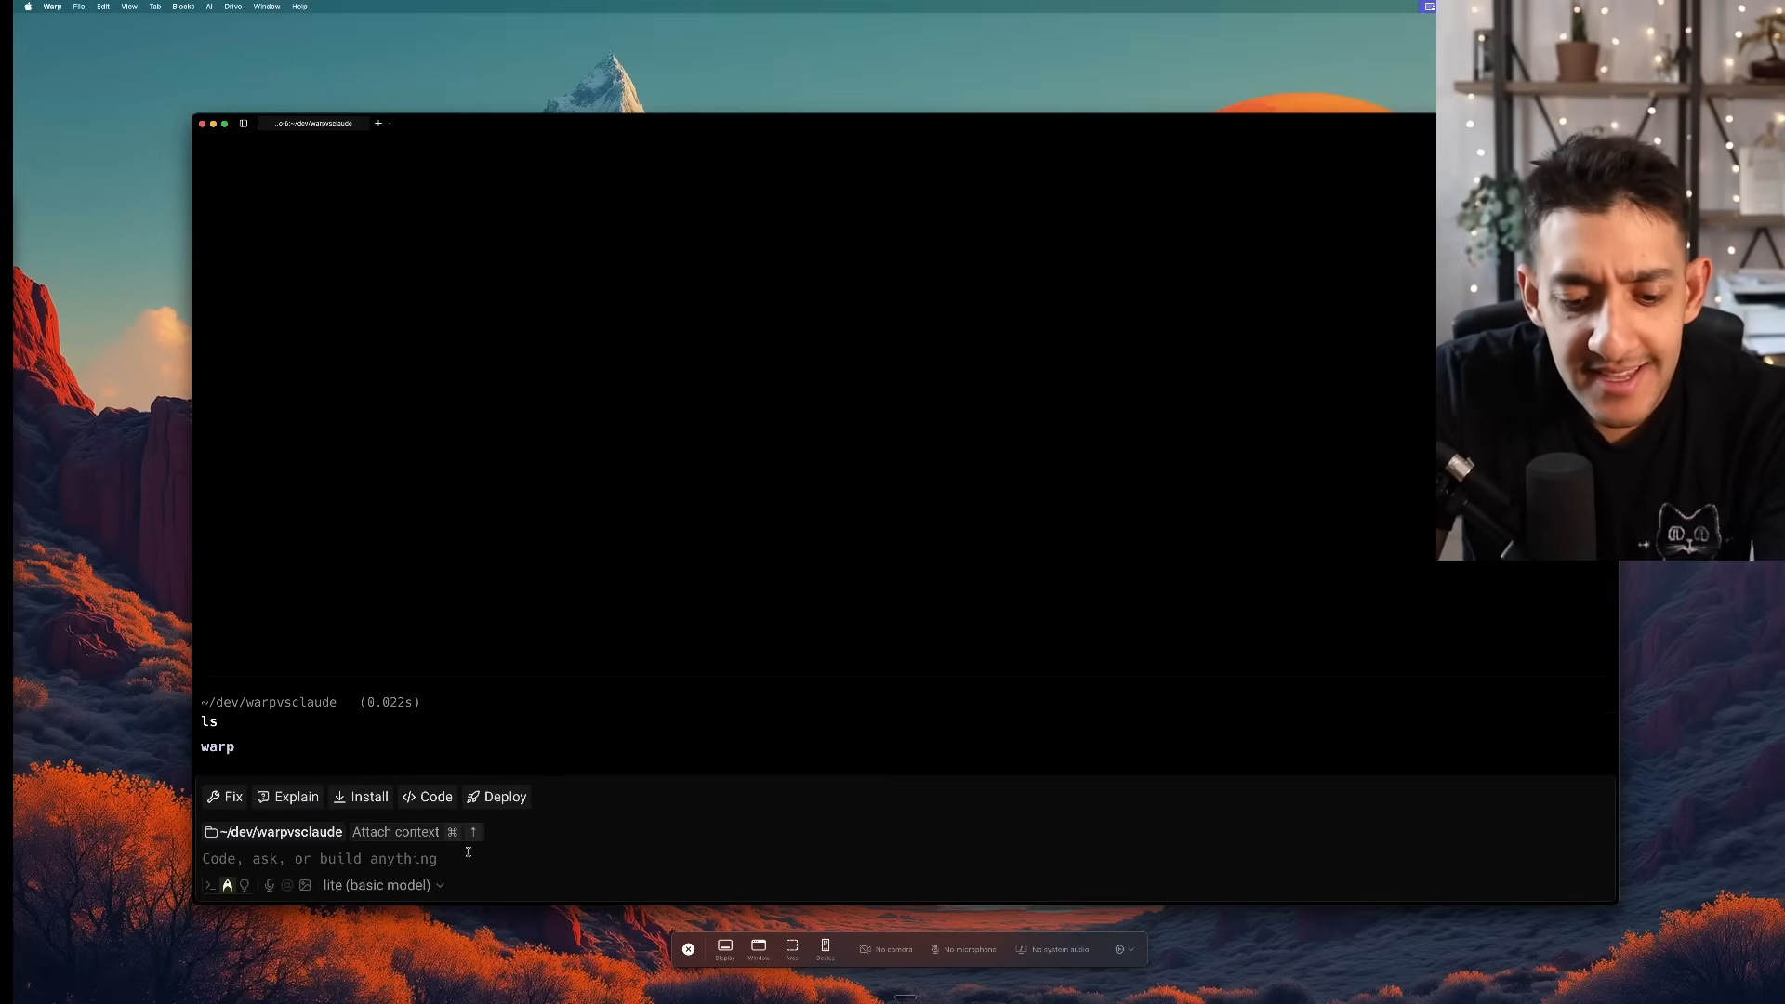
Send the agent a request for a ChatGPT-style Next.js site to chat with an LLM
type("Create a nextjs site where I can chat with an LLM. It should look like ChatGPT but it should give me the options to choose between any of the latest OpenAI, Antropic, or Google models")
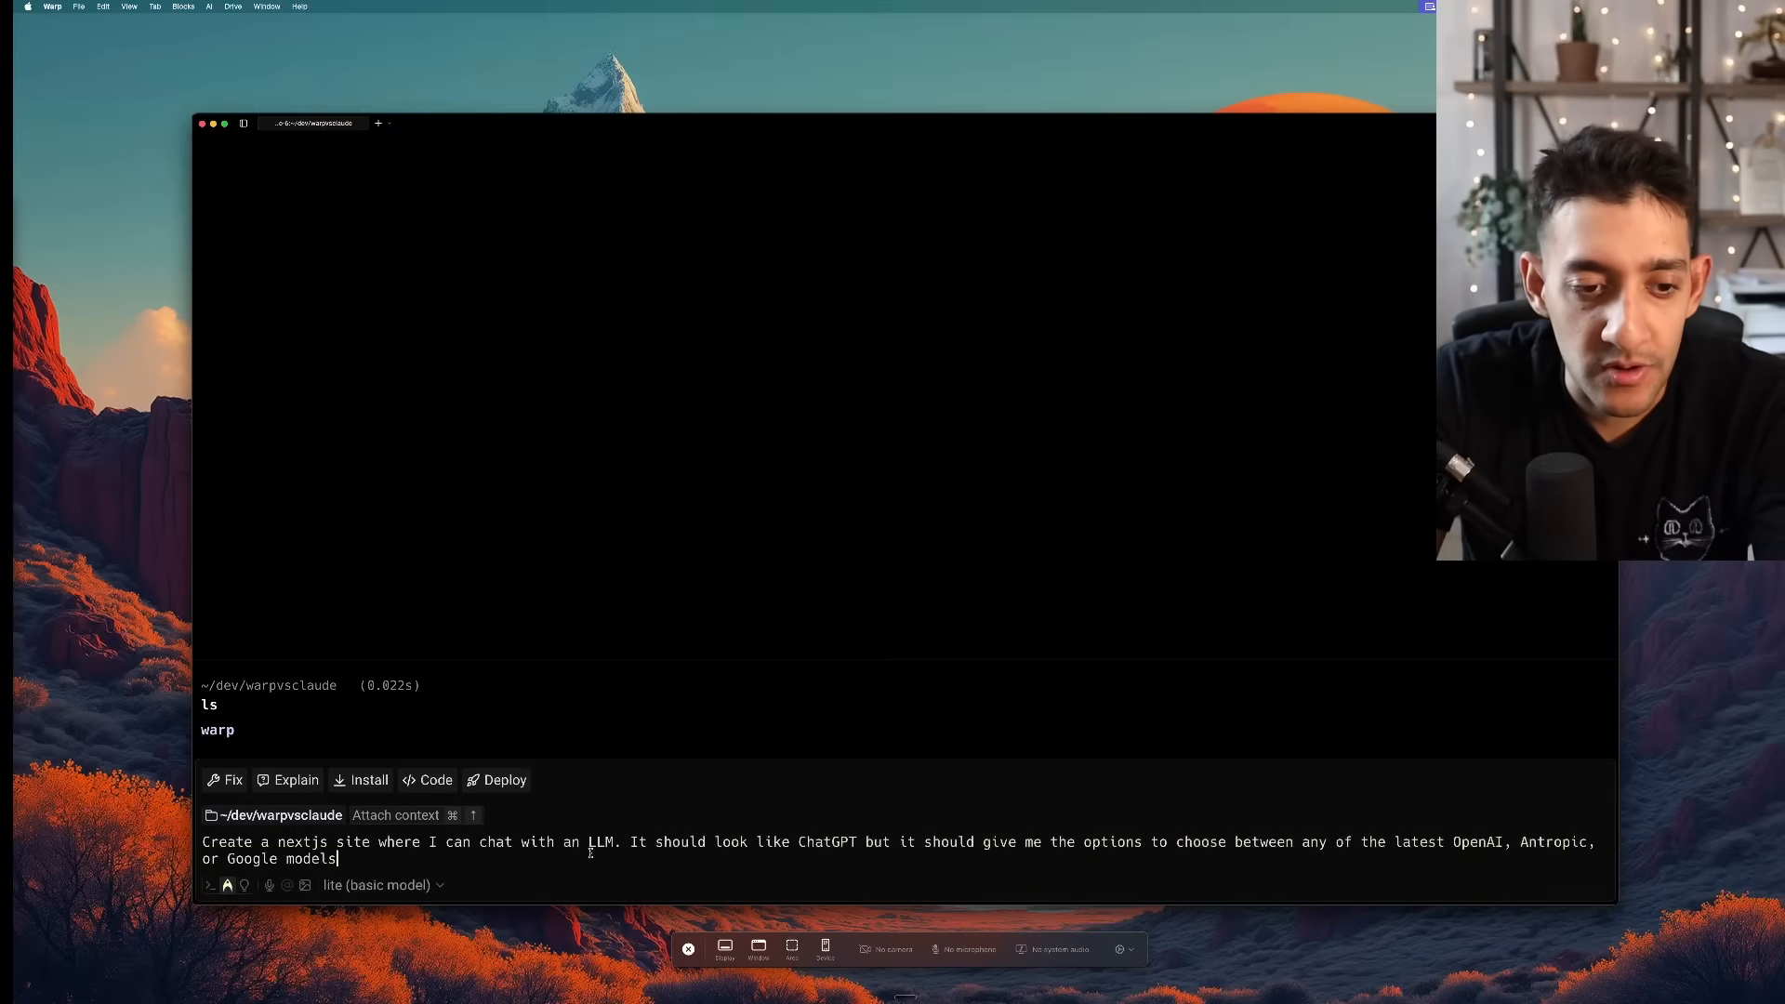
key("Return")
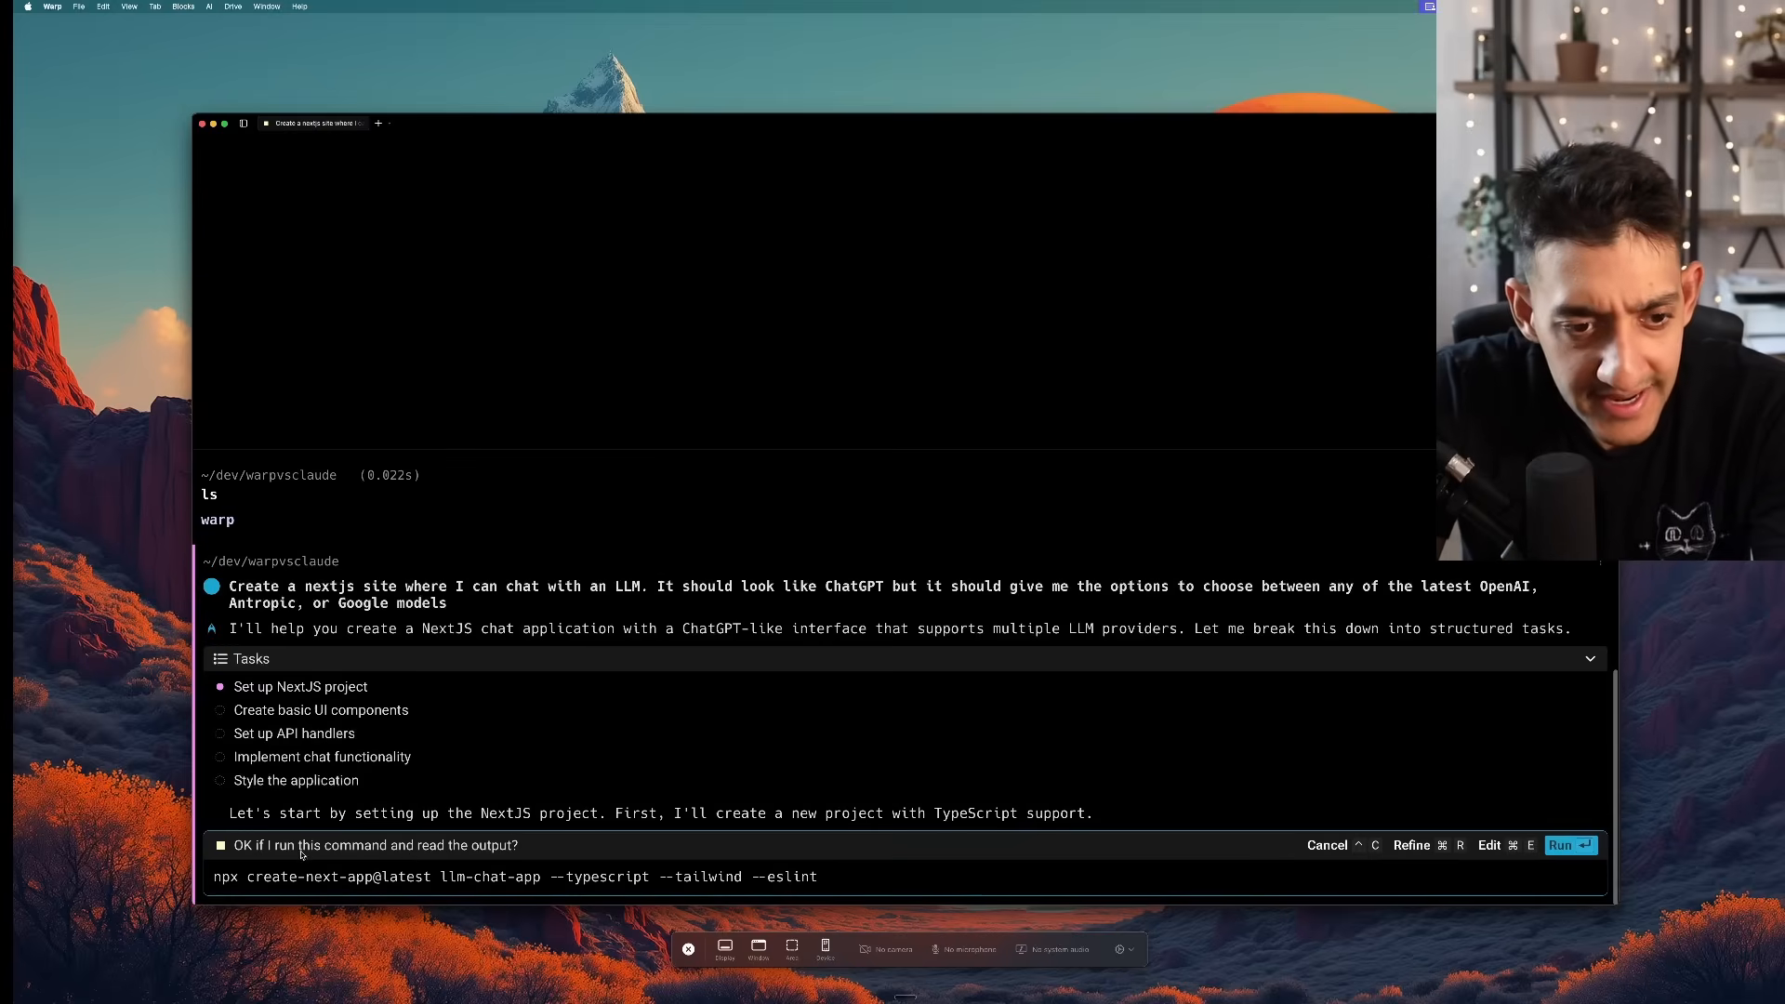
mouse_move(889, 861)
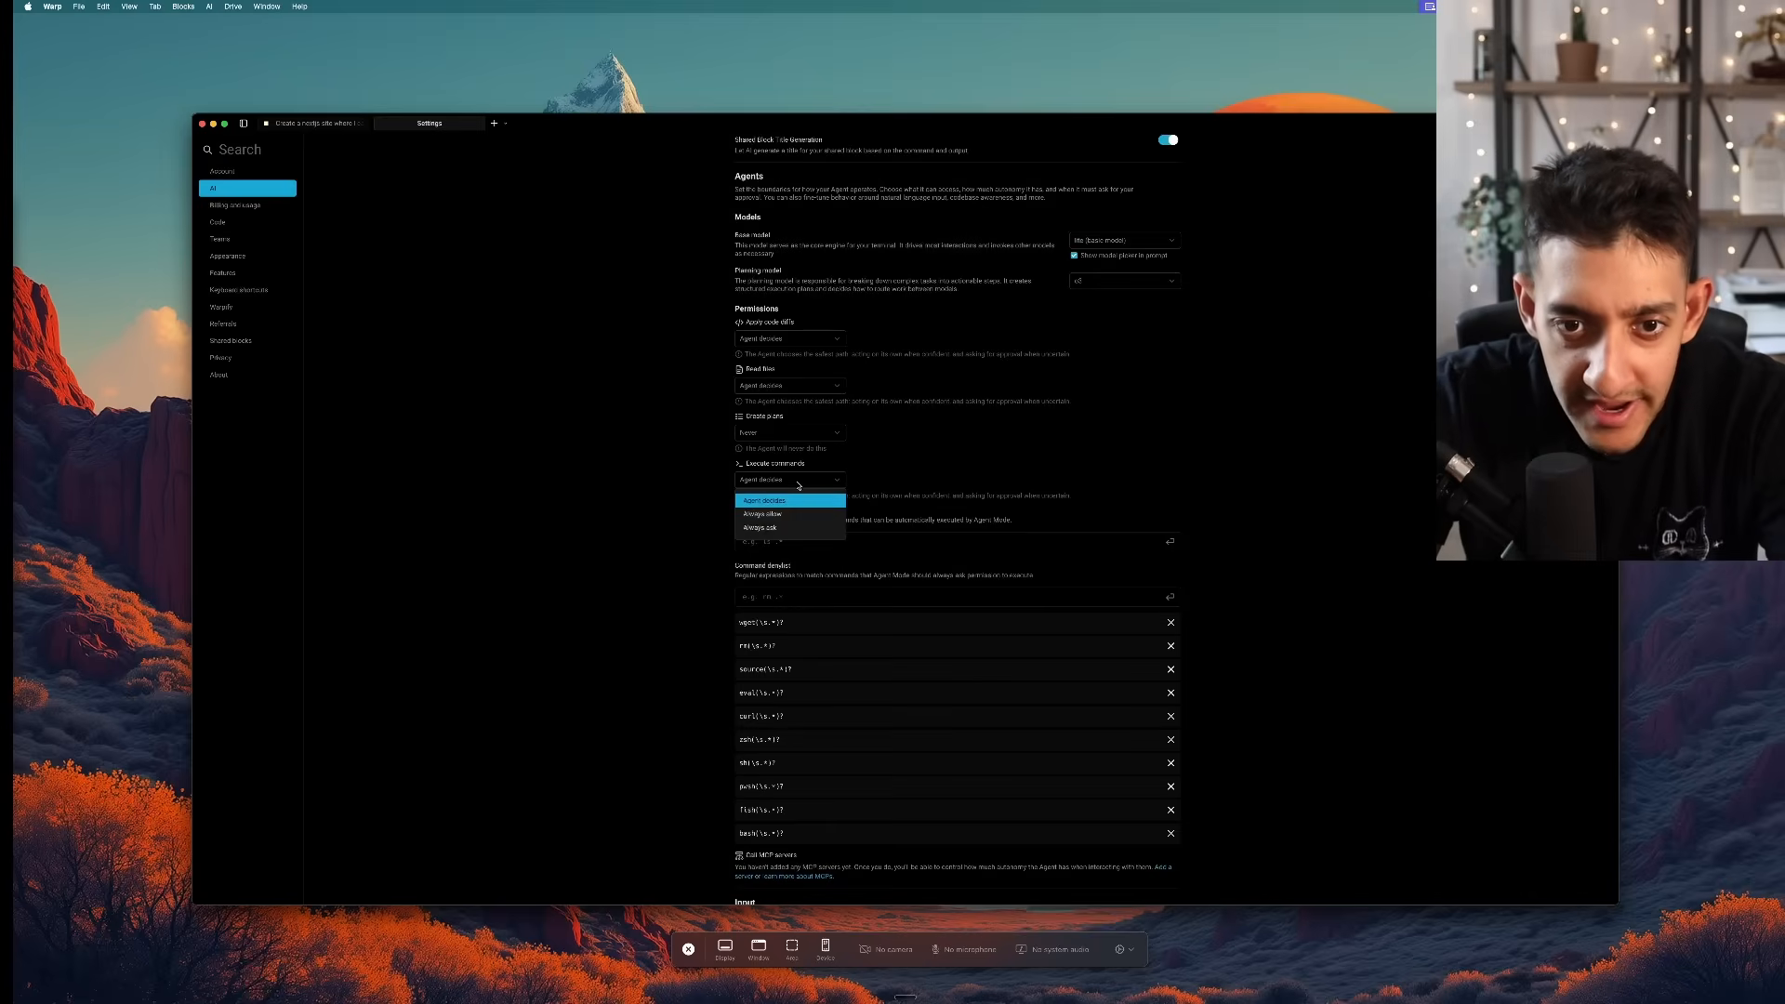
Set the remaining agent permissions, including creating plans, to Always allow and leave Settings
left_click(791, 433)
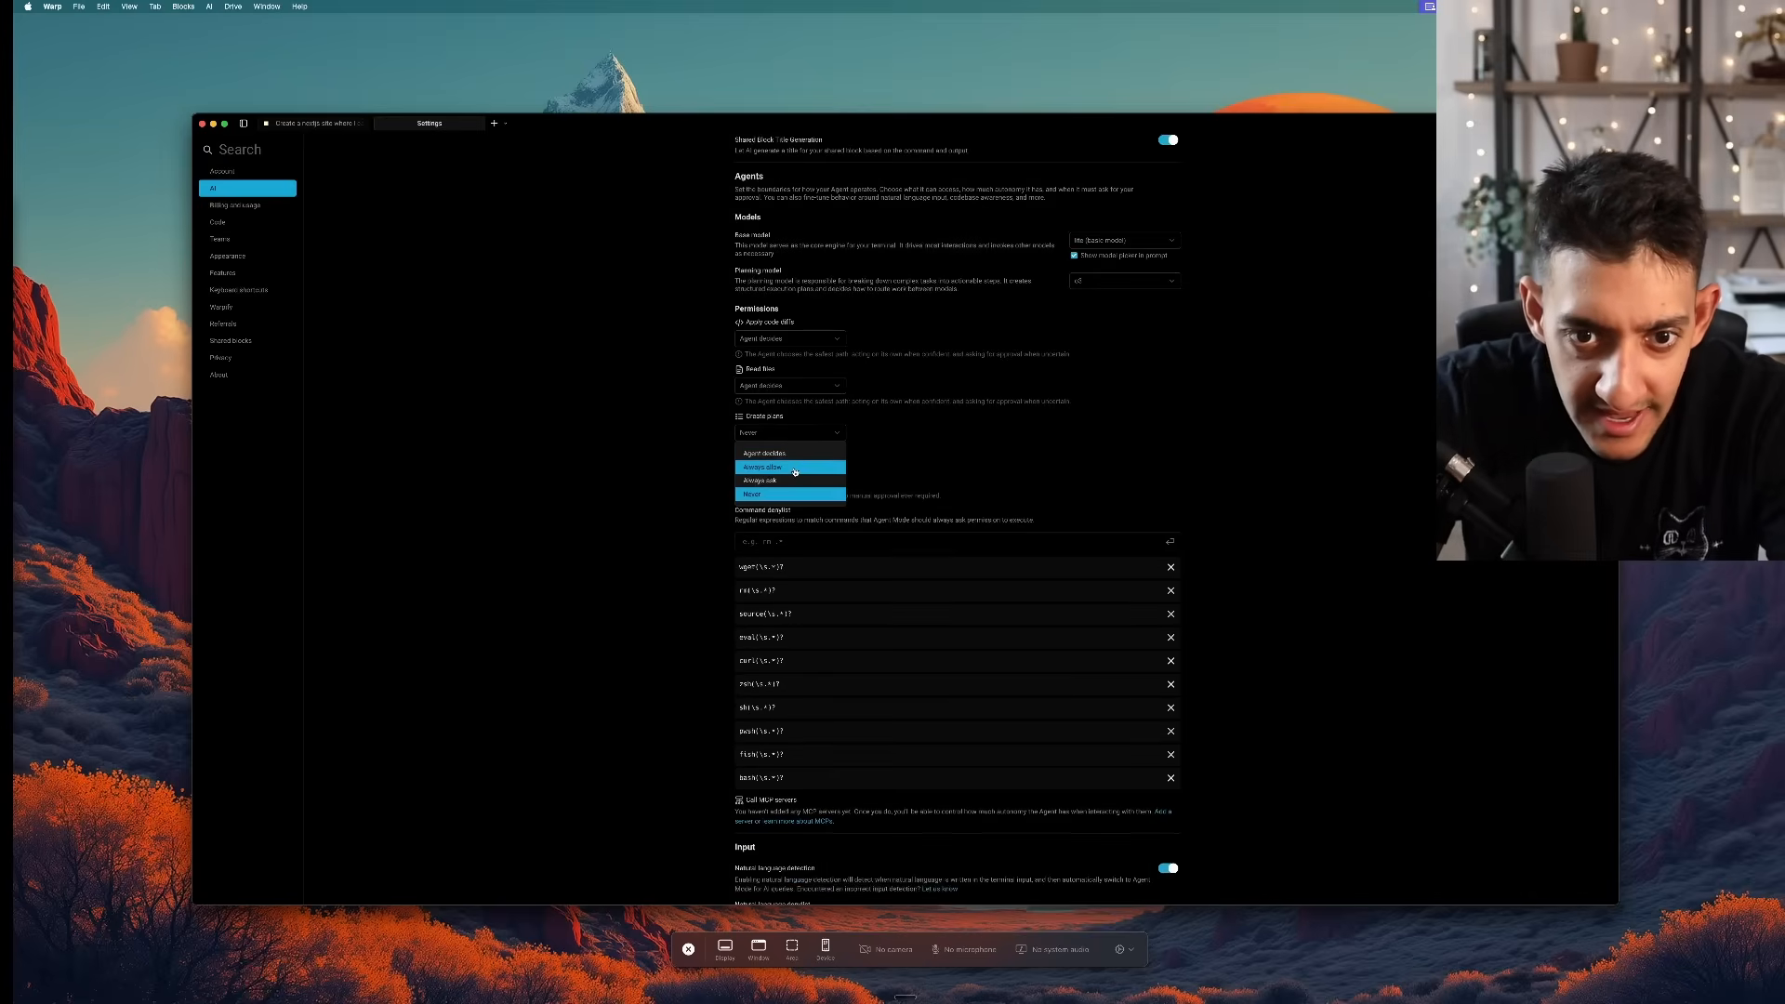
left_click(790, 466)
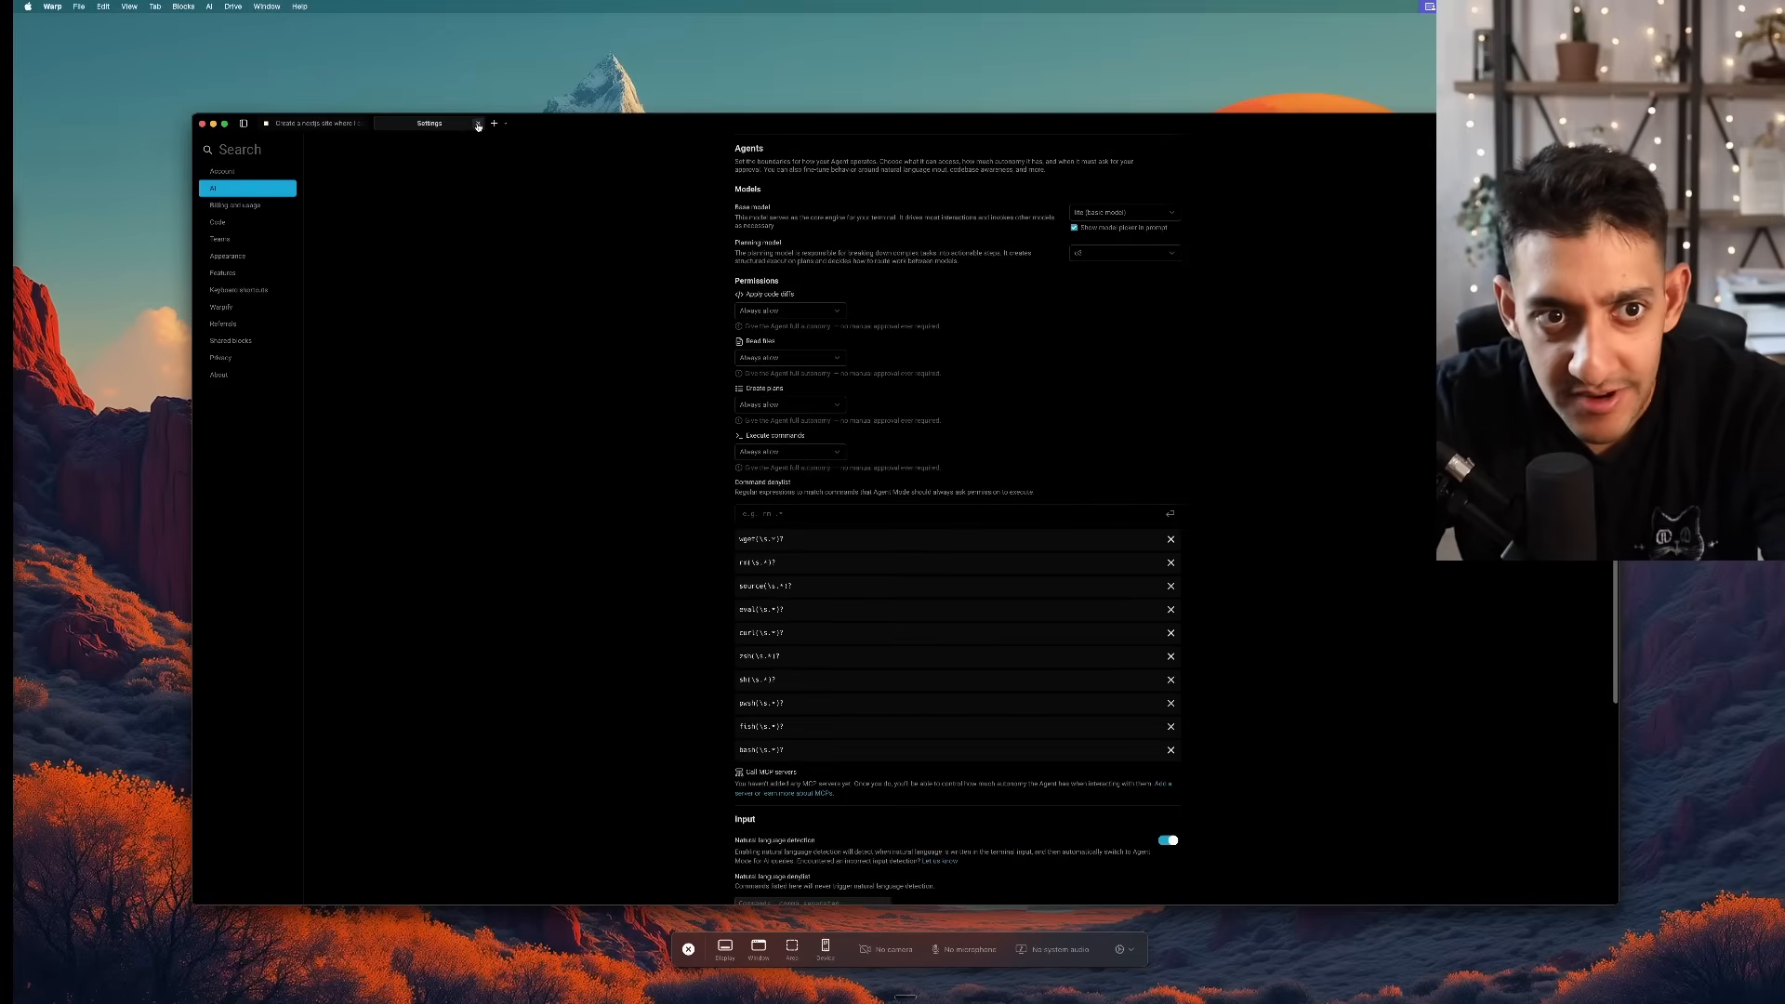
left_click(318, 122)
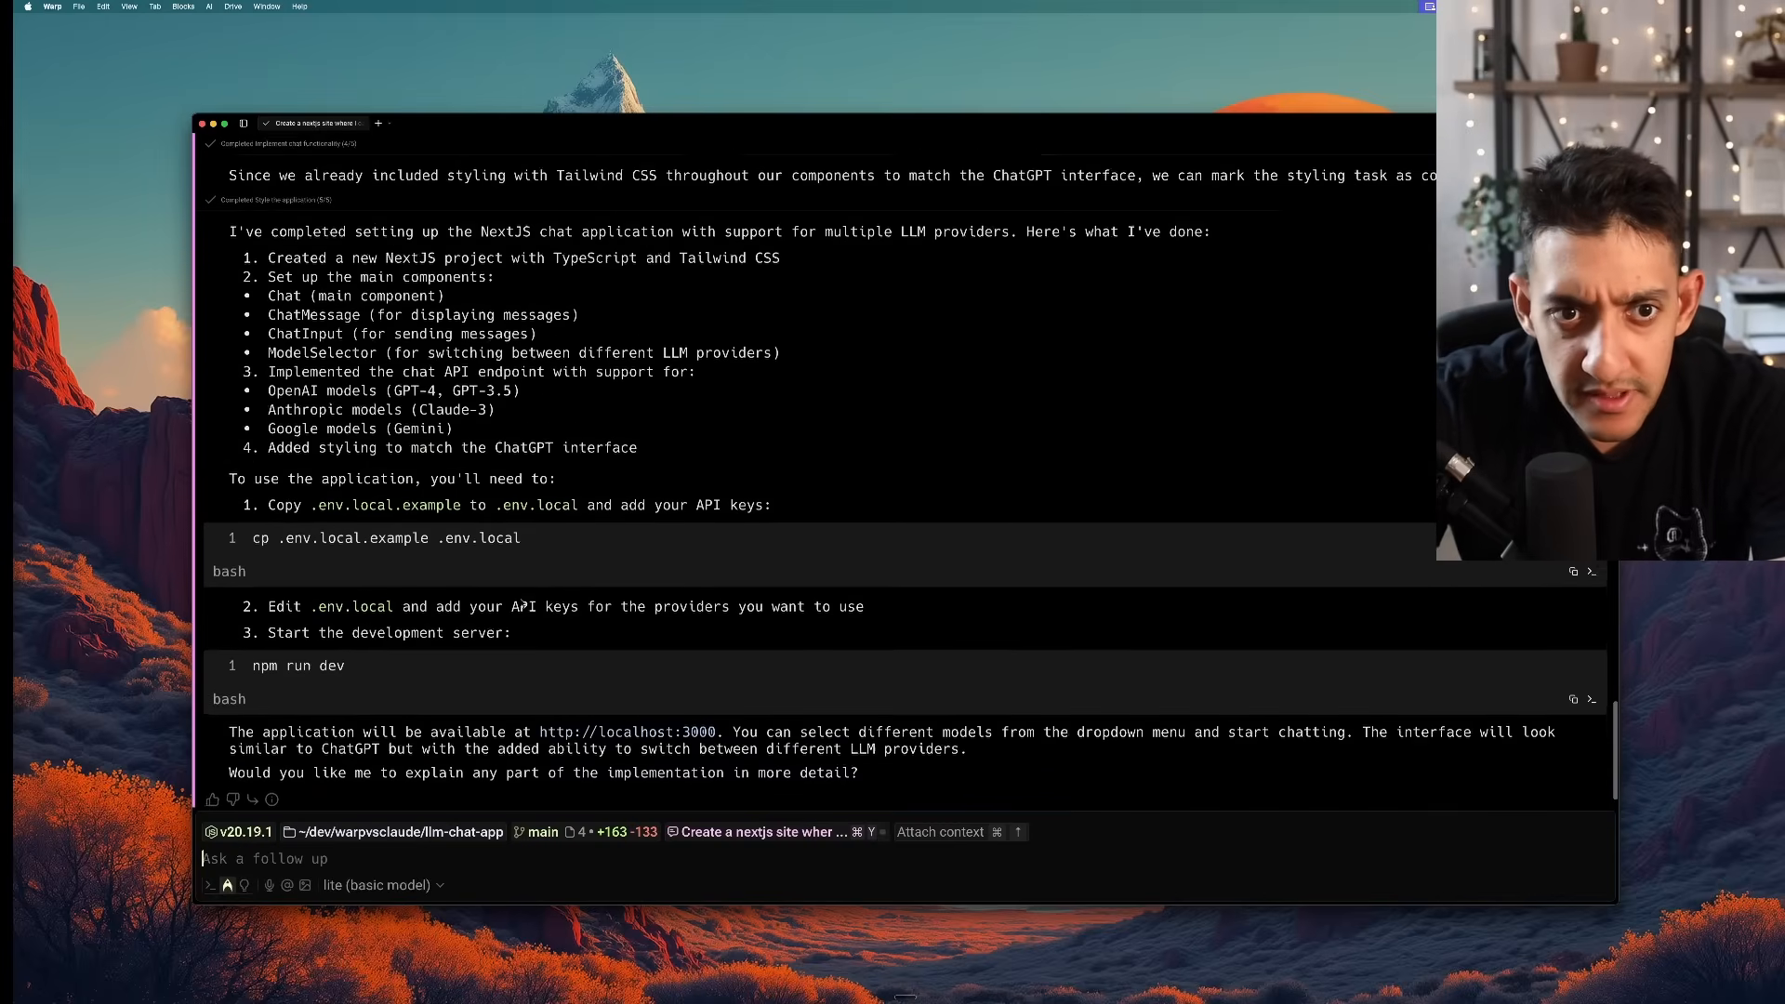
Review the agent's build output and start a new terminal tab for the llm-chat-app project
scroll("up", 3)
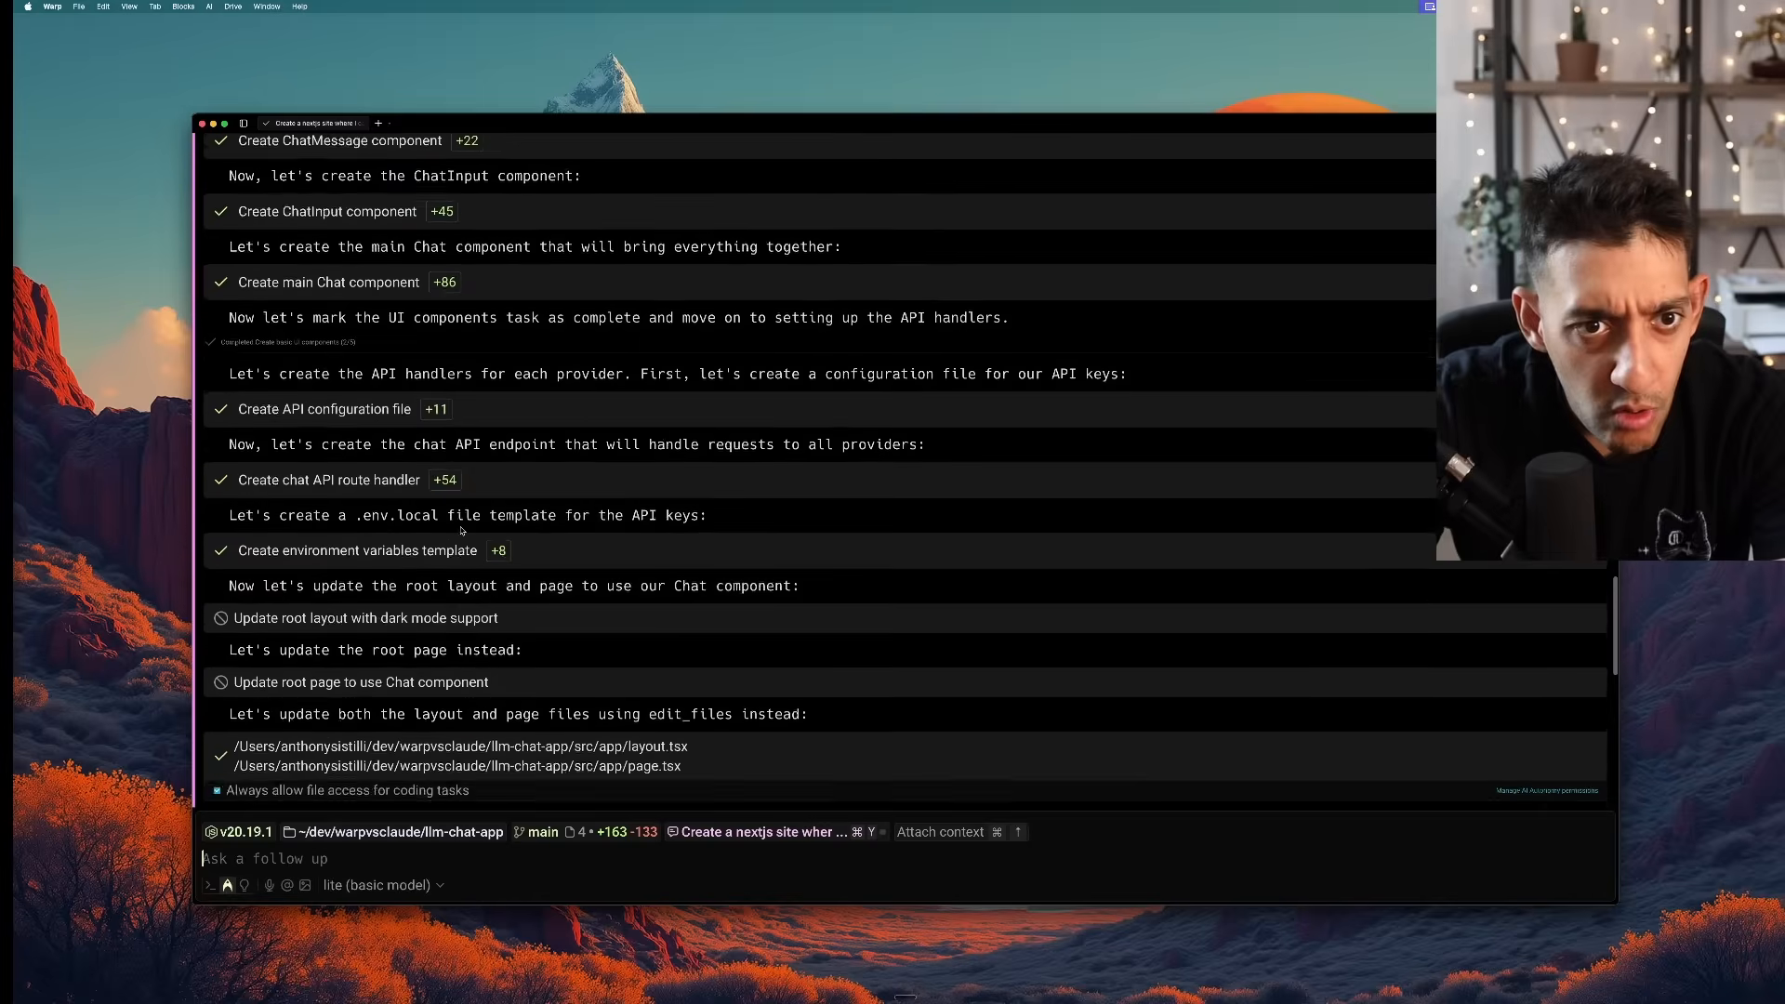
scroll("down", 3)
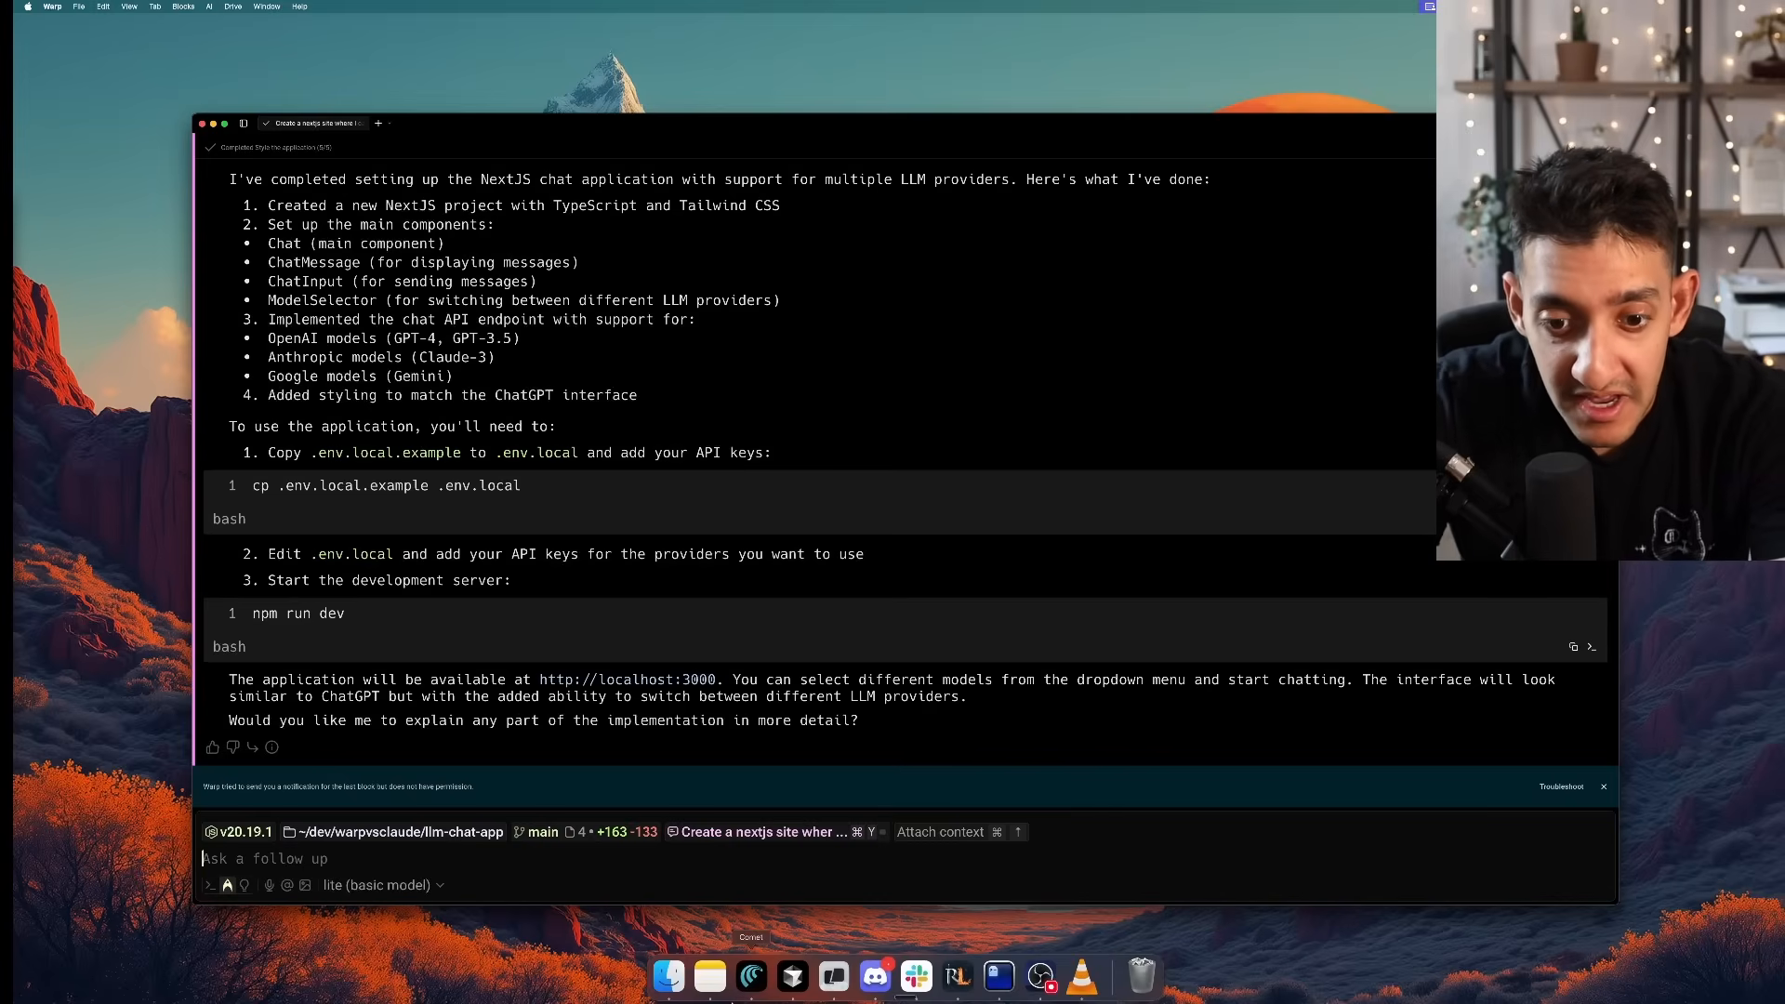
left_click(428, 122)
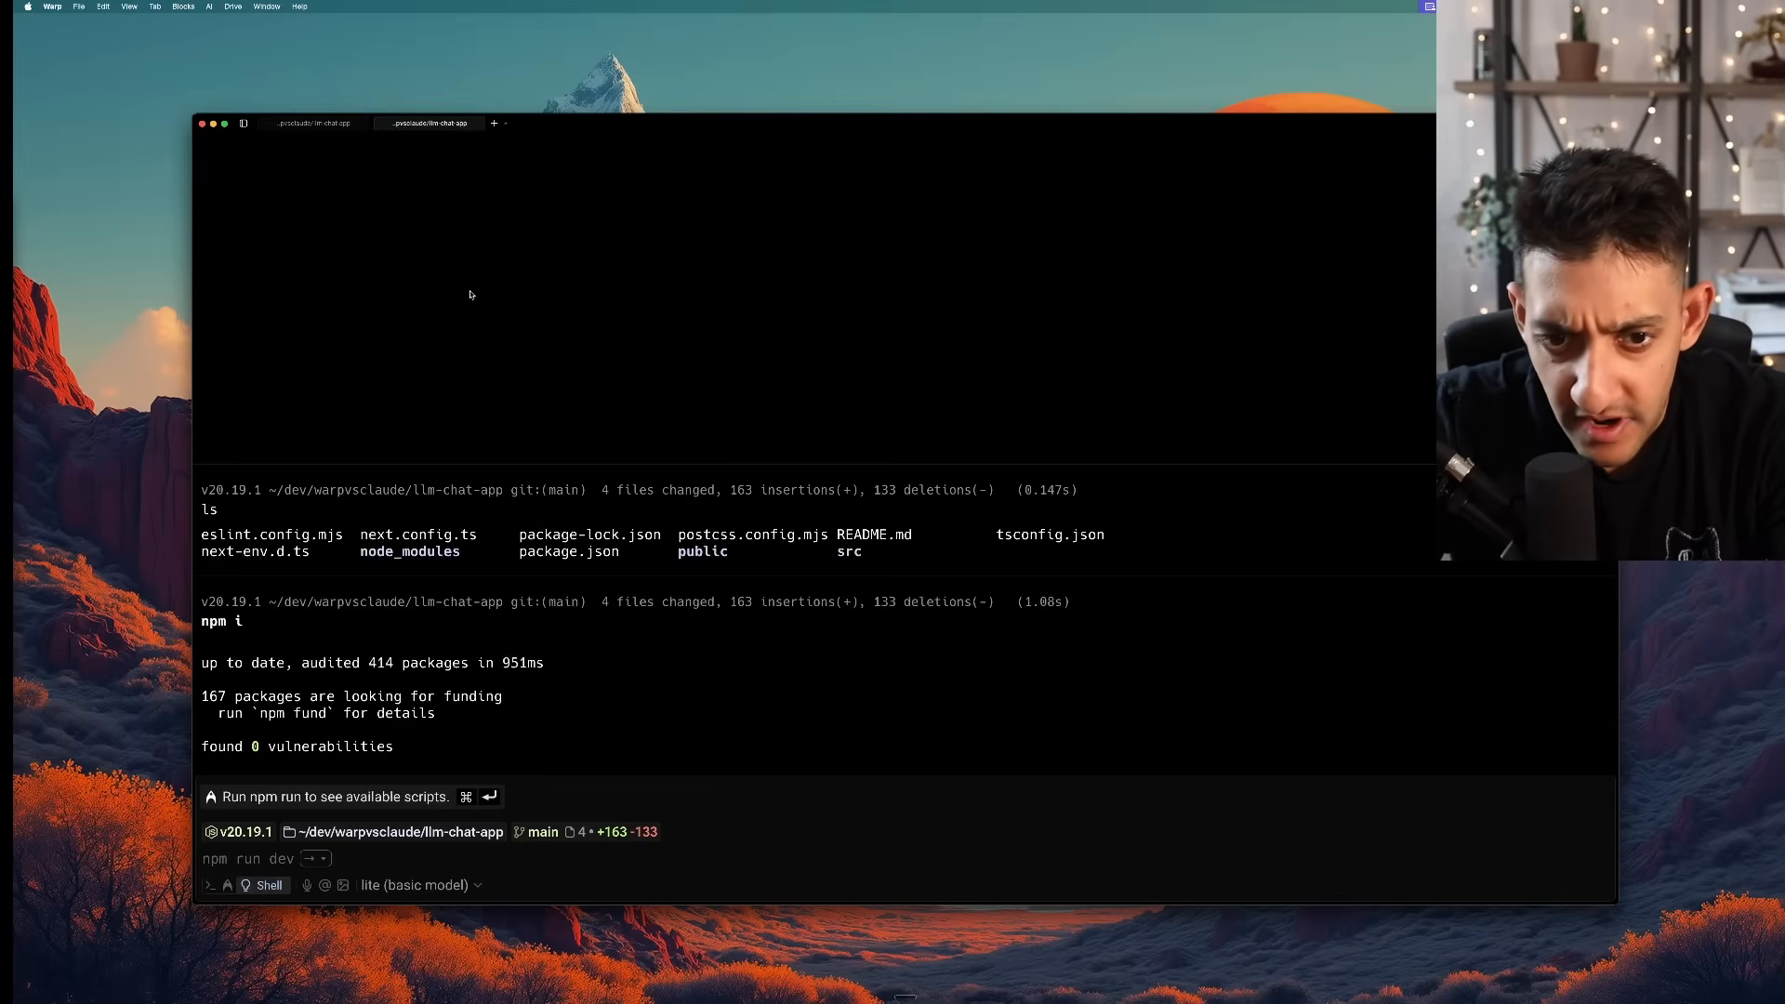
Run npm run dev to start the Next.js dev server at localhost:3000
key("Return")
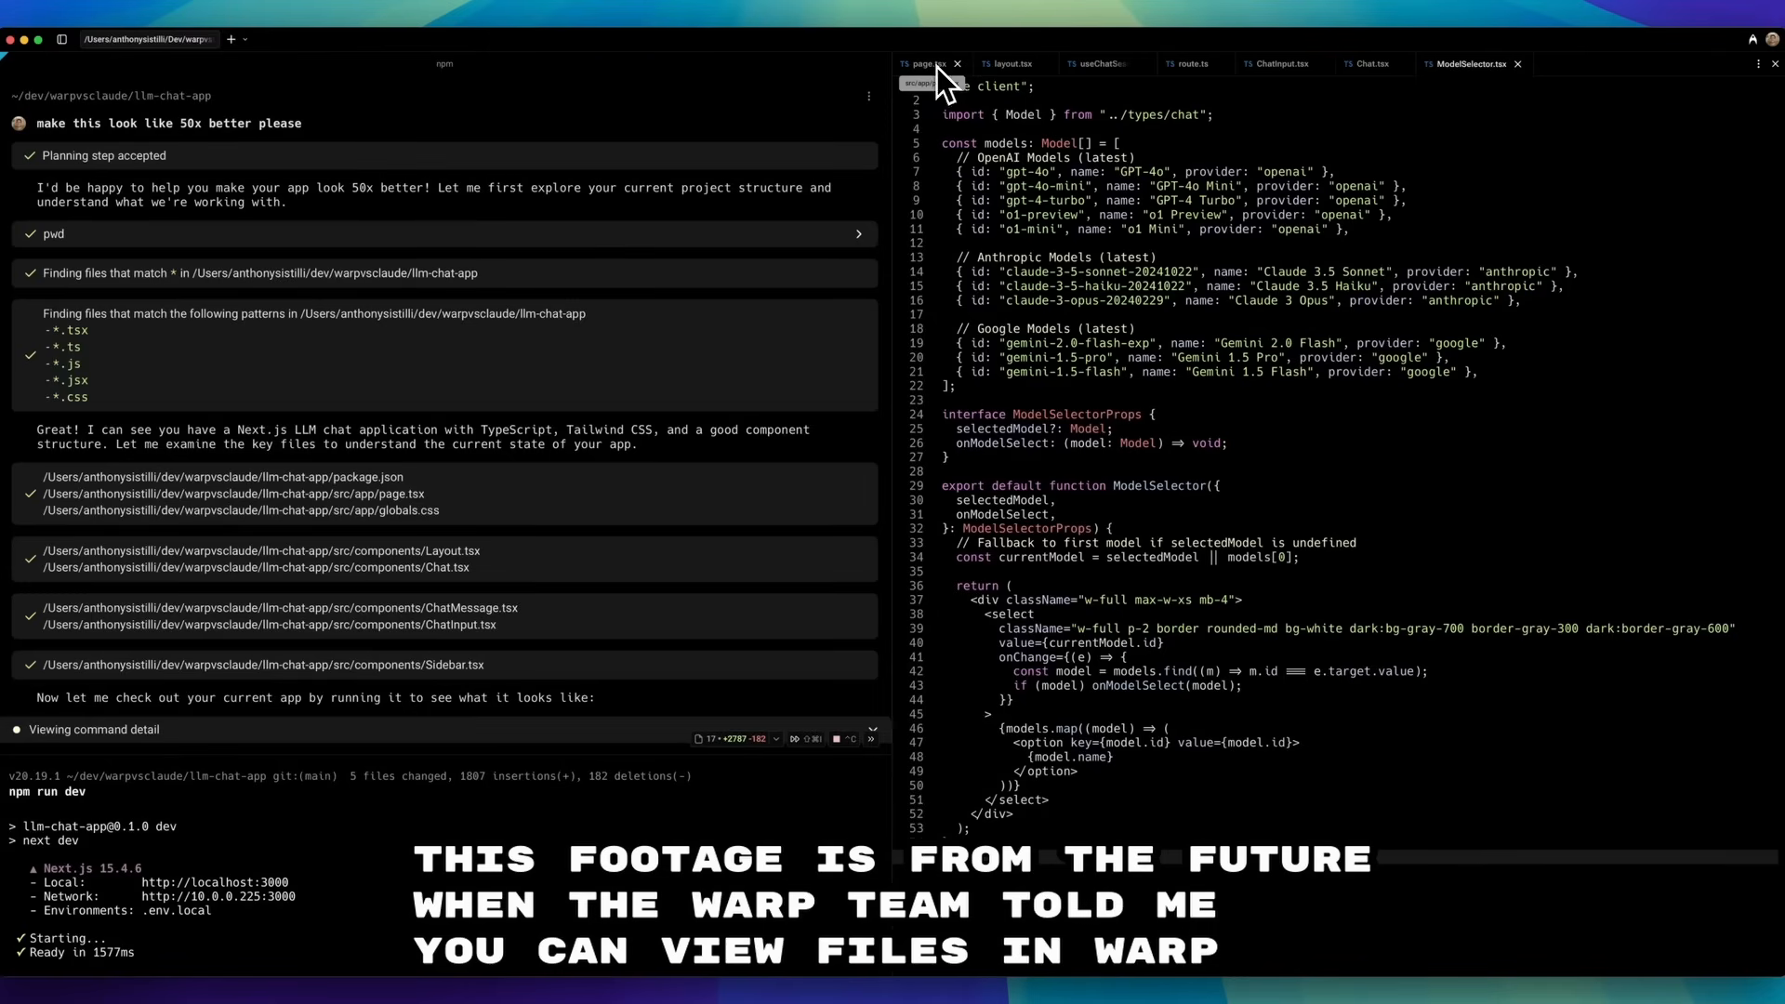
Review layout.tsx, the useChatSessions hook and the chat API route.ts in Warp's file viewer
left_click(958, 63)
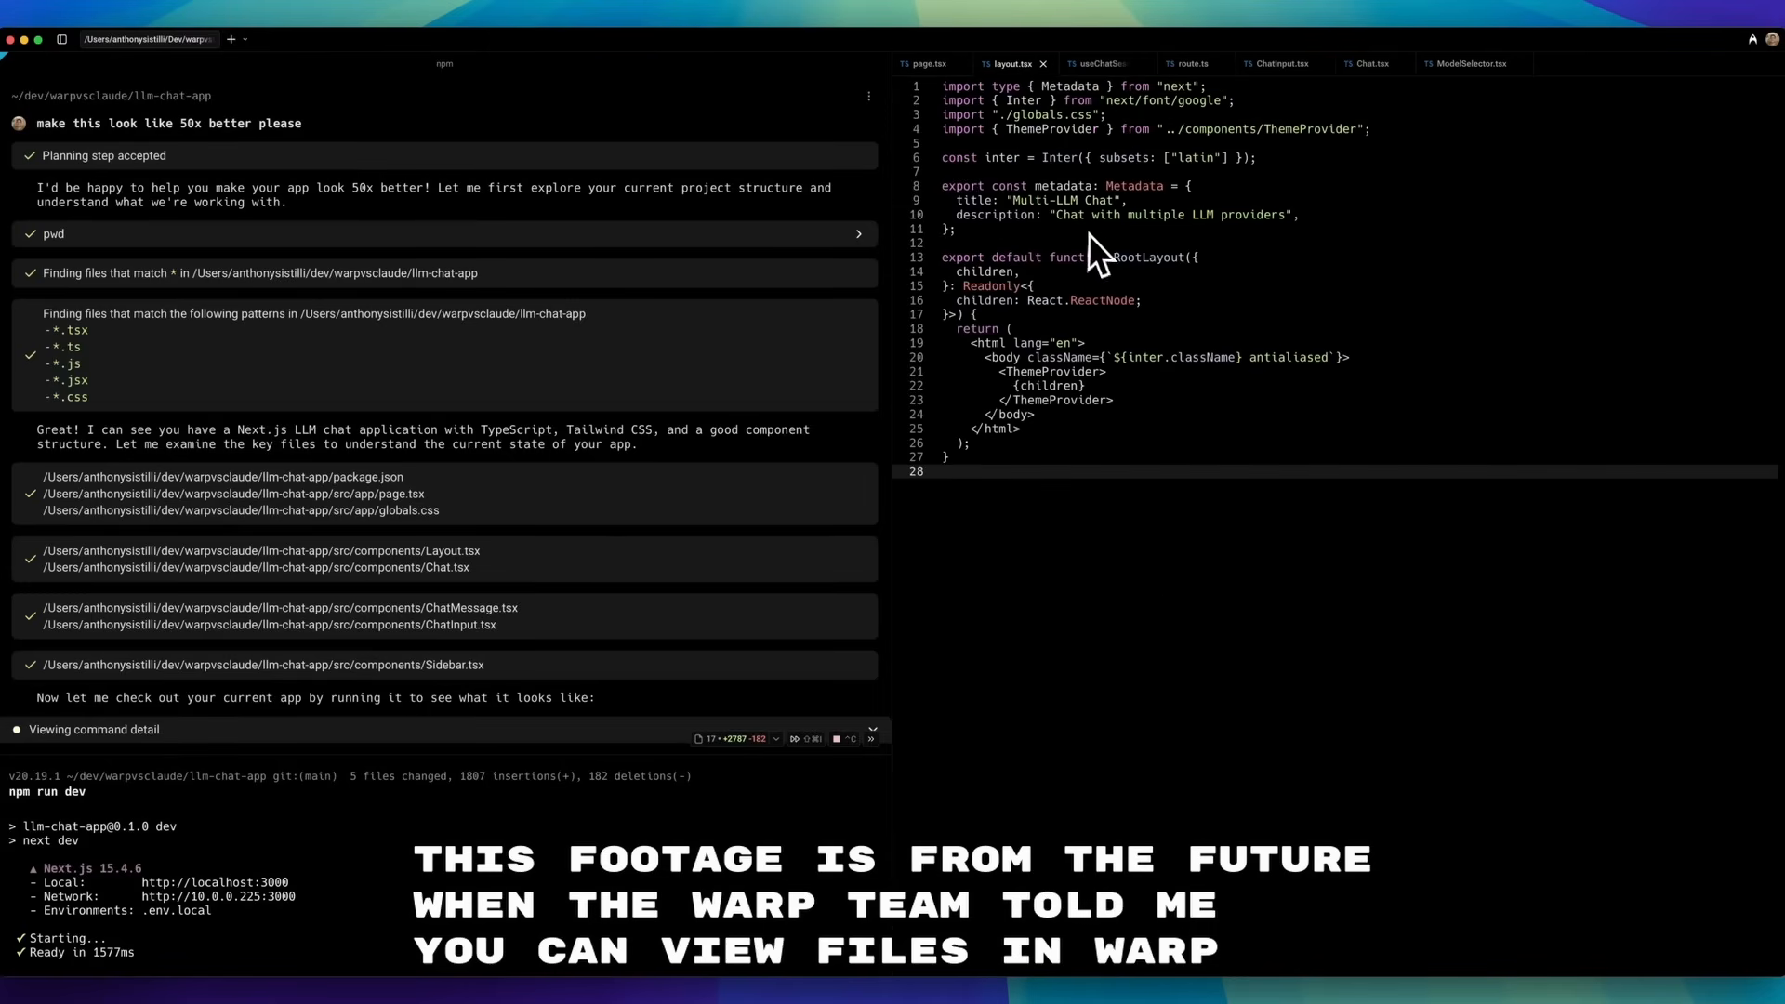
left_click(1099, 63)
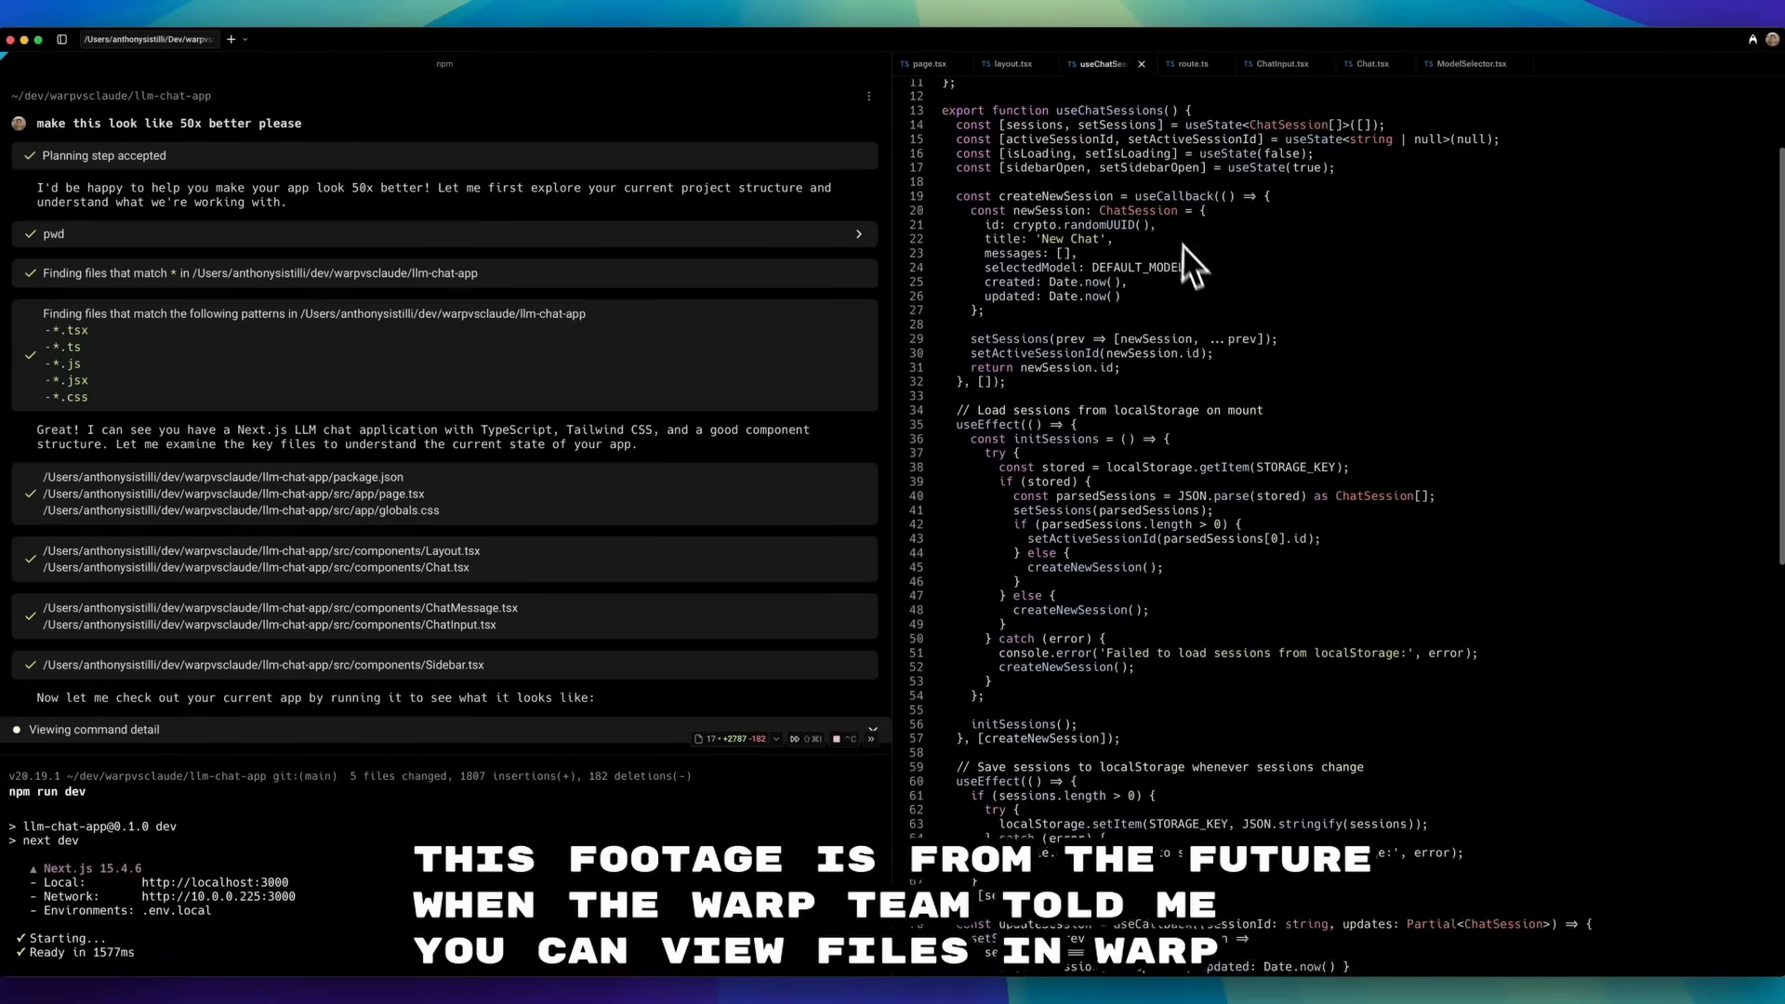
scroll("up", 3)
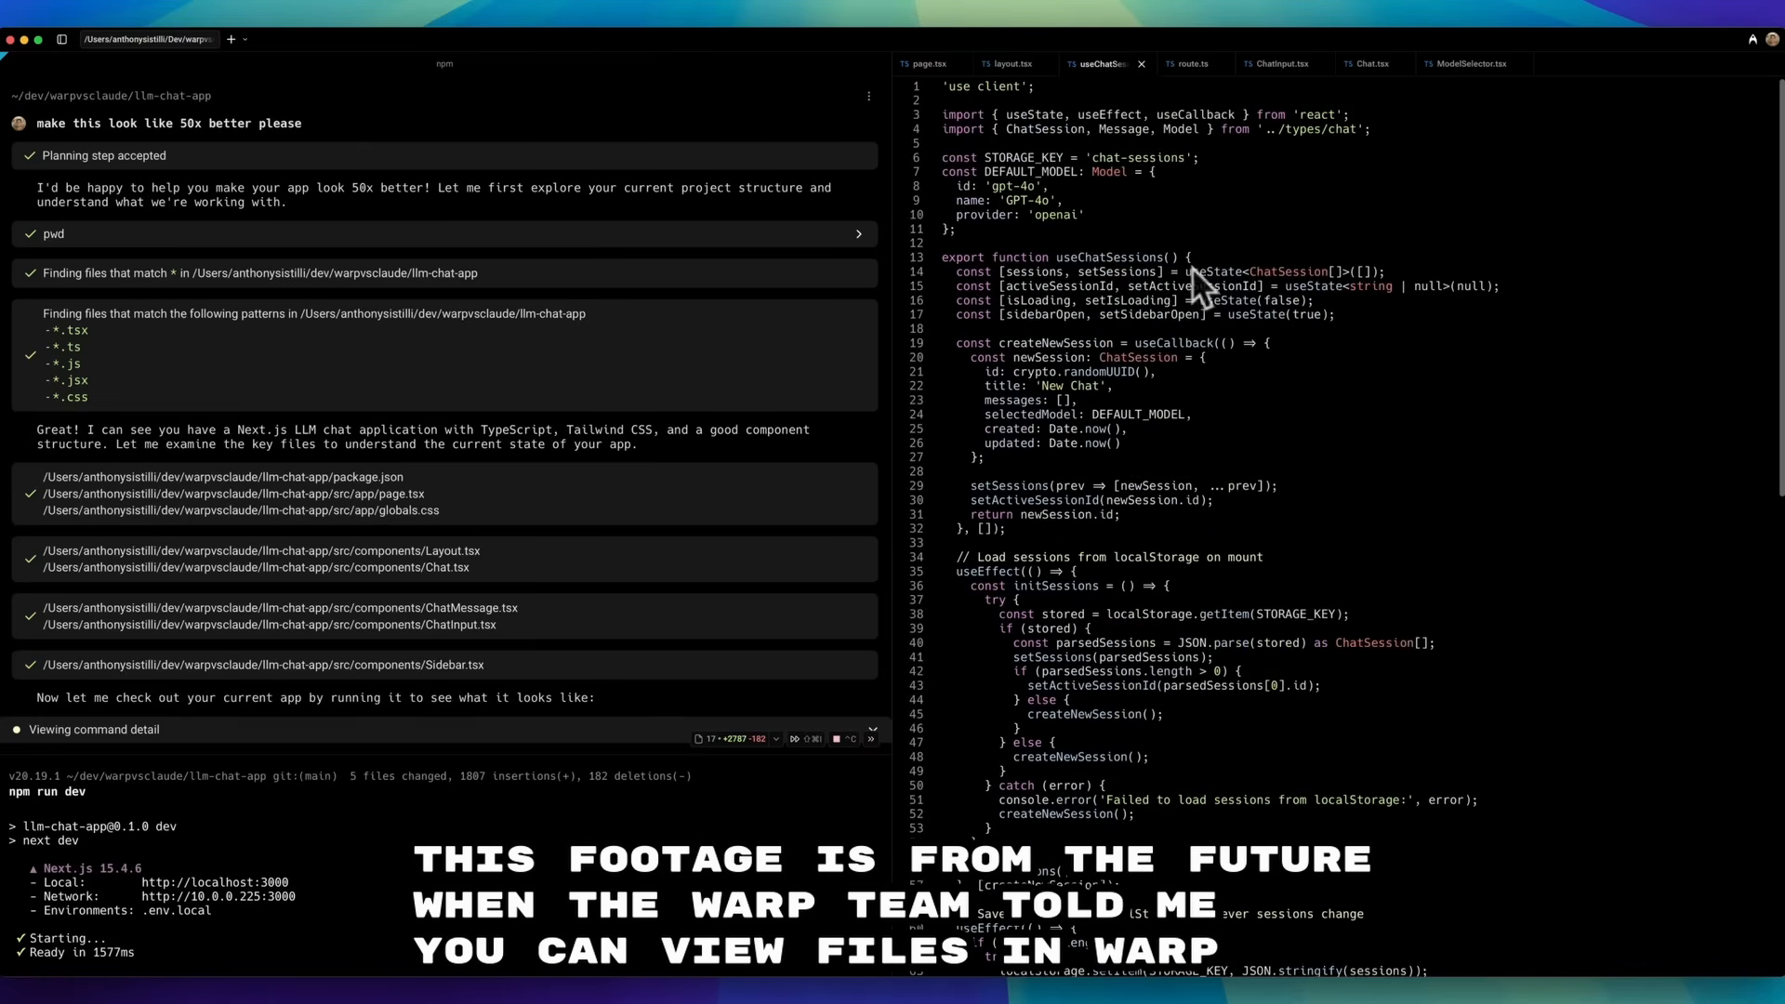
left_click(1190, 63)
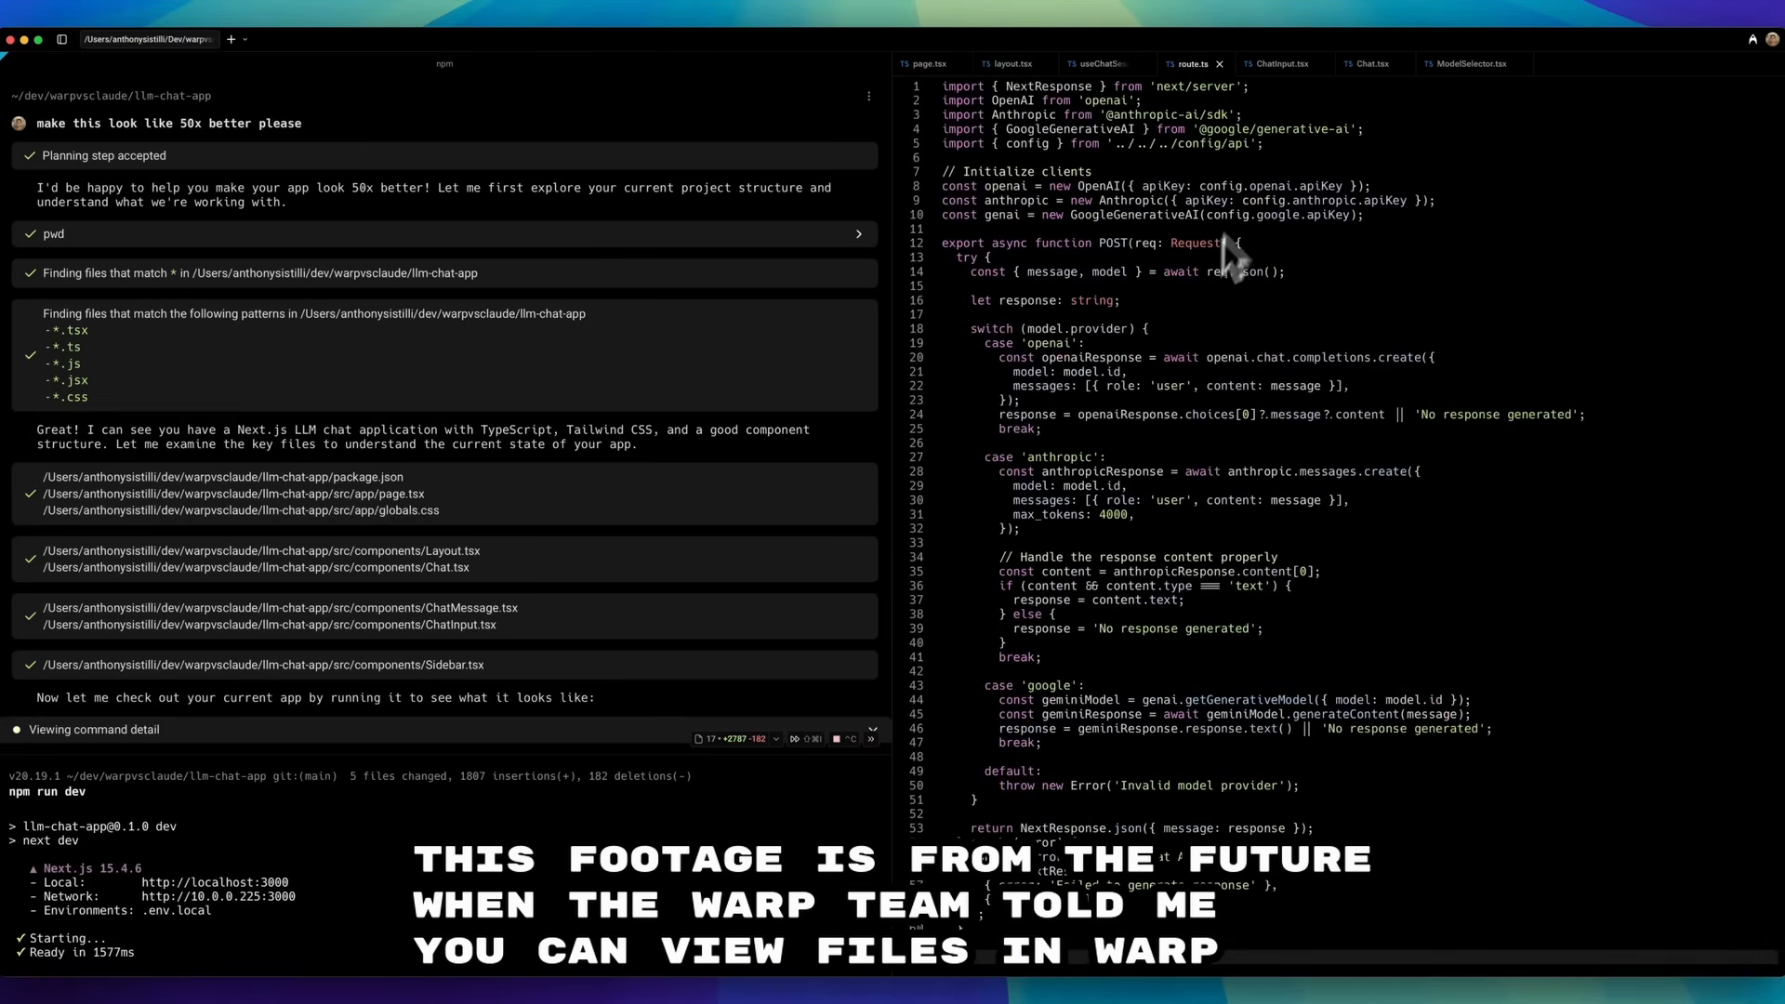
Review ChatInput.tsx and Chat.tsx, then return to the API route code
left_click(1277, 63)
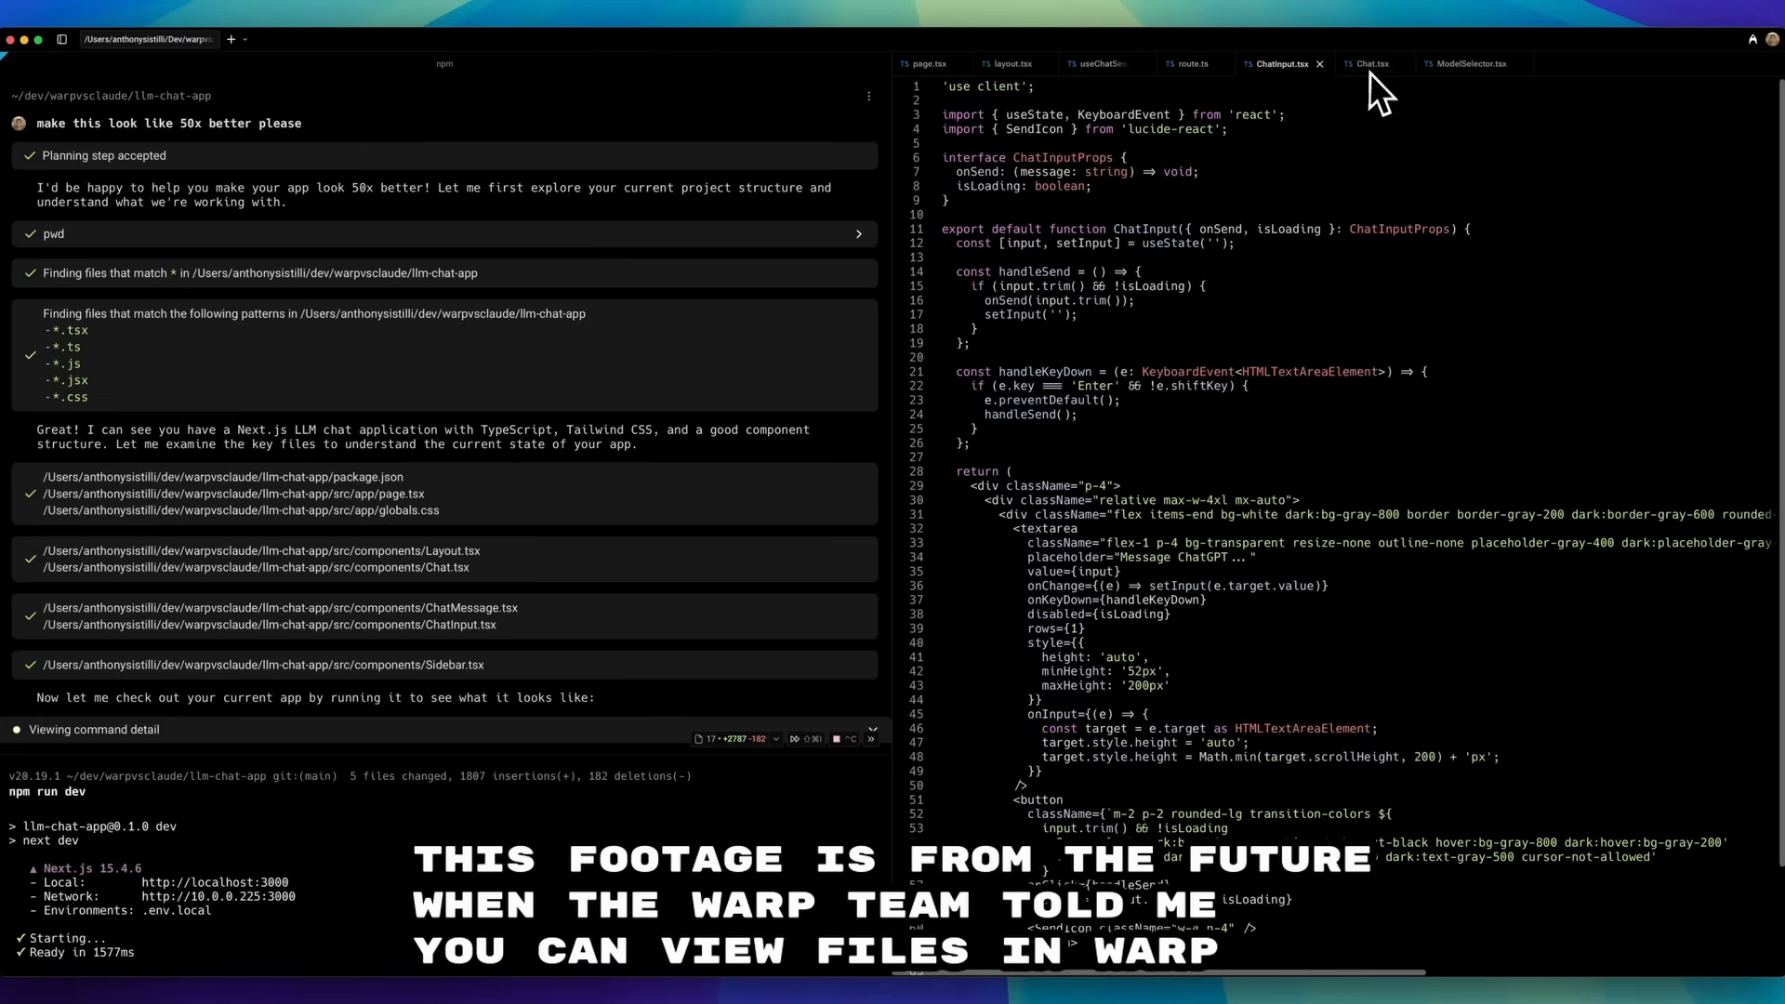
left_click(1369, 64)
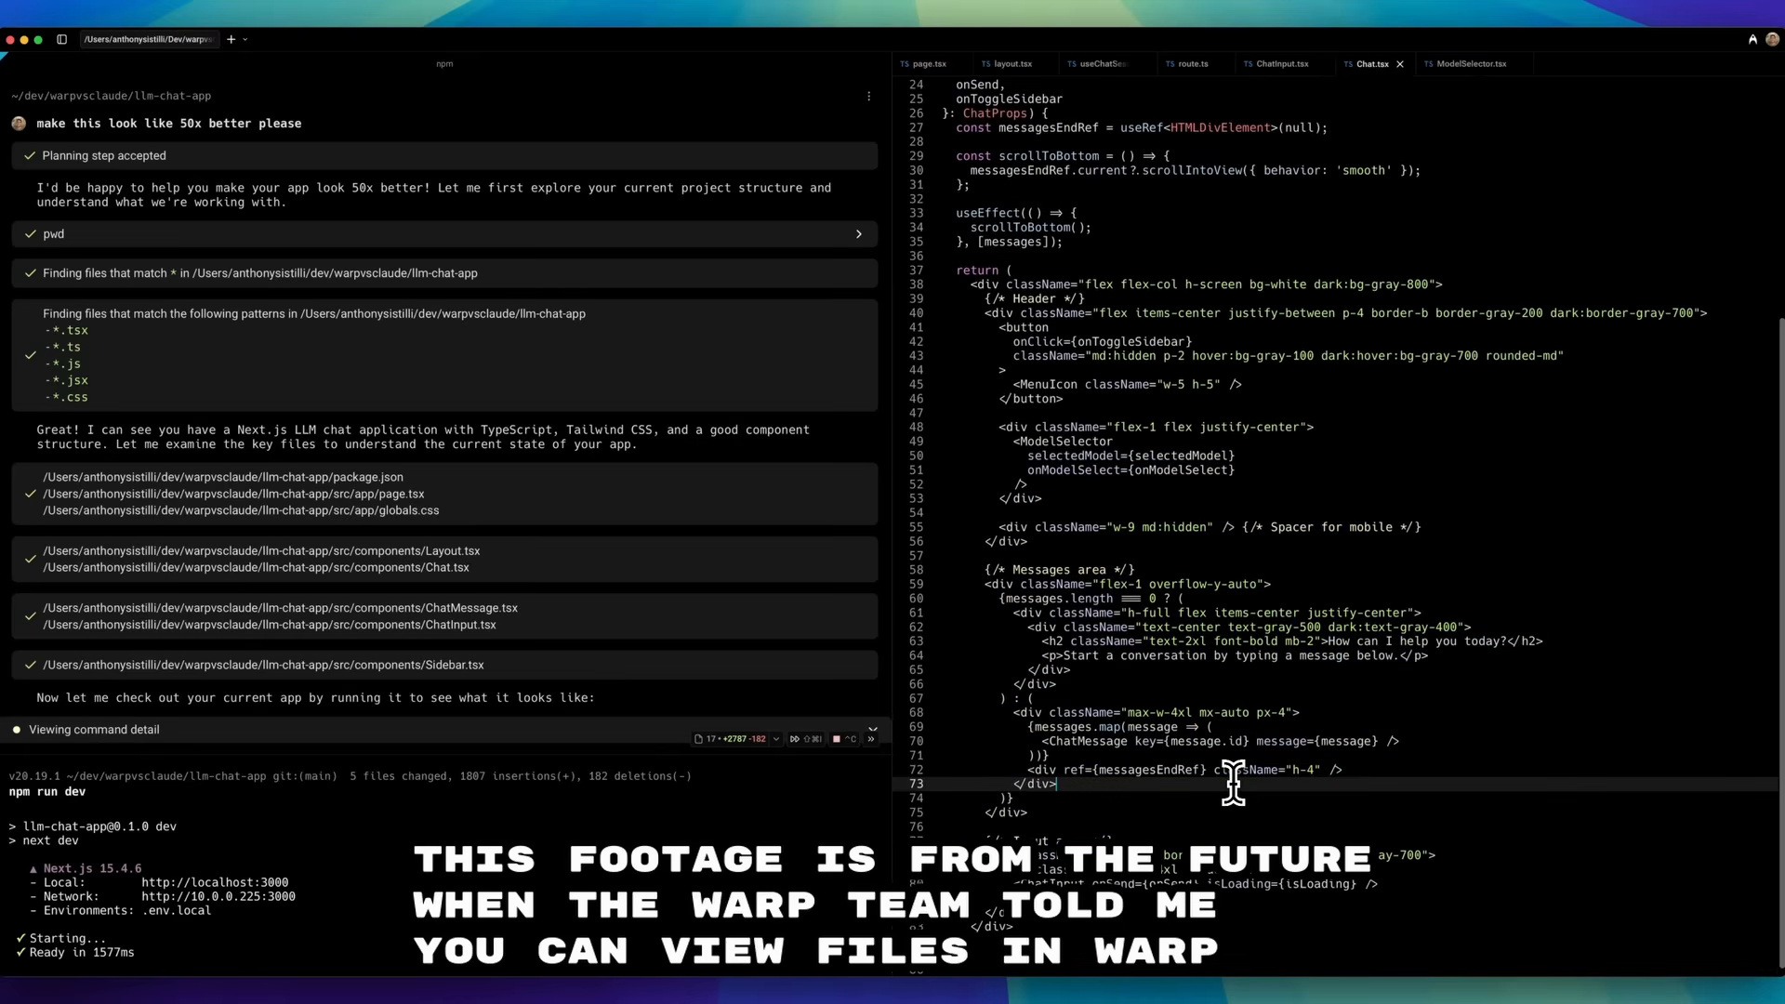
left_click(1188, 63)
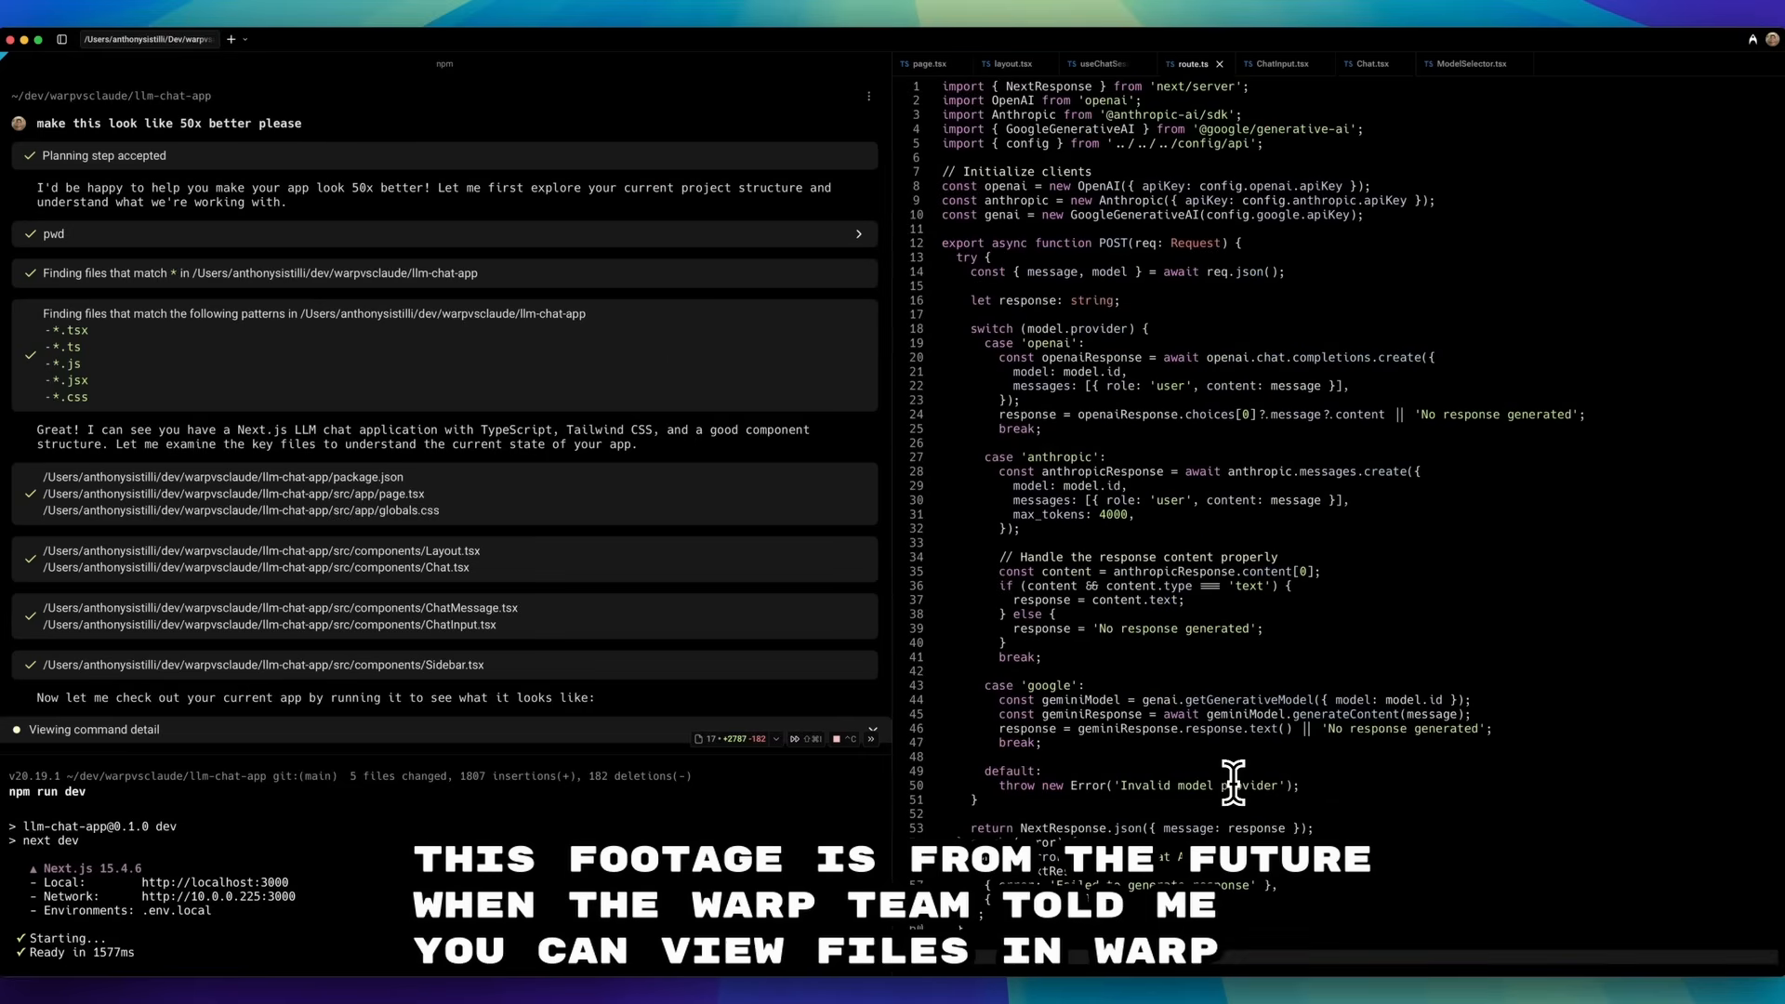
mouse_move(1006, 373)
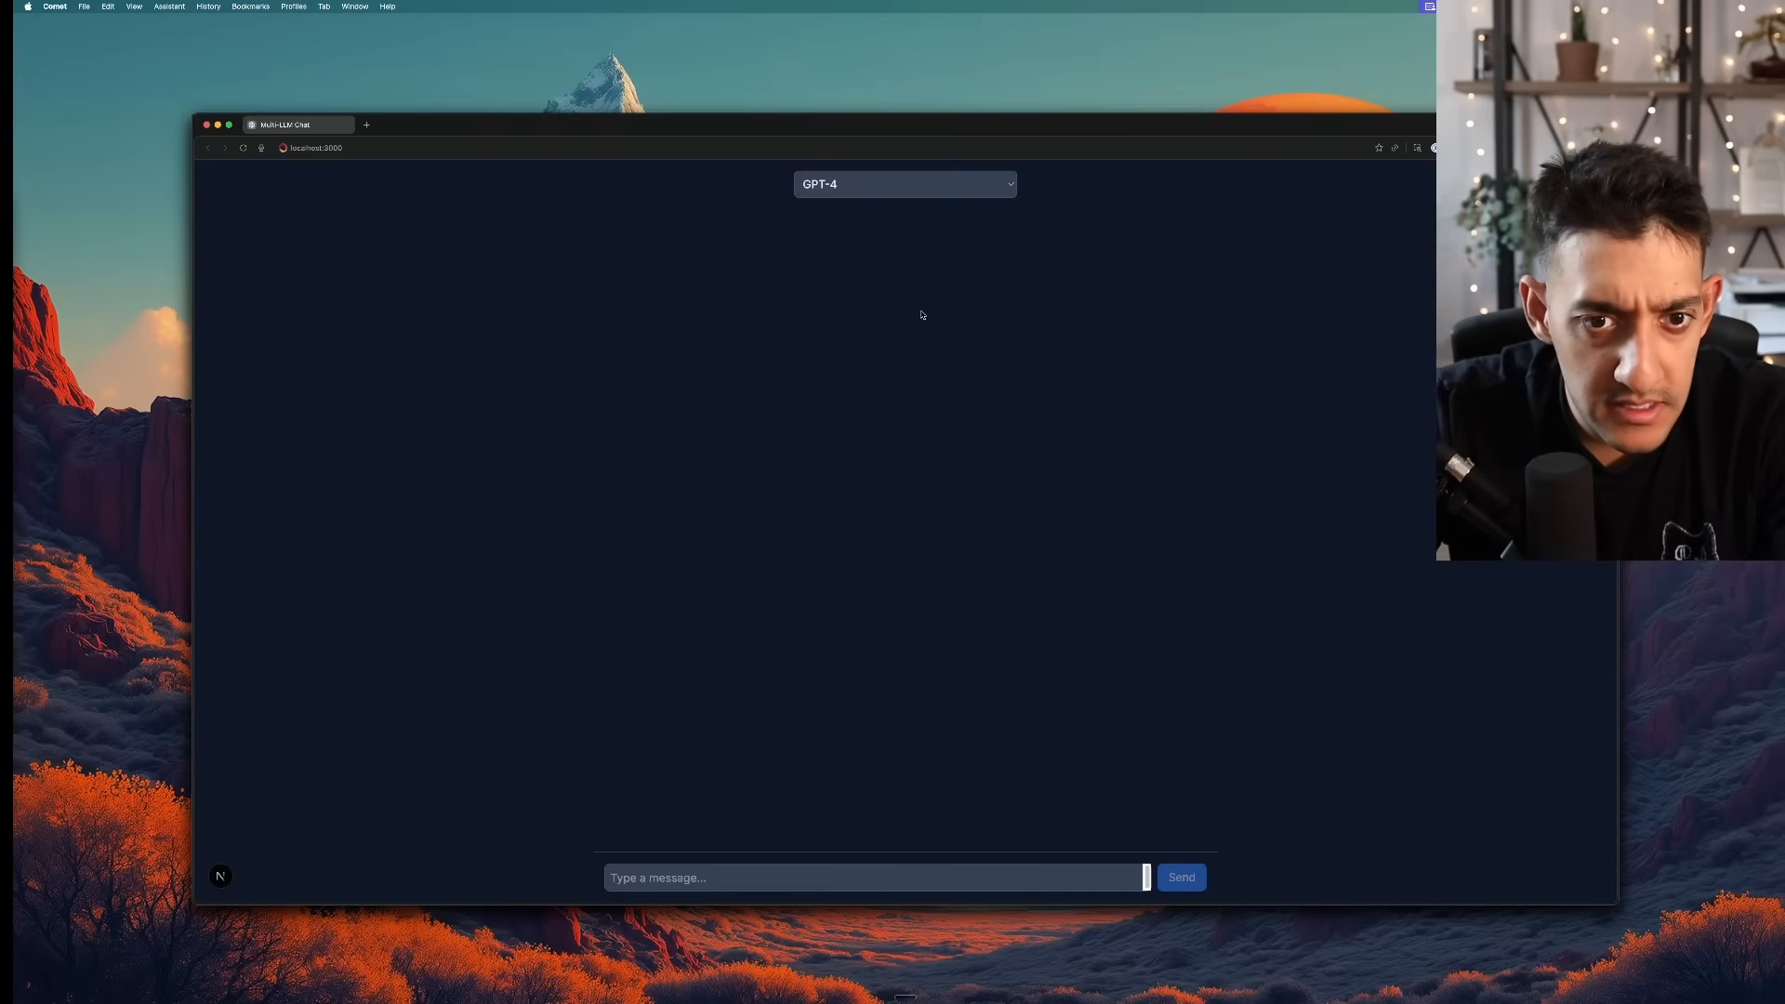
Send 'hello there how are you' to GPT-4 in the Multi-LLM Chat app
left_click(903, 184)
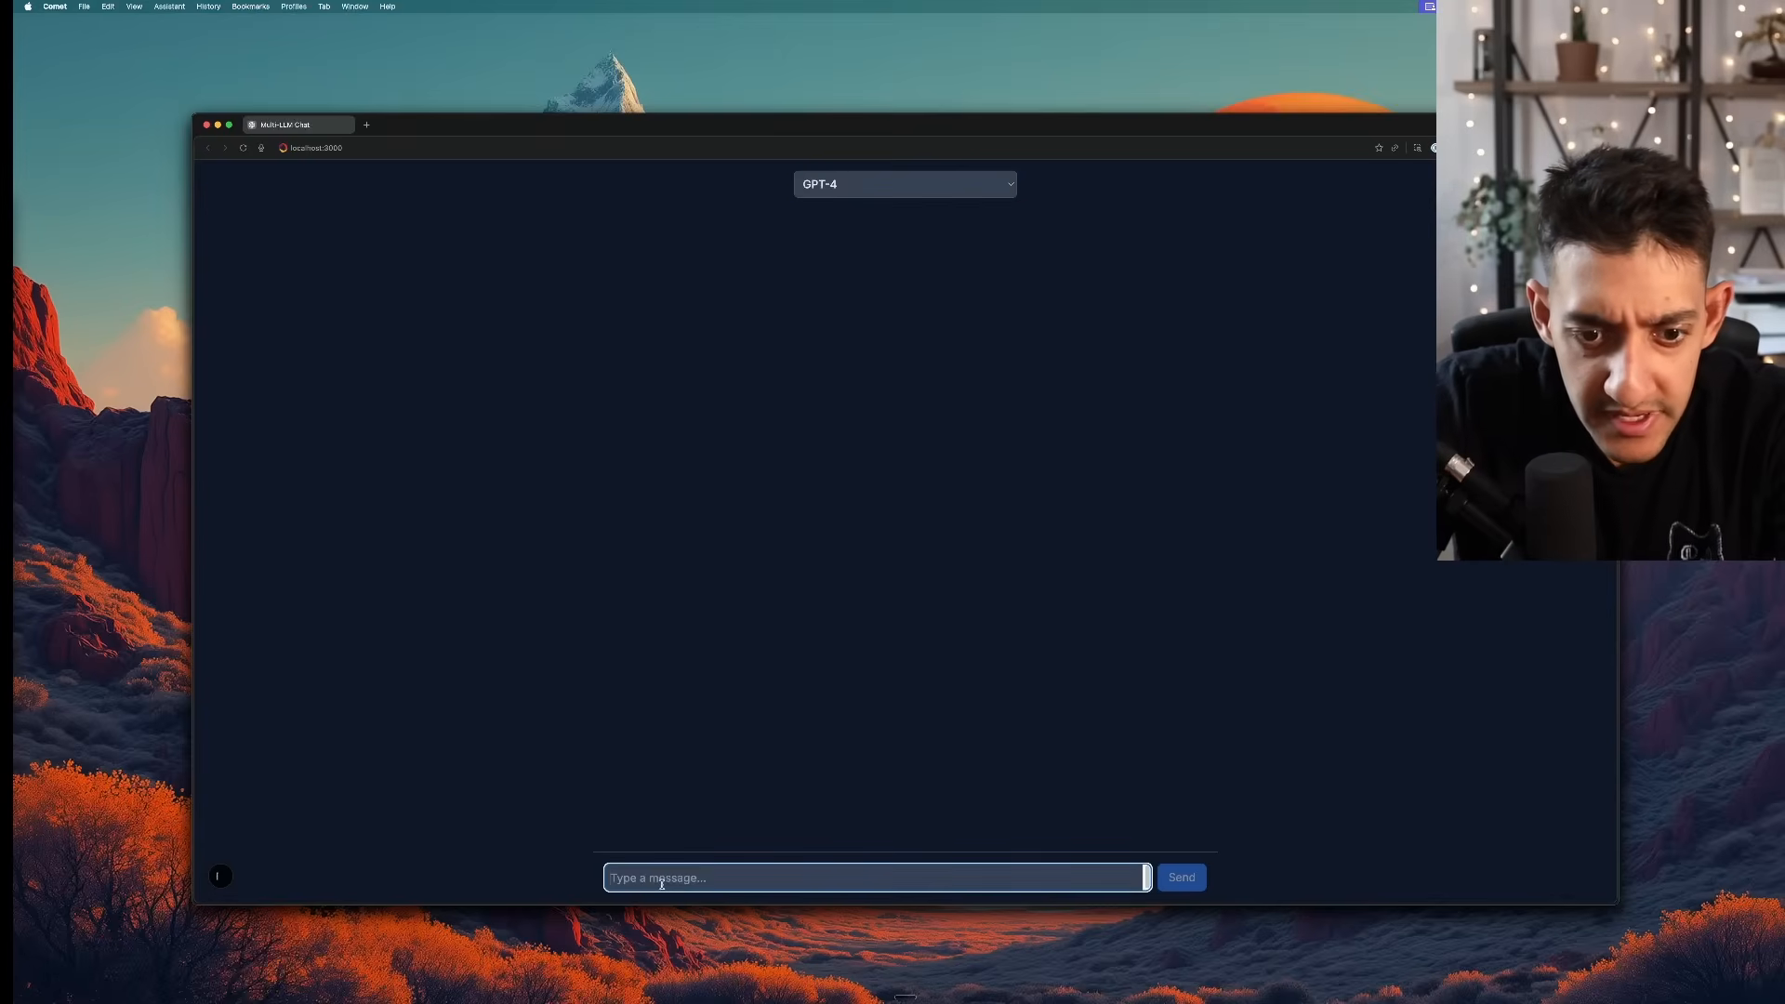
type("hello there how are yo")
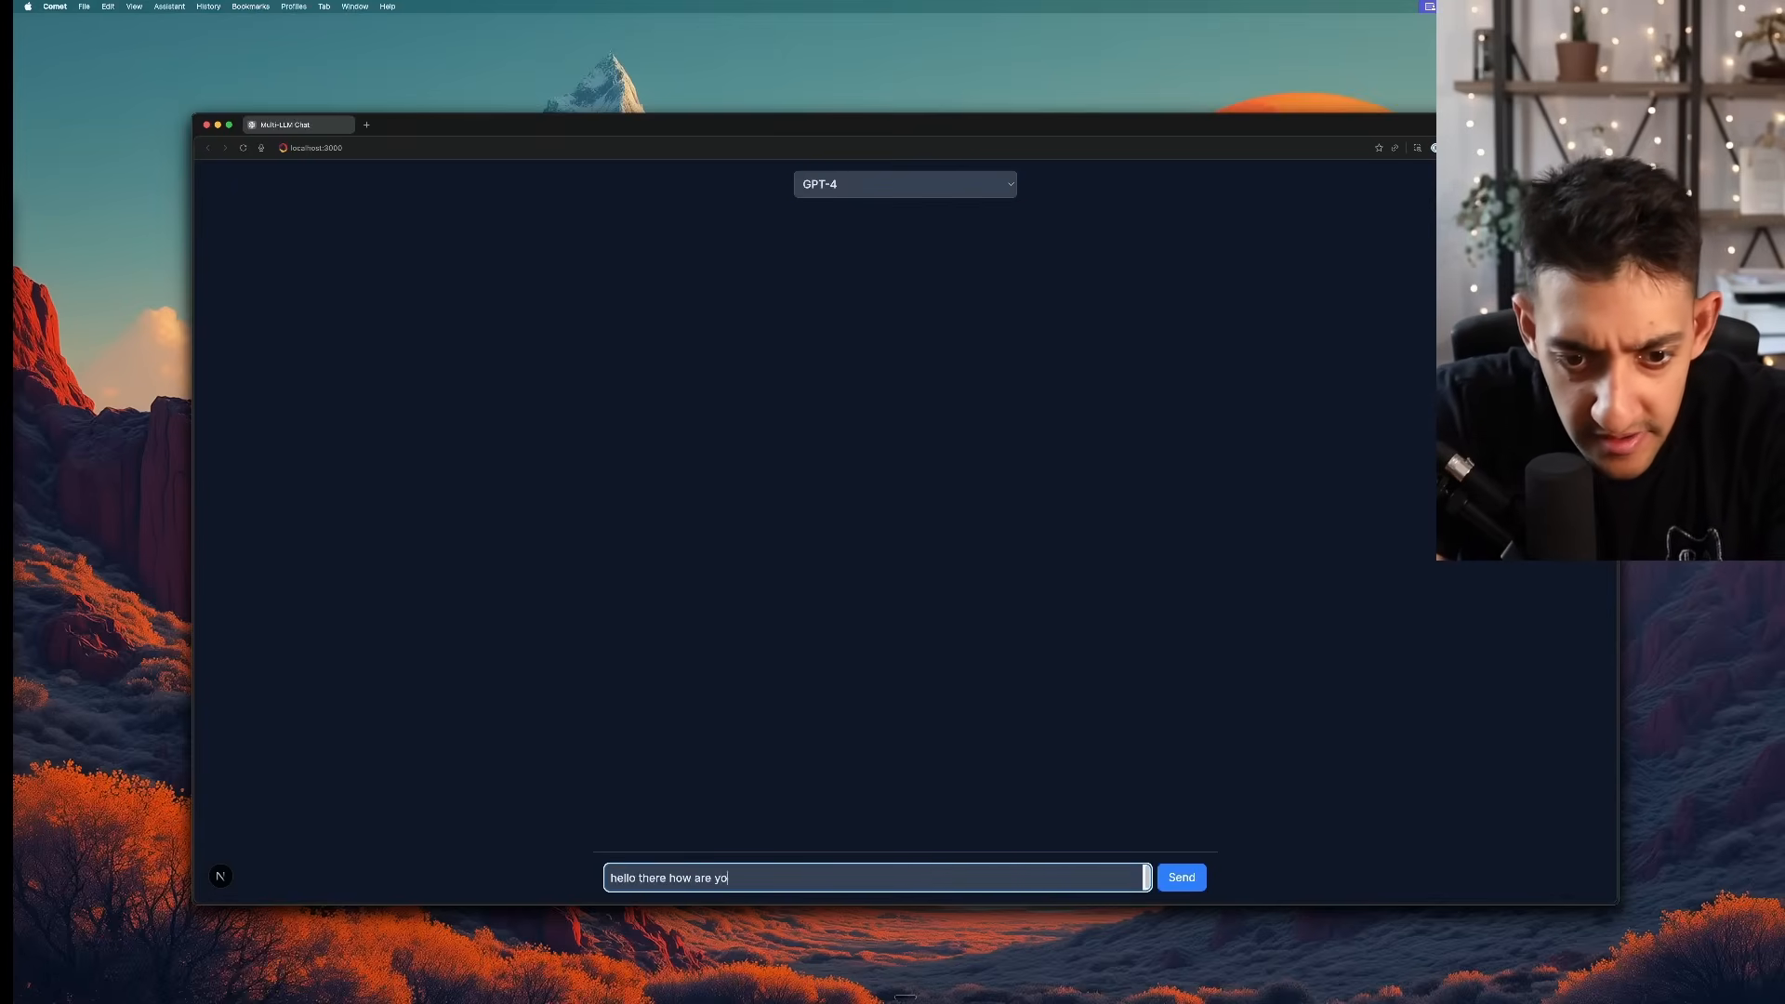
left_click(1181, 875)
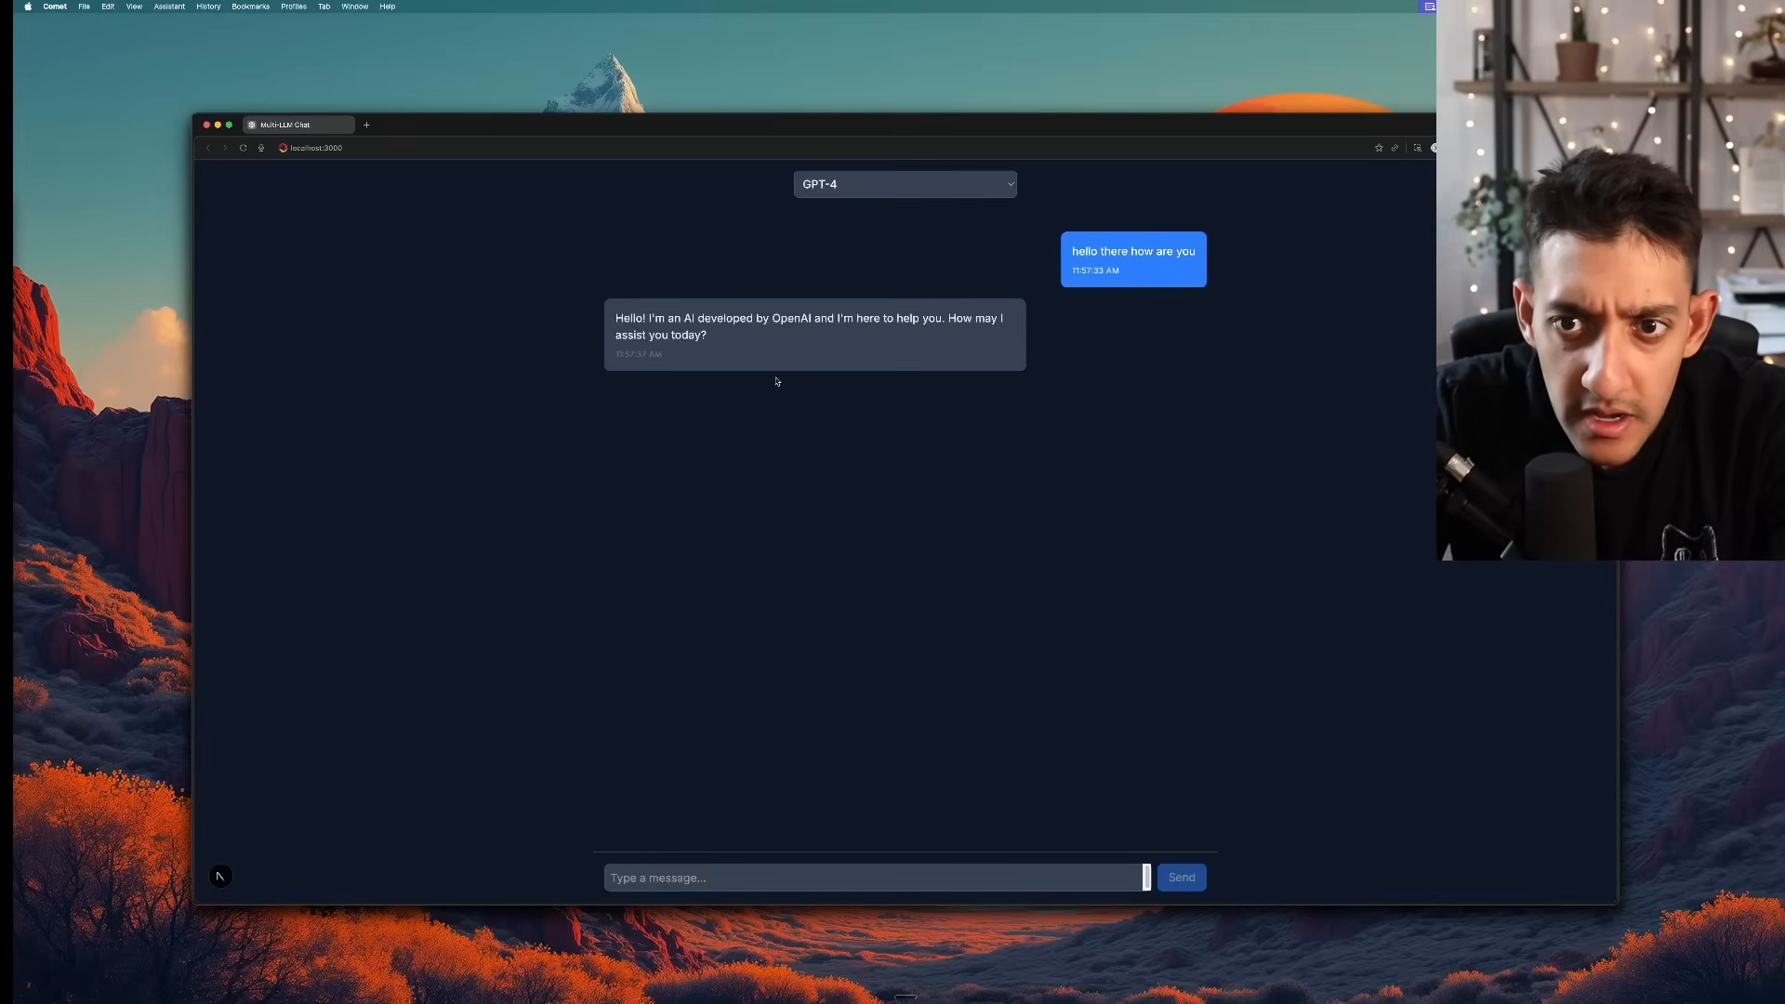
left_click(874, 876)
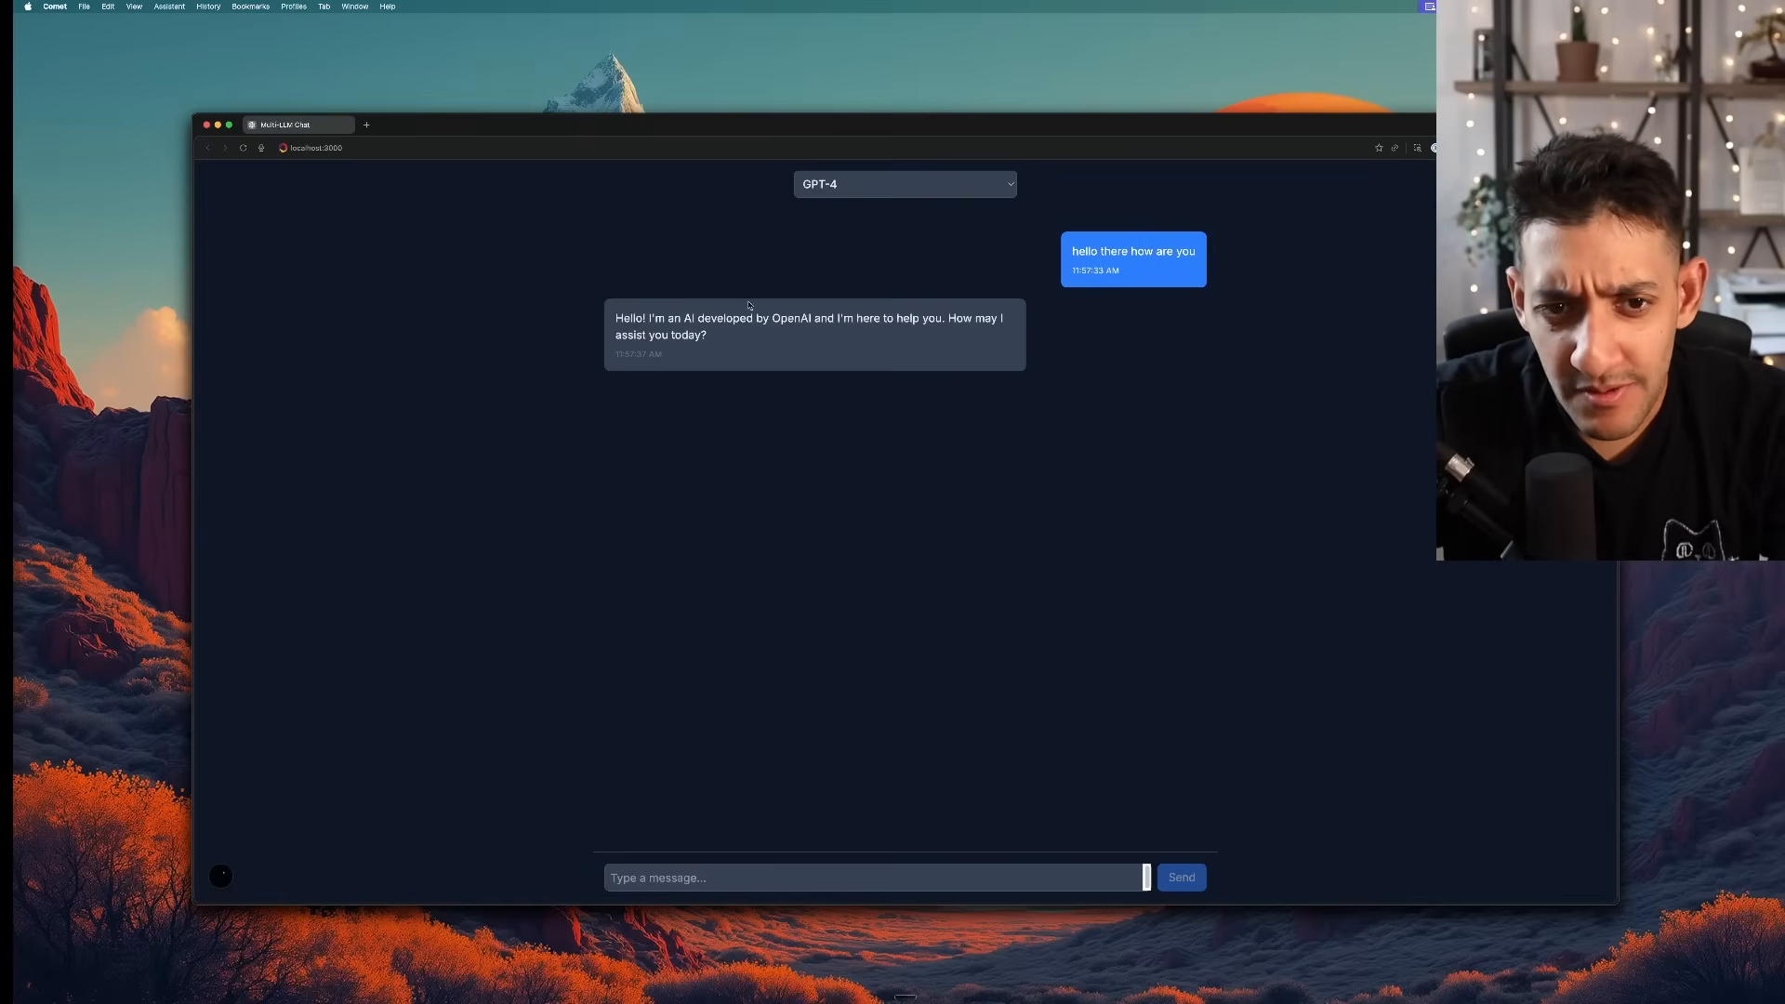
Pick a different model from the chat app's model dropdown
left_click(904, 184)
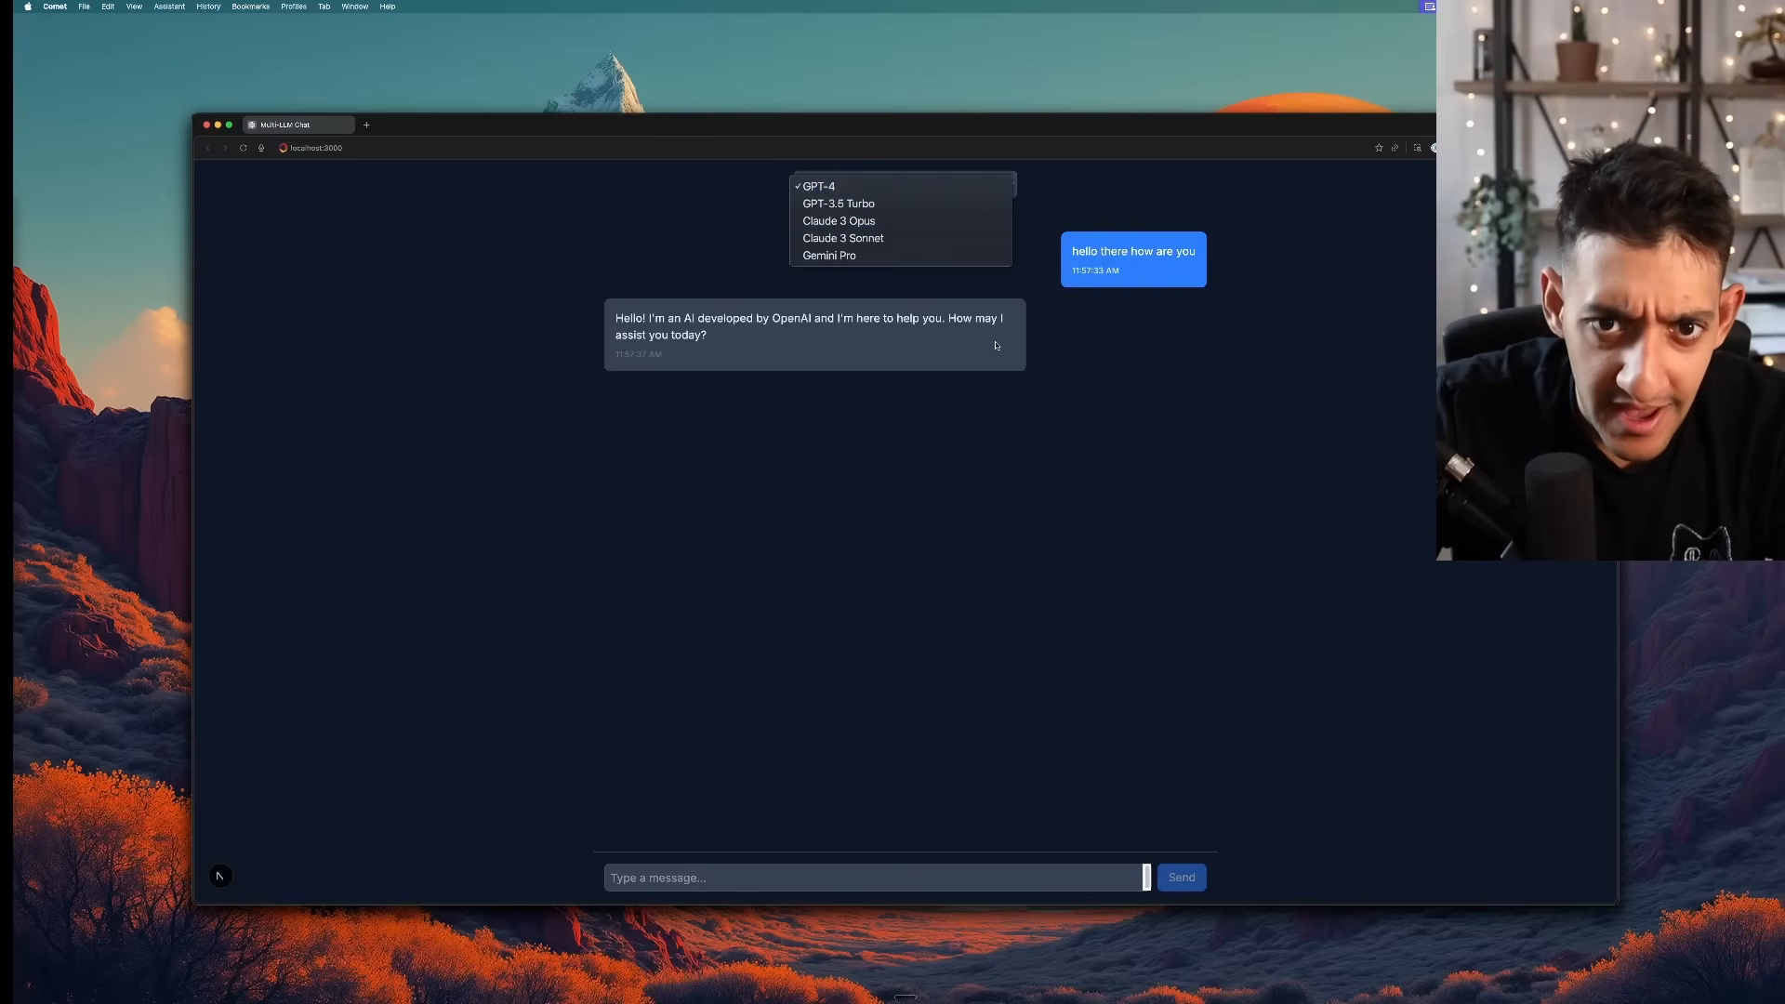
left_click(830, 255)
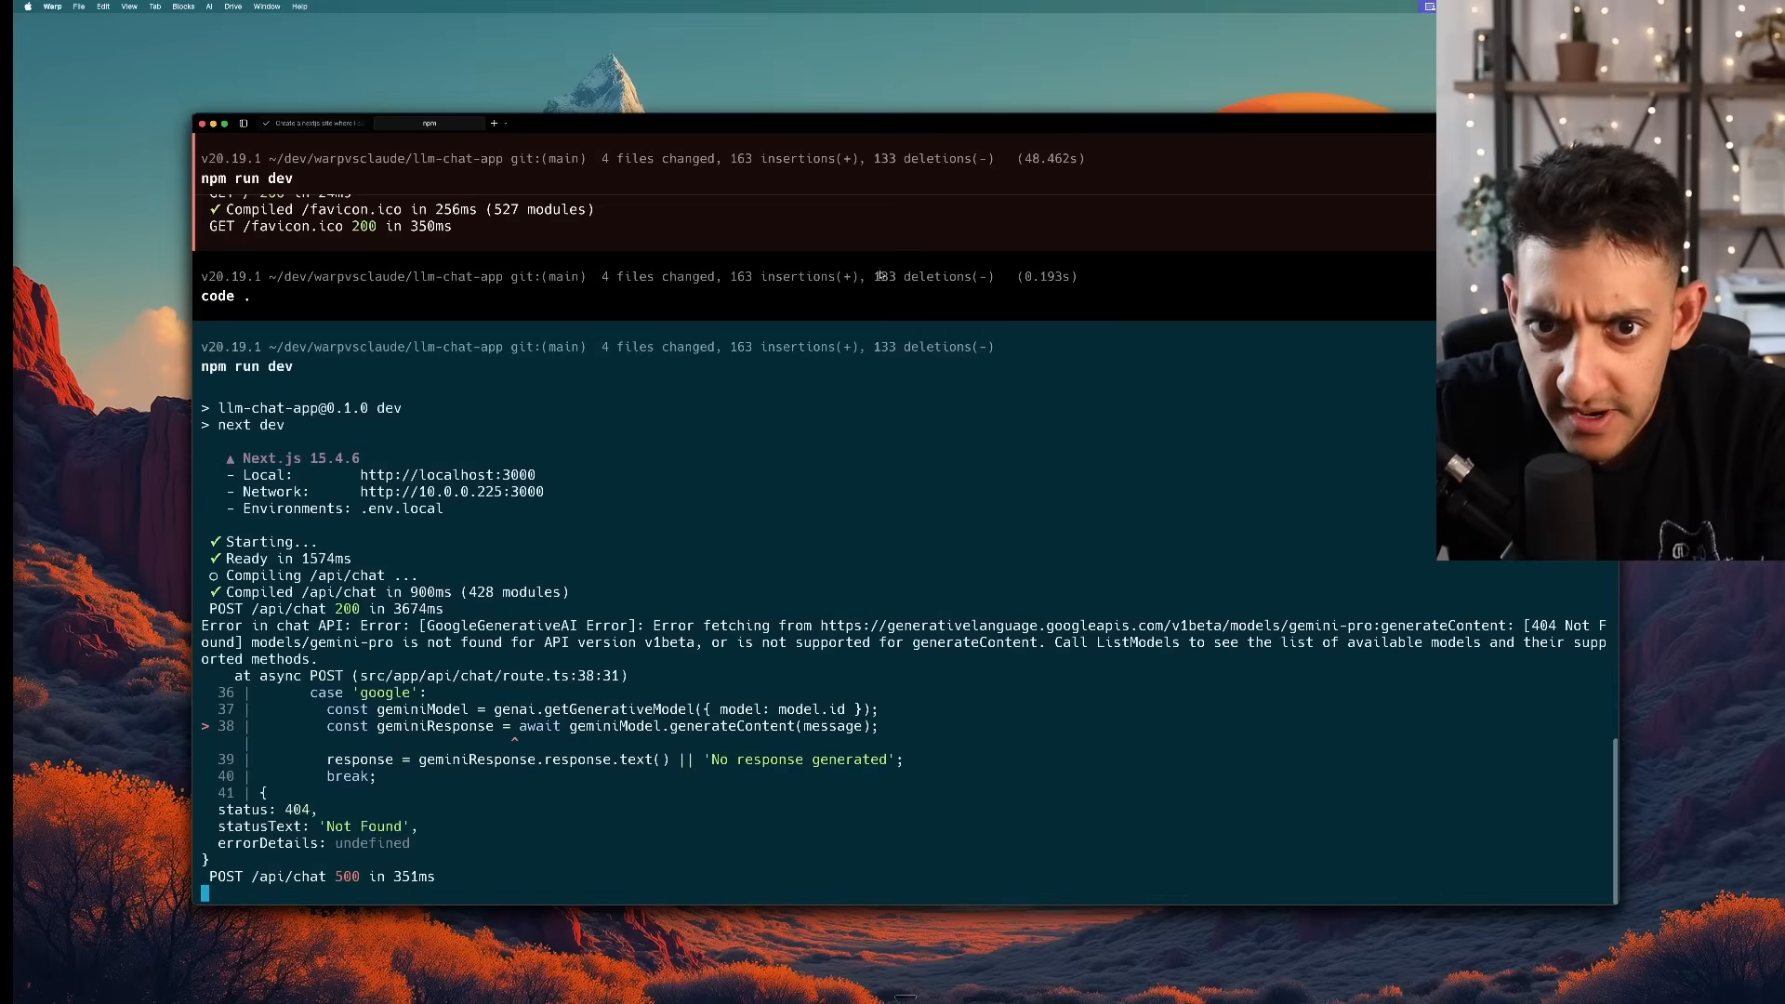
mouse_move(536, 649)
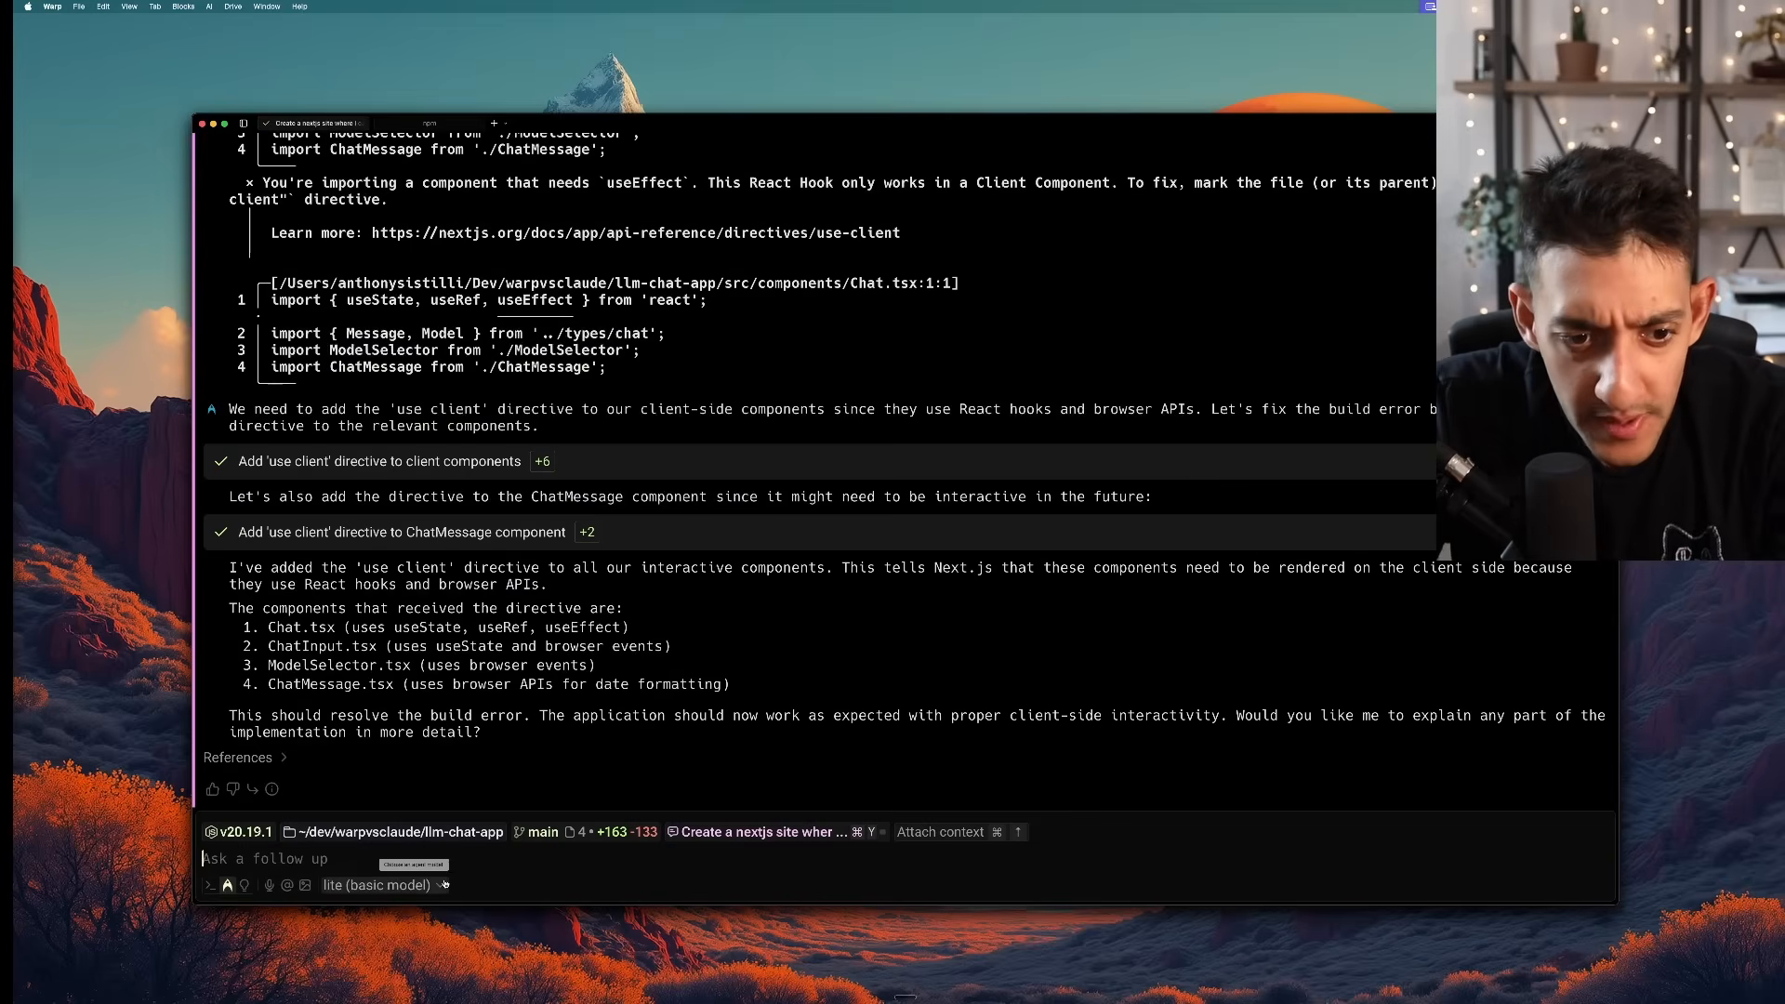
Switch the Warp agent model to auto (claude 4 sonnet)
left_click(381, 885)
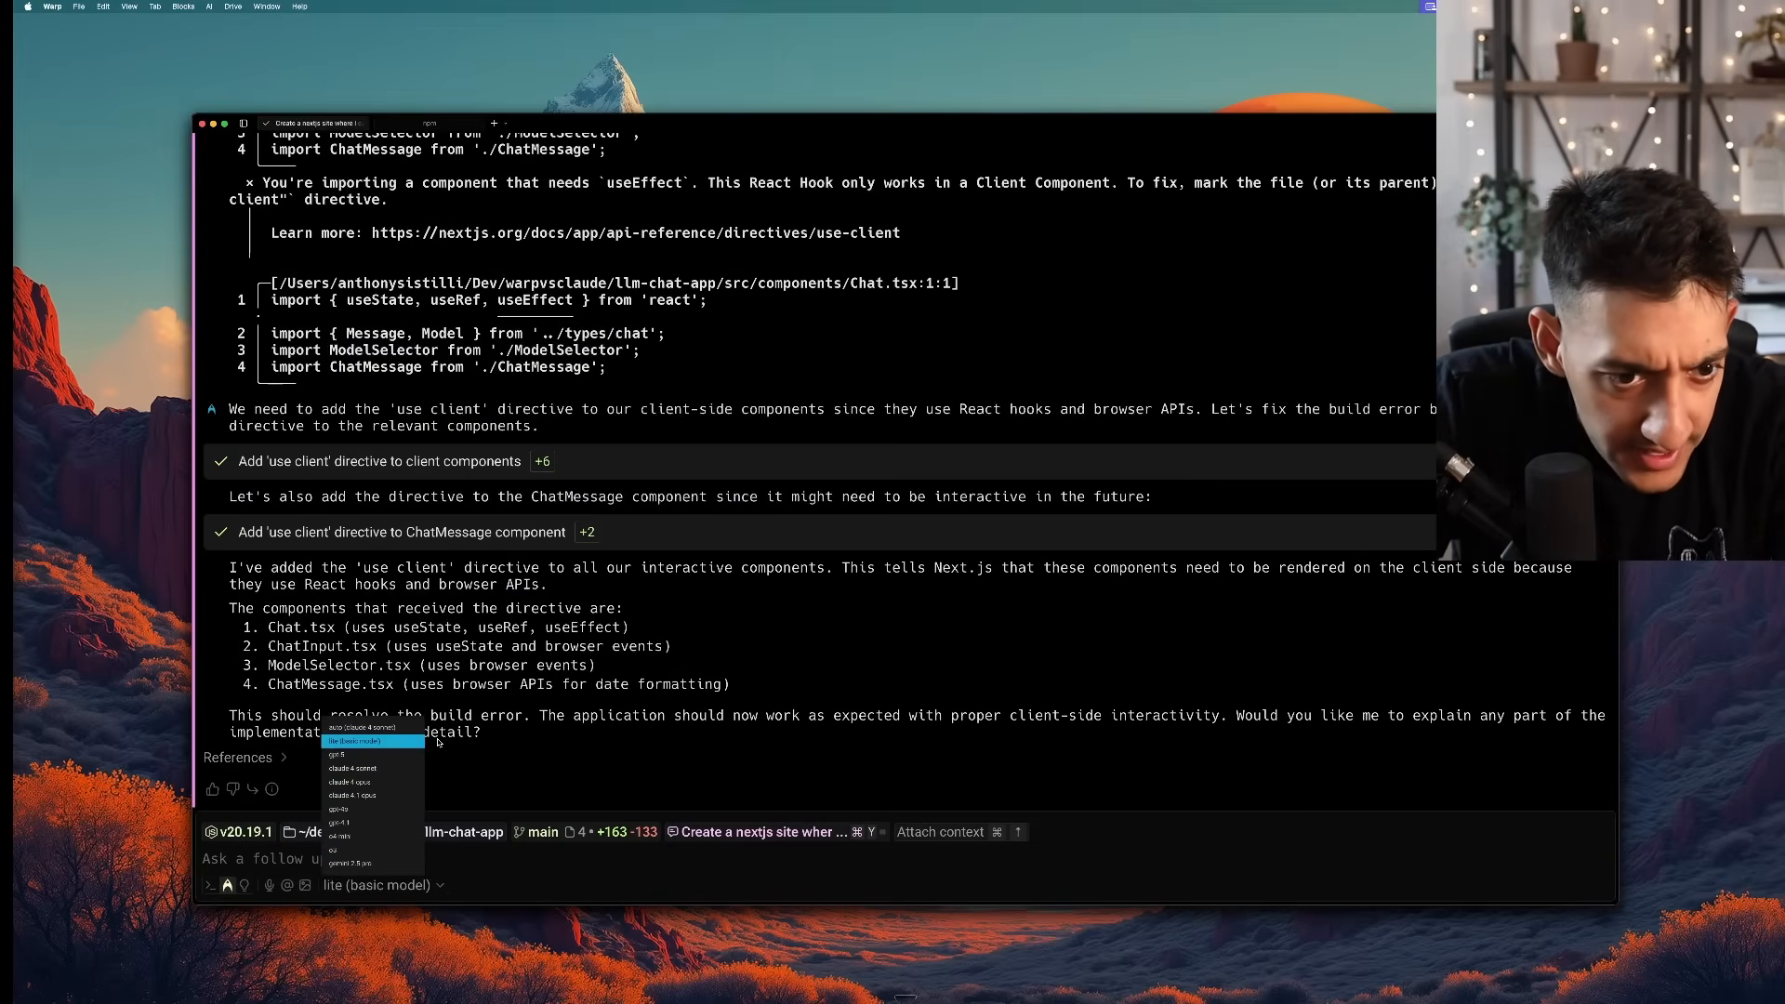
mouse_move(375, 729)
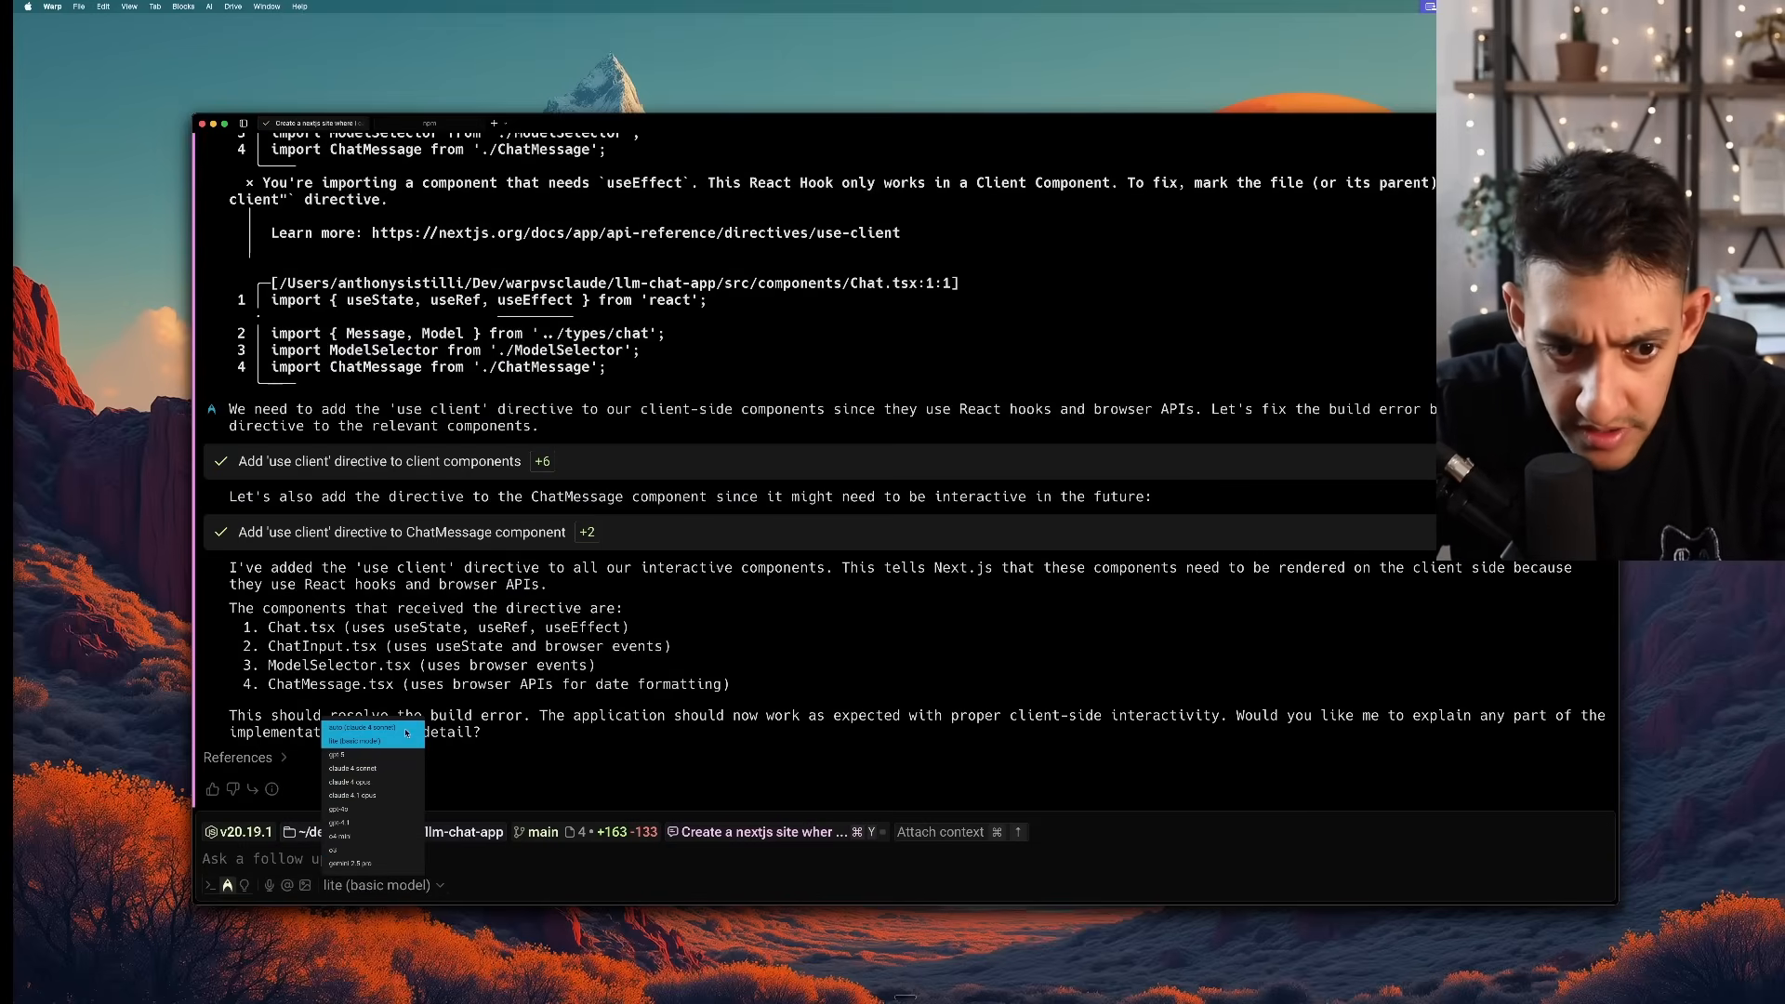
left_click(353, 729)
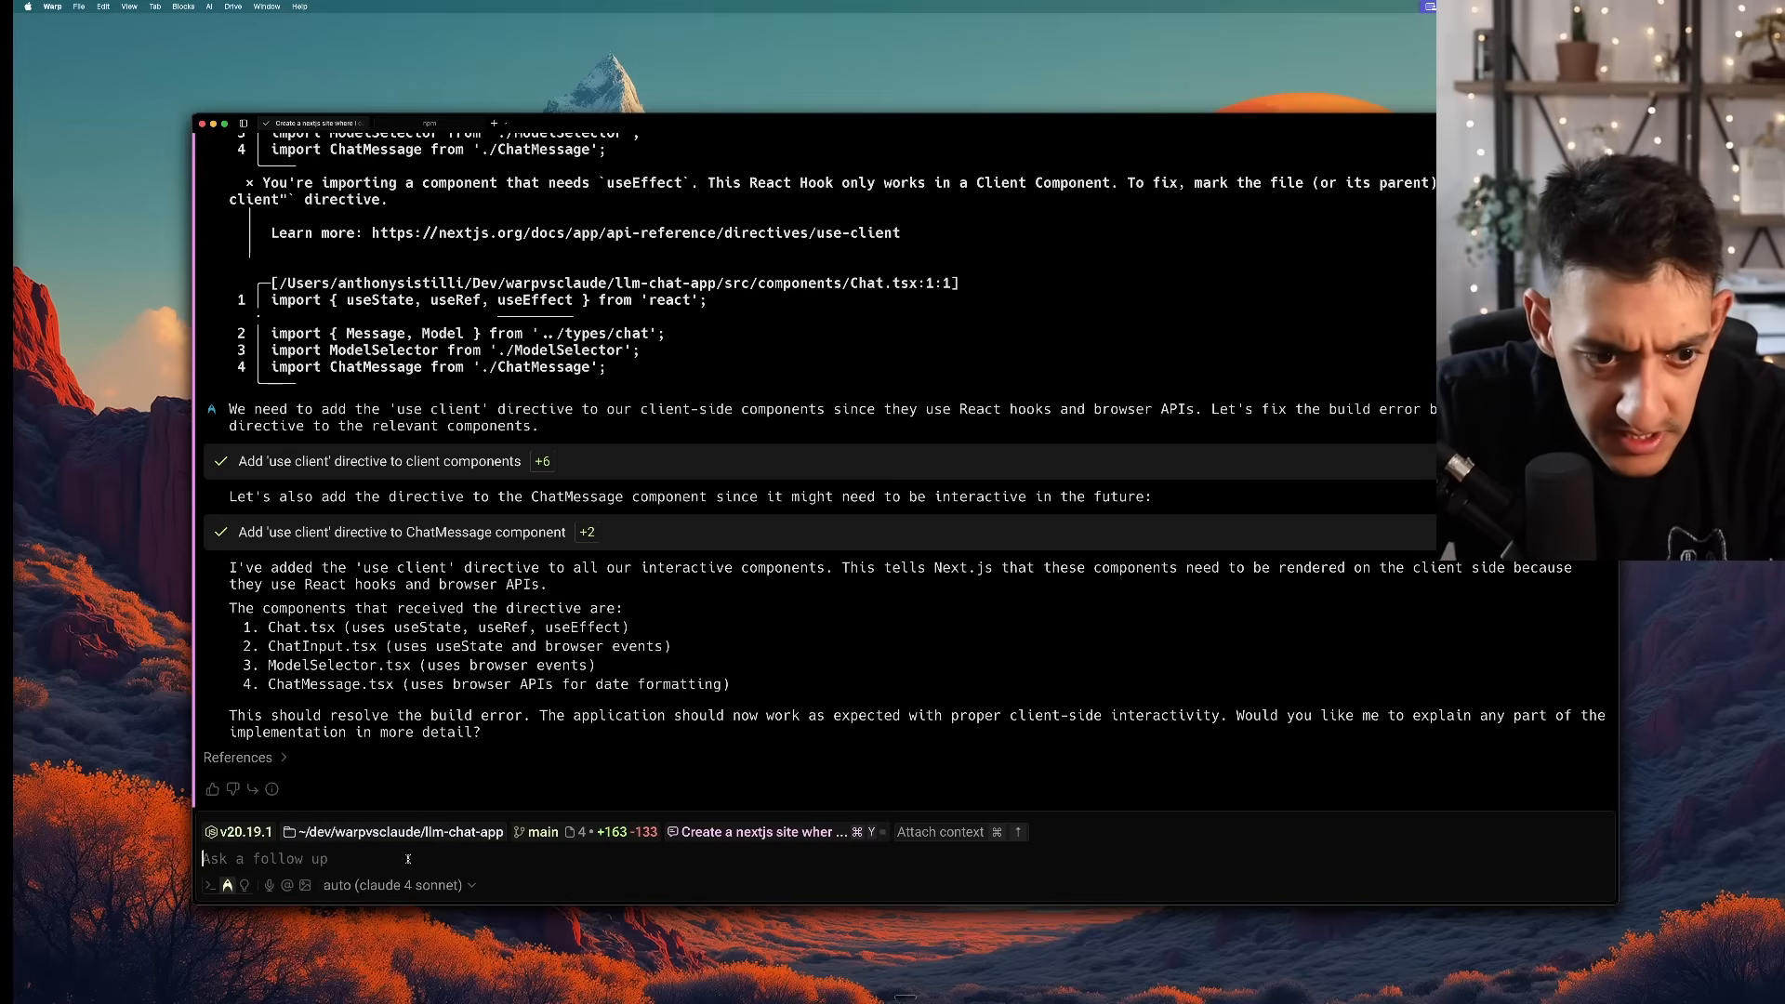
Ask the agent to replace the outdated model IDs, then go review the updated code
type("in models you're u")
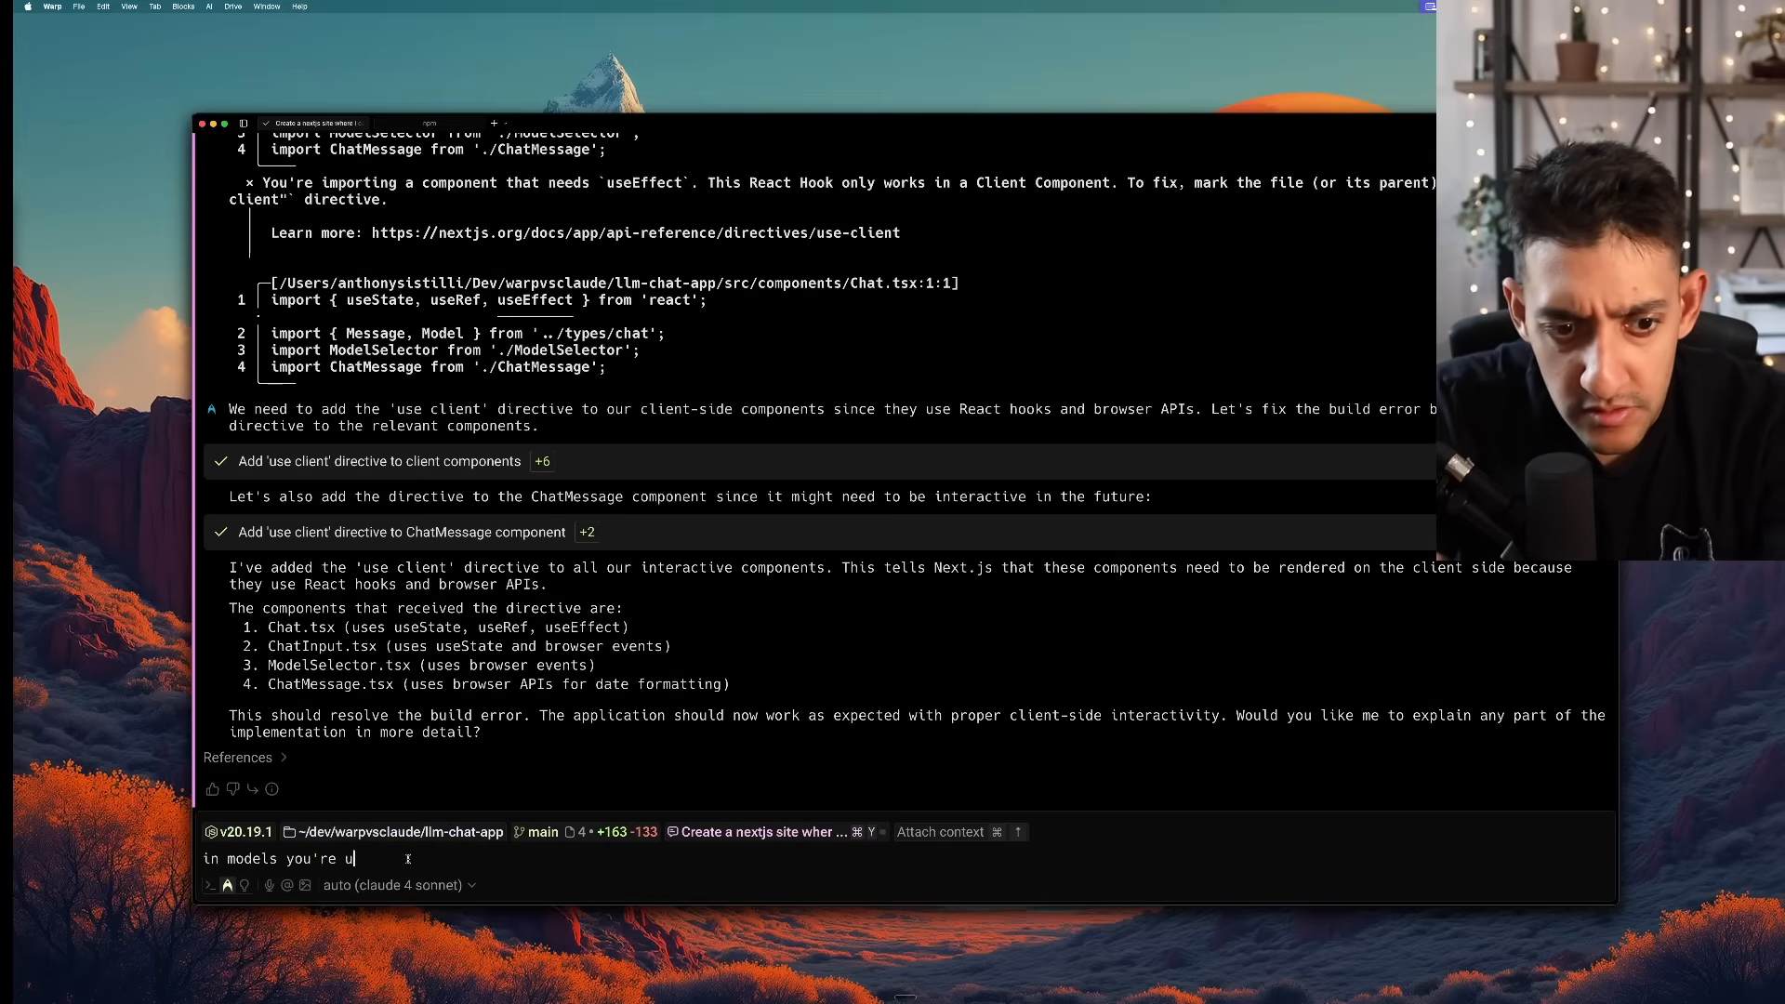
type("sing outdated models can y")
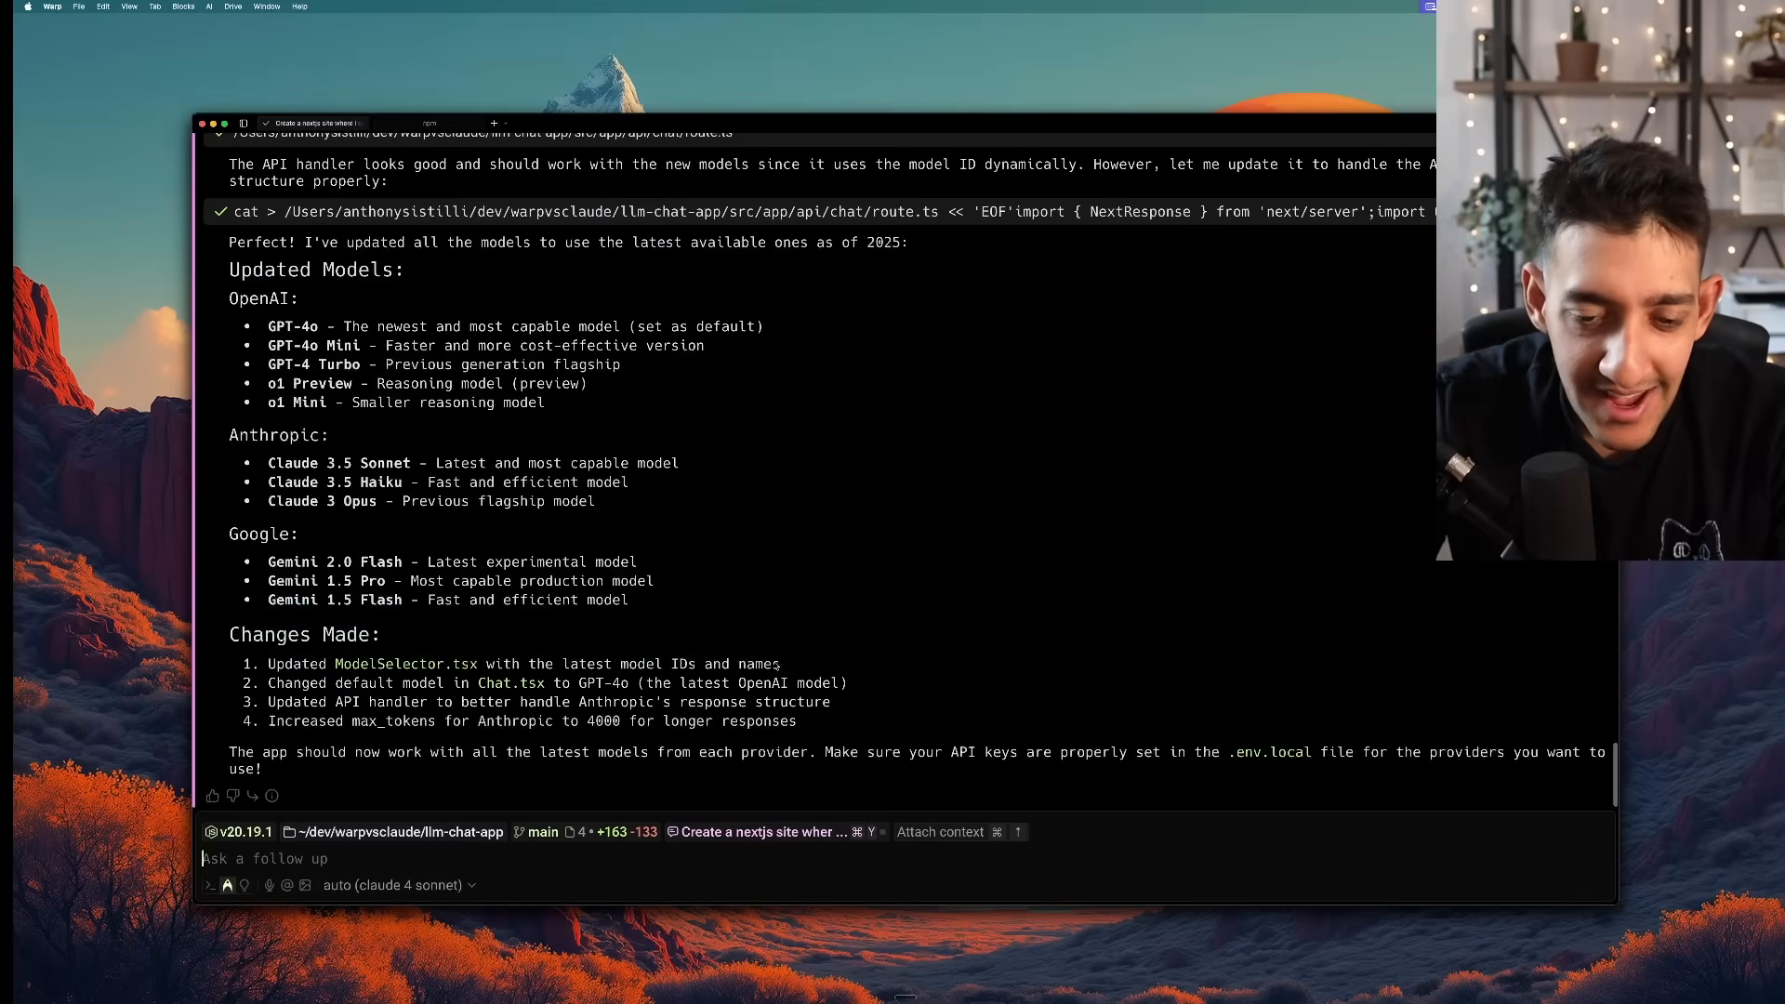
left_click(398, 885)
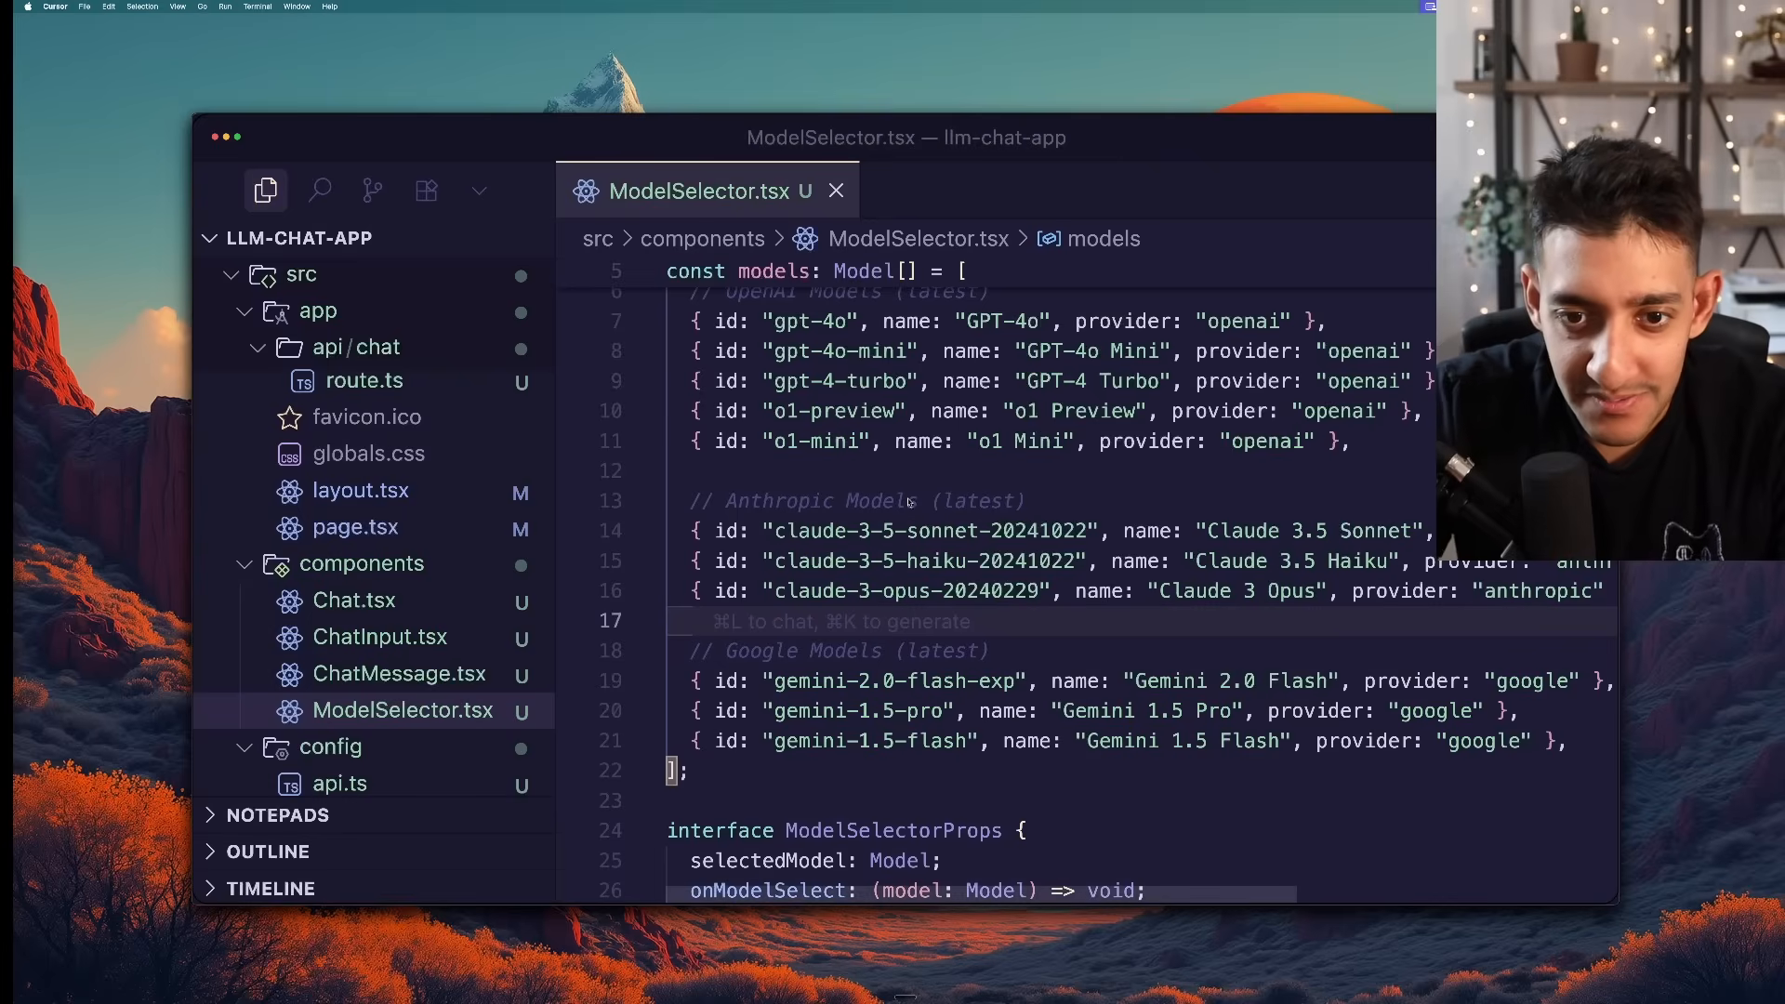
Inspect the updated models array in ModelSelector.tsx, including gpt-4o-mini
left_click(1121, 530)
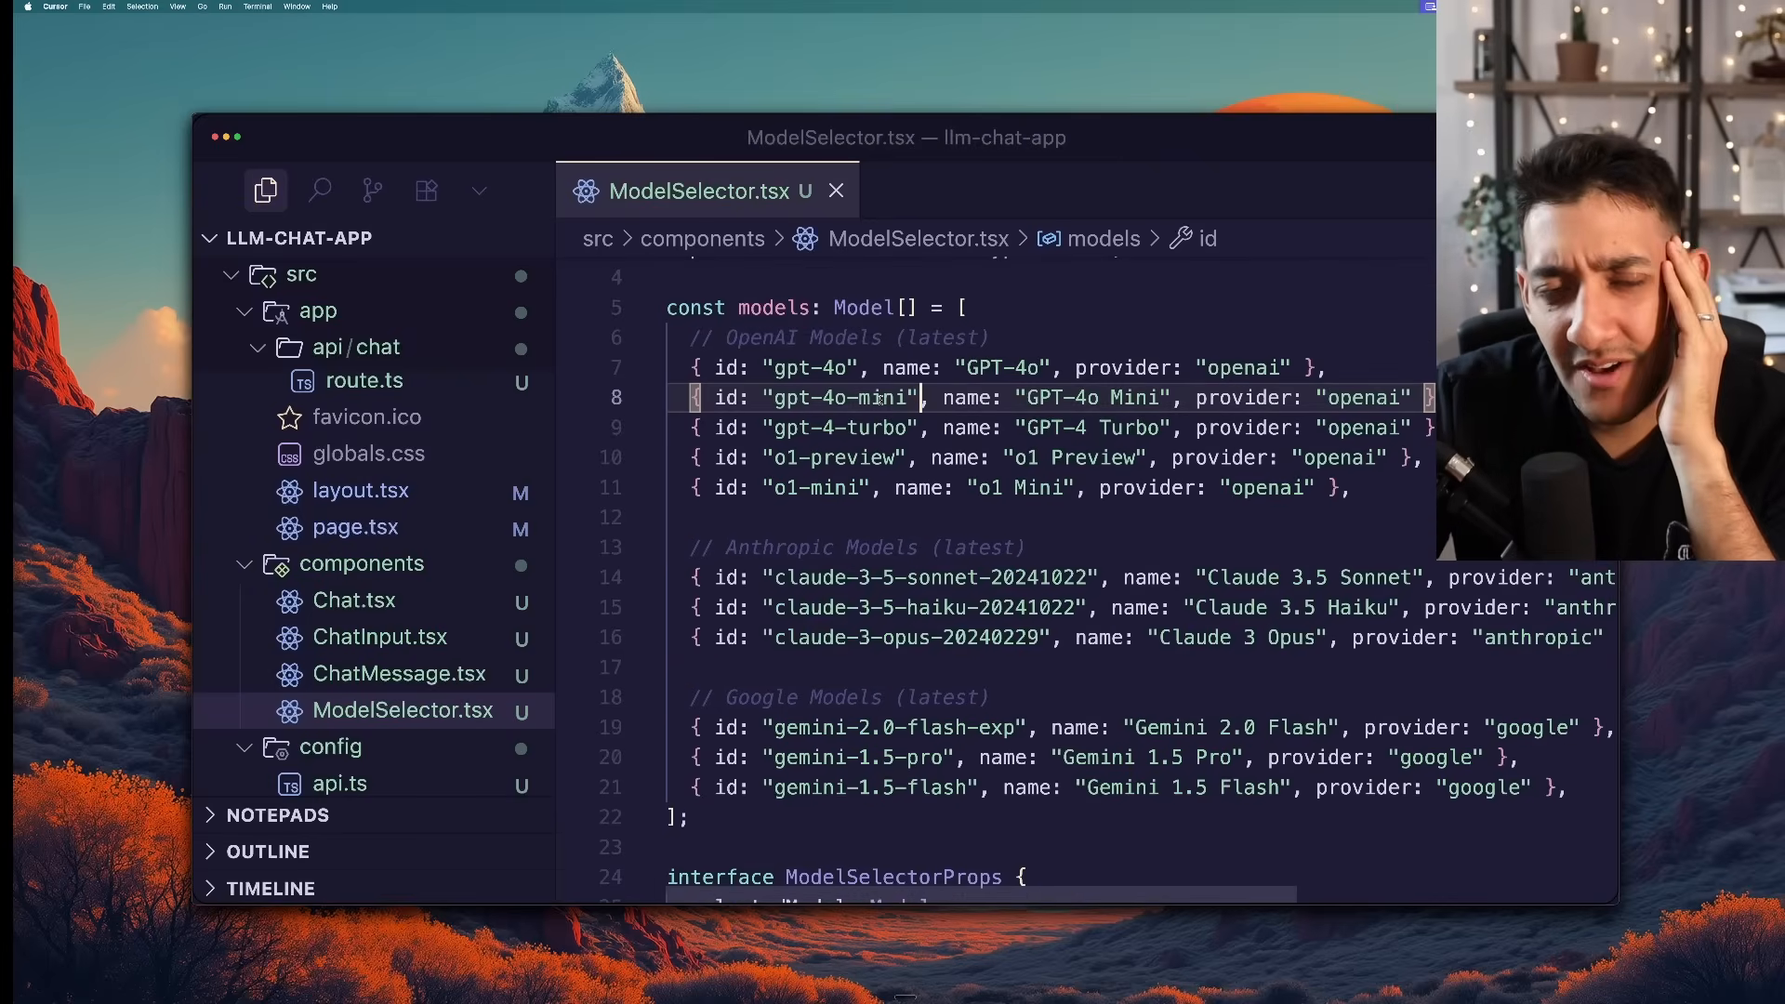
scroll("up", 3)
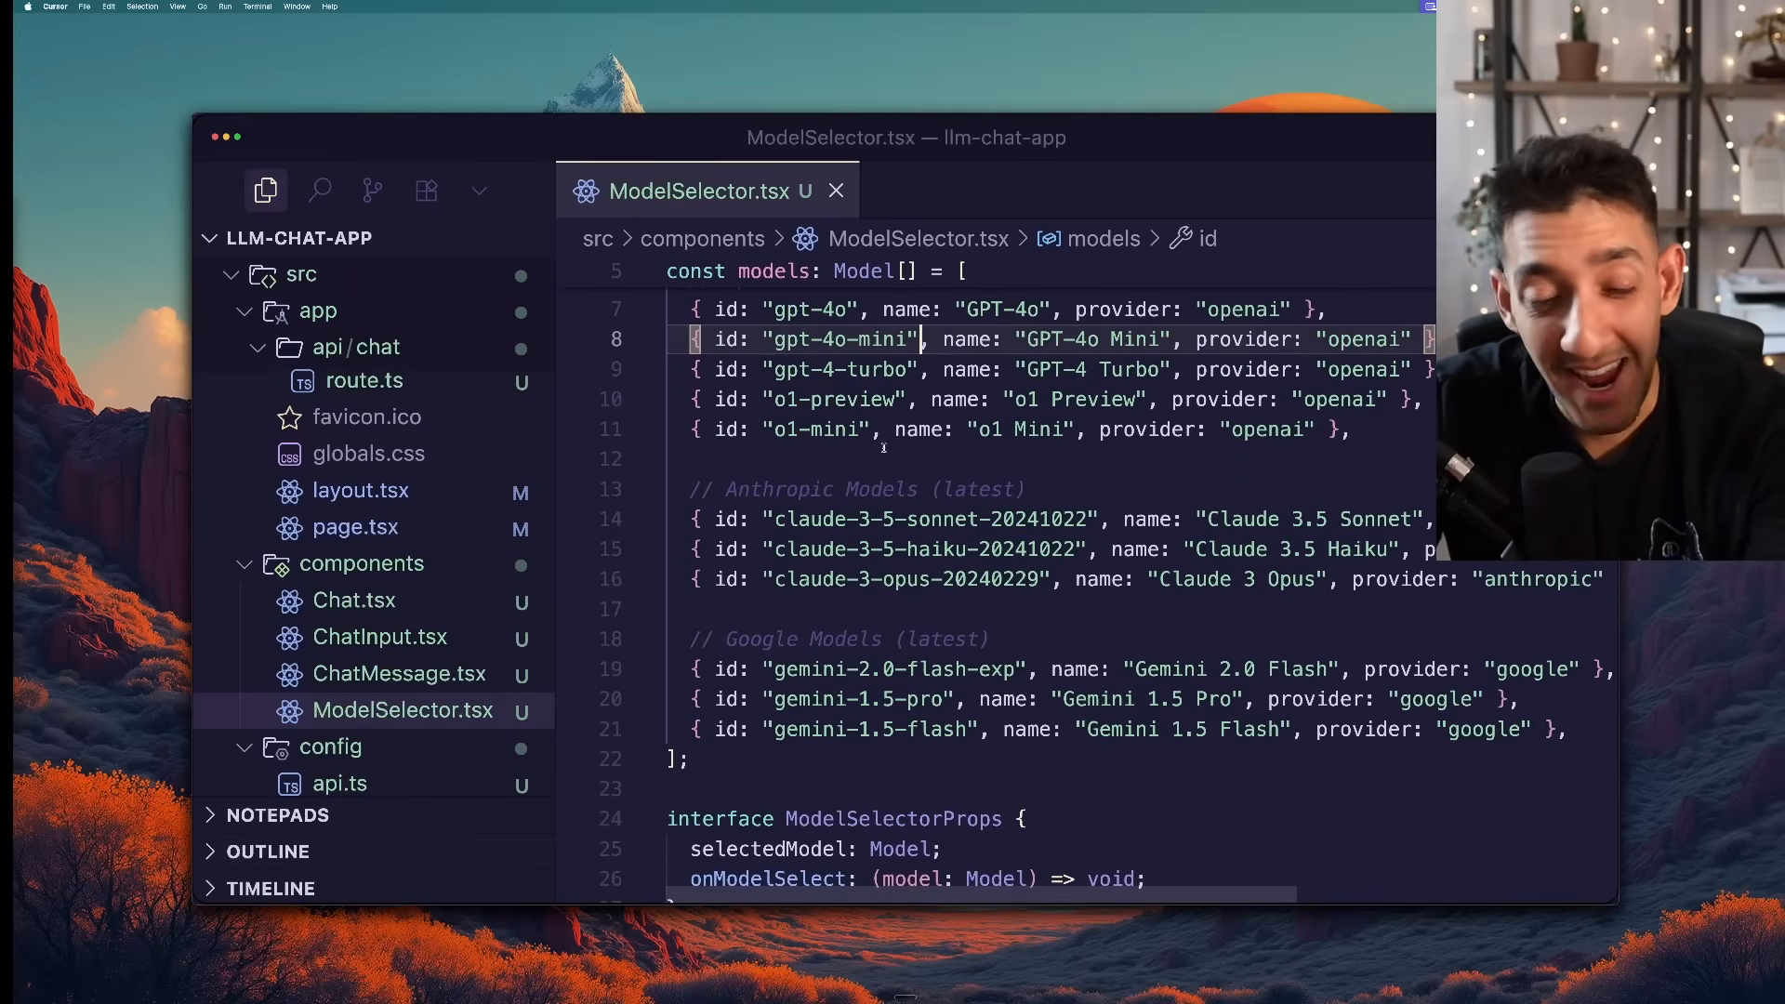
scroll("up", 3)
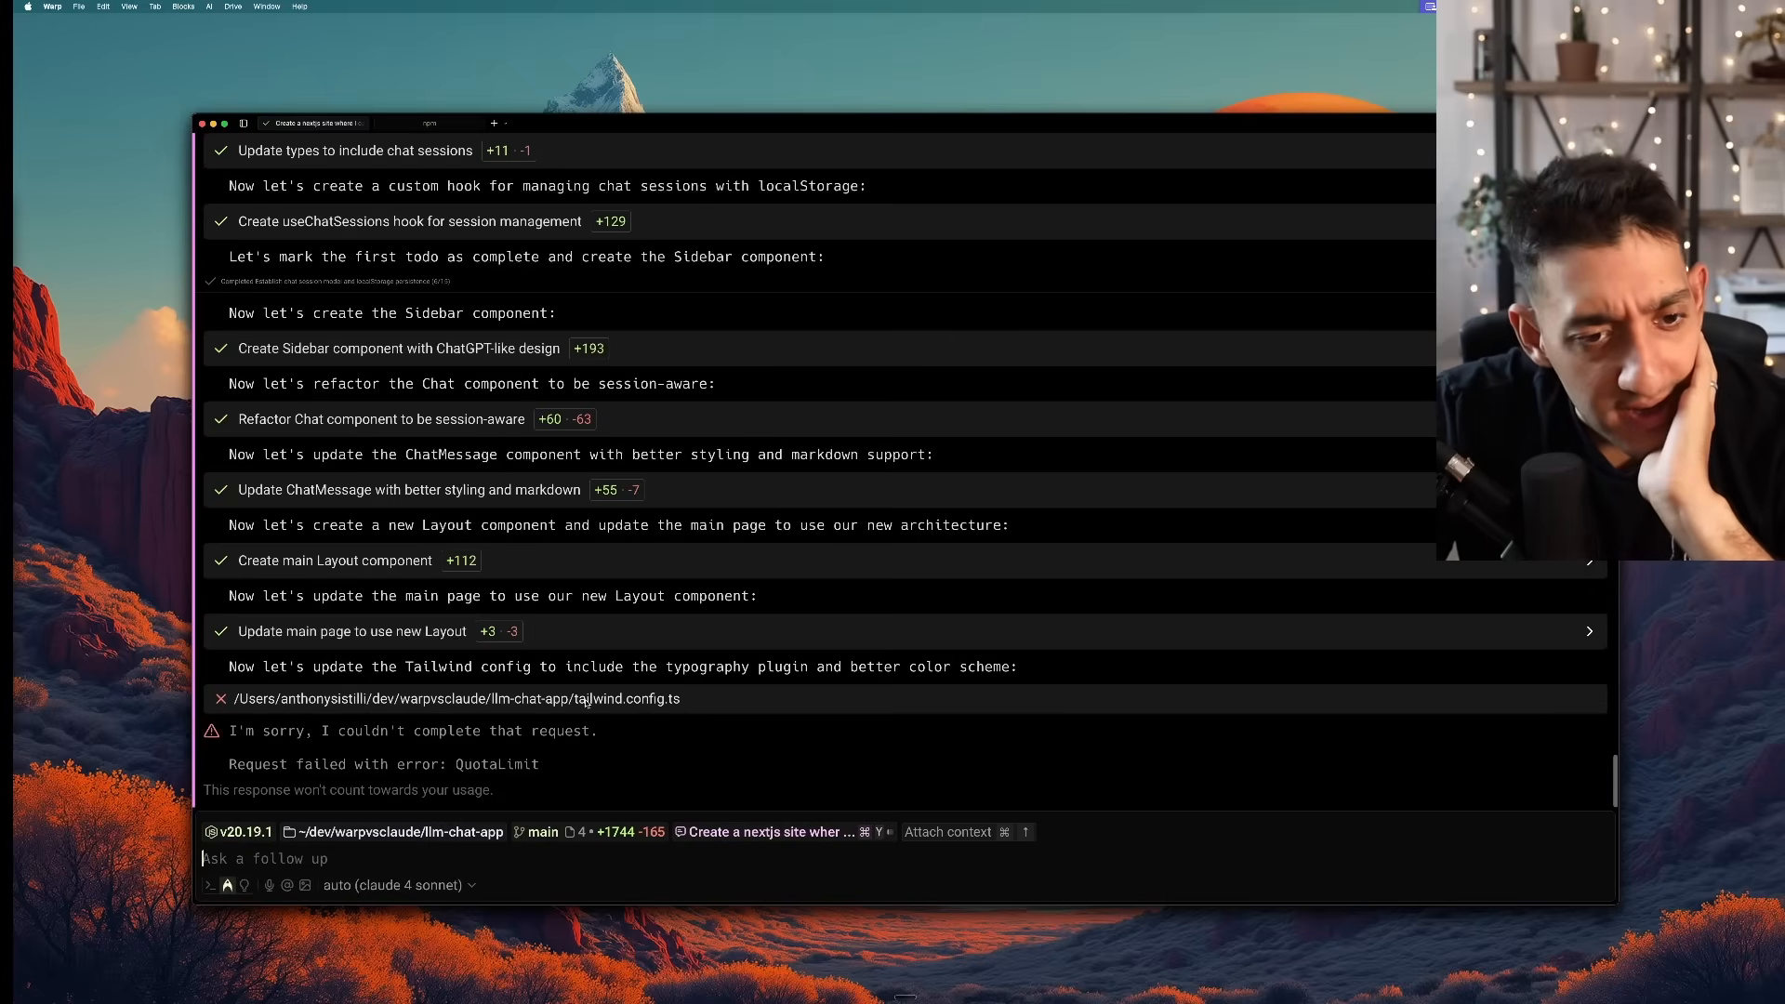
scroll("up", 3)
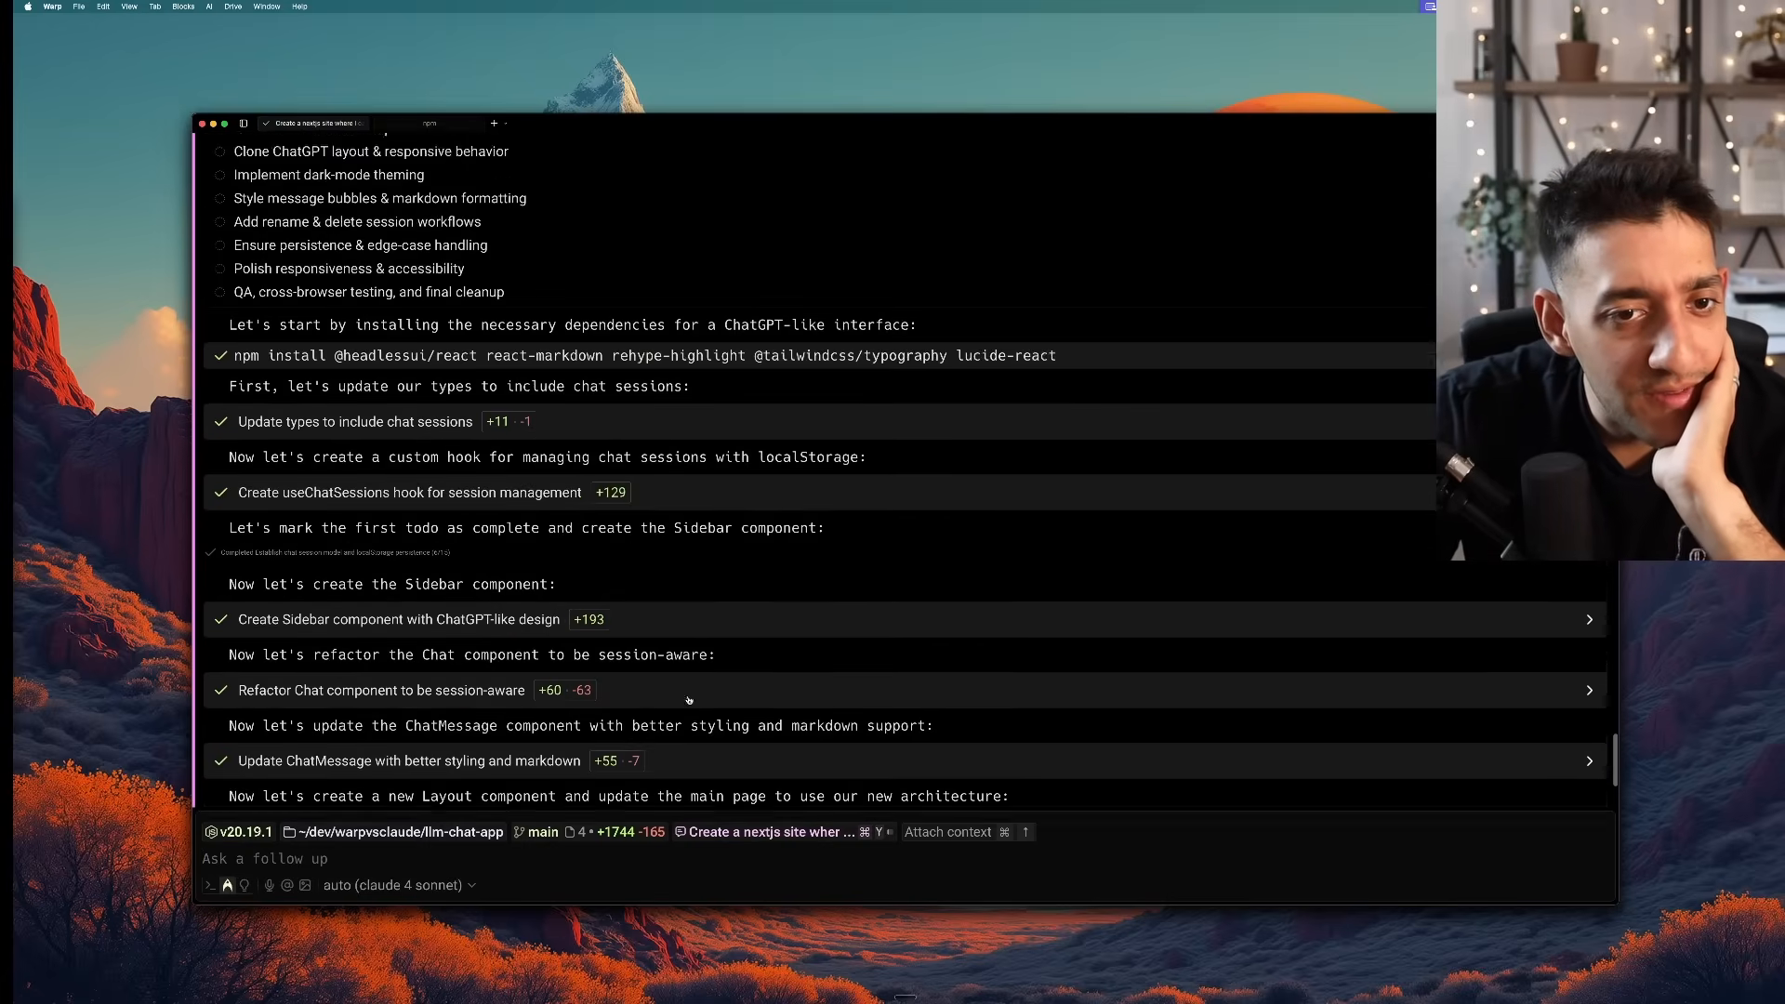
scroll("down", 3)
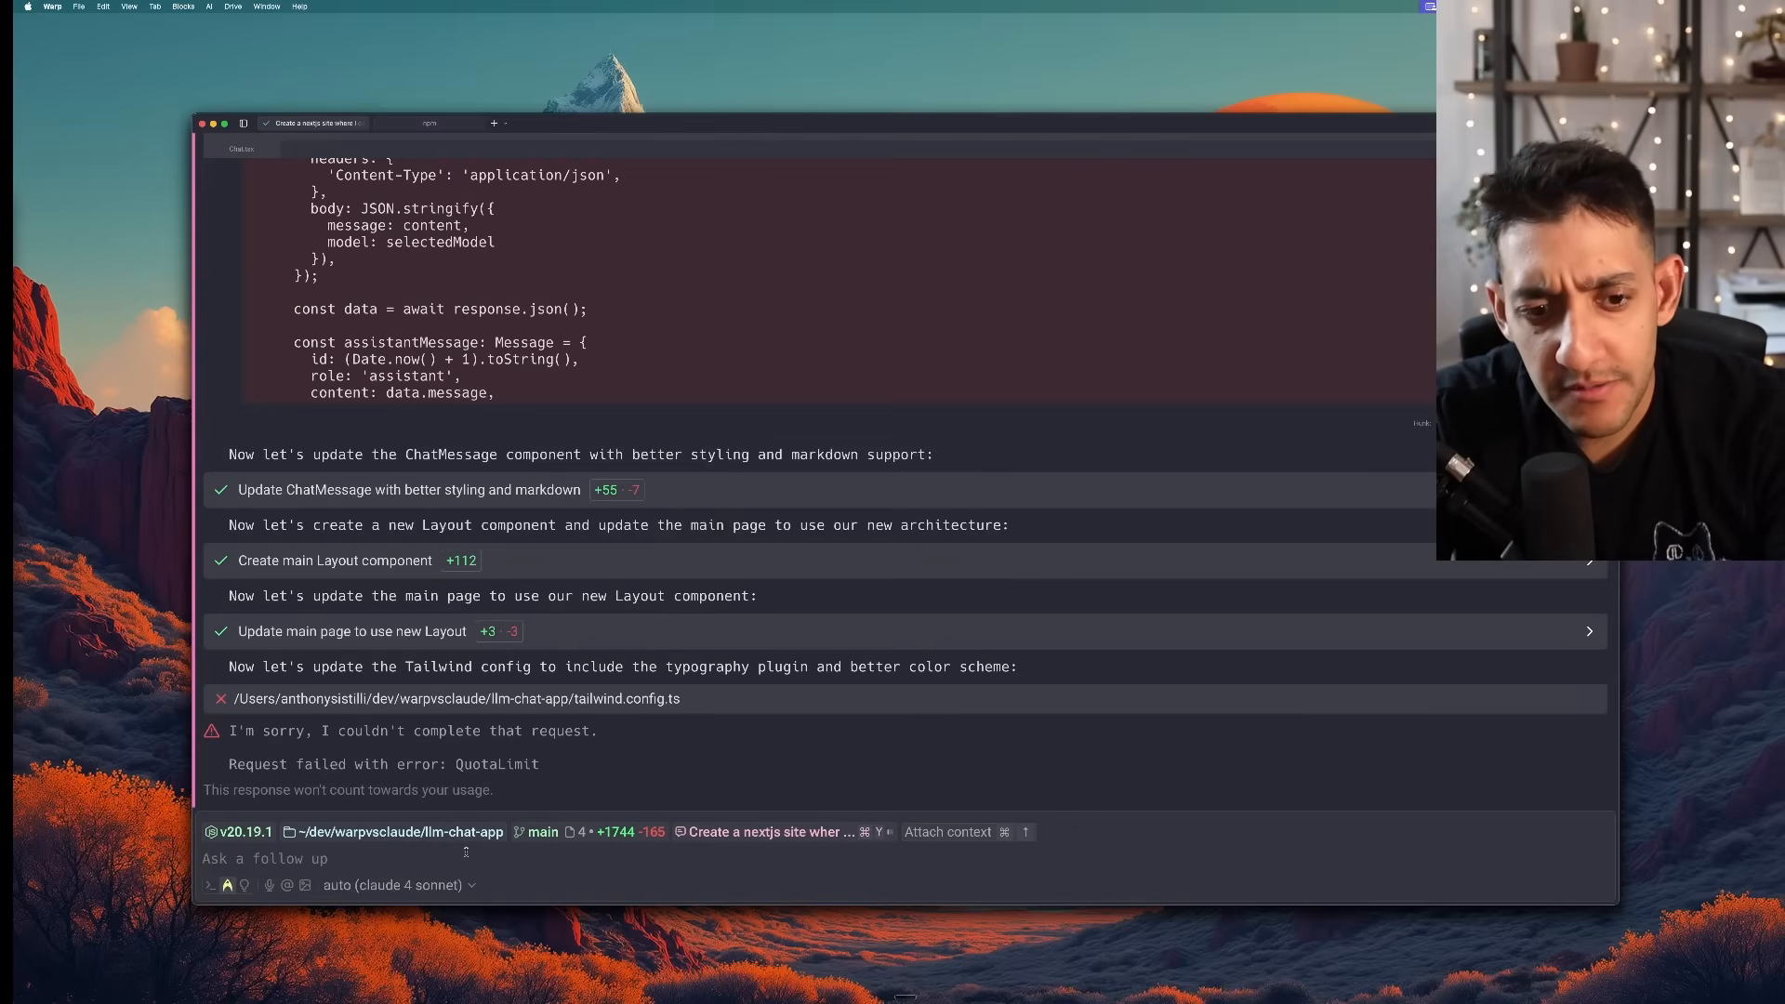
scroll("up", 3)
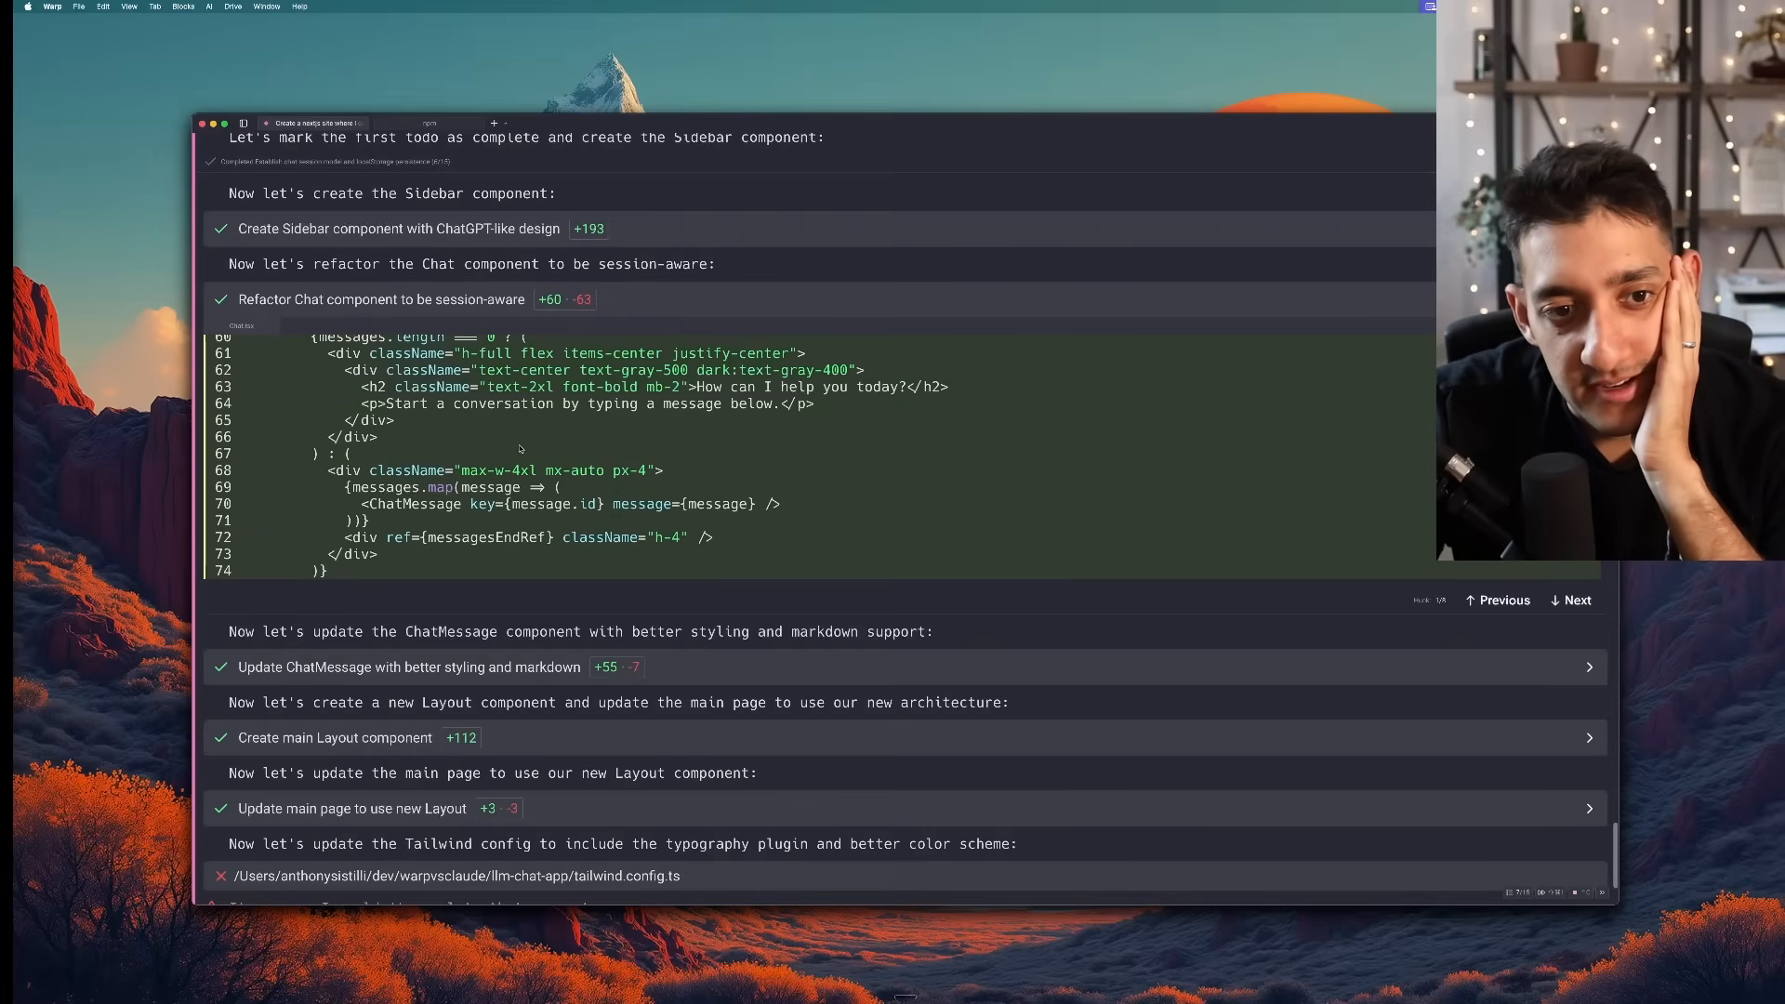
scroll("up", 3)
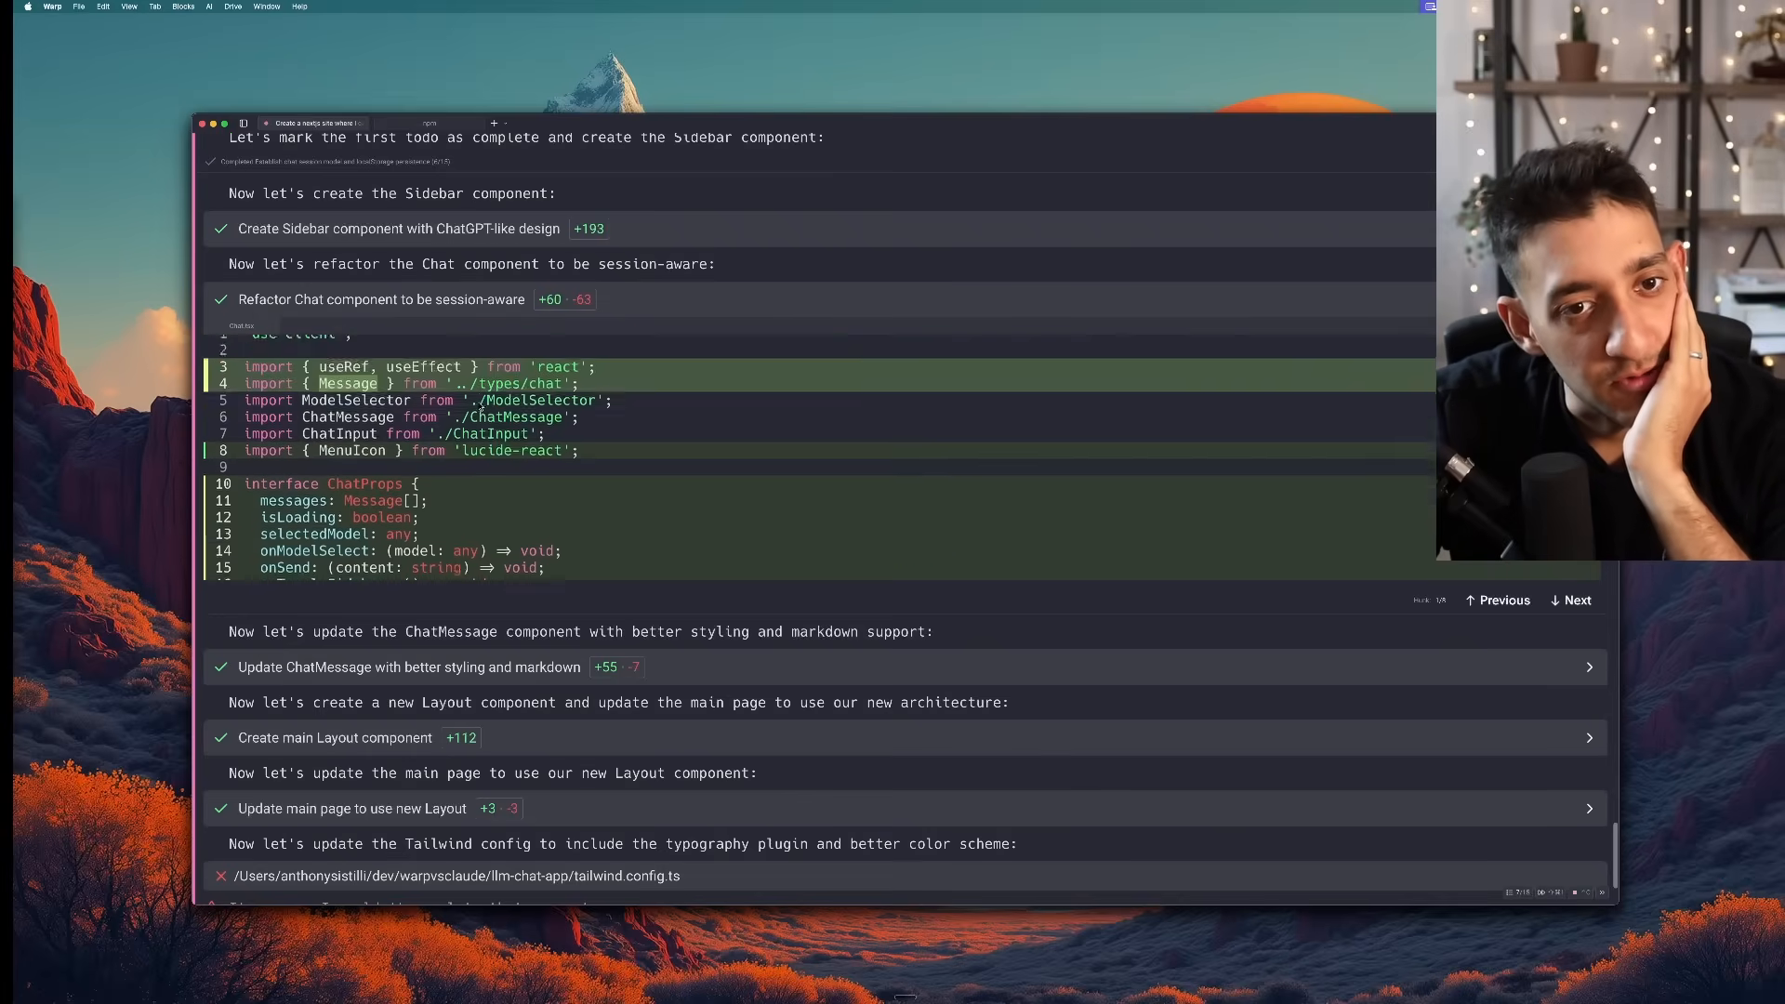
scroll("down", 3)
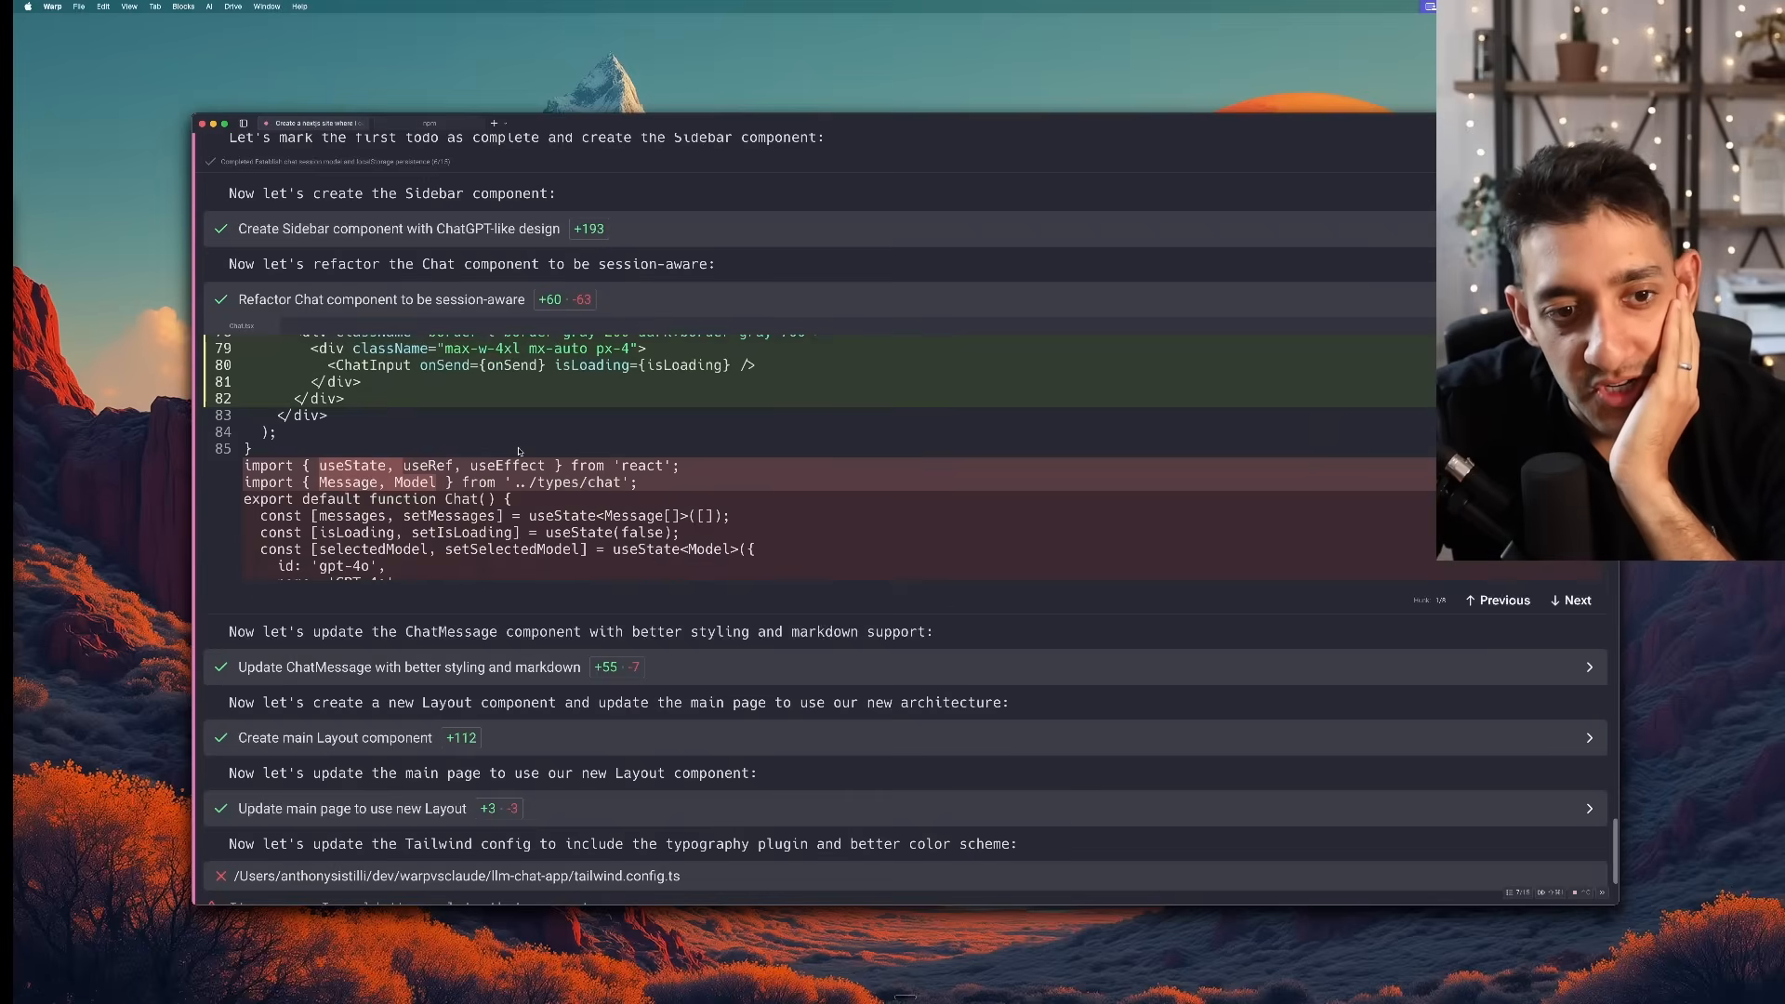
scroll("down", 3)
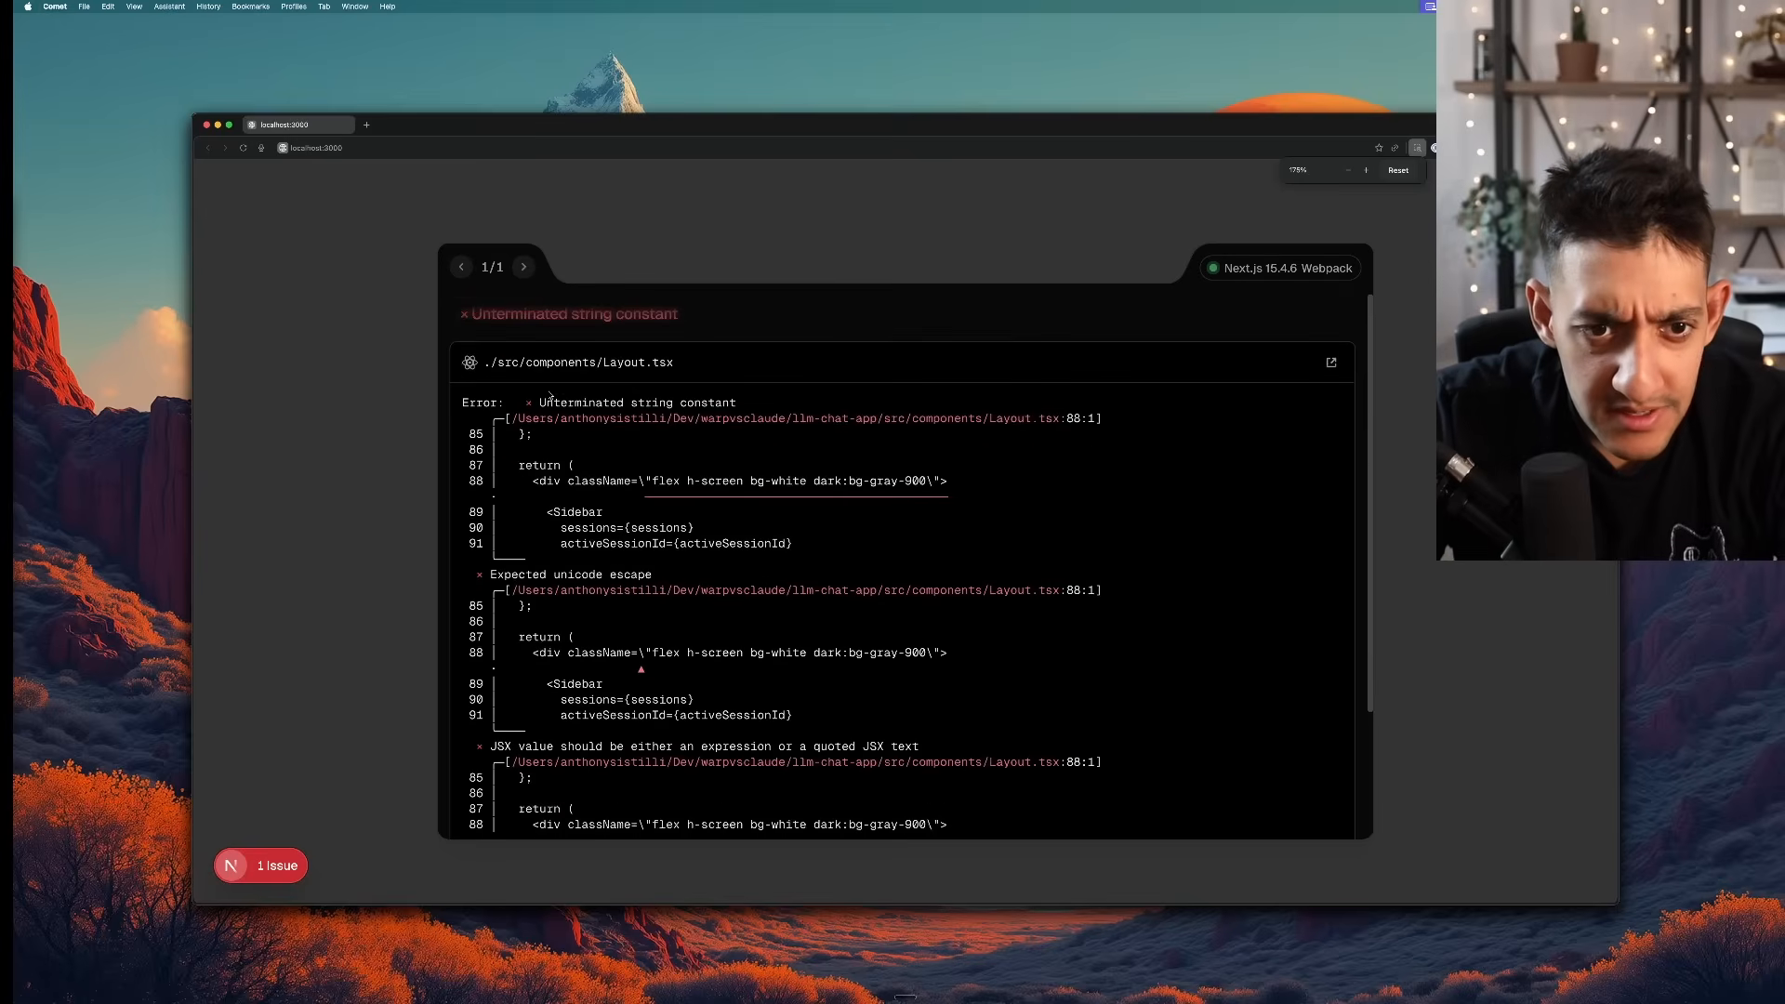
Start a New chat in the reworked app and send 'hi' in it
scroll("down", 3)
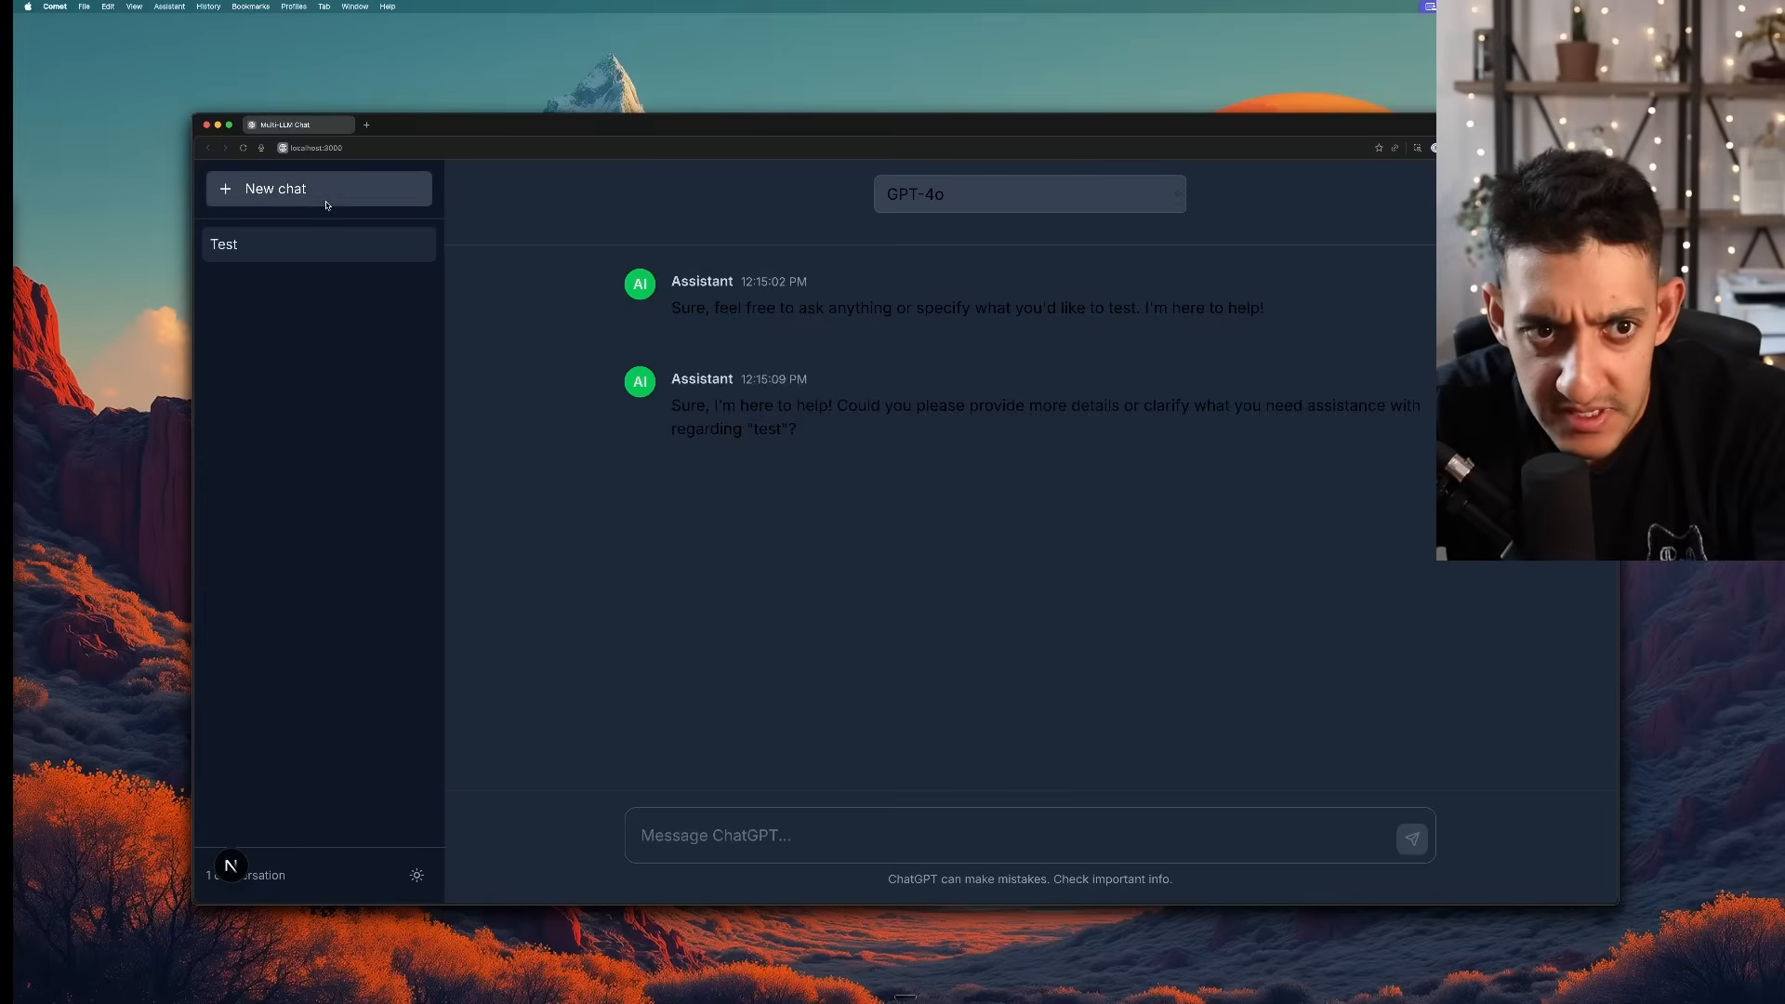
left_click(275, 188)
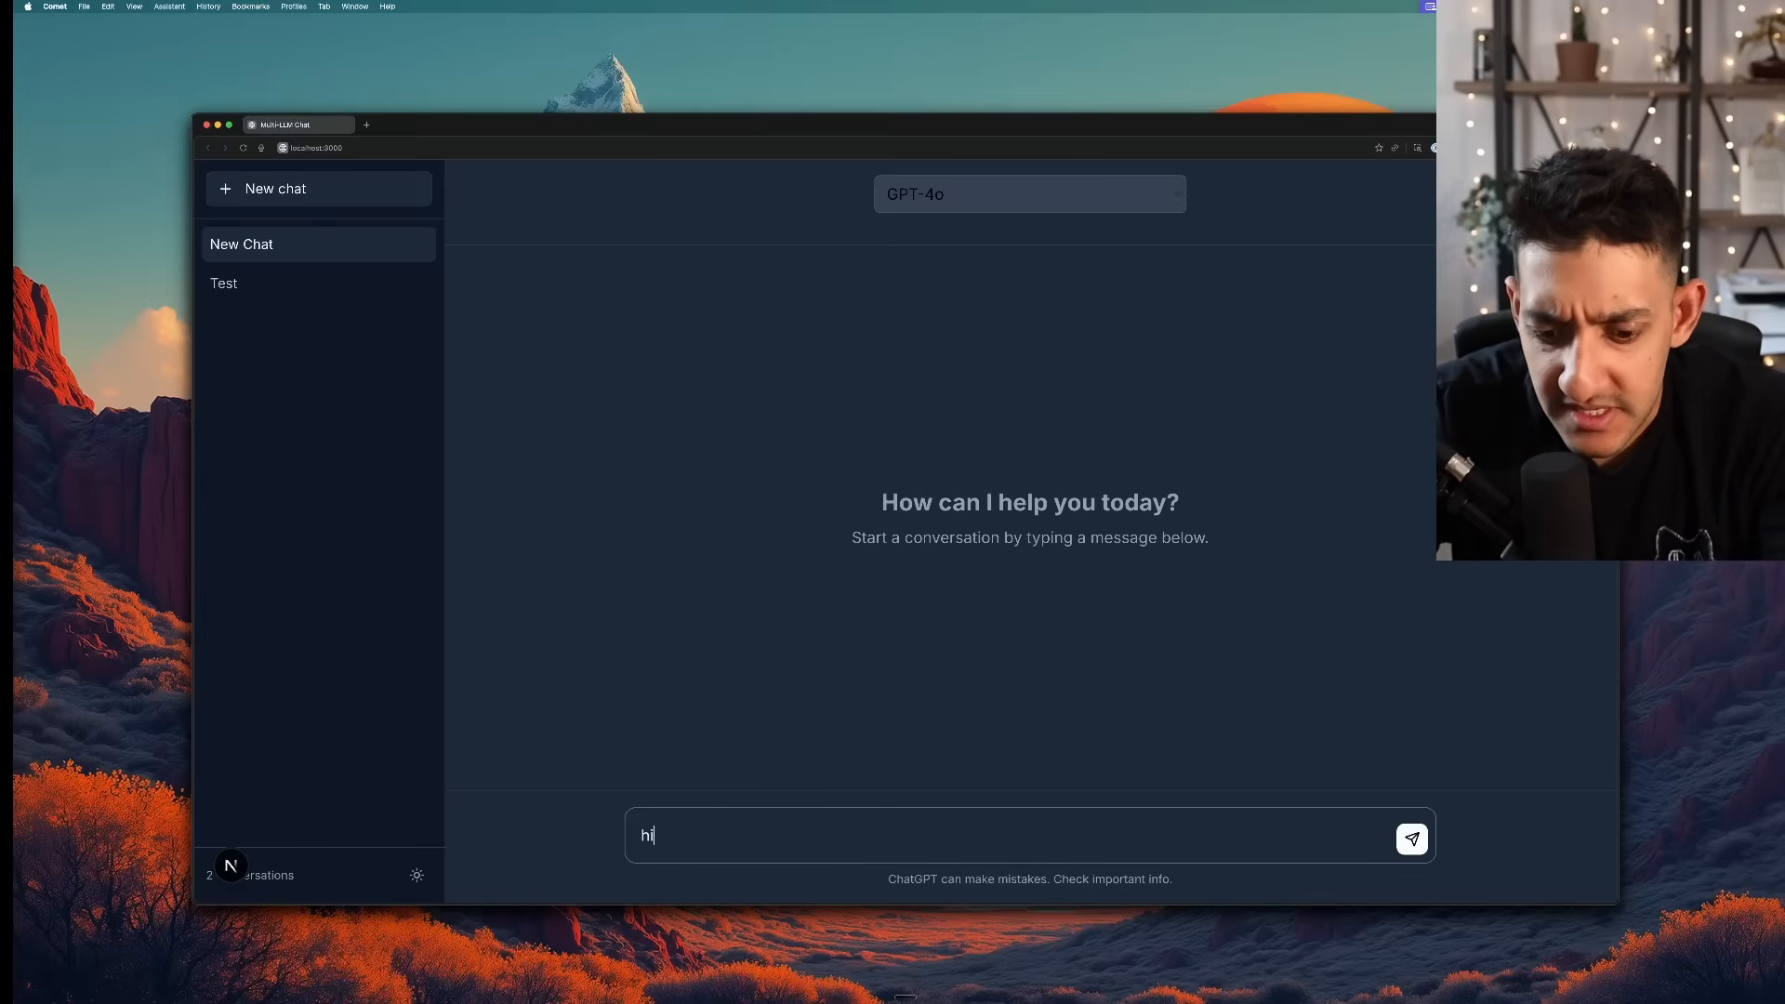
left_click(1411, 839)
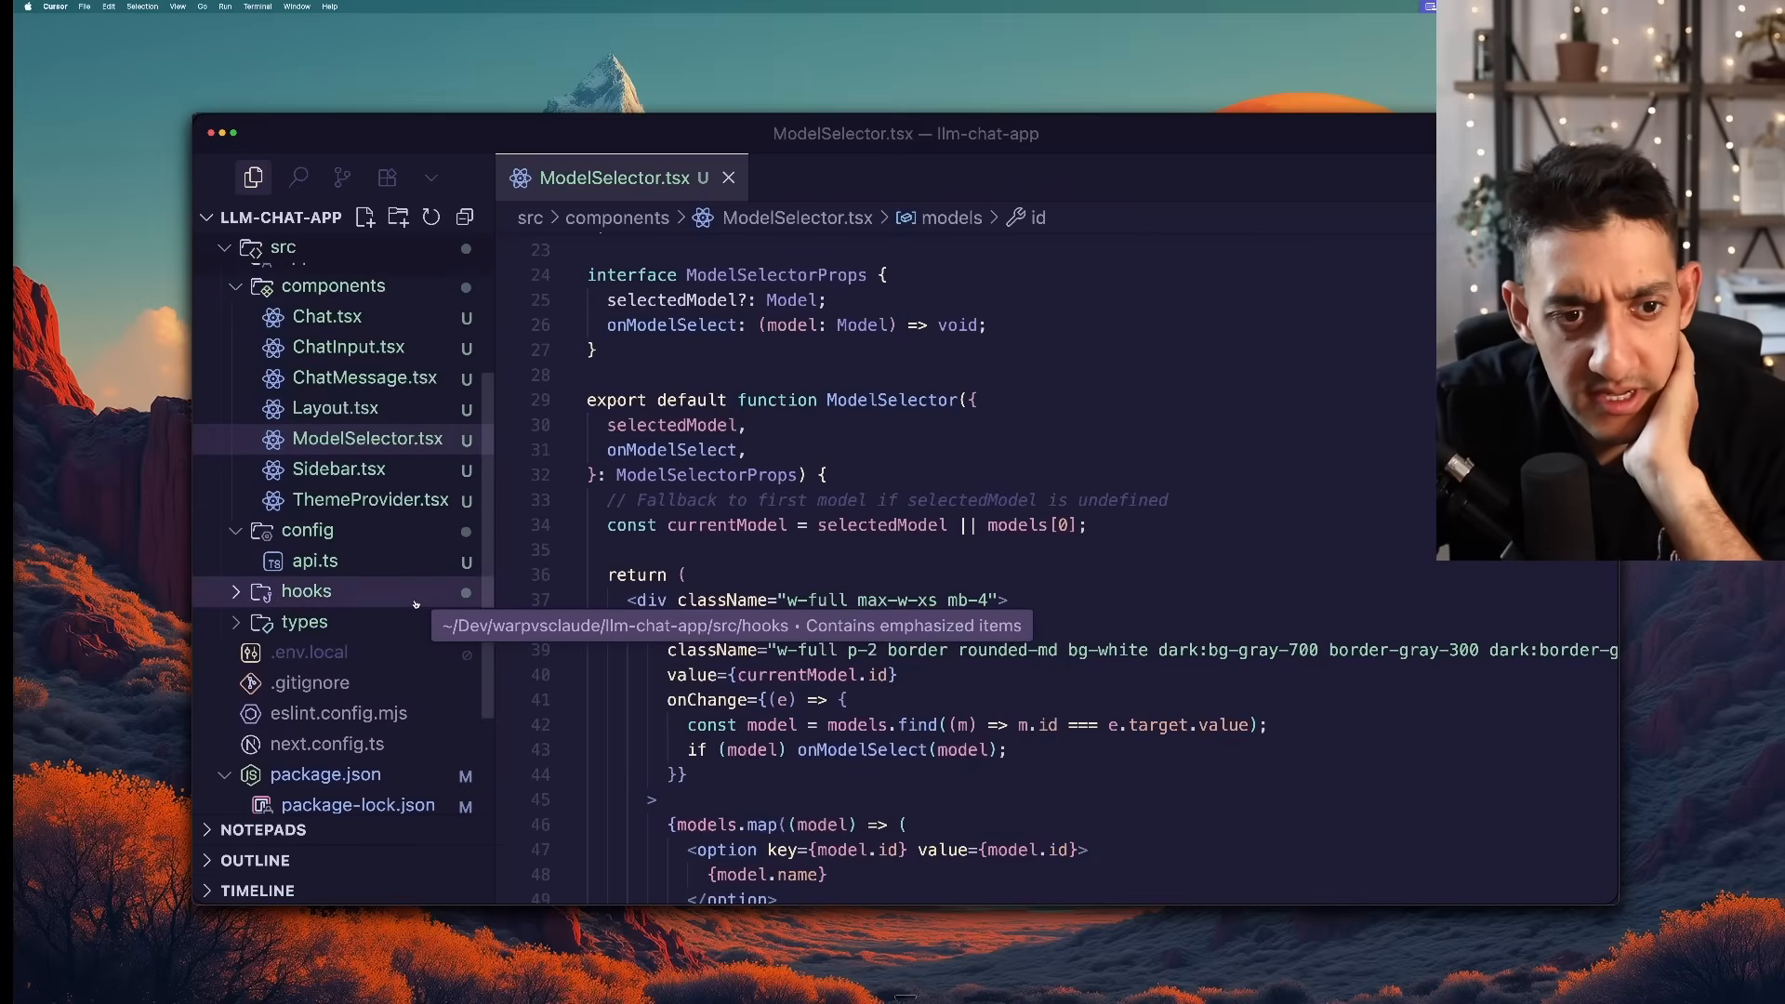
Review the useChatSessions.ts hook in the hooks folder of the Warp-built app
left_click(307, 591)
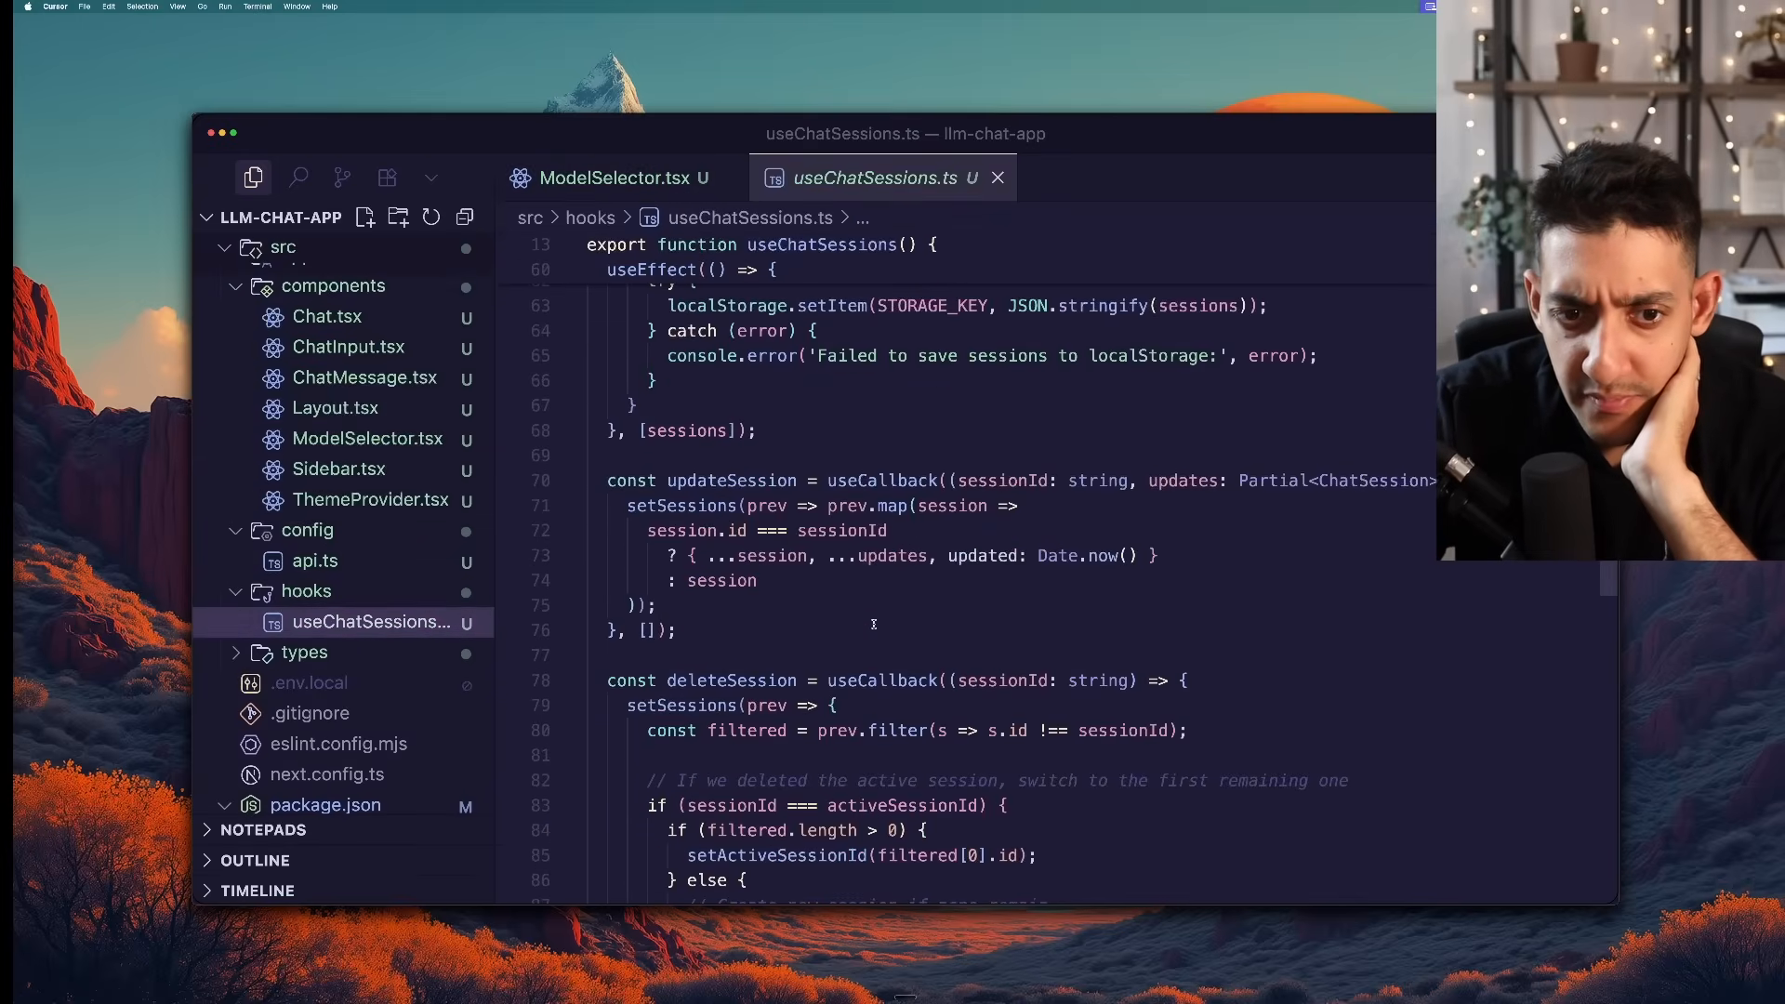
scroll("down", 3)
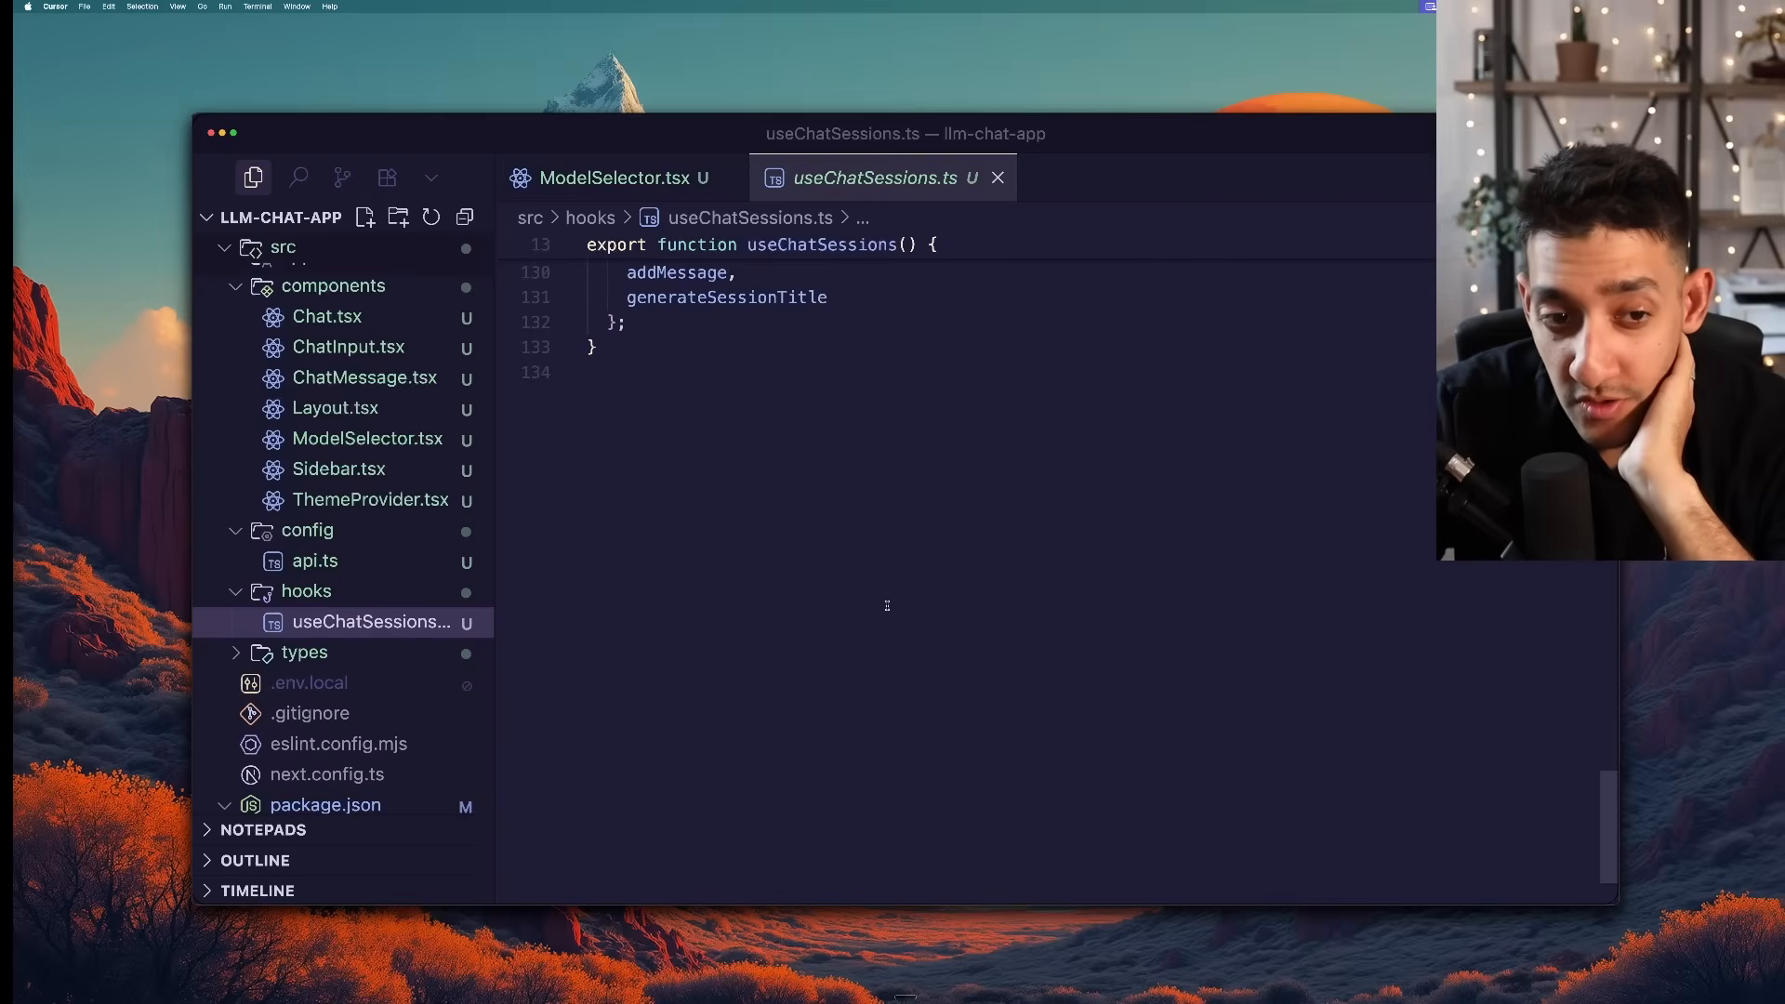
scroll("up", 3)
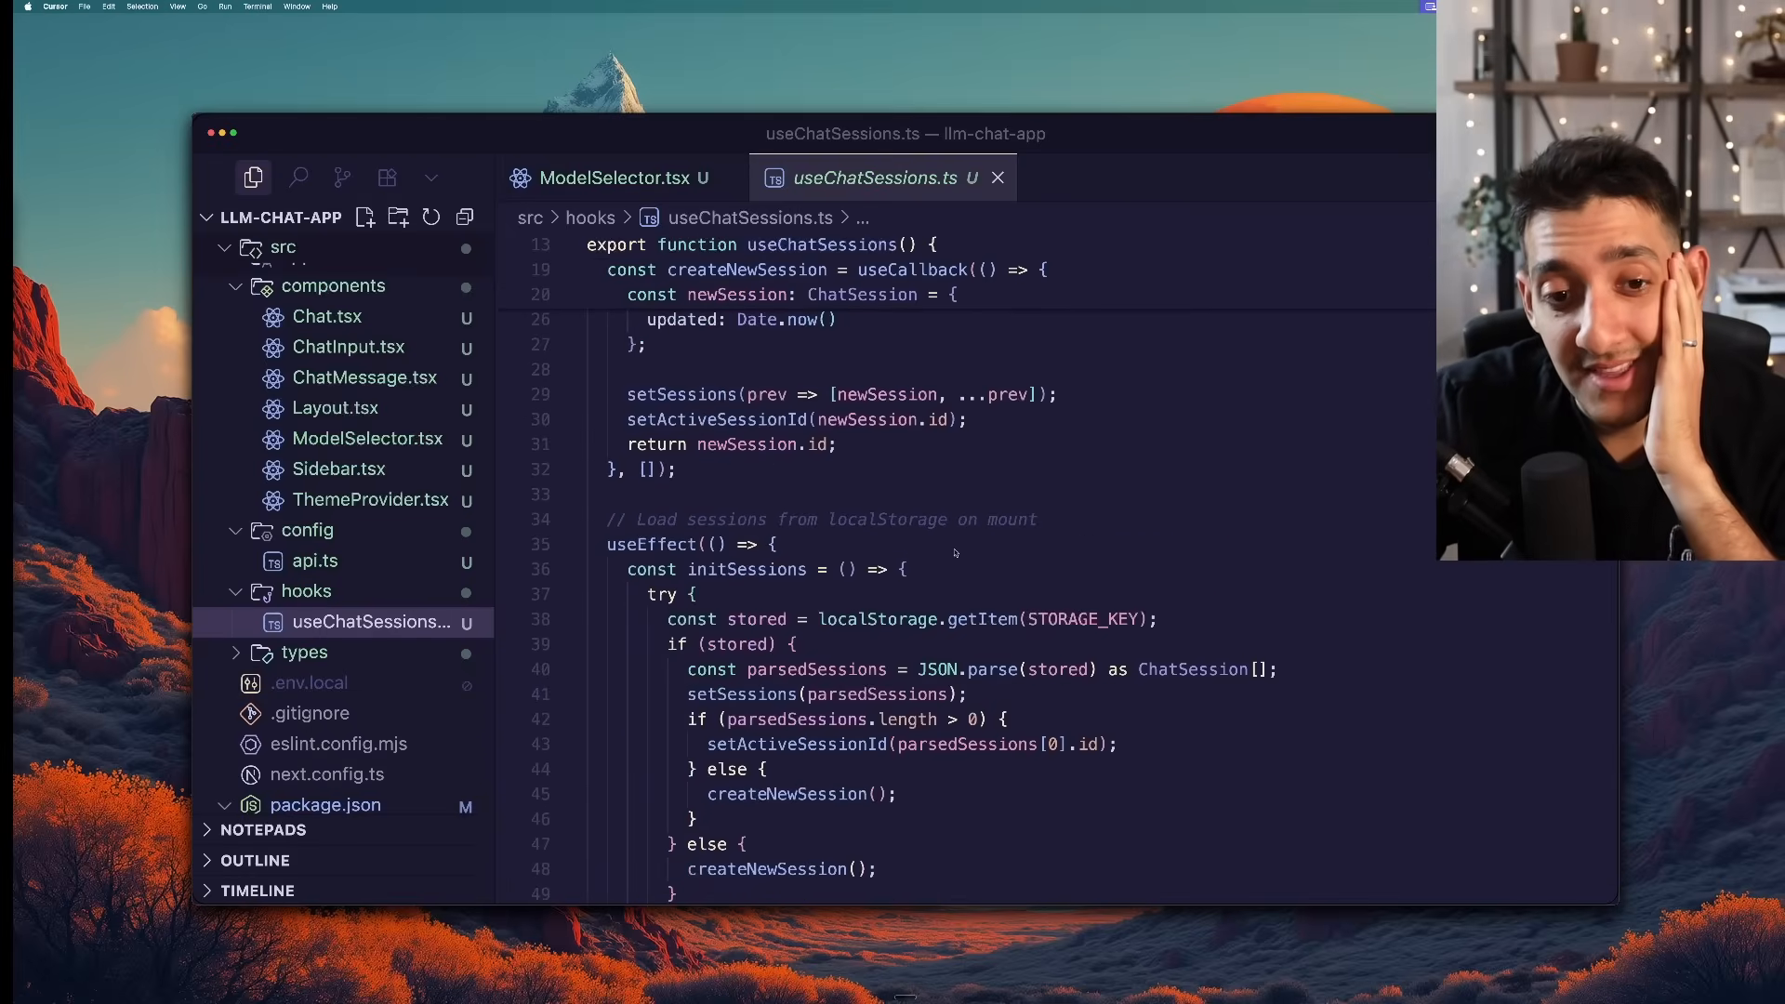
scroll("up", 3)
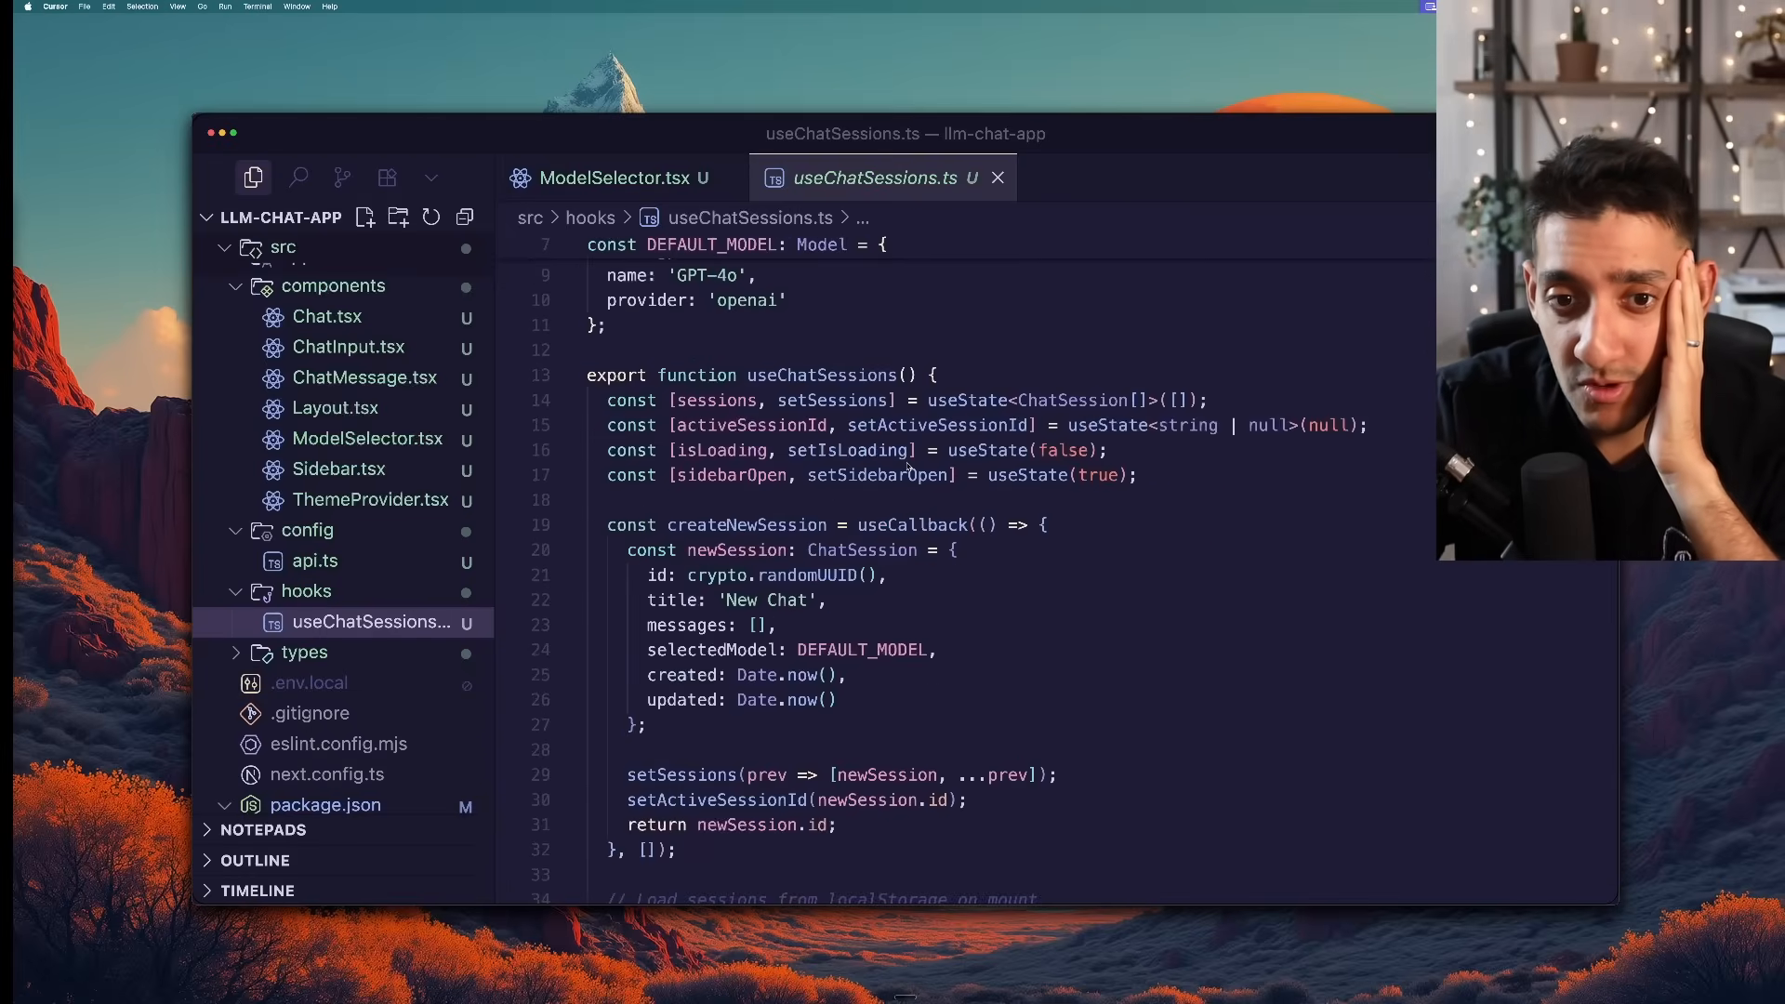
scroll("down", 3)
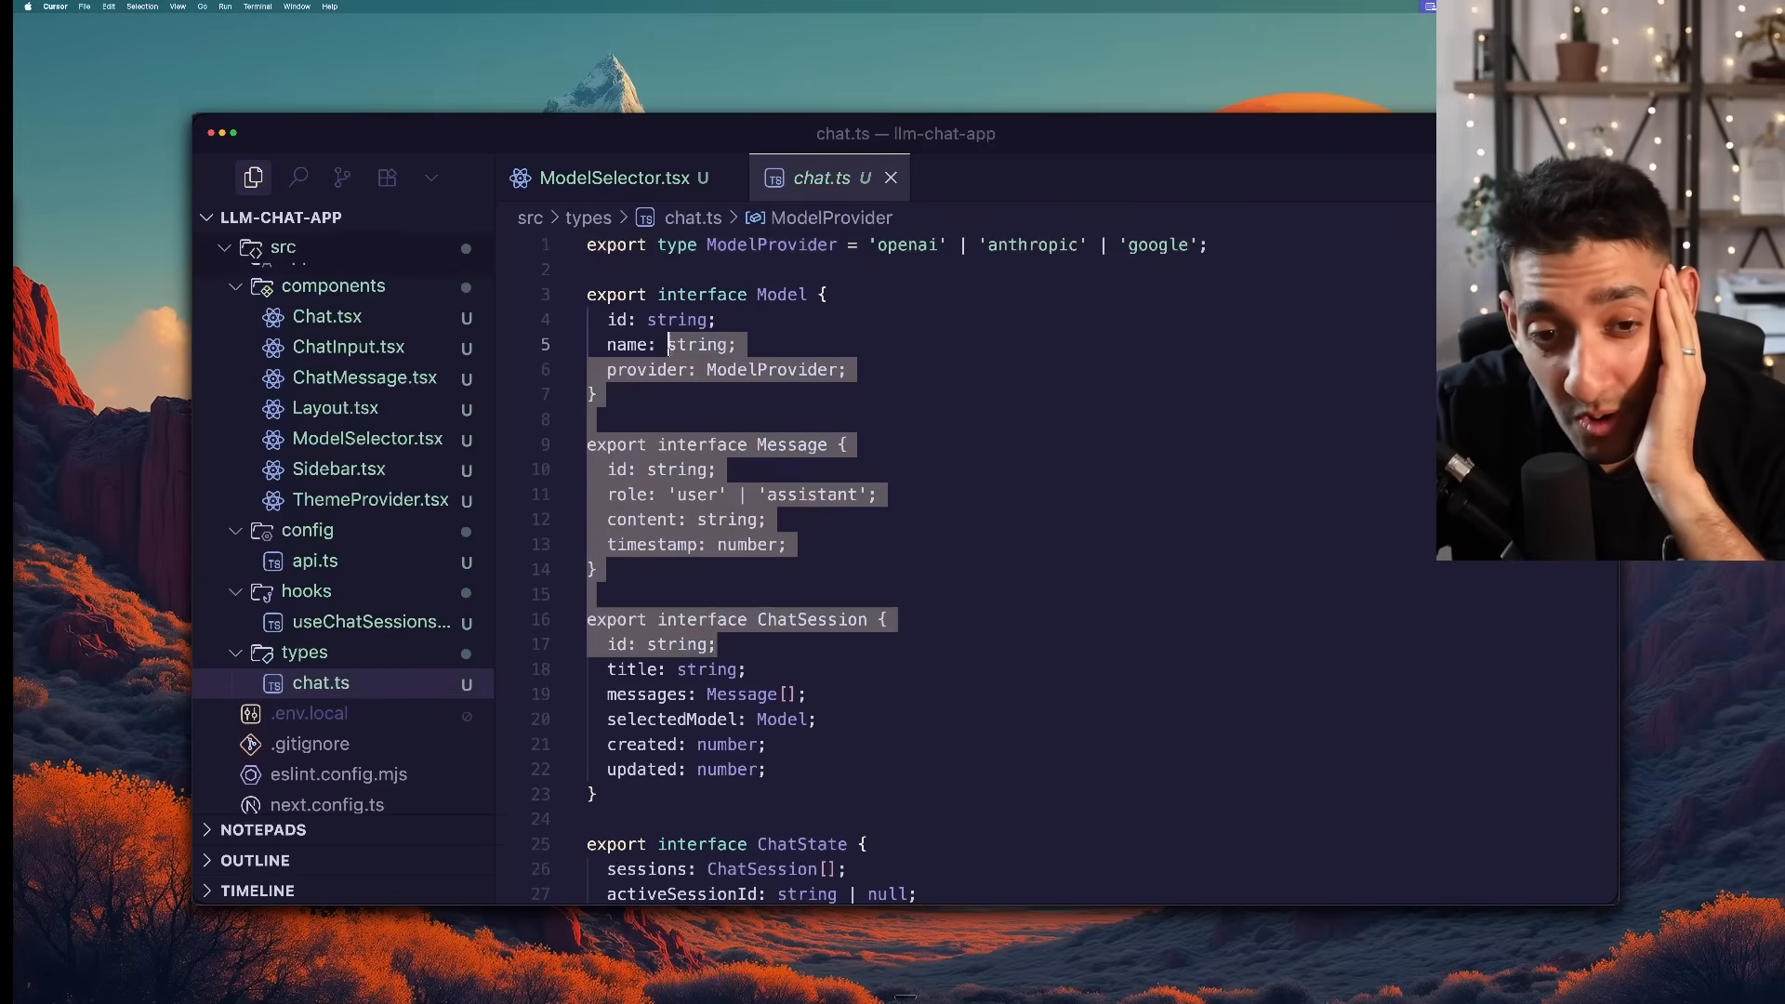
mouse_move(350, 346)
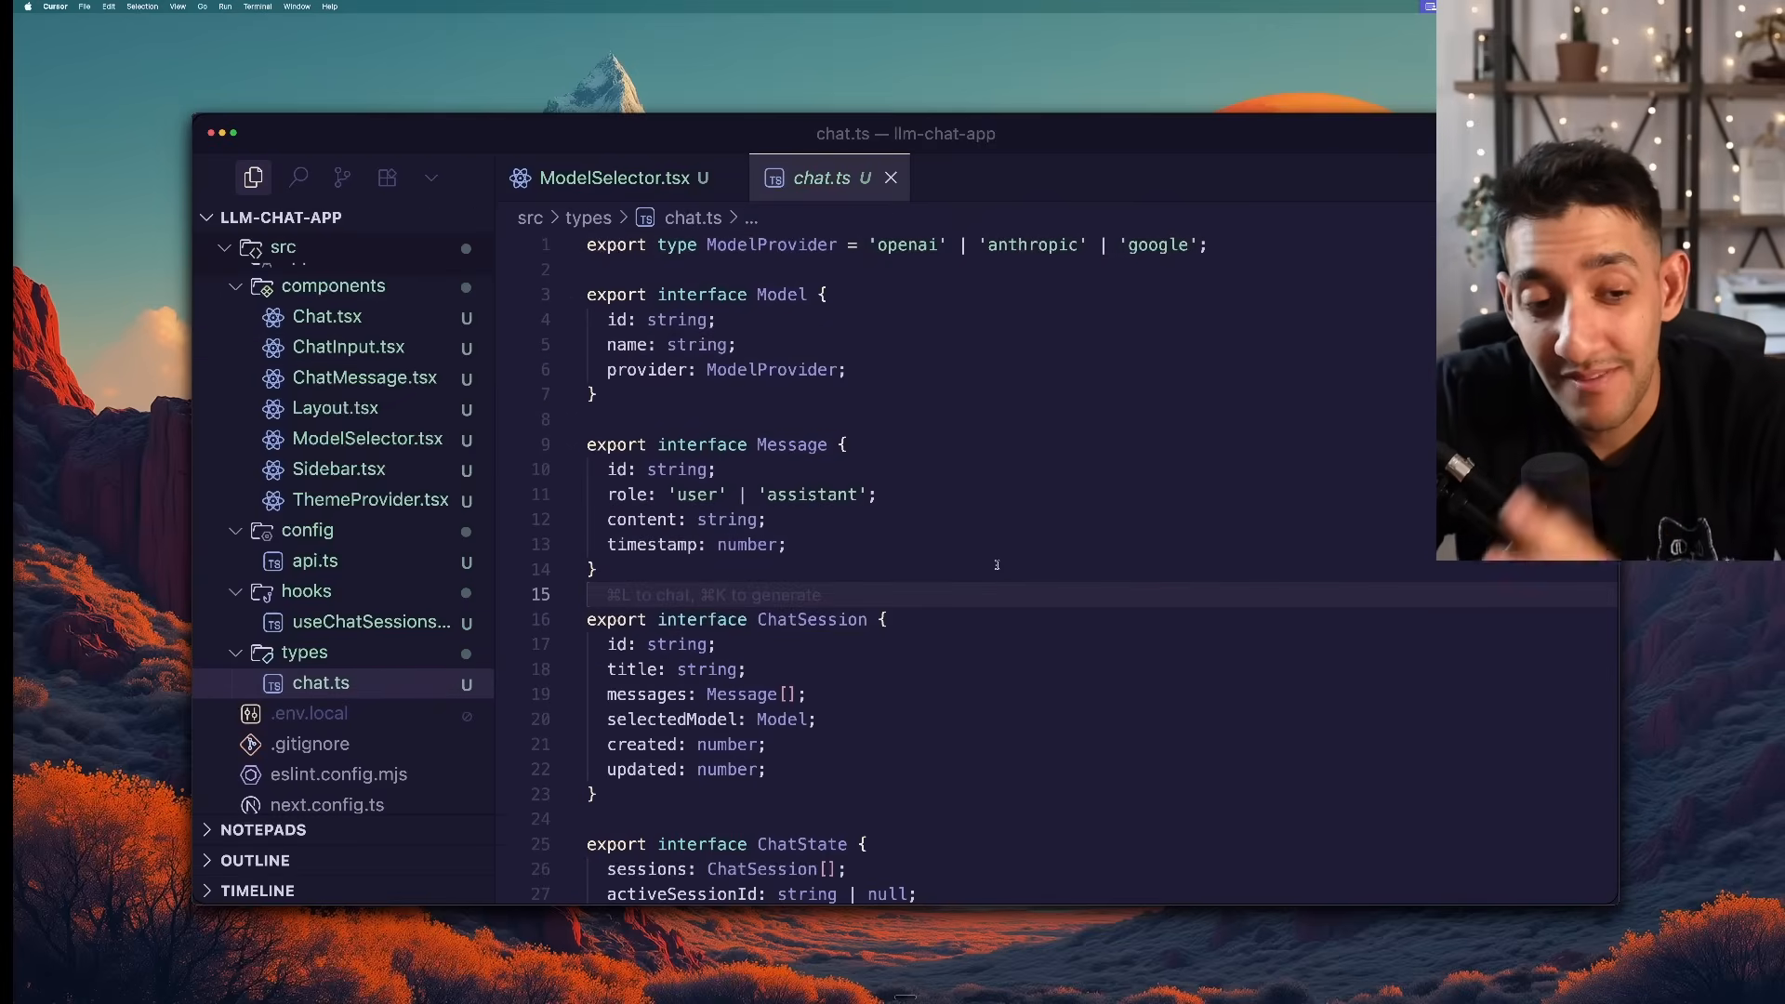
Review the Layout.tsx and ChatMessage.tsx components in the explorer
left_click(335, 407)
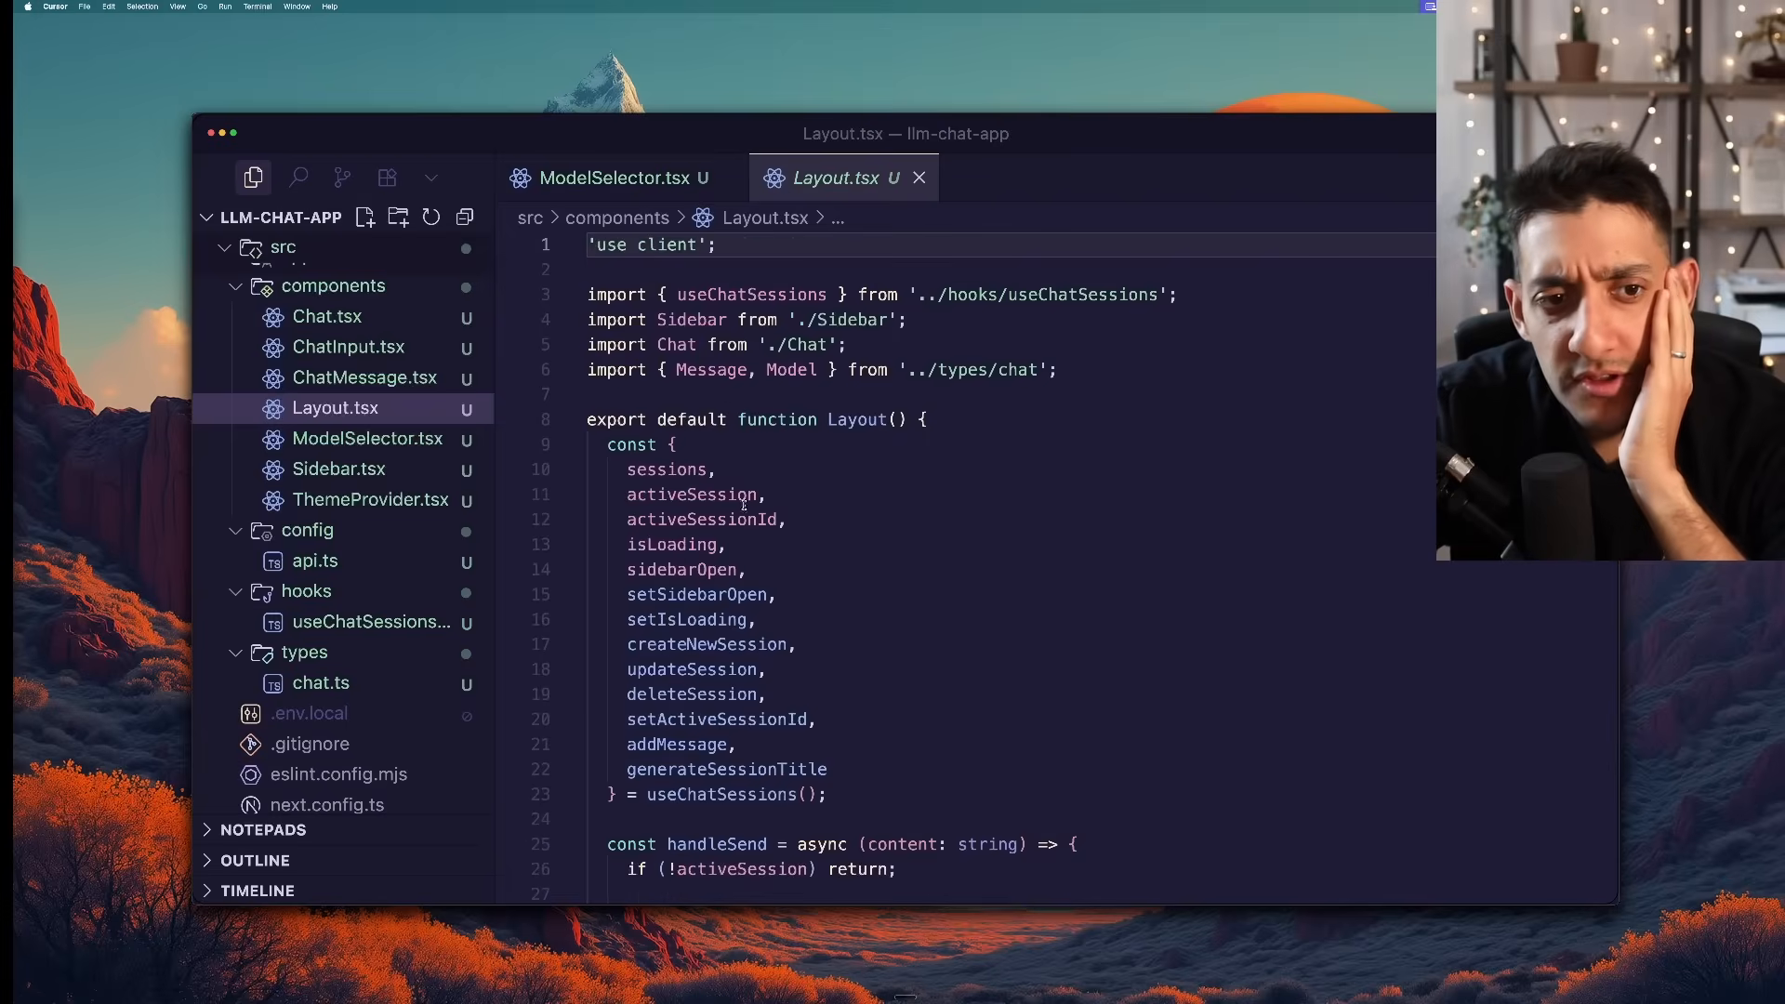
left_click(366, 377)
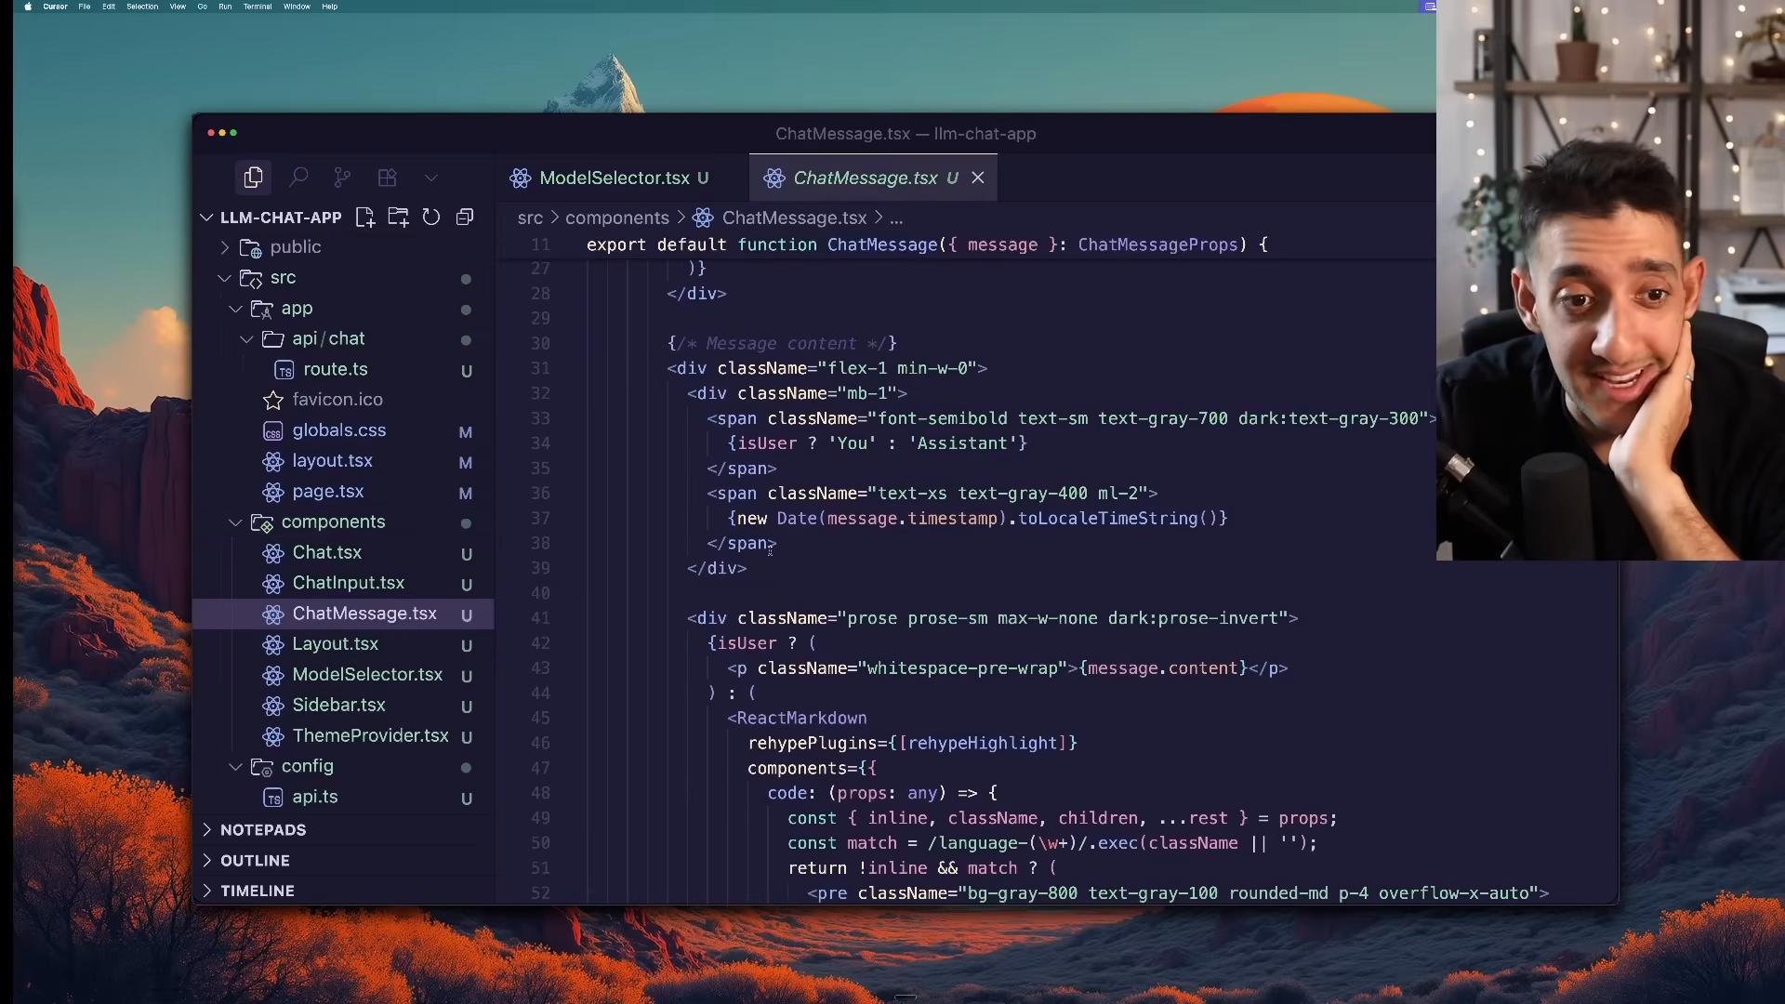
scroll("down", 3)
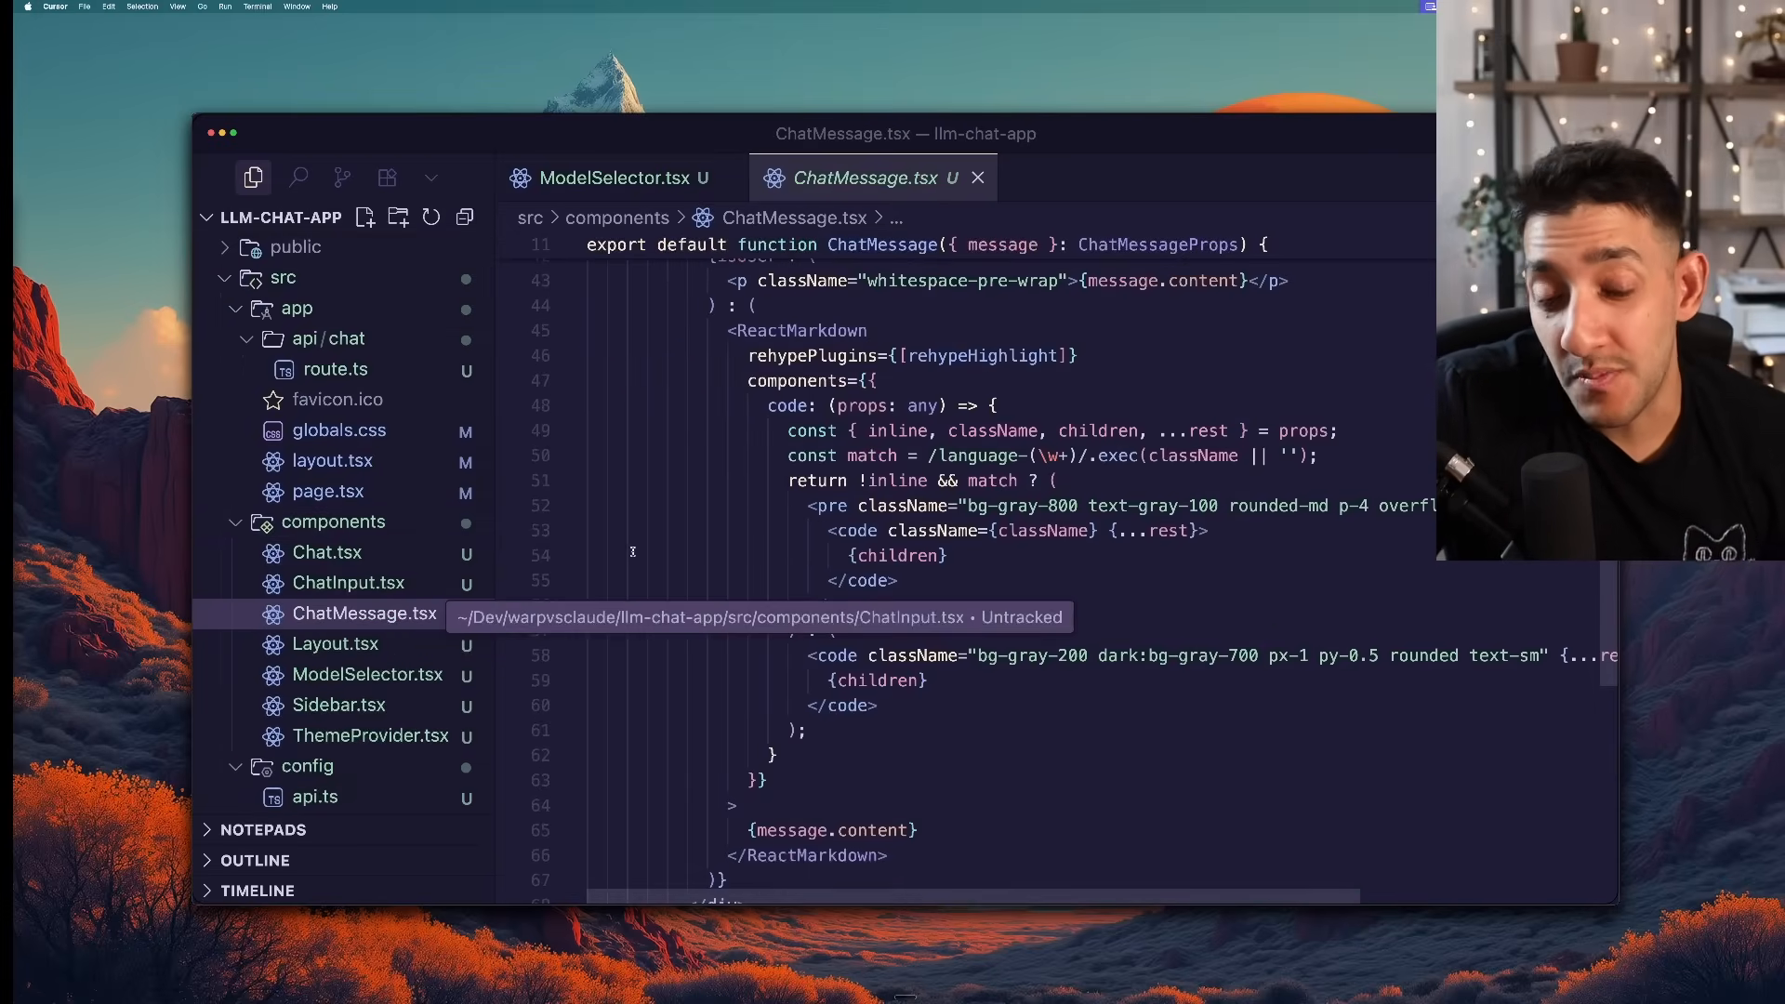
mouse_move(740, 551)
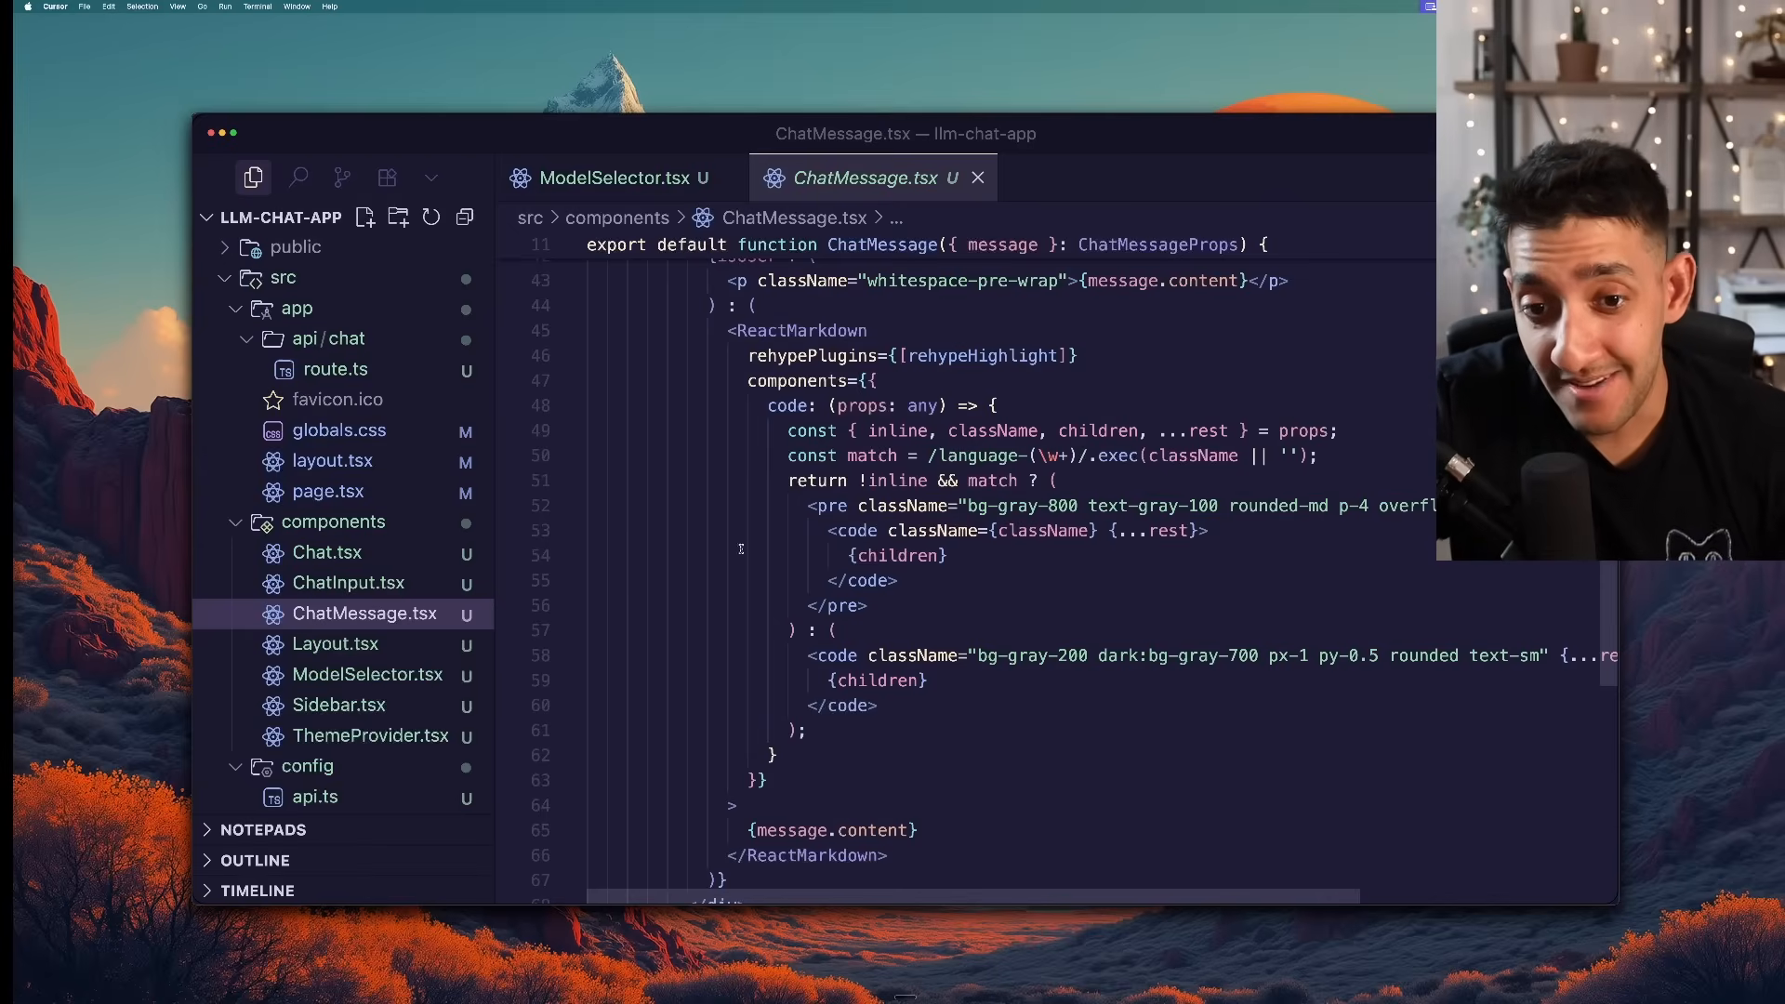
left_click(327, 552)
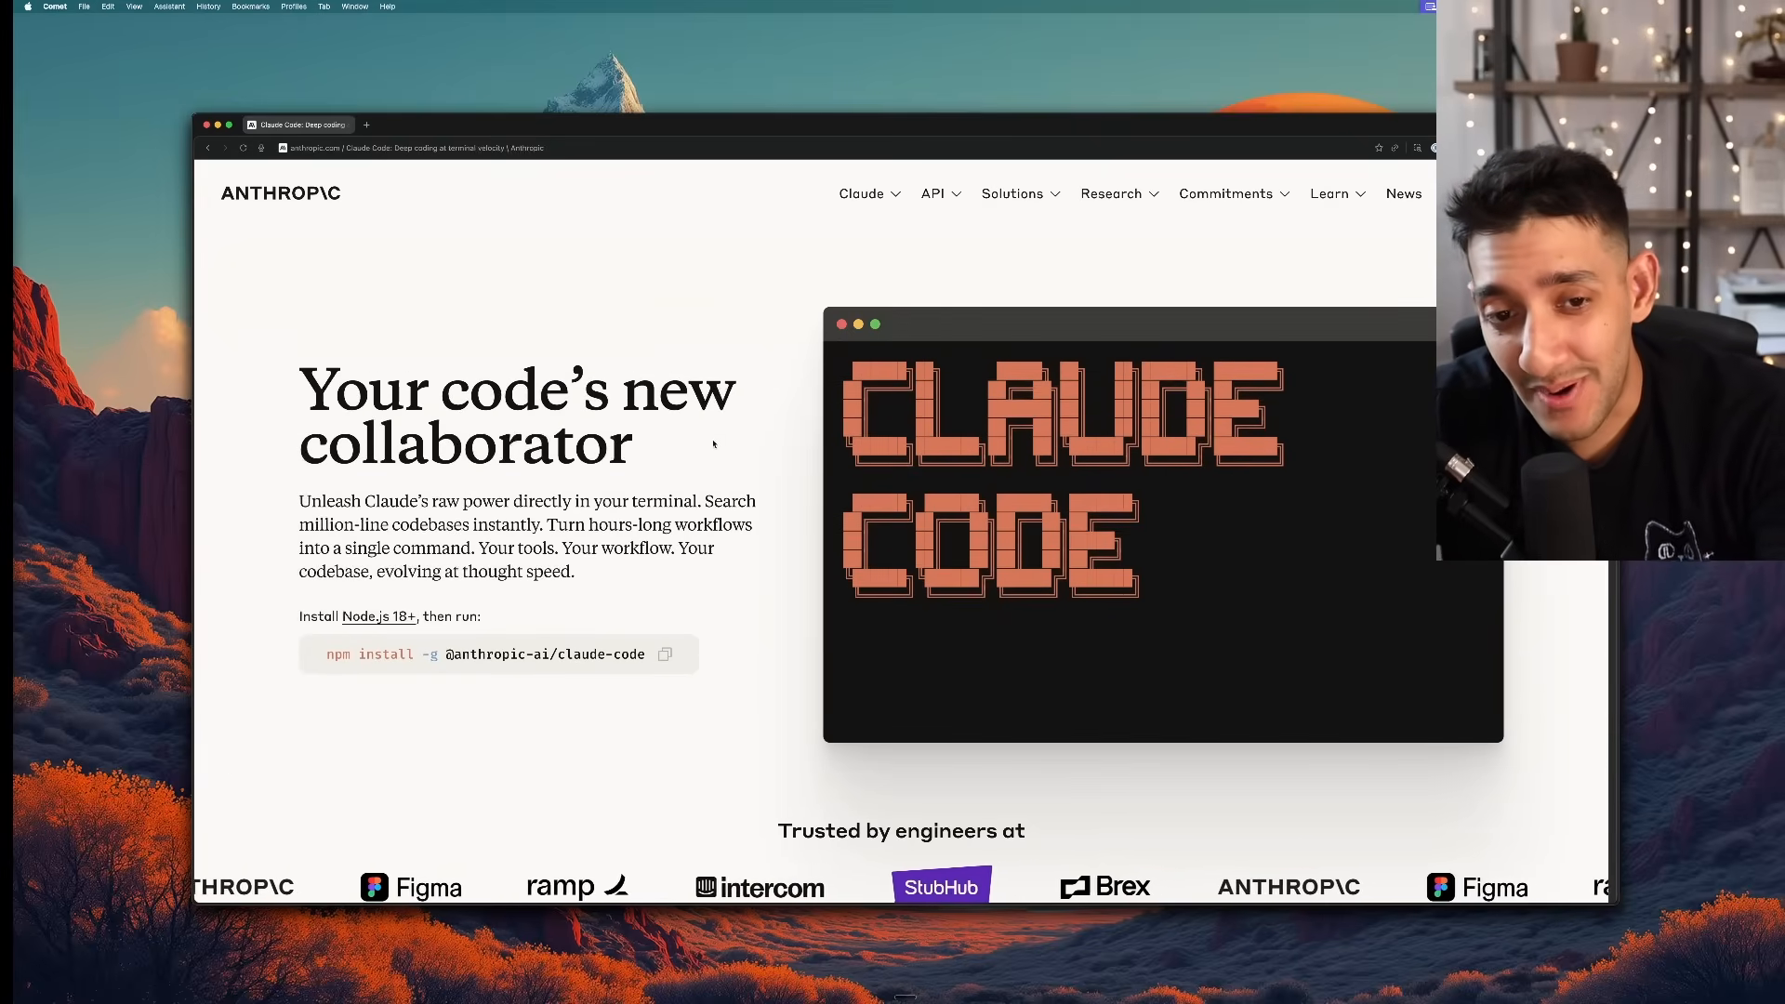
Browse the Claude Code landing page and go to its Developer docs overview
scroll("down", 3)
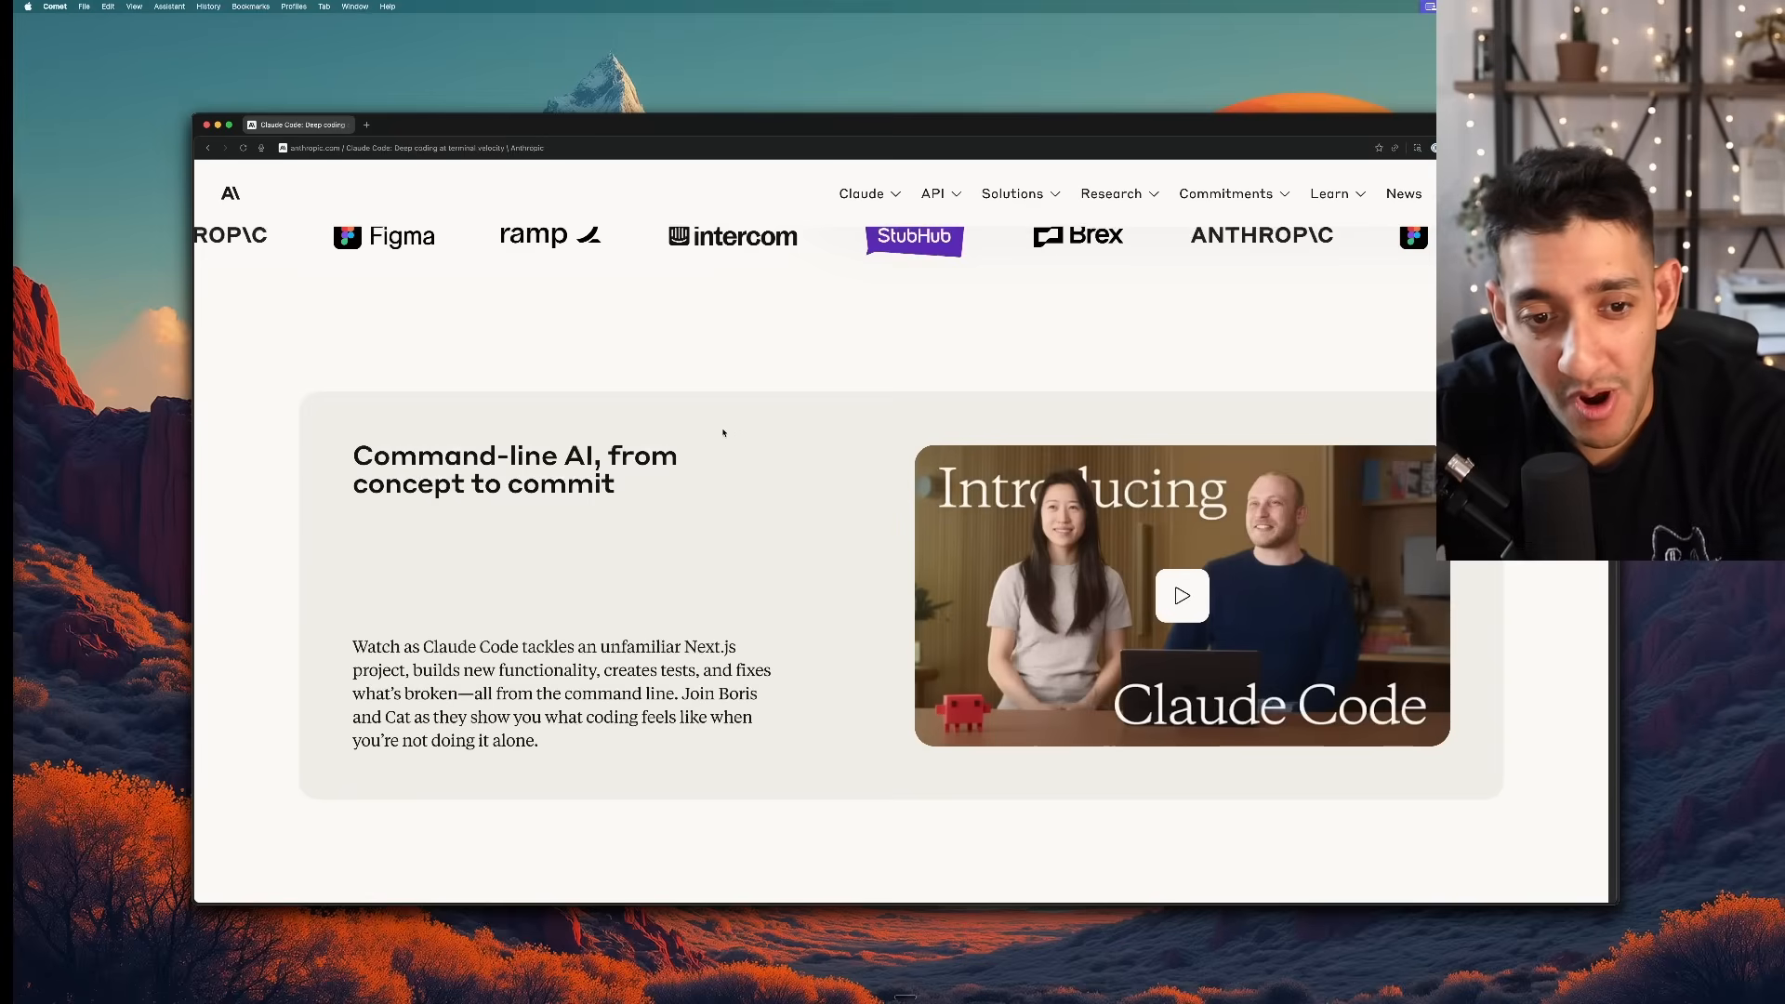
scroll("up", 3)
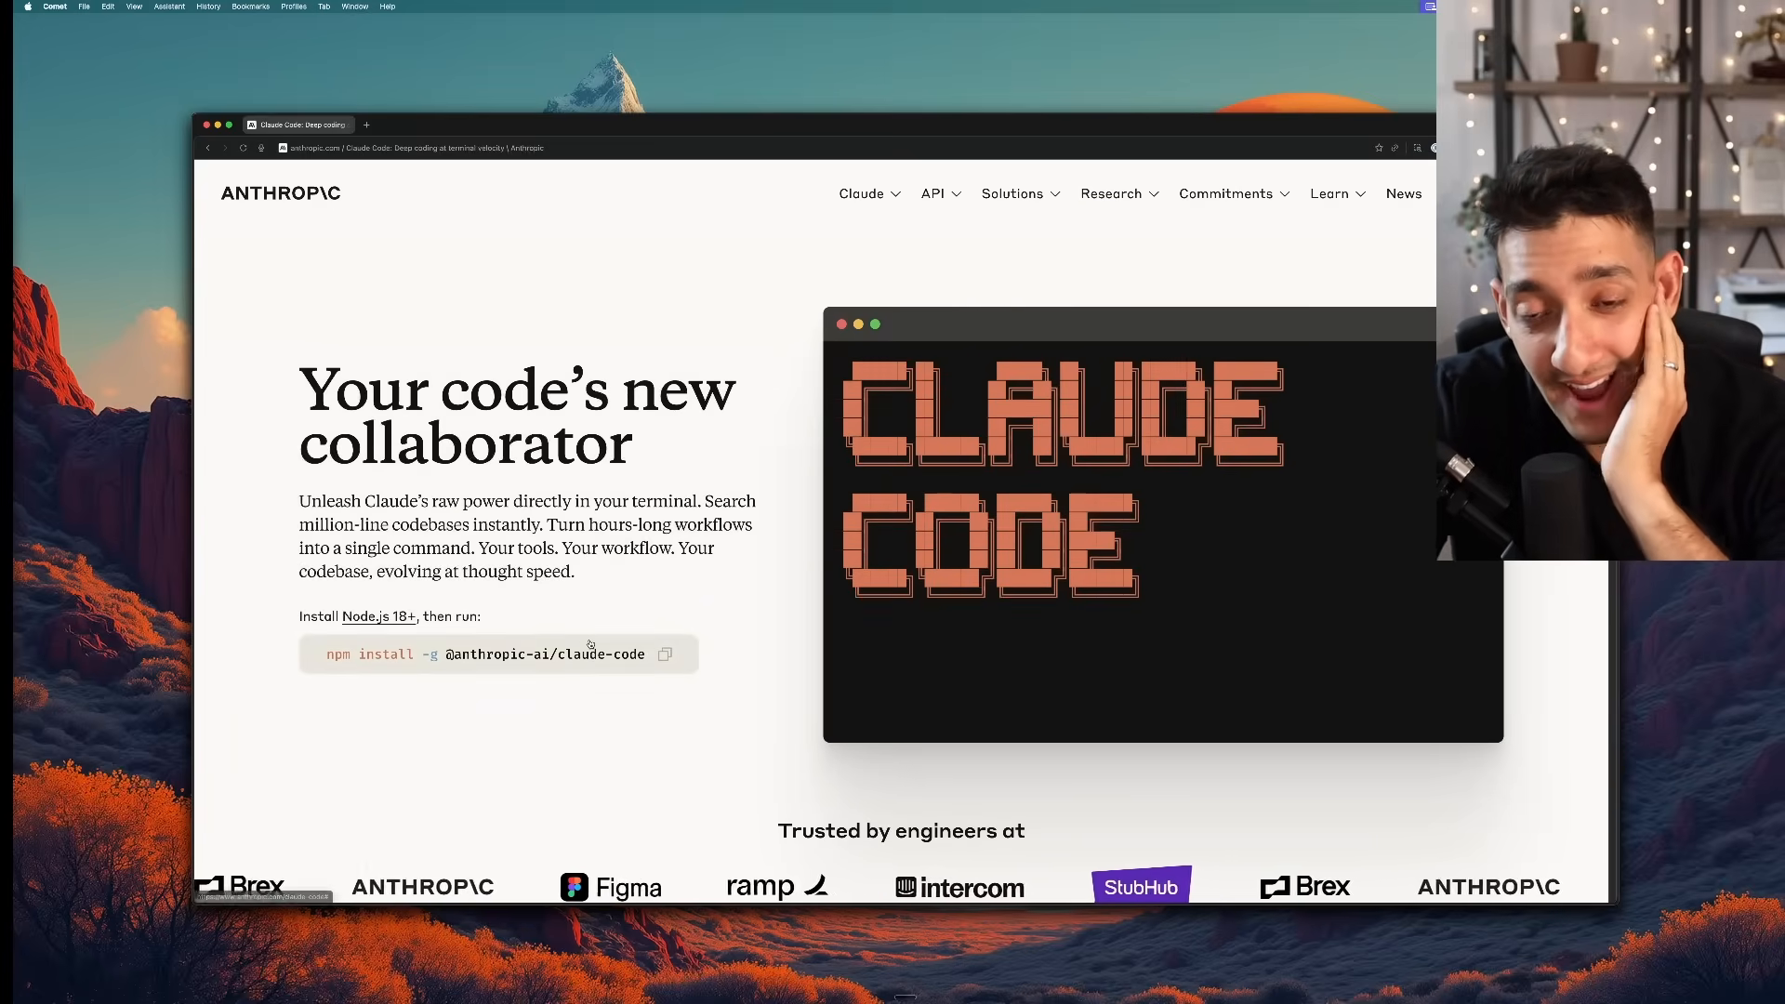
scroll("down", 3)
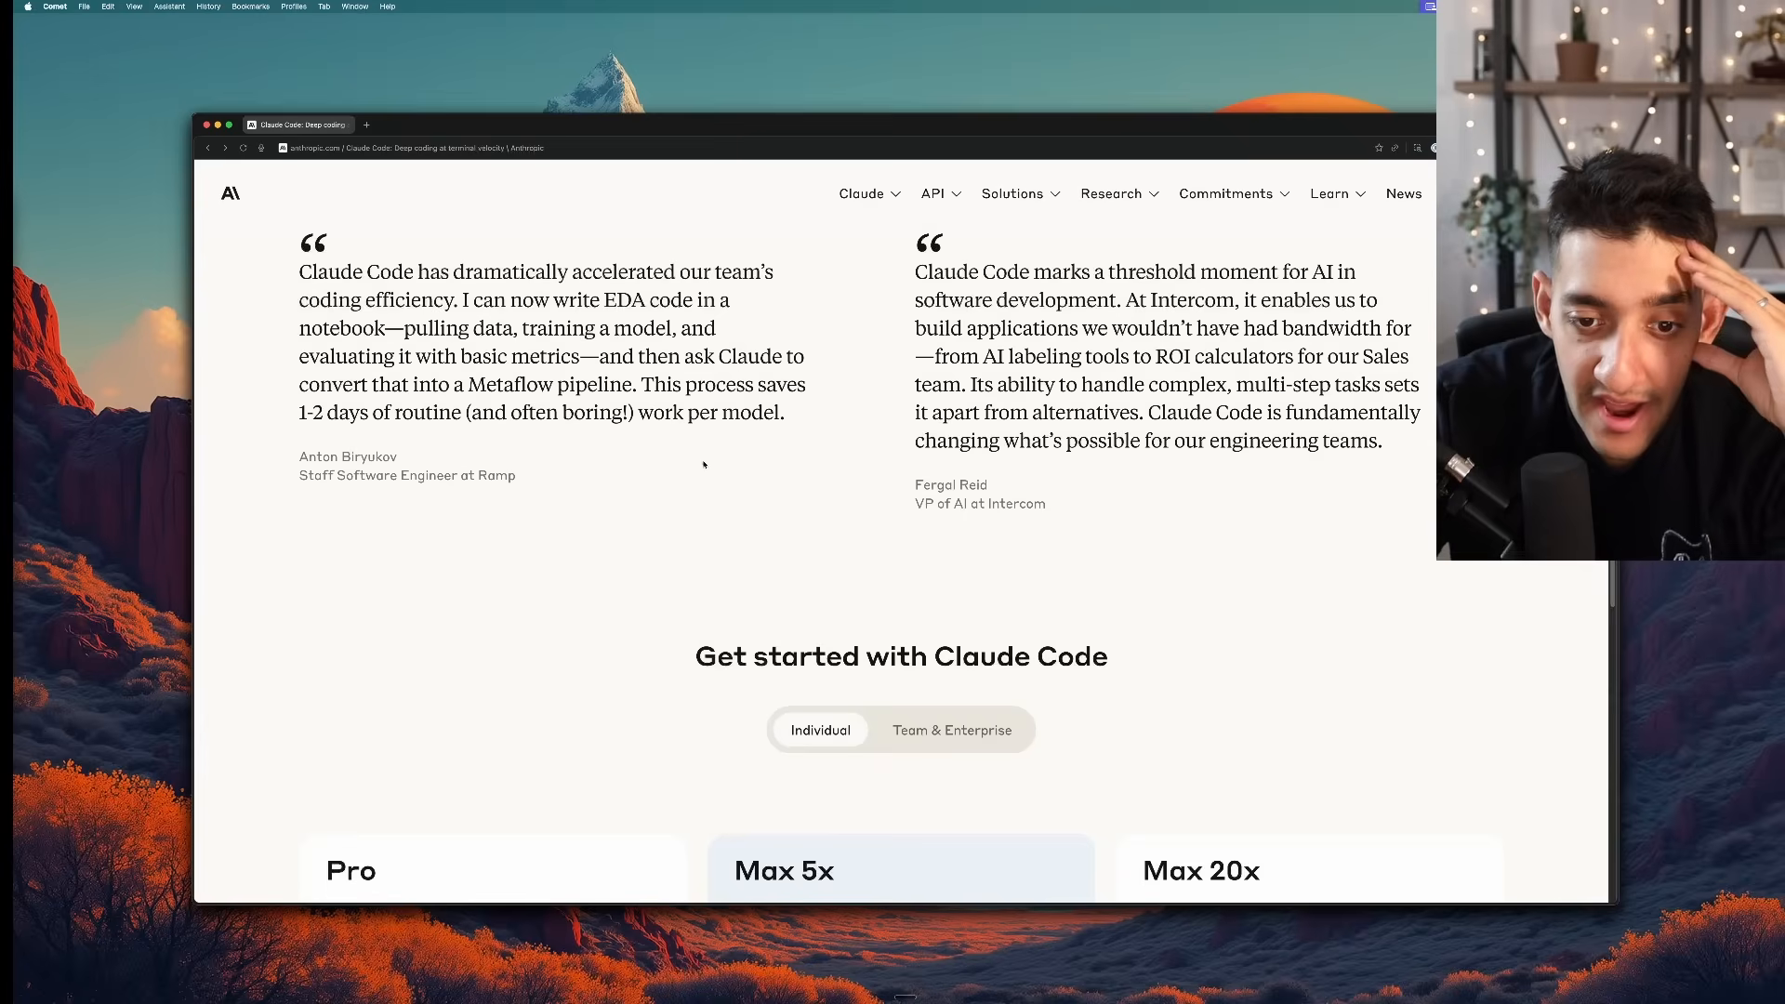
scroll("down", 3)
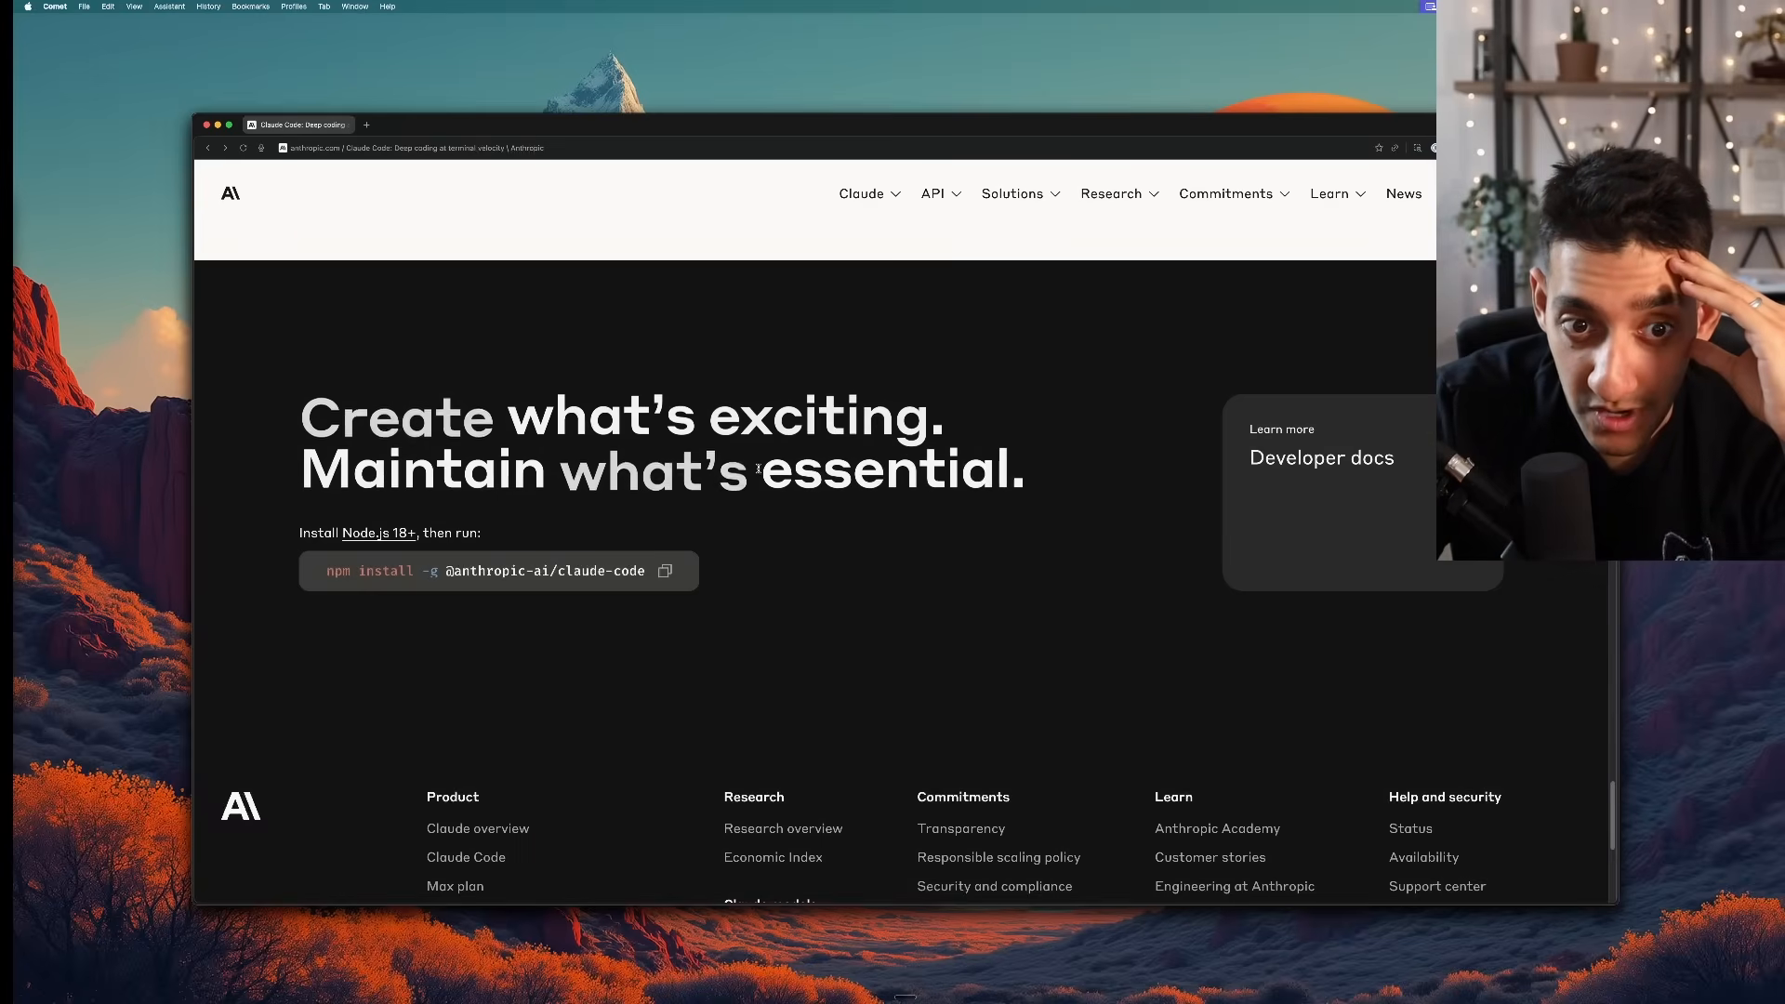
left_click(1322, 457)
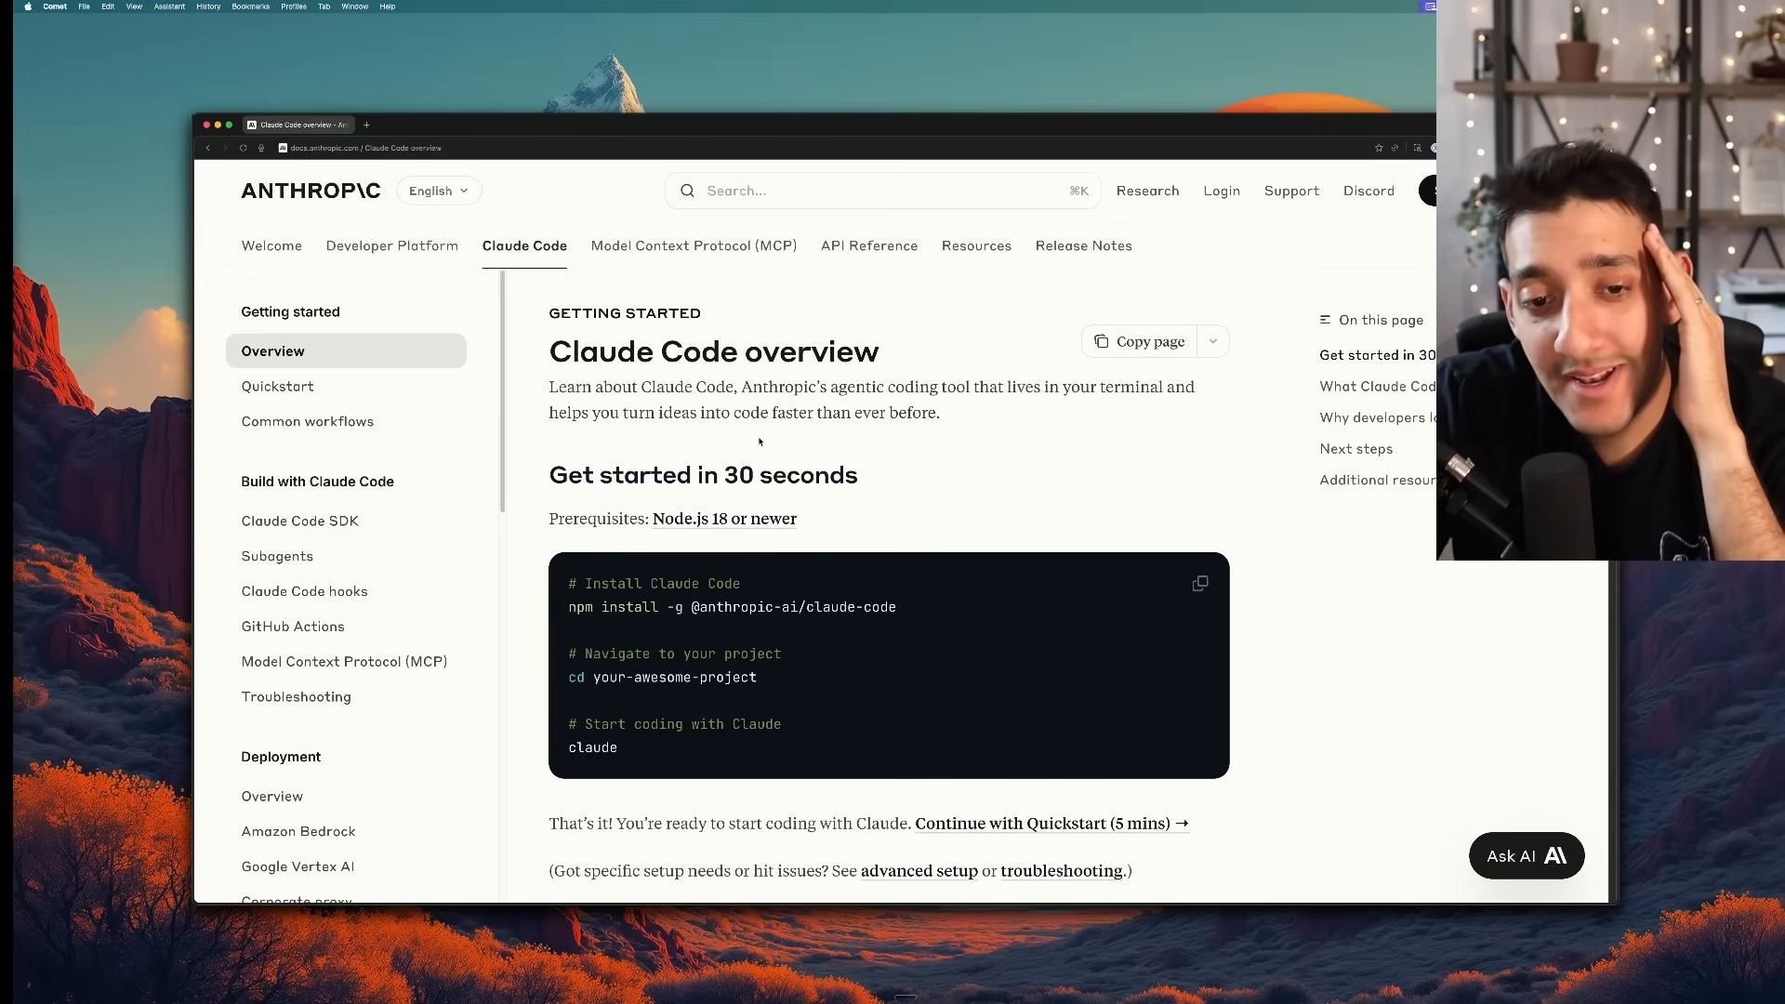
scroll("down", 3)
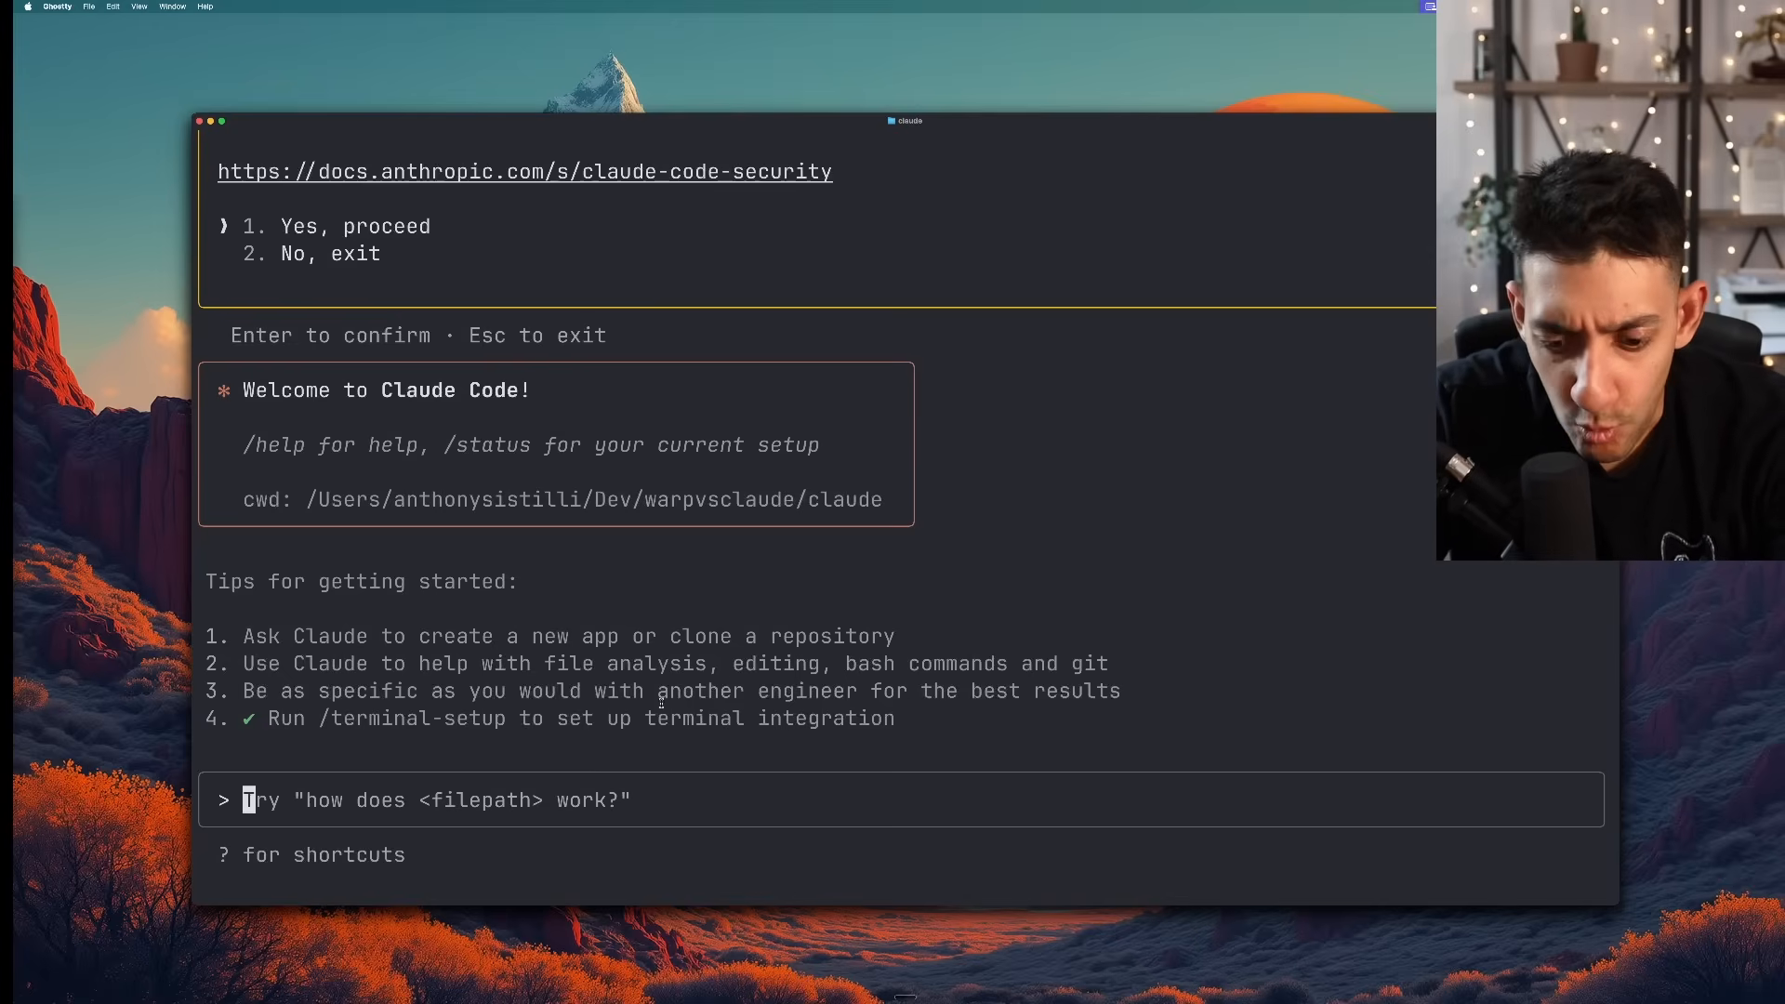
Ask Claude Code for a ChatGPT-style Next.js LLM chat site and allow the create-next-app setup
type("Create a nextjs site where I can chat with an LLM. It should look like ChatGPT but it should give me the options to choose between any of the latest OpenAI, Antropic, or Google models")
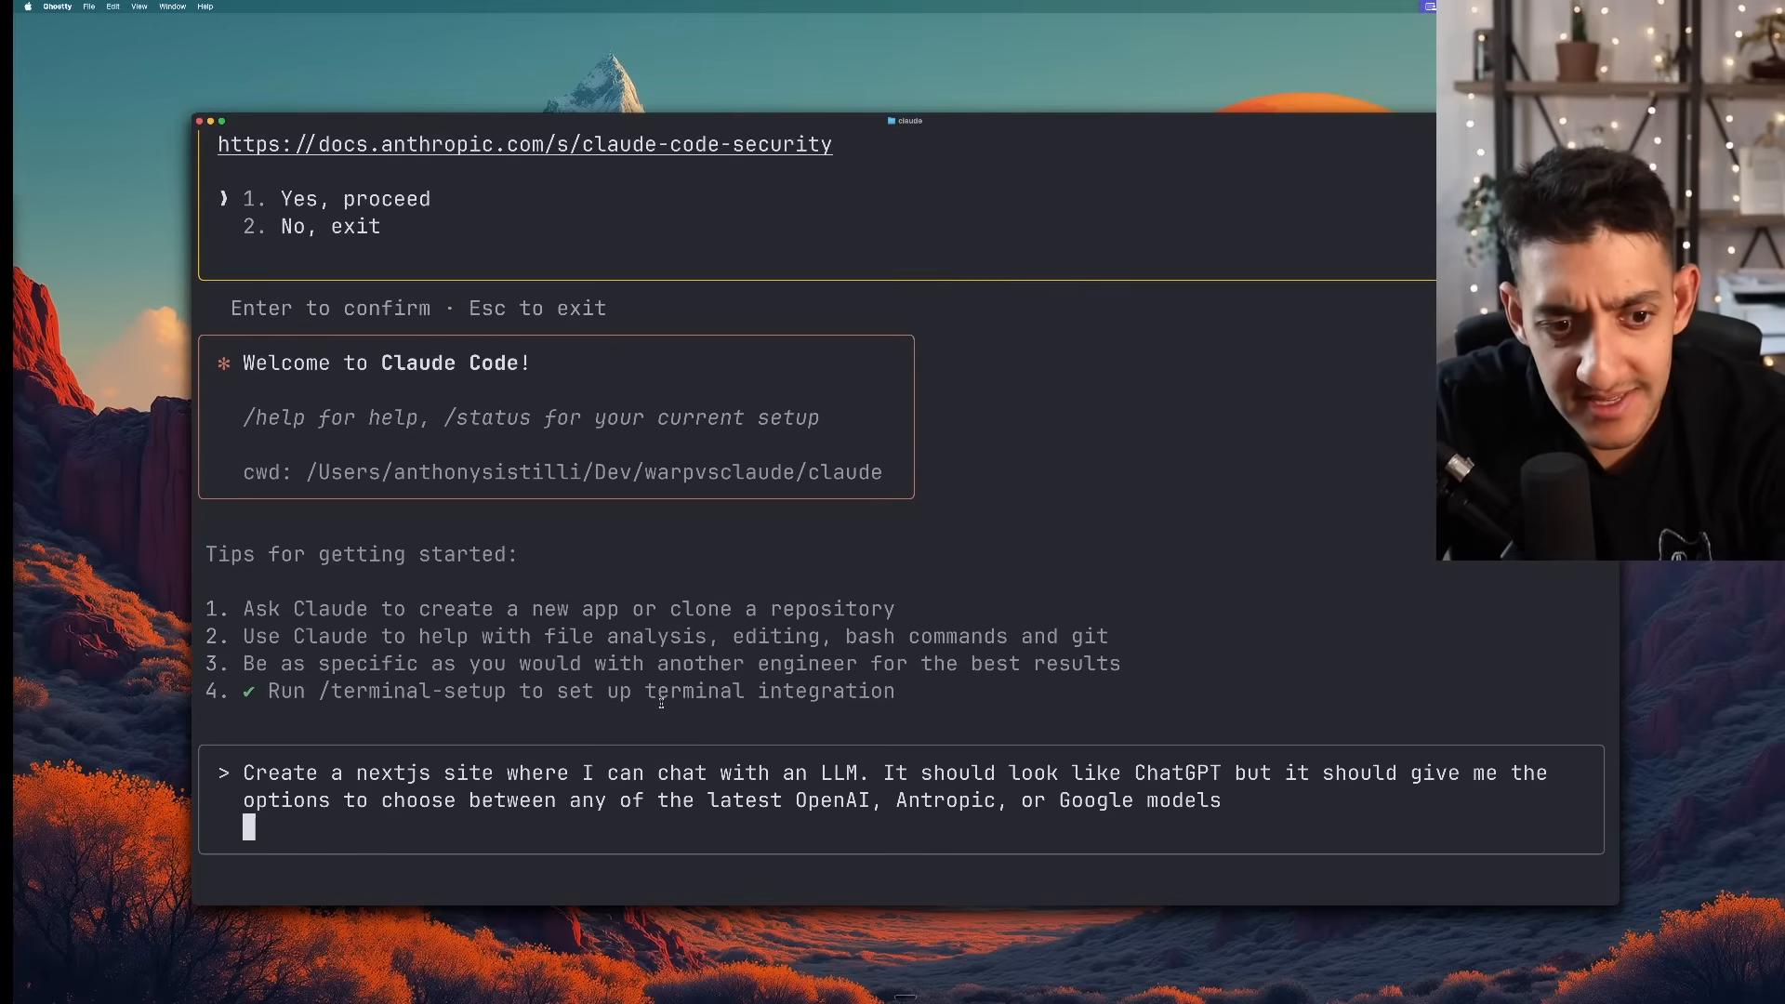
key("Return")
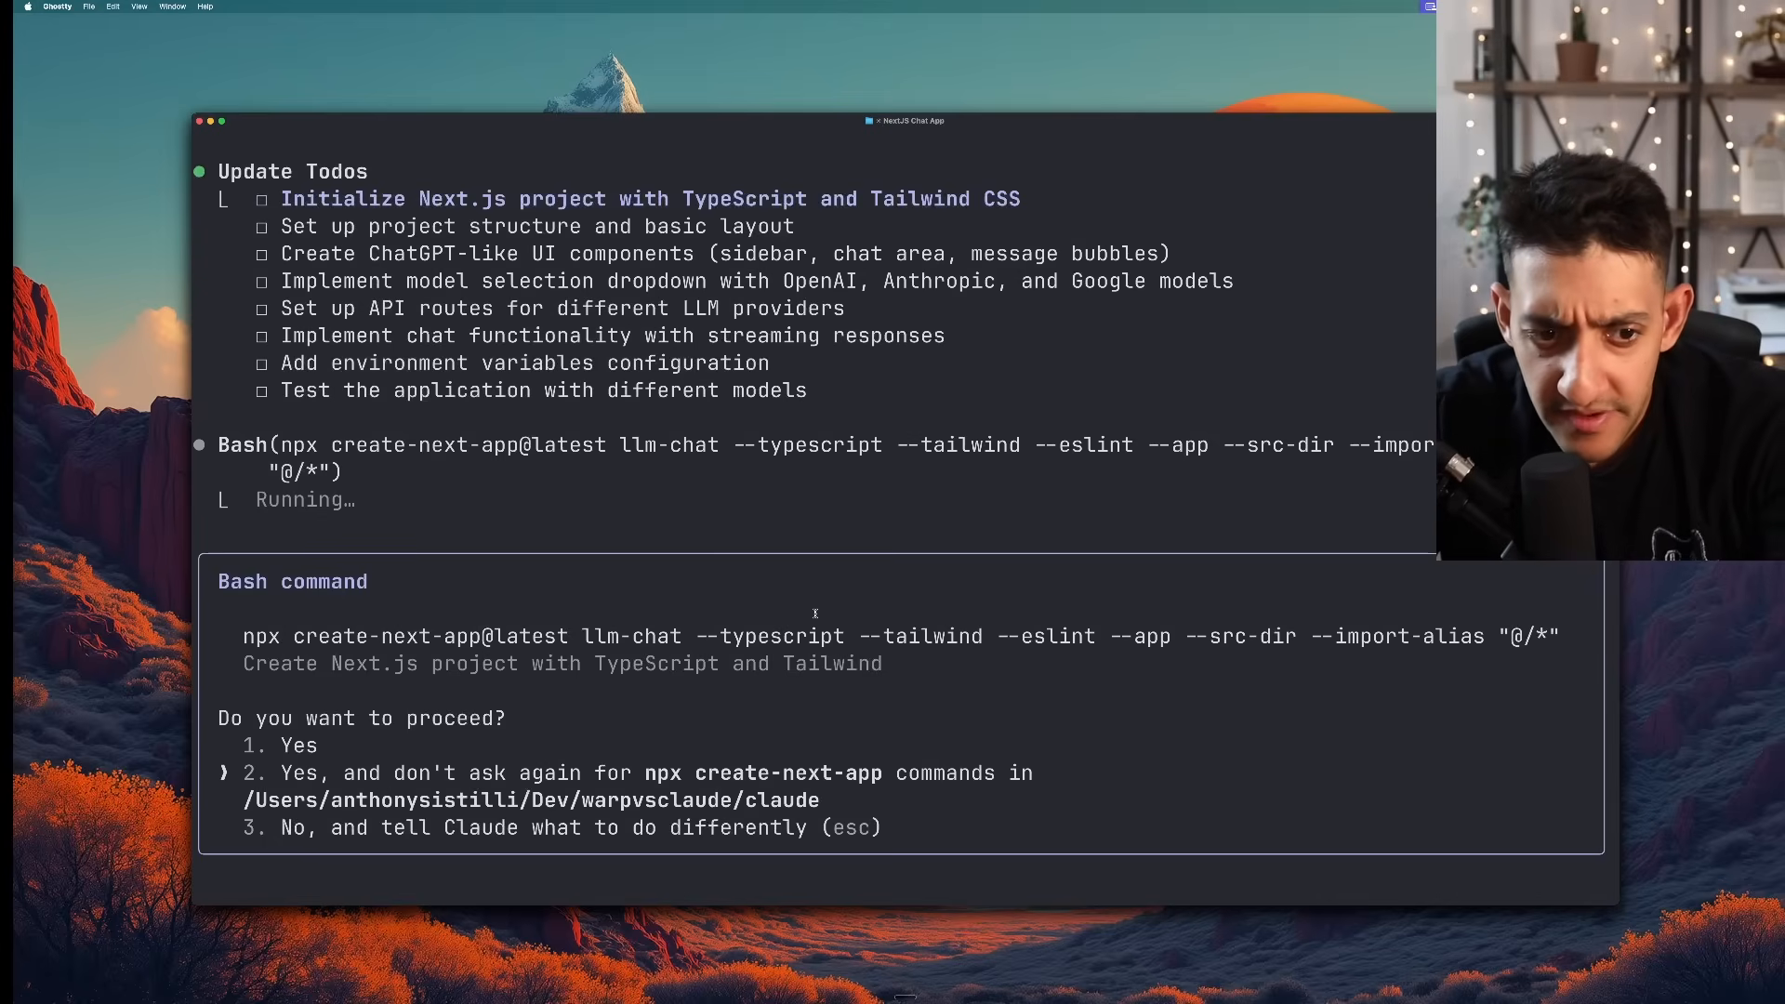
key("Return")
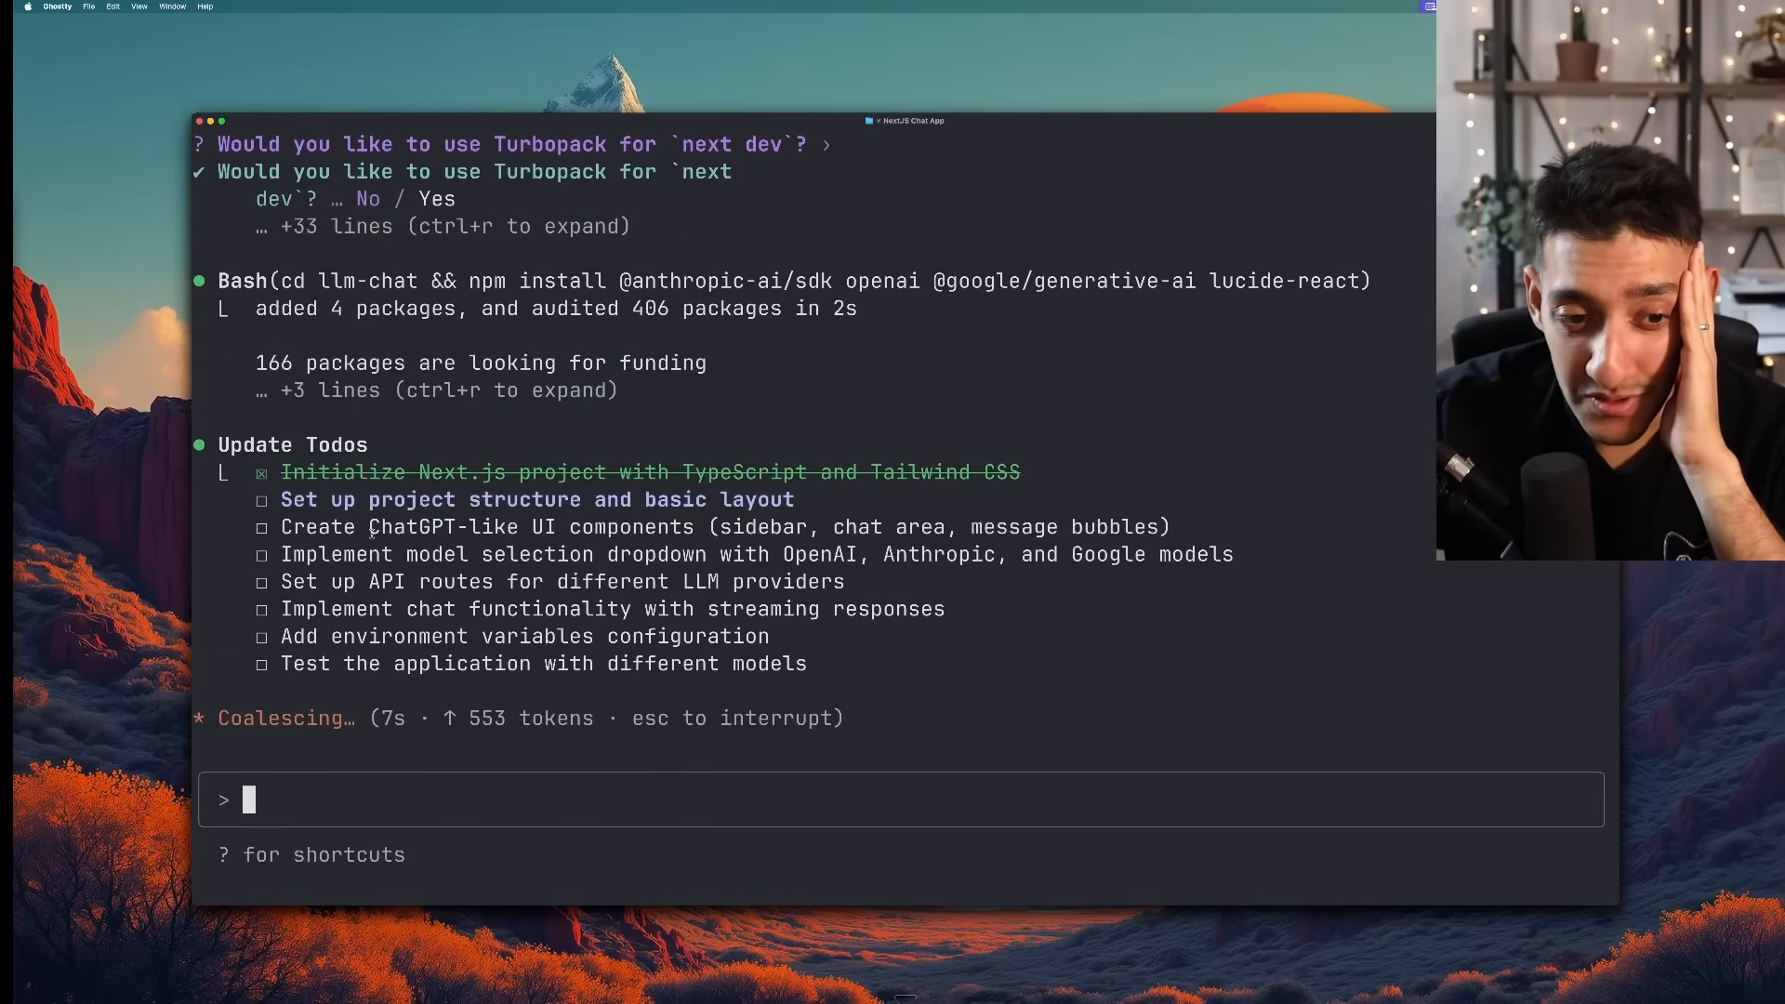
Review the setup output and approve creating the .env.local file
scroll("up", 3)
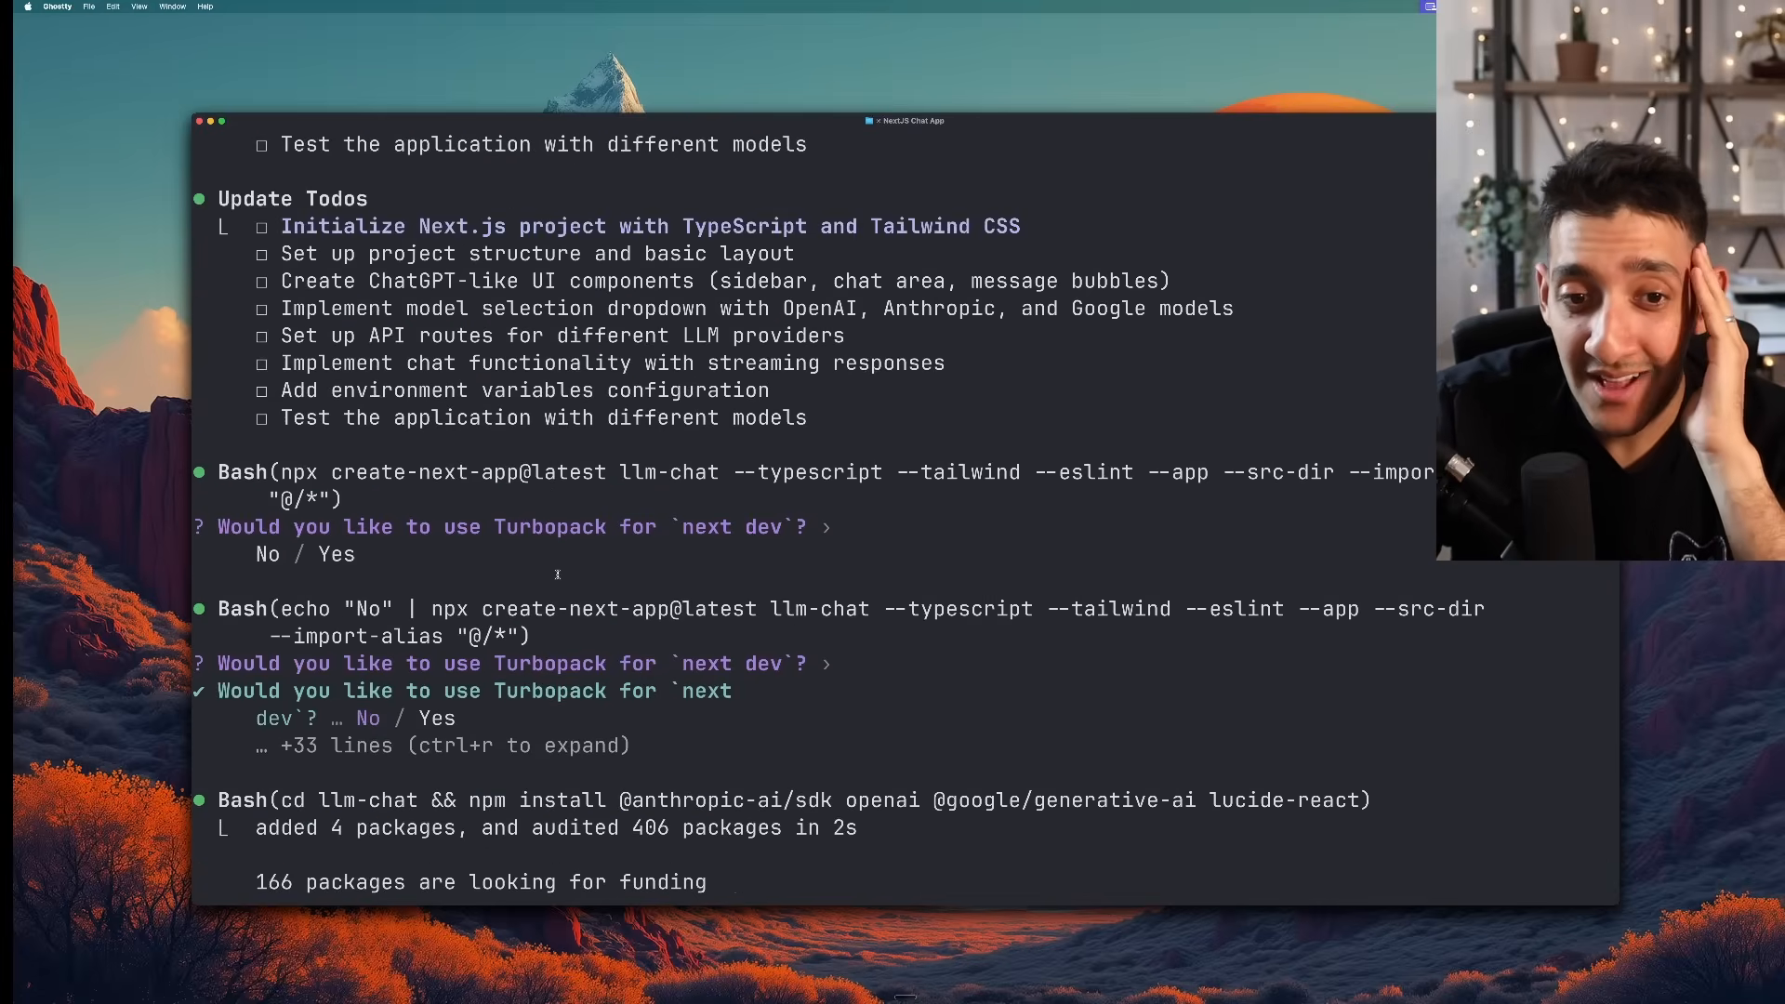
scroll("up", 3)
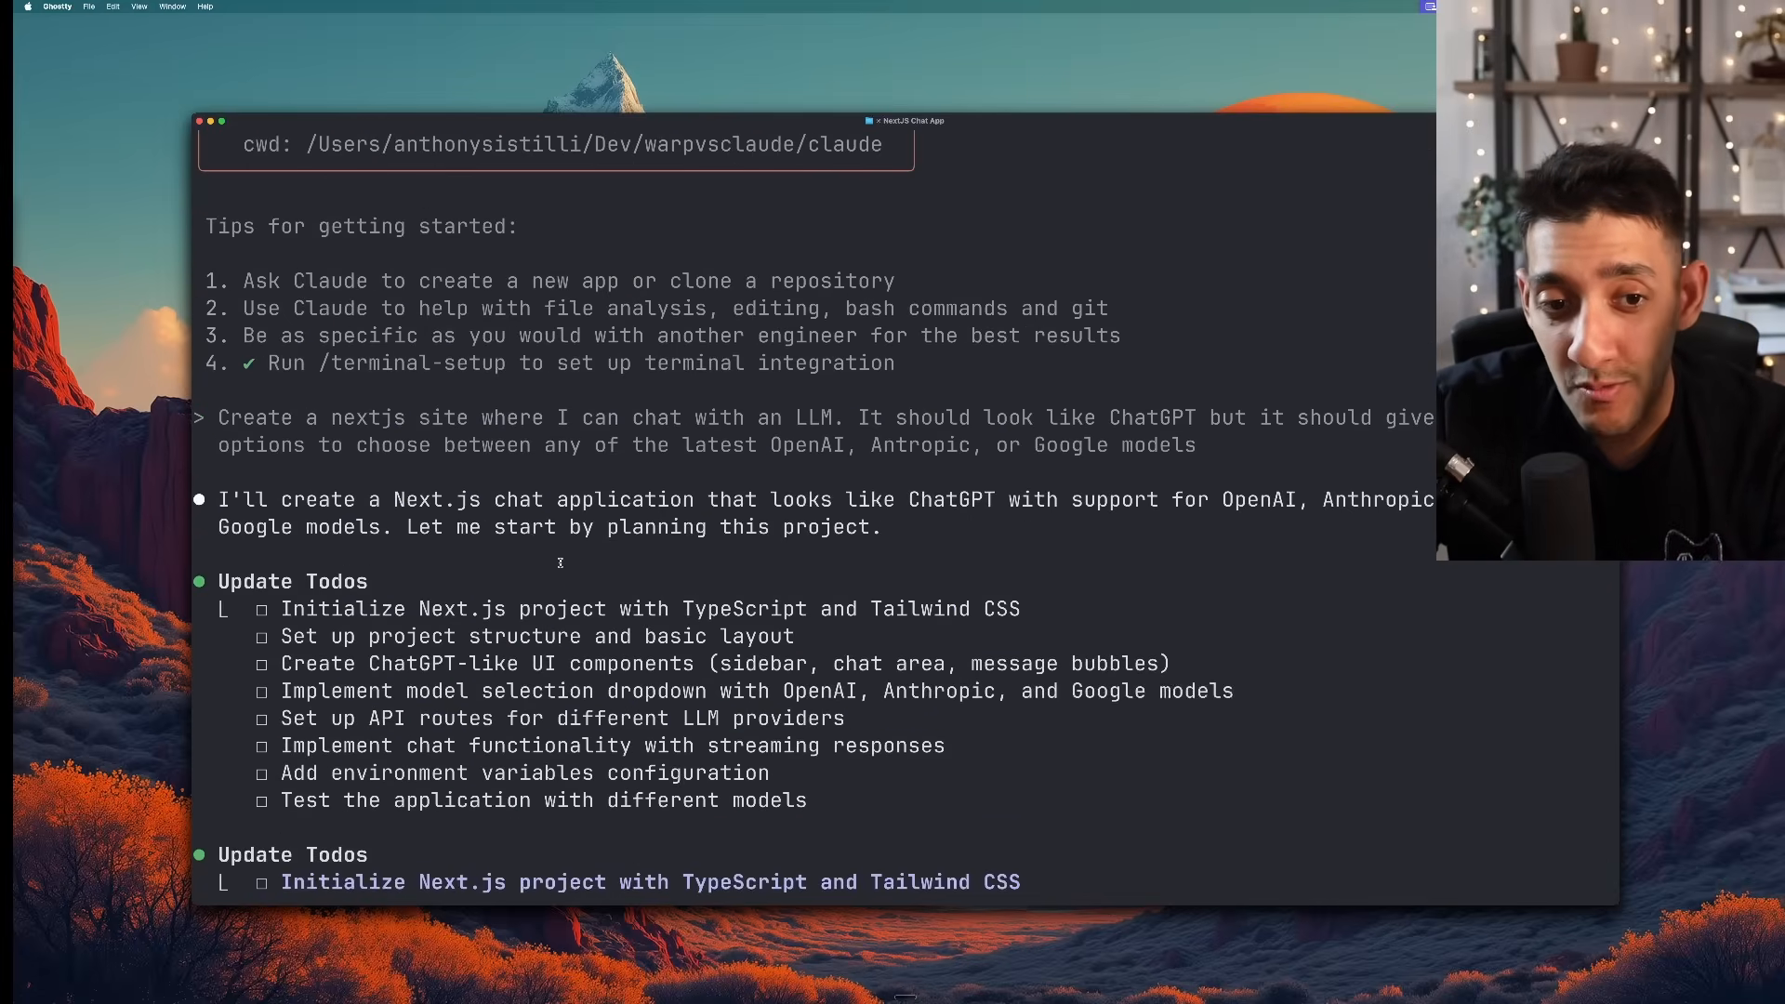
scroll("down", 3)
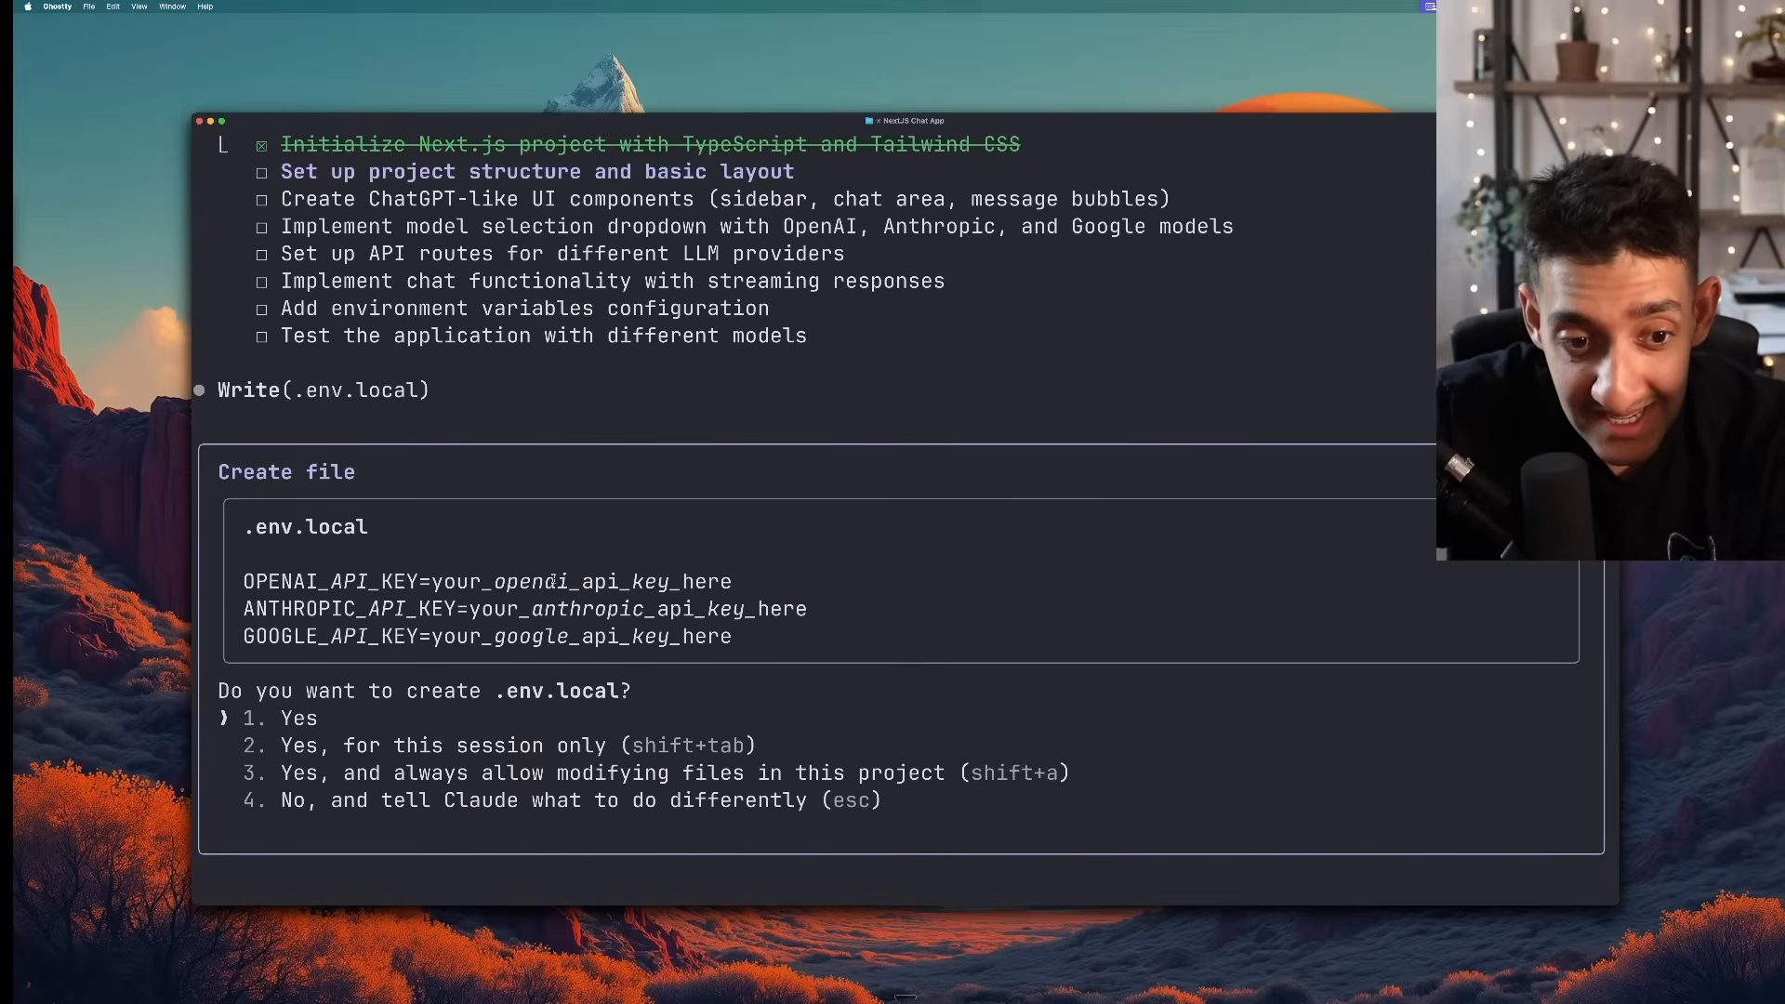
key("Down")
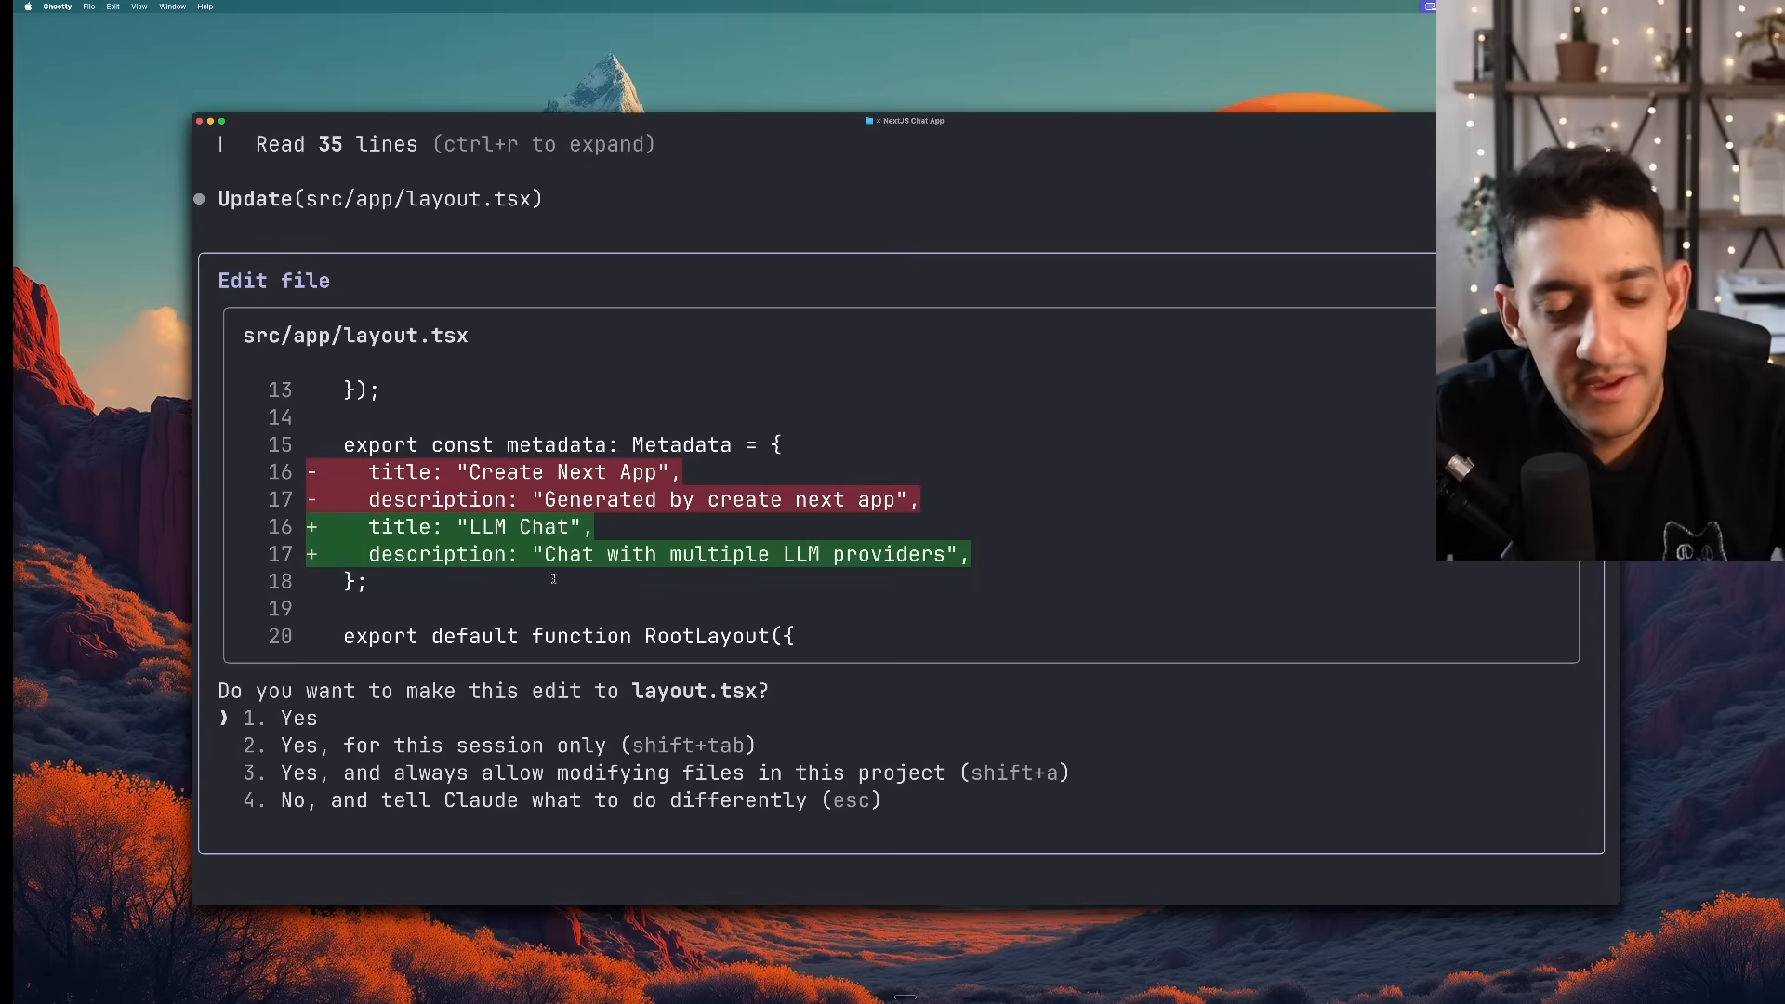
Approve the LLM Chat title edit to layout.tsx and follow the page.tsx diff
key("down")
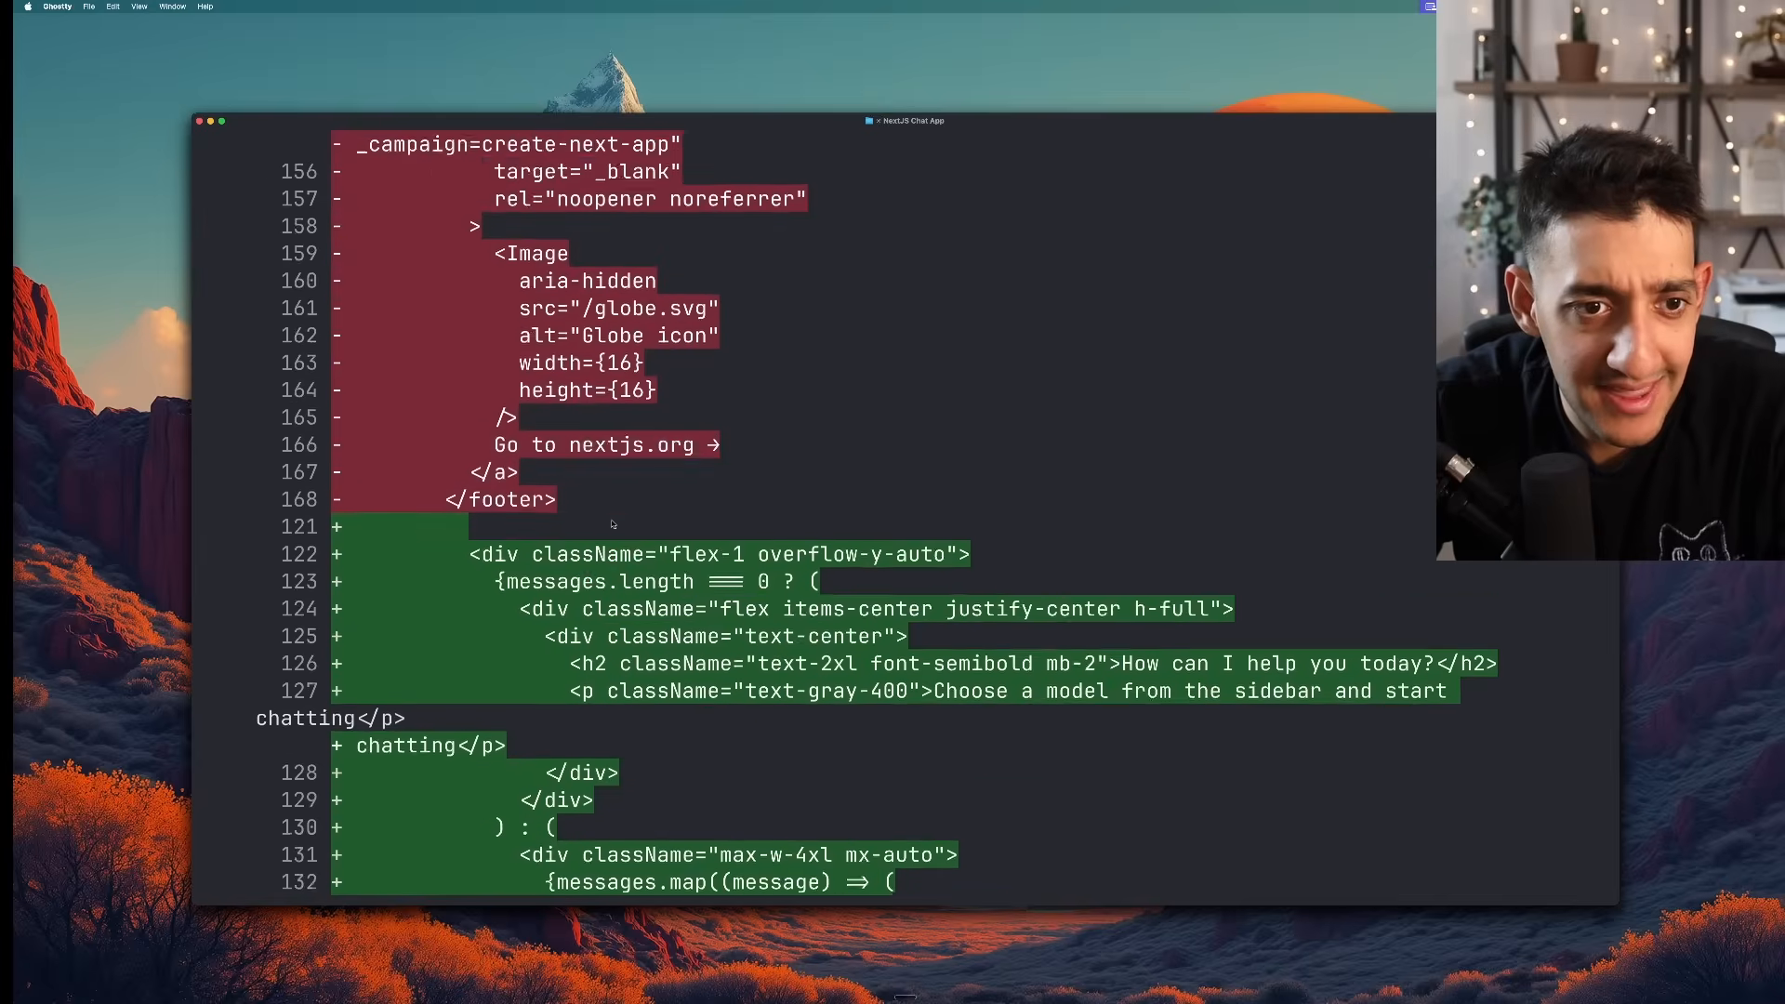
scroll("up", 3)
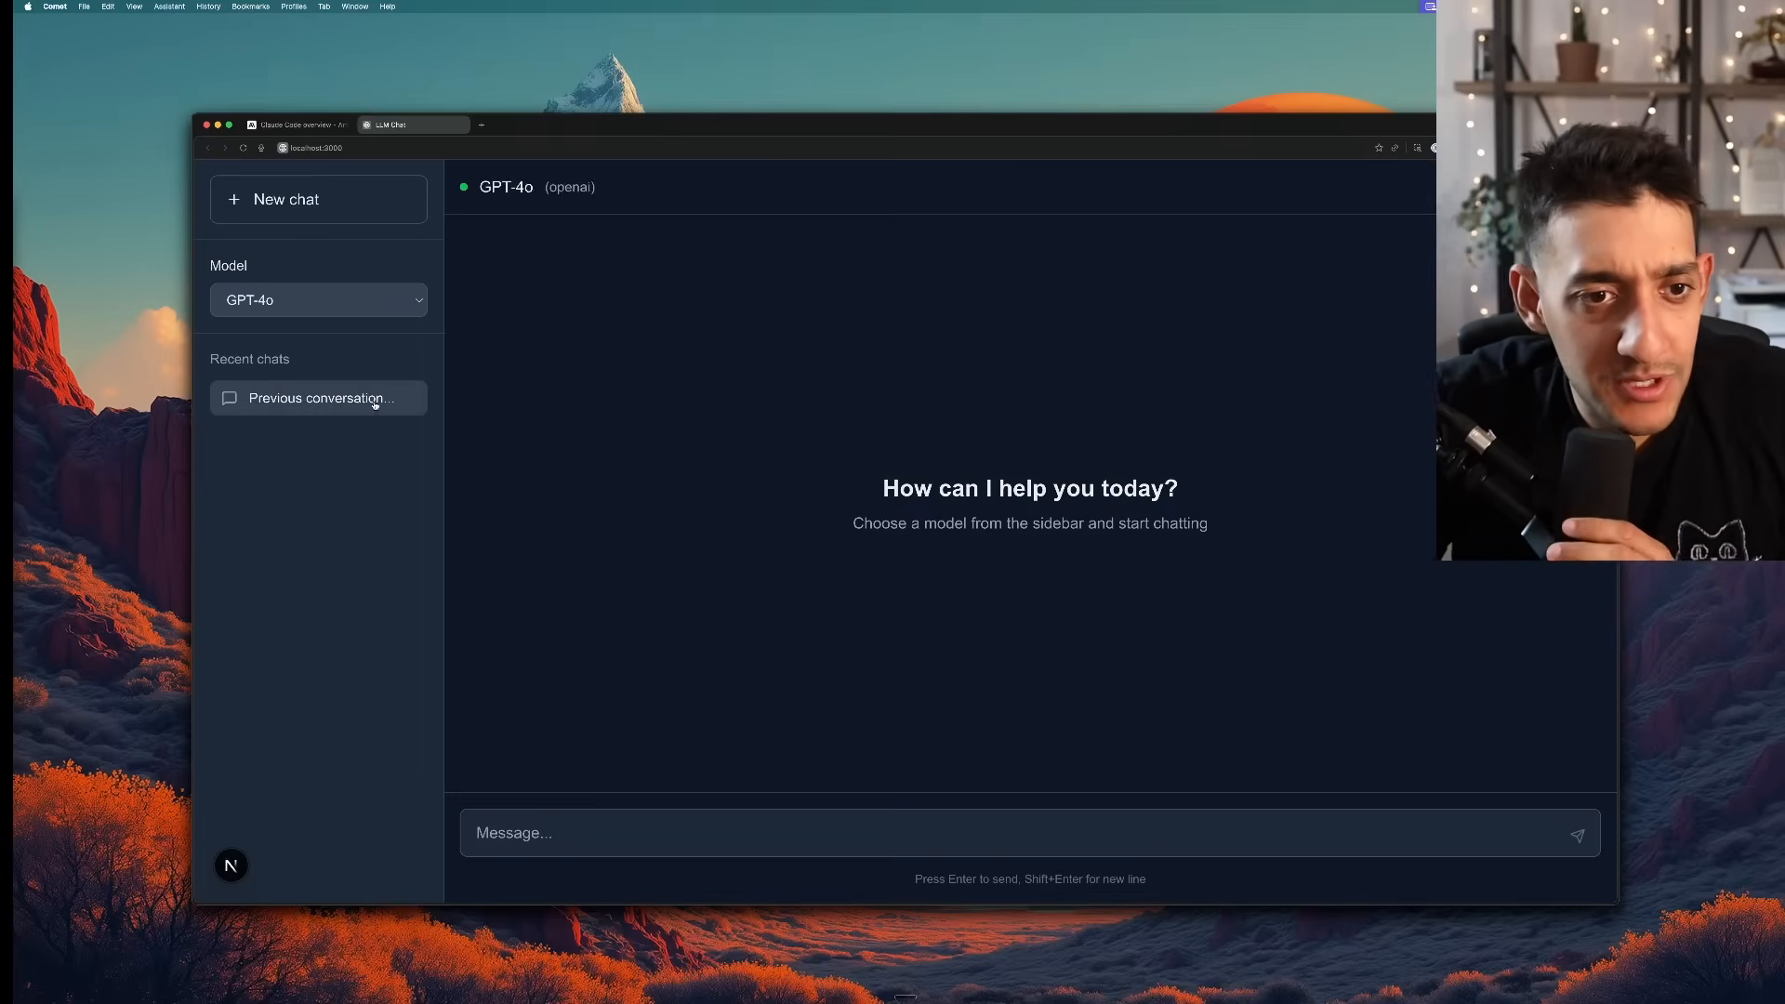
double_click(569, 186)
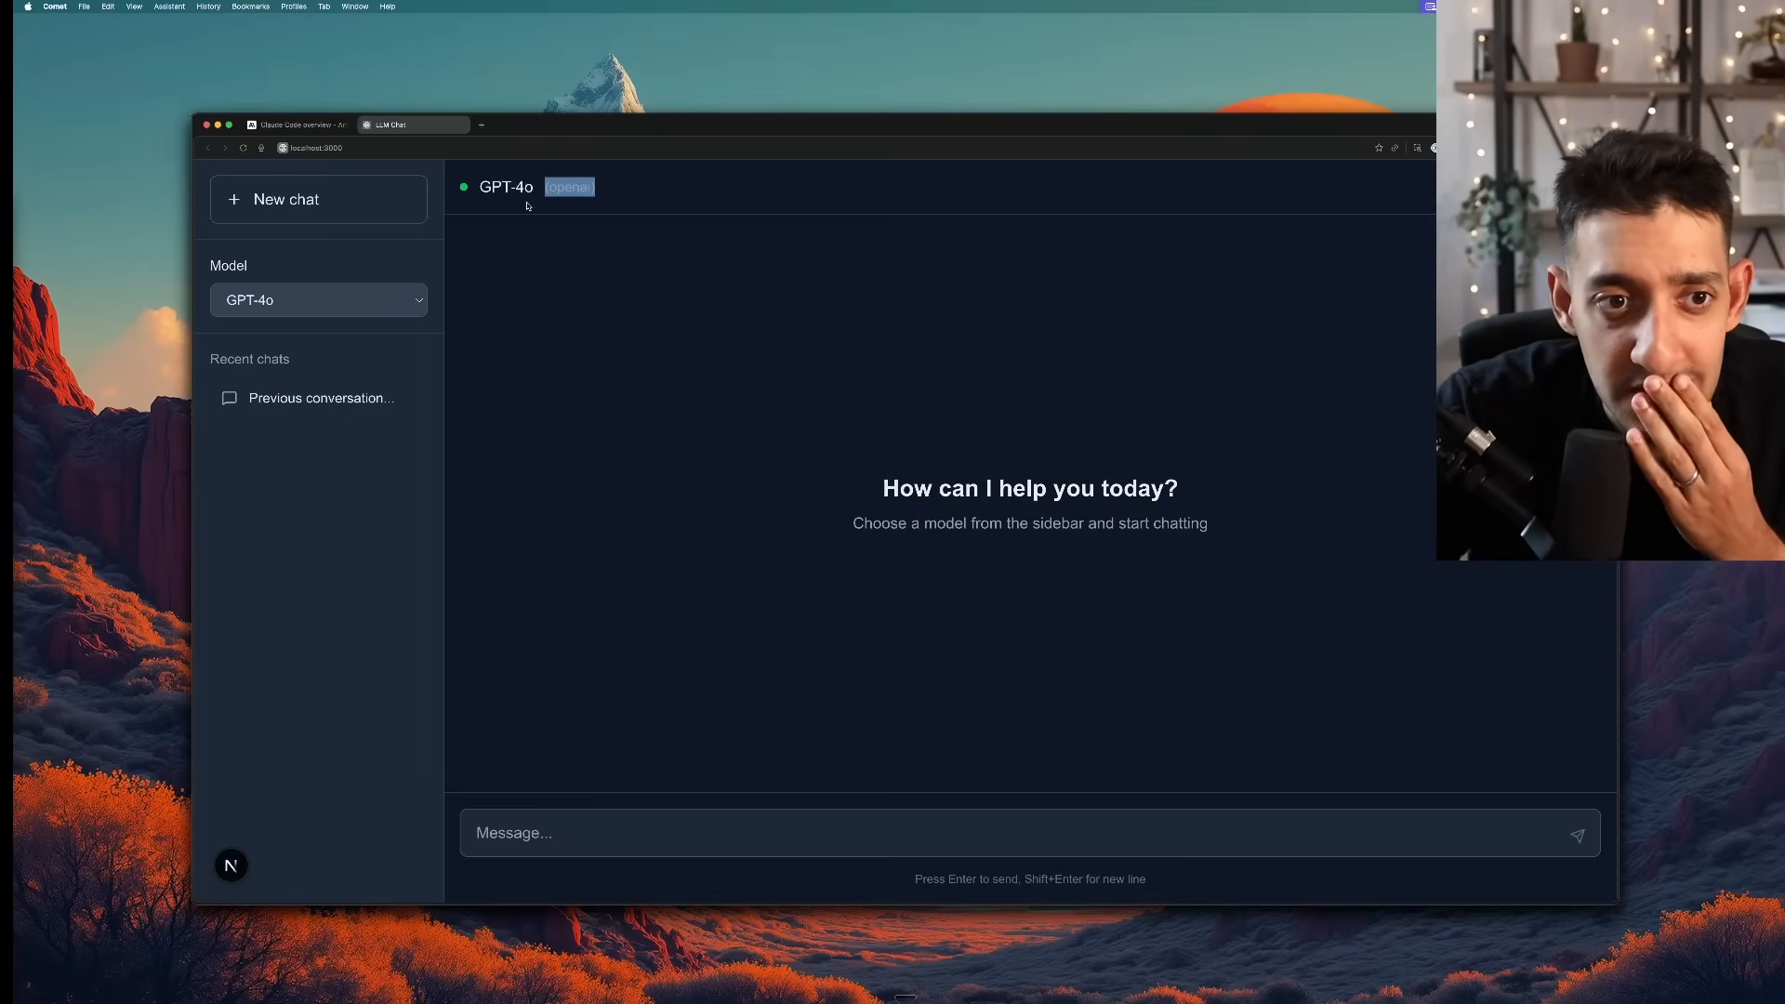
left_click(317, 299)
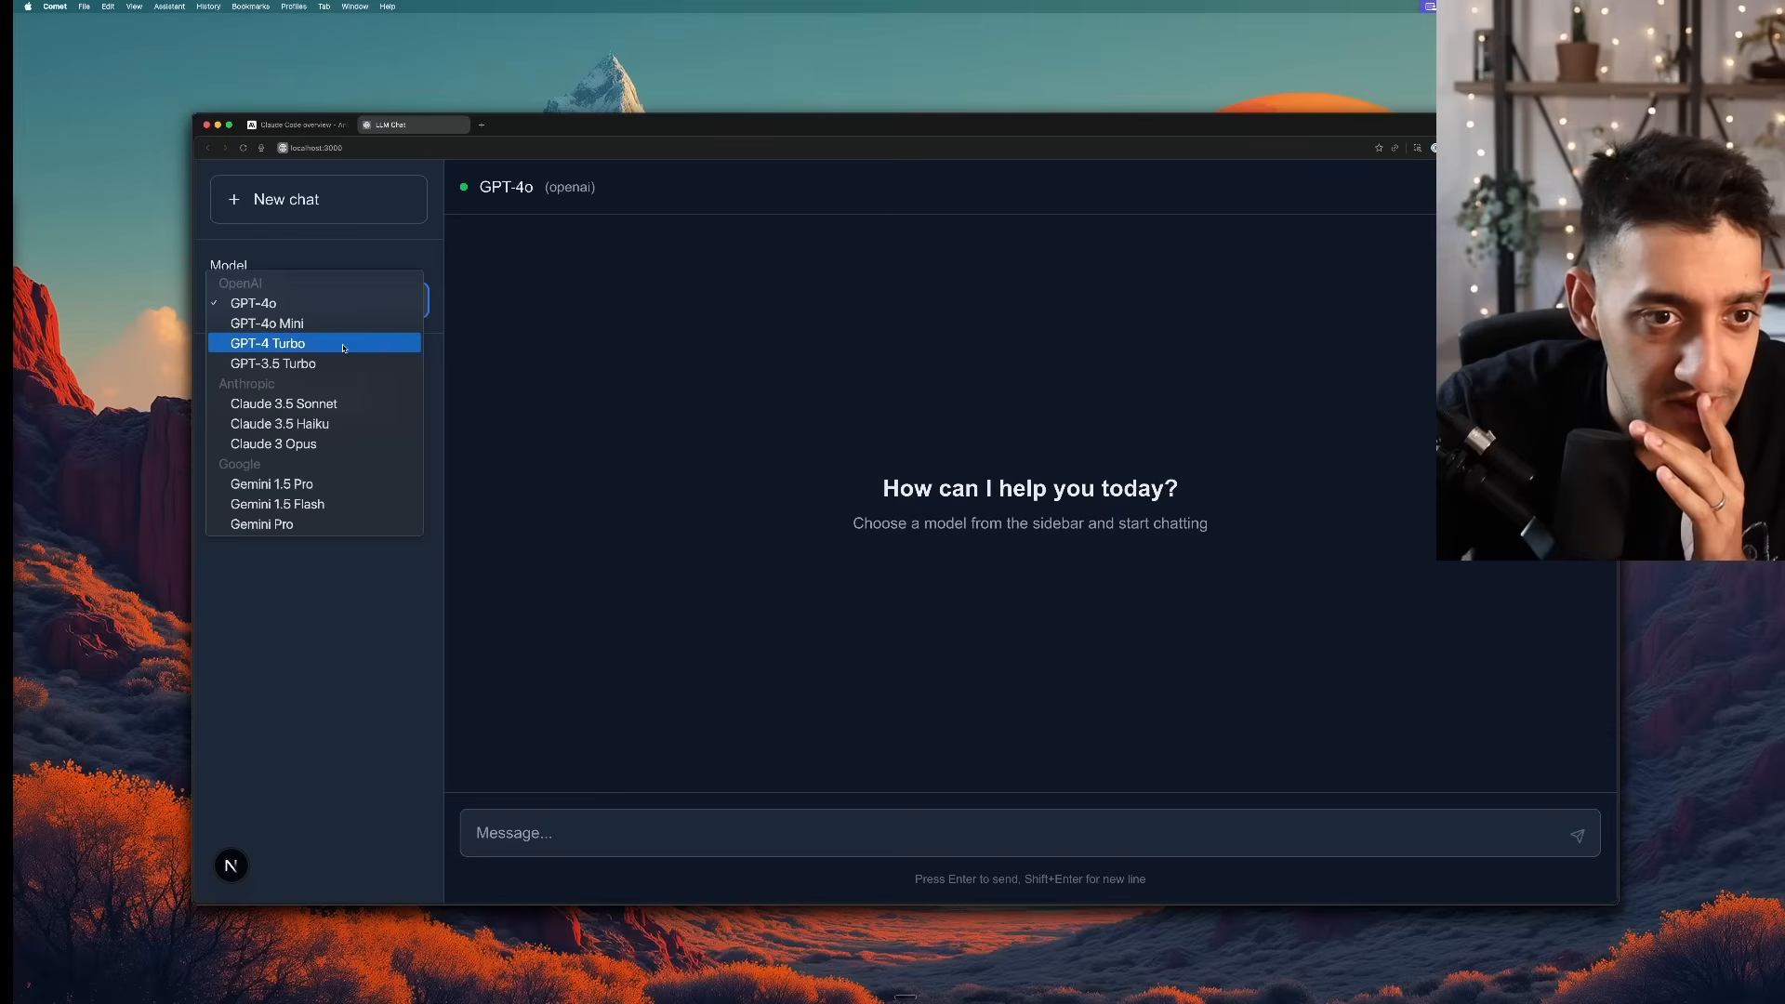
mouse_move(351, 343)
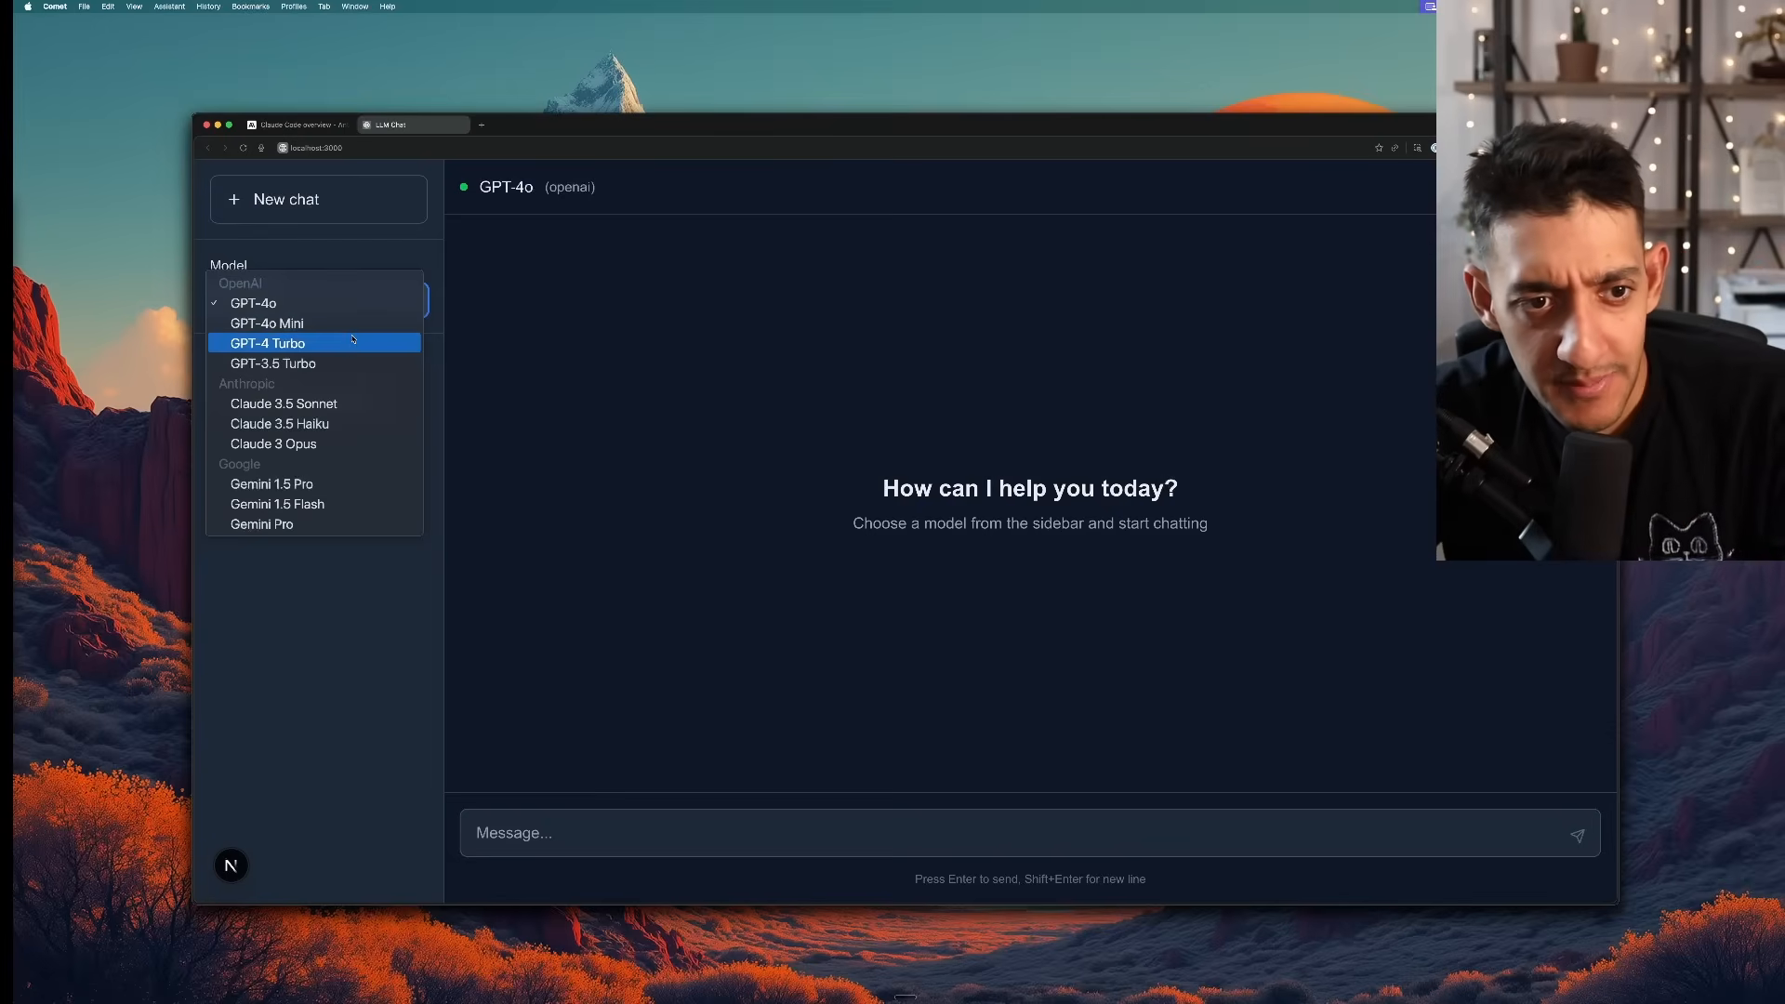
mouse_move(253, 303)
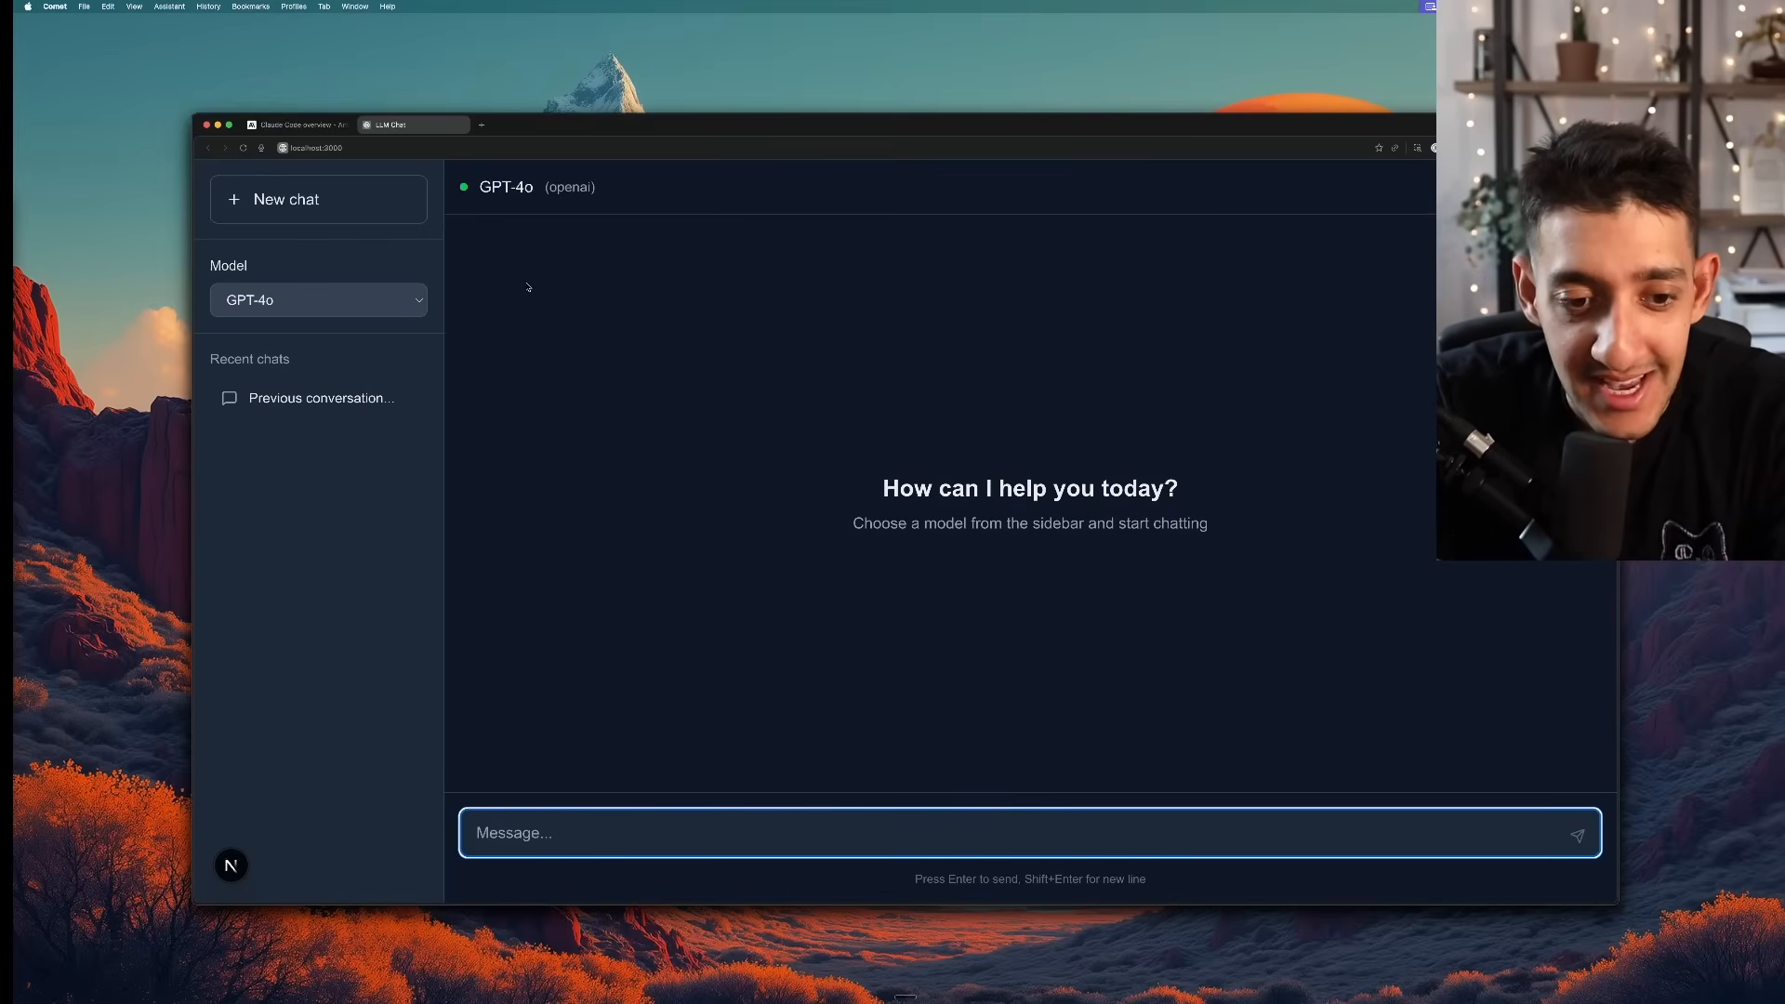
type("hello there")
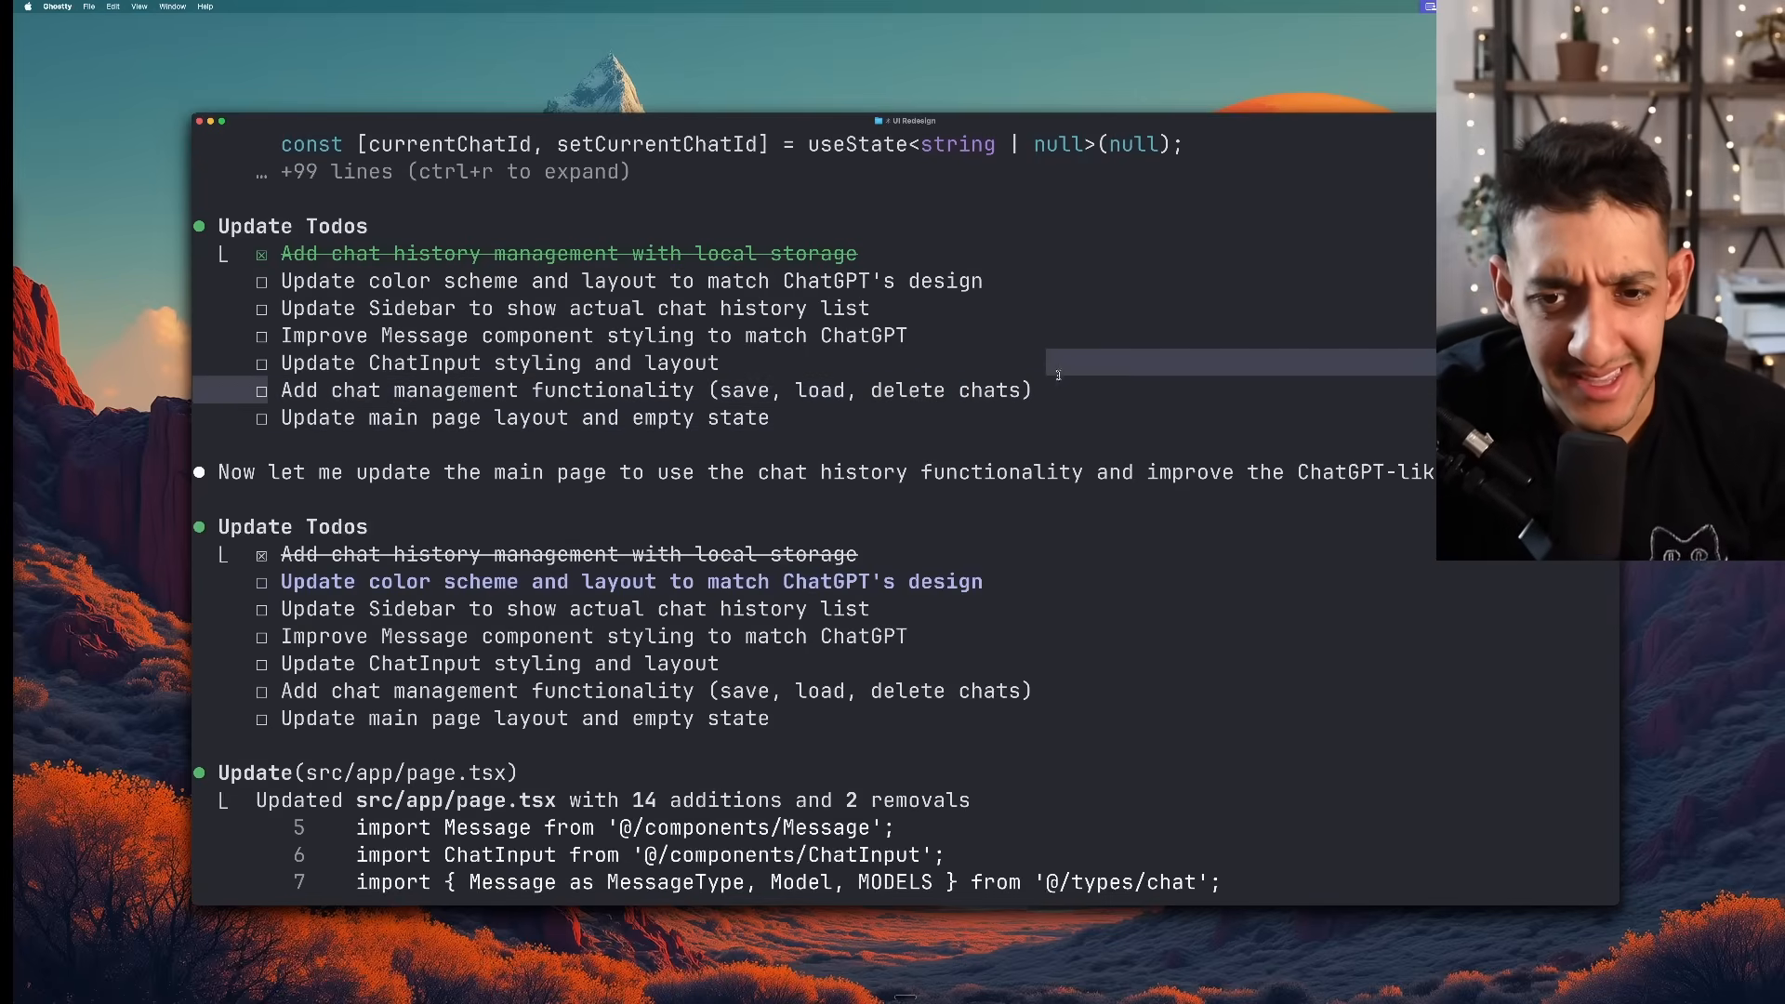
Review Claude Code's todo list and the Sidebar.tsx restyling diff
scroll("down", 3)
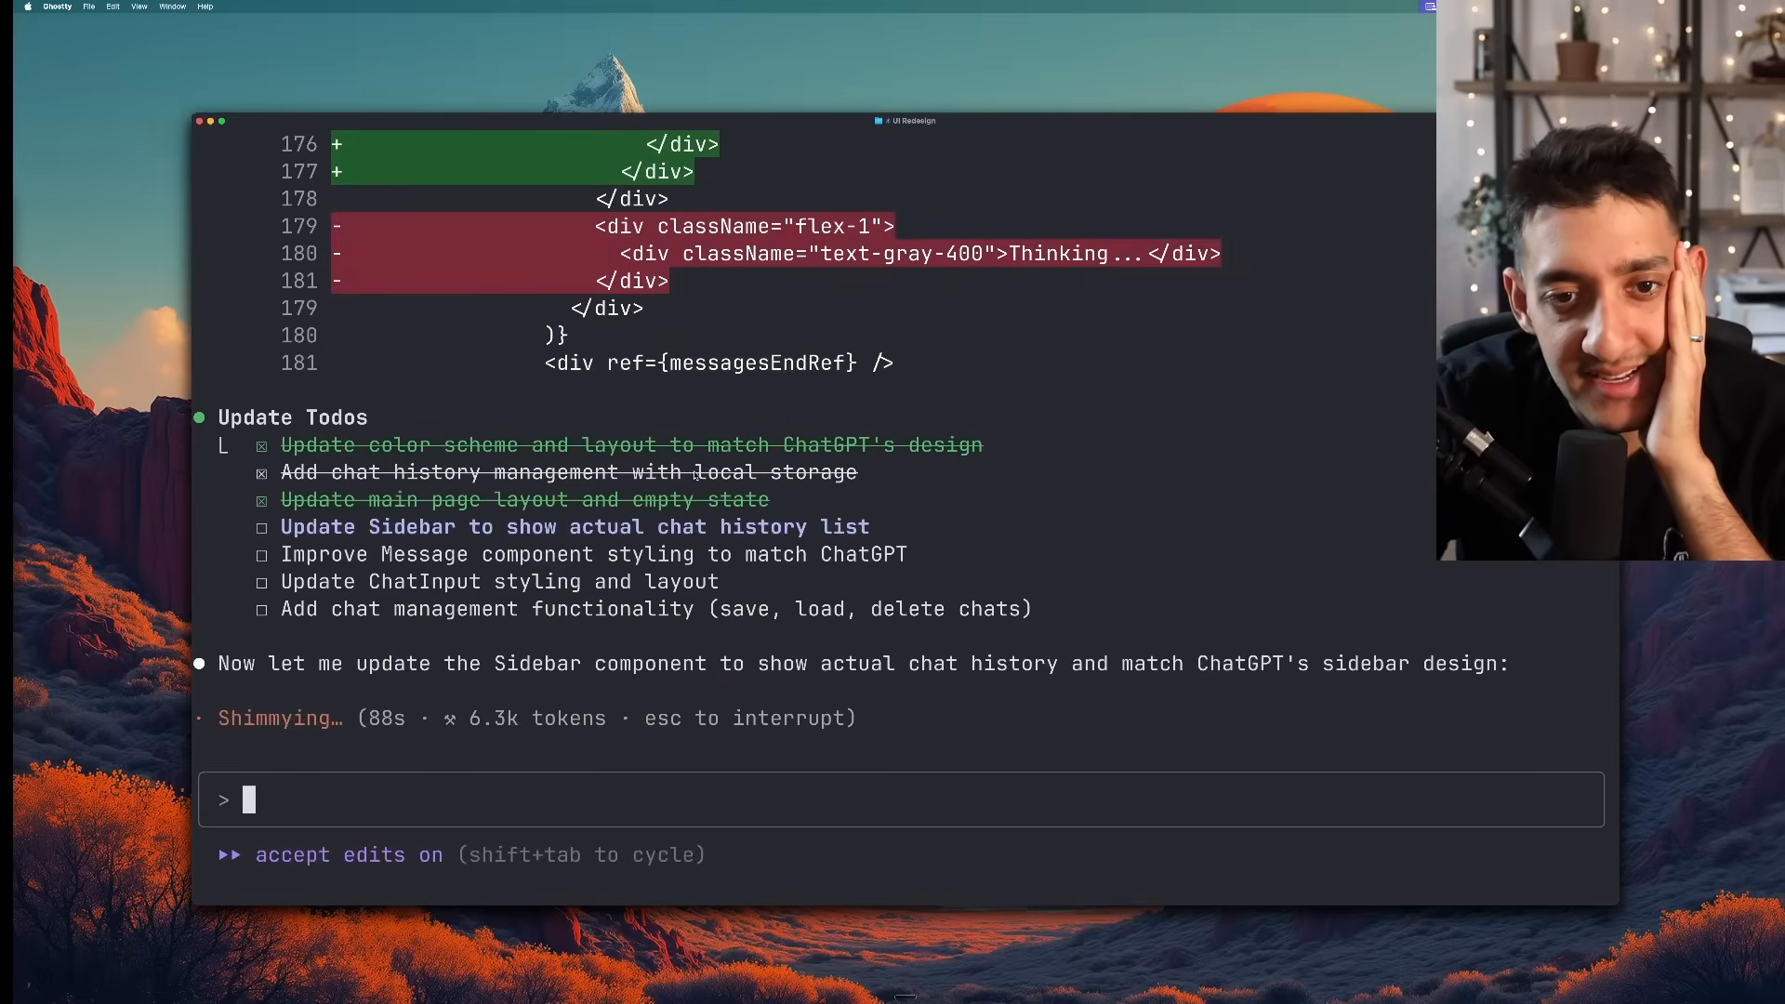
type("r")
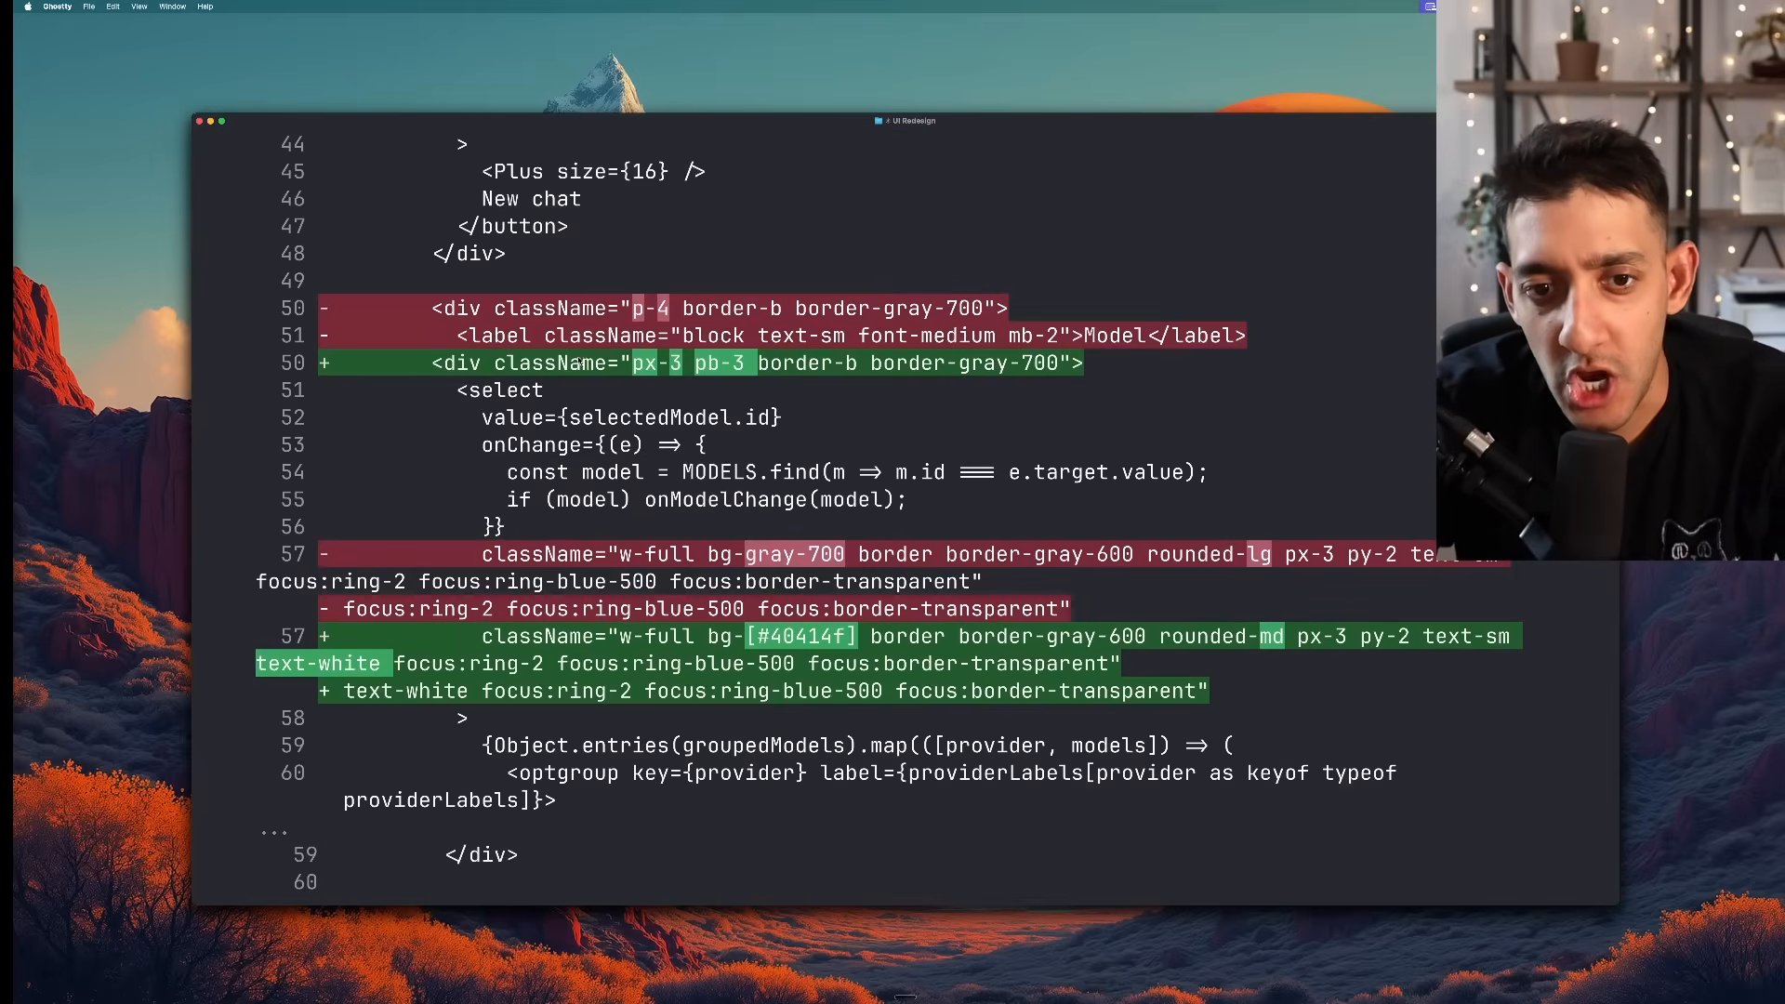
type("r")
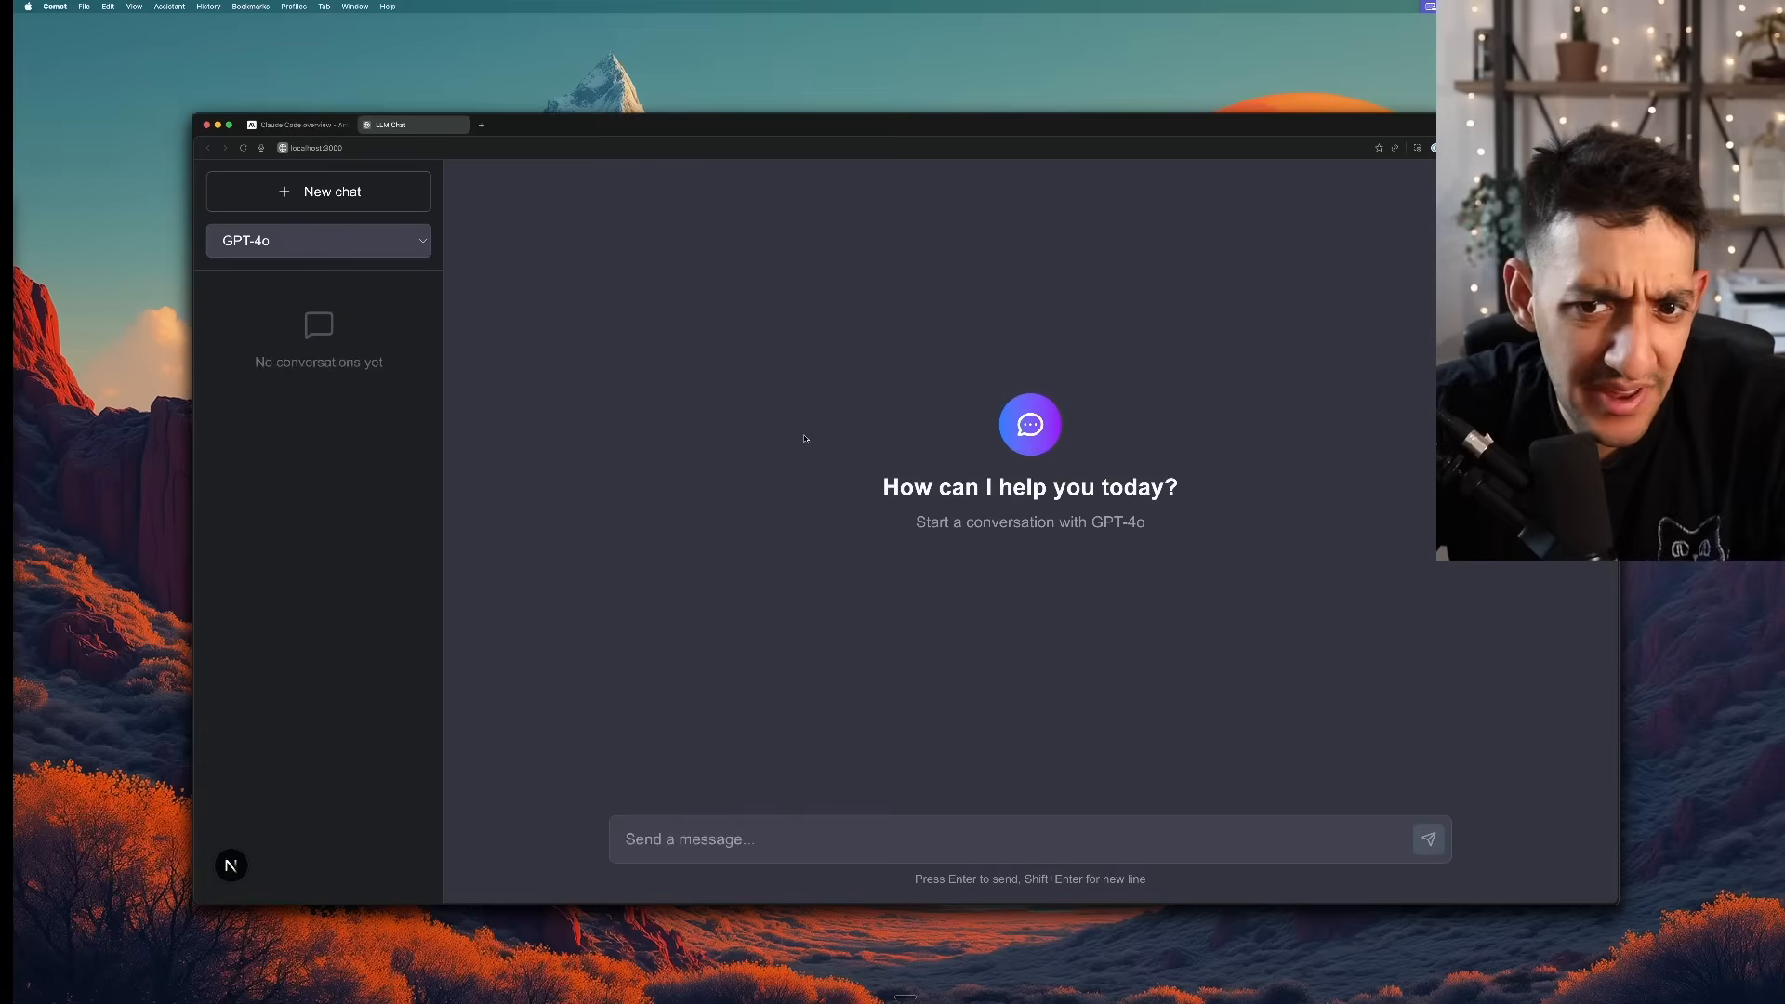
left_click(318, 239)
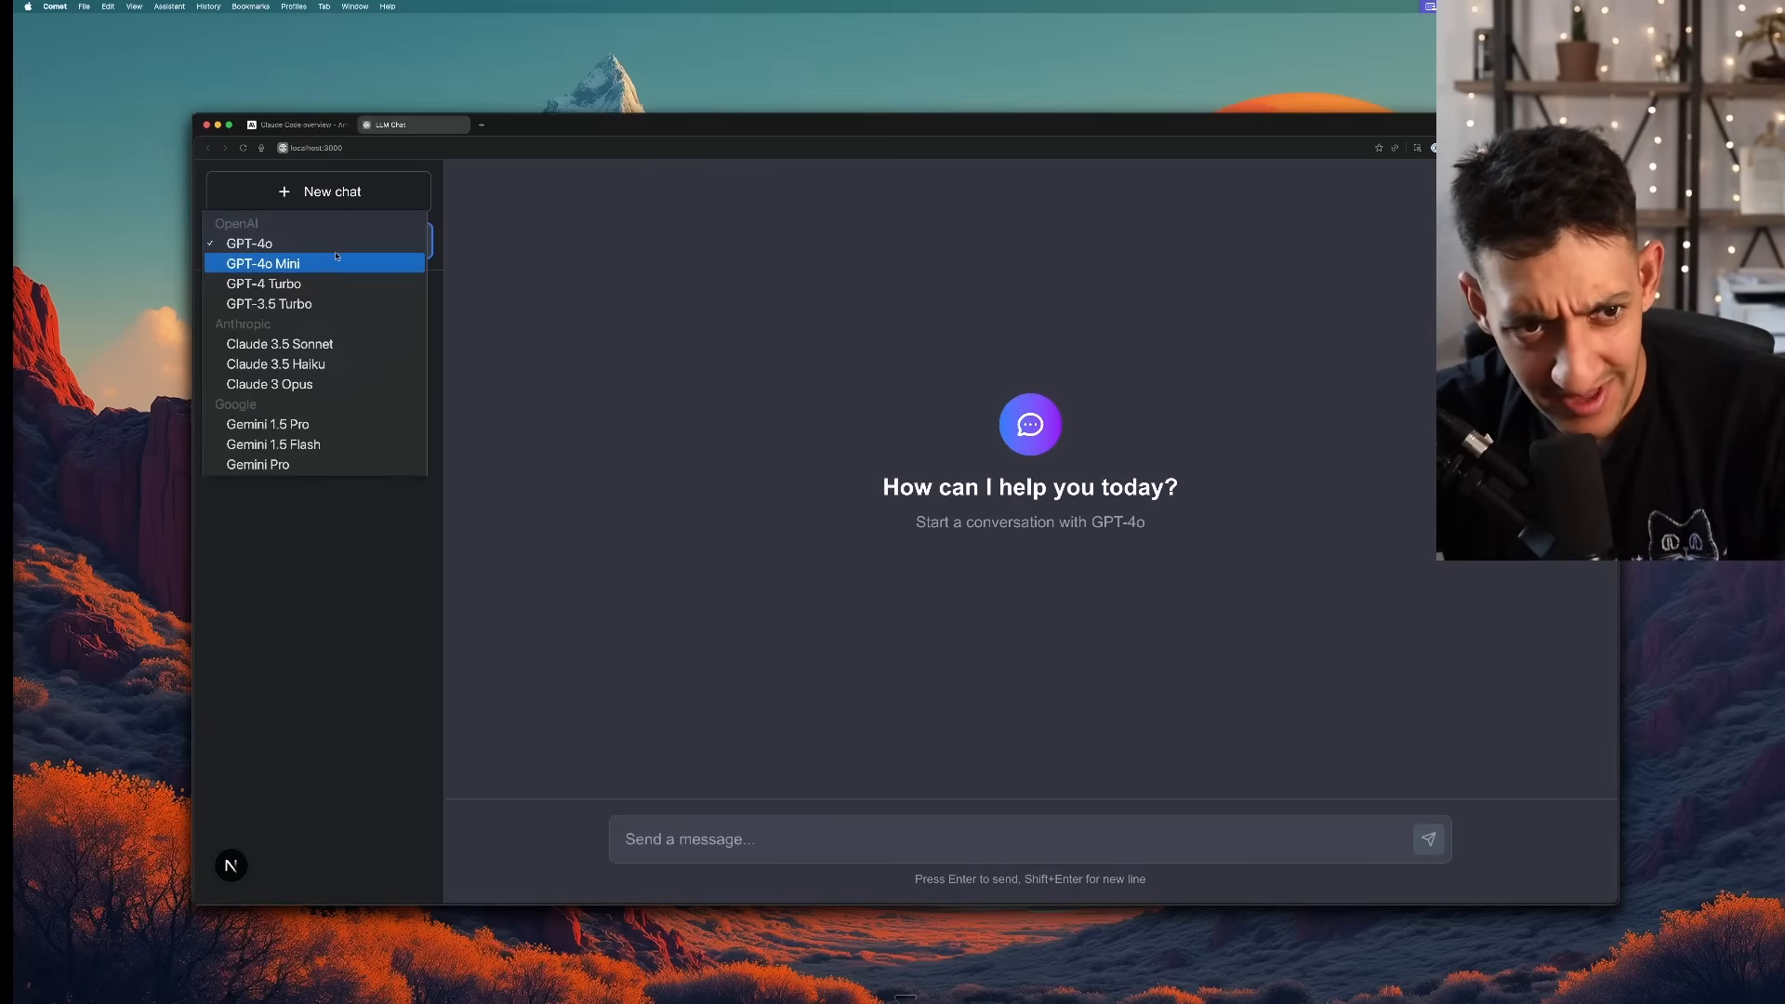
left_click(249, 241)
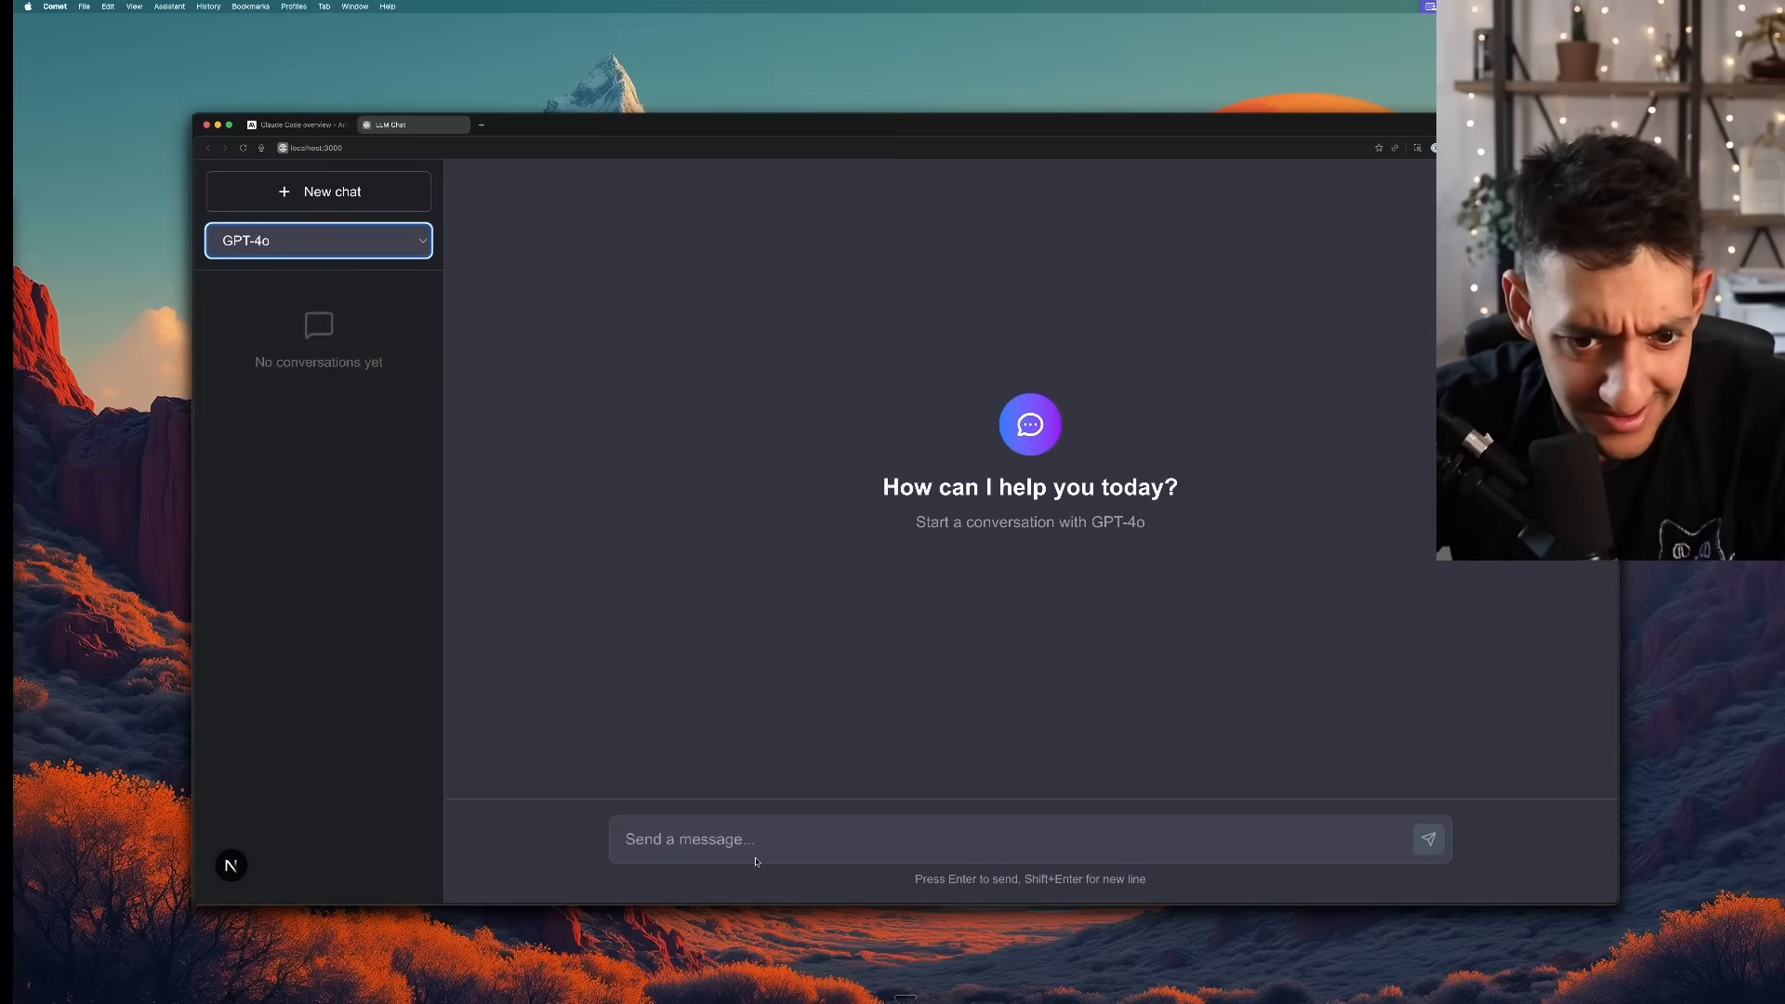
type("he")
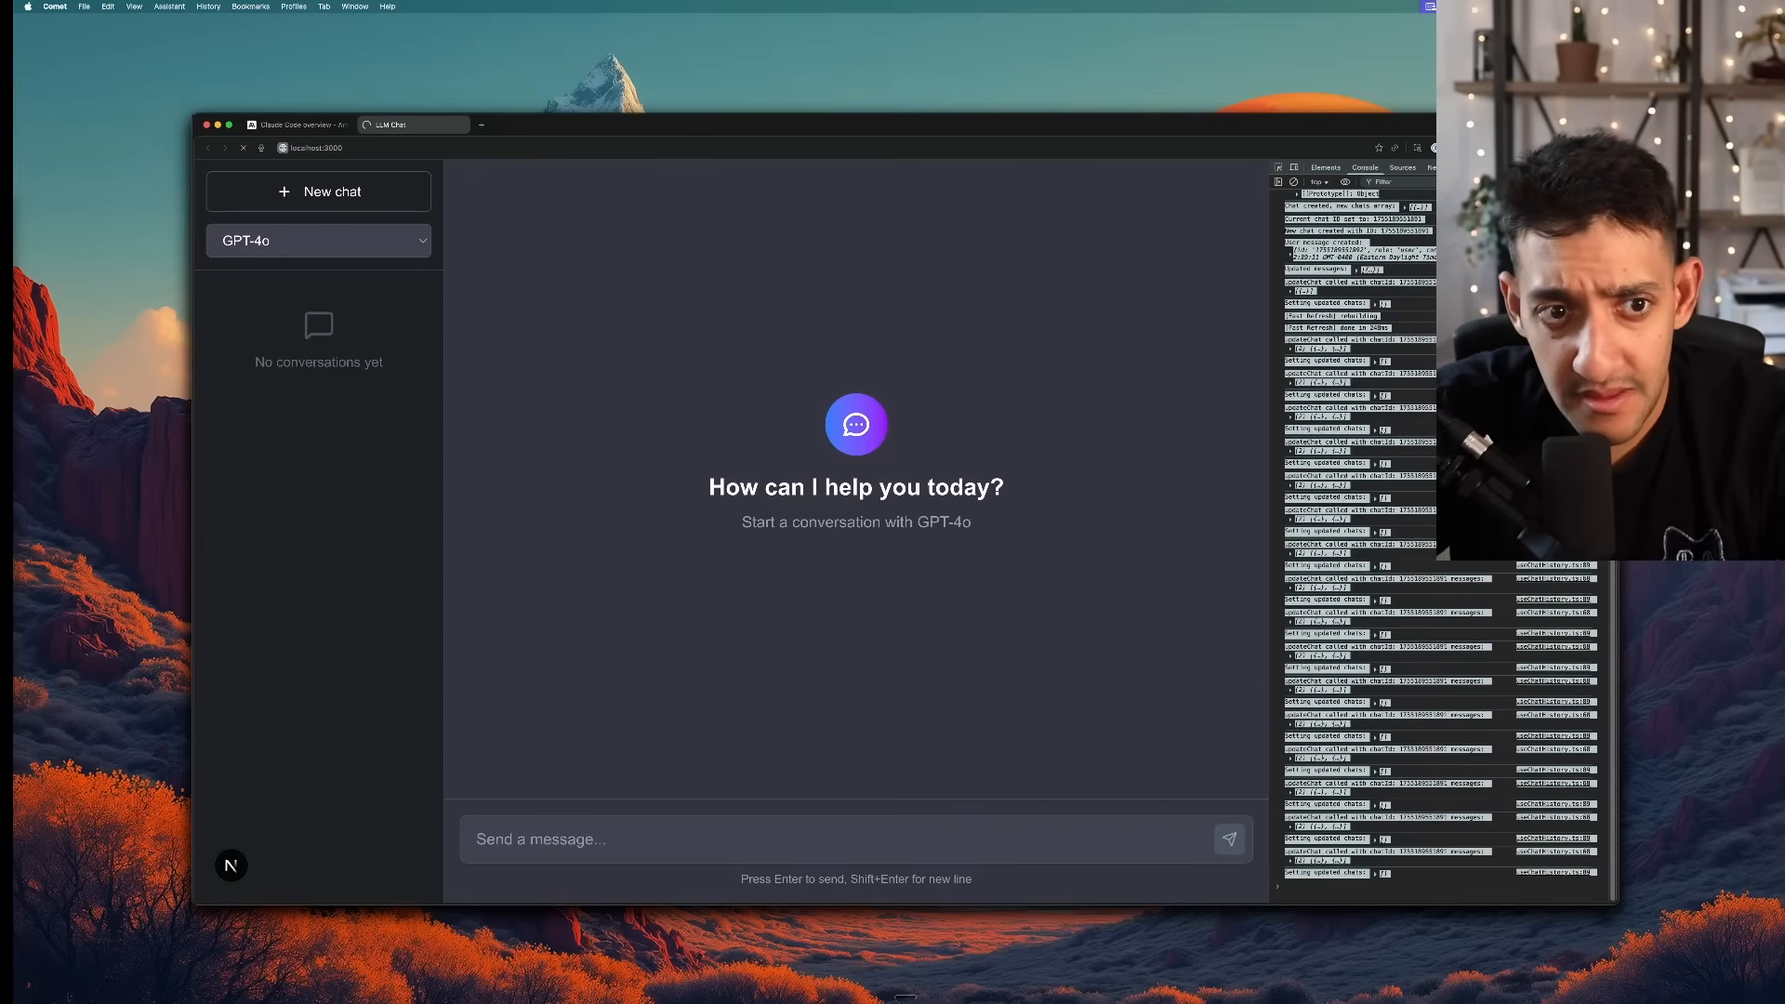
Send 'test message' and 'how are you' to GPT-4o, then start a new chat
left_click(1292, 167)
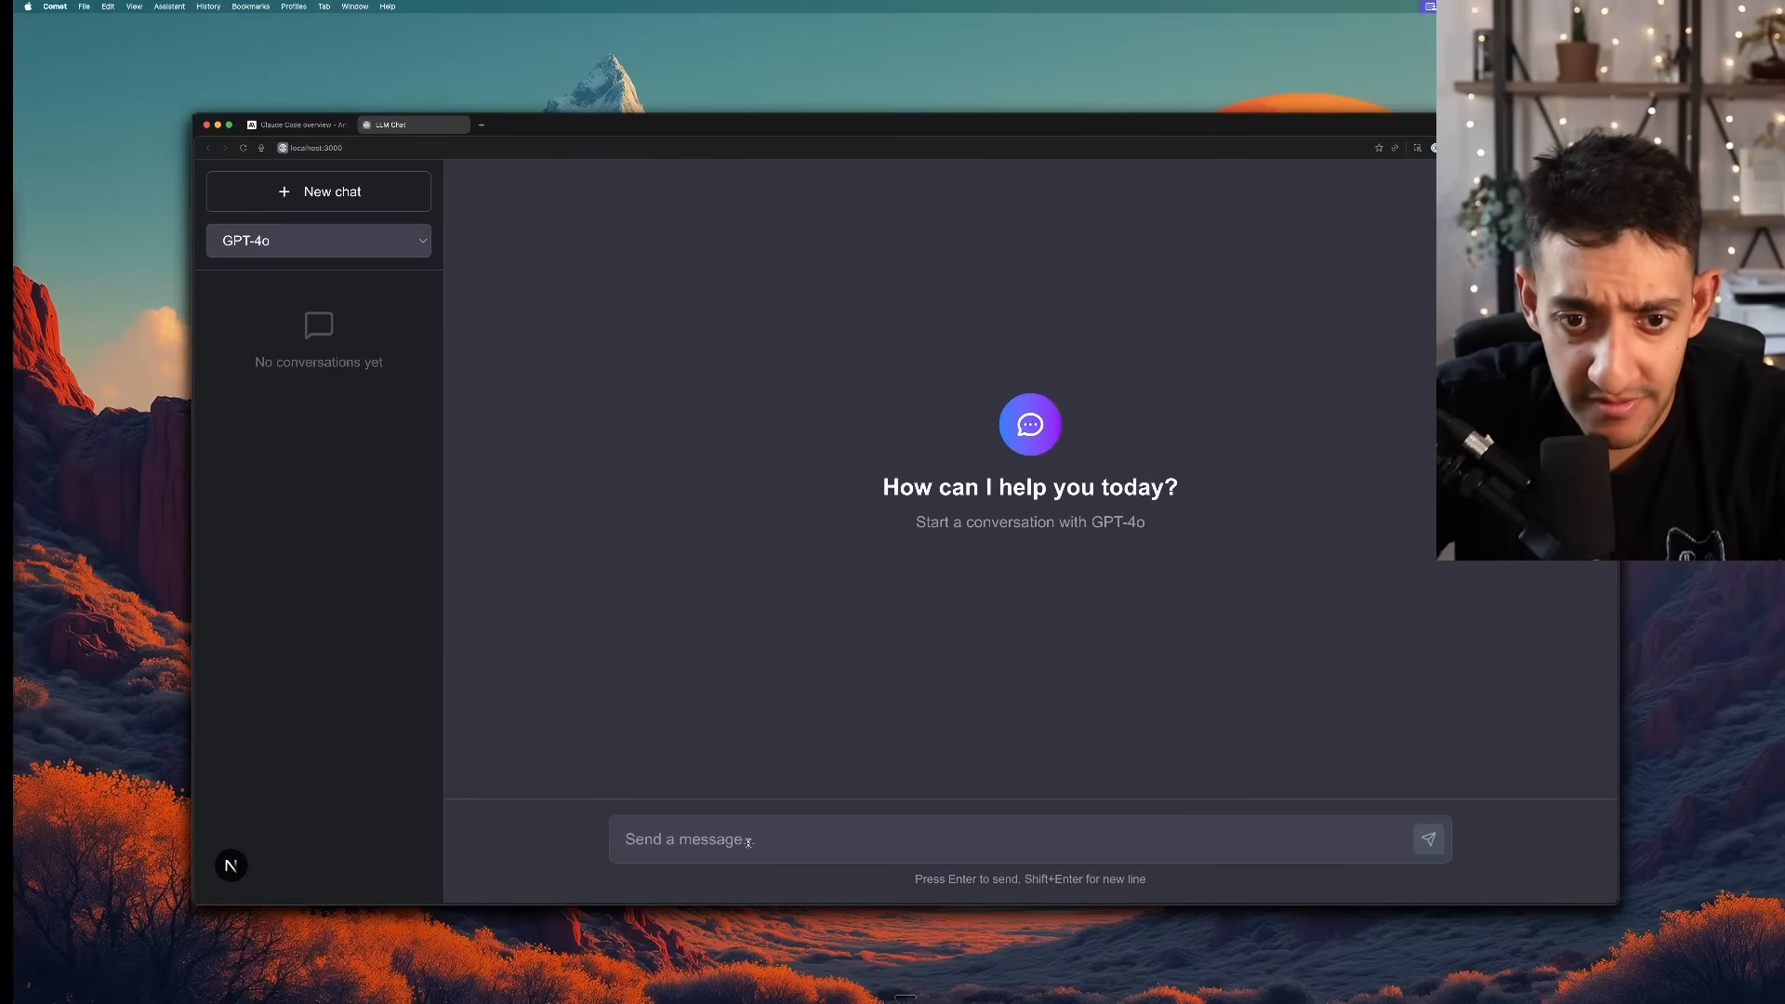
key("Return")
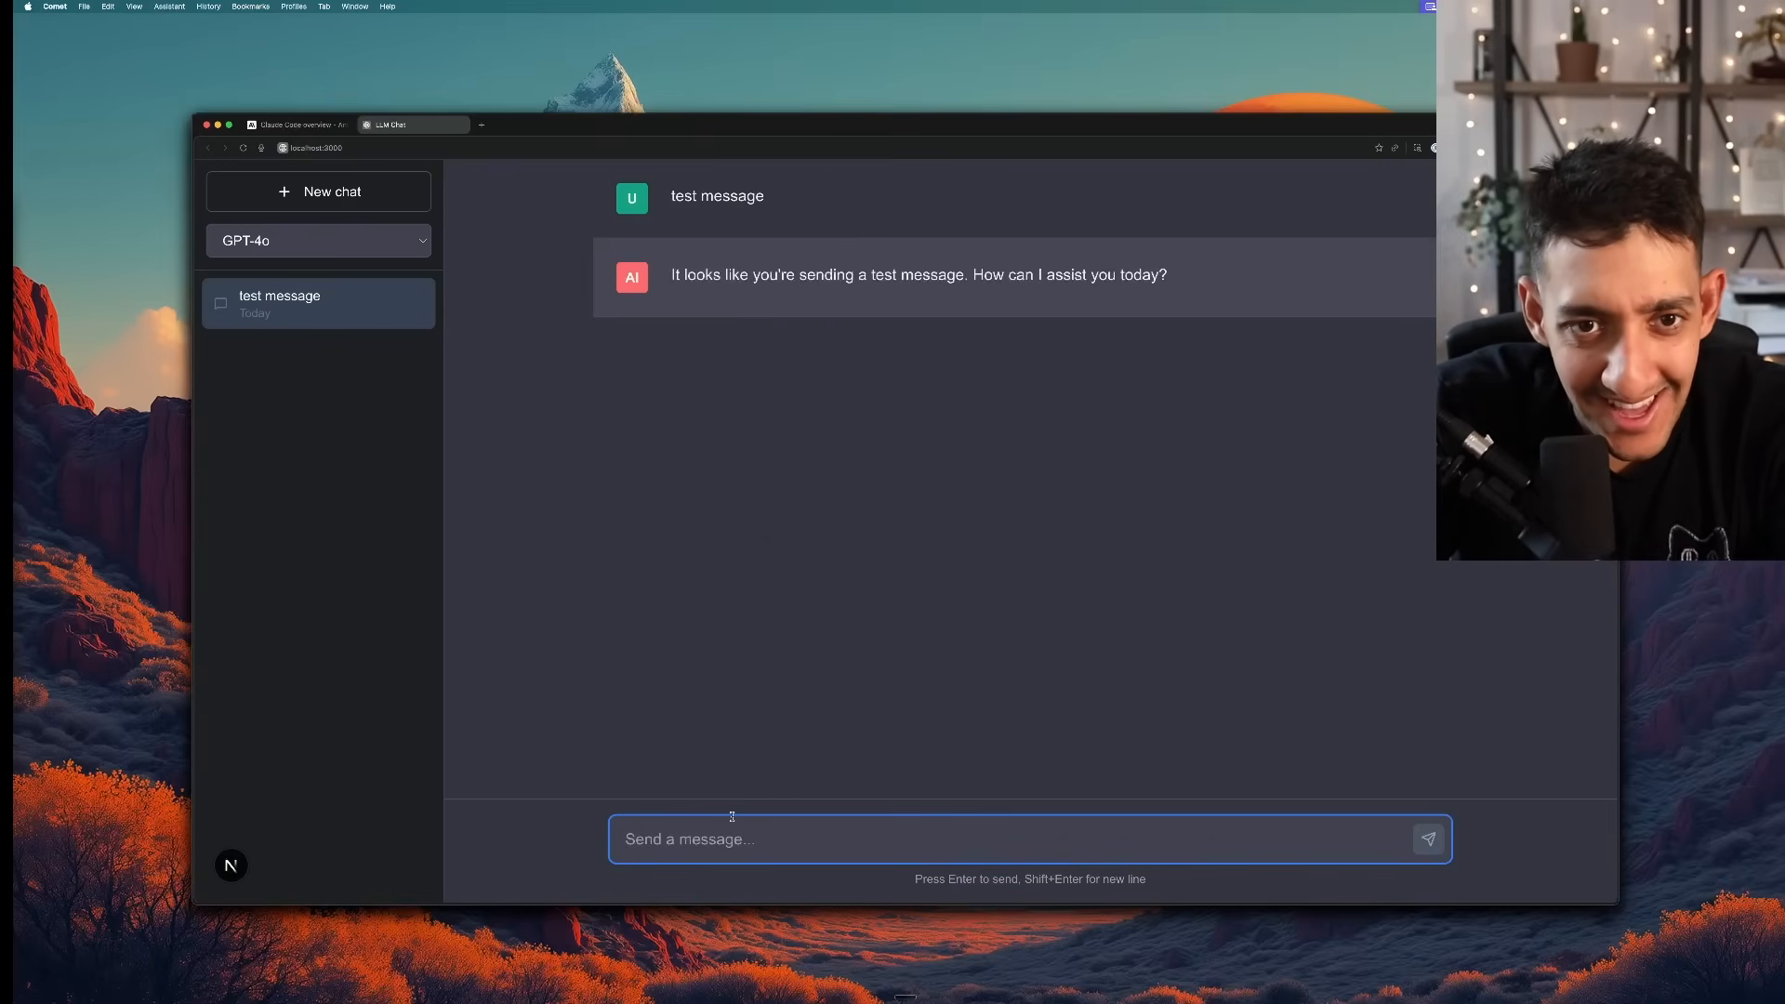
type("ho")
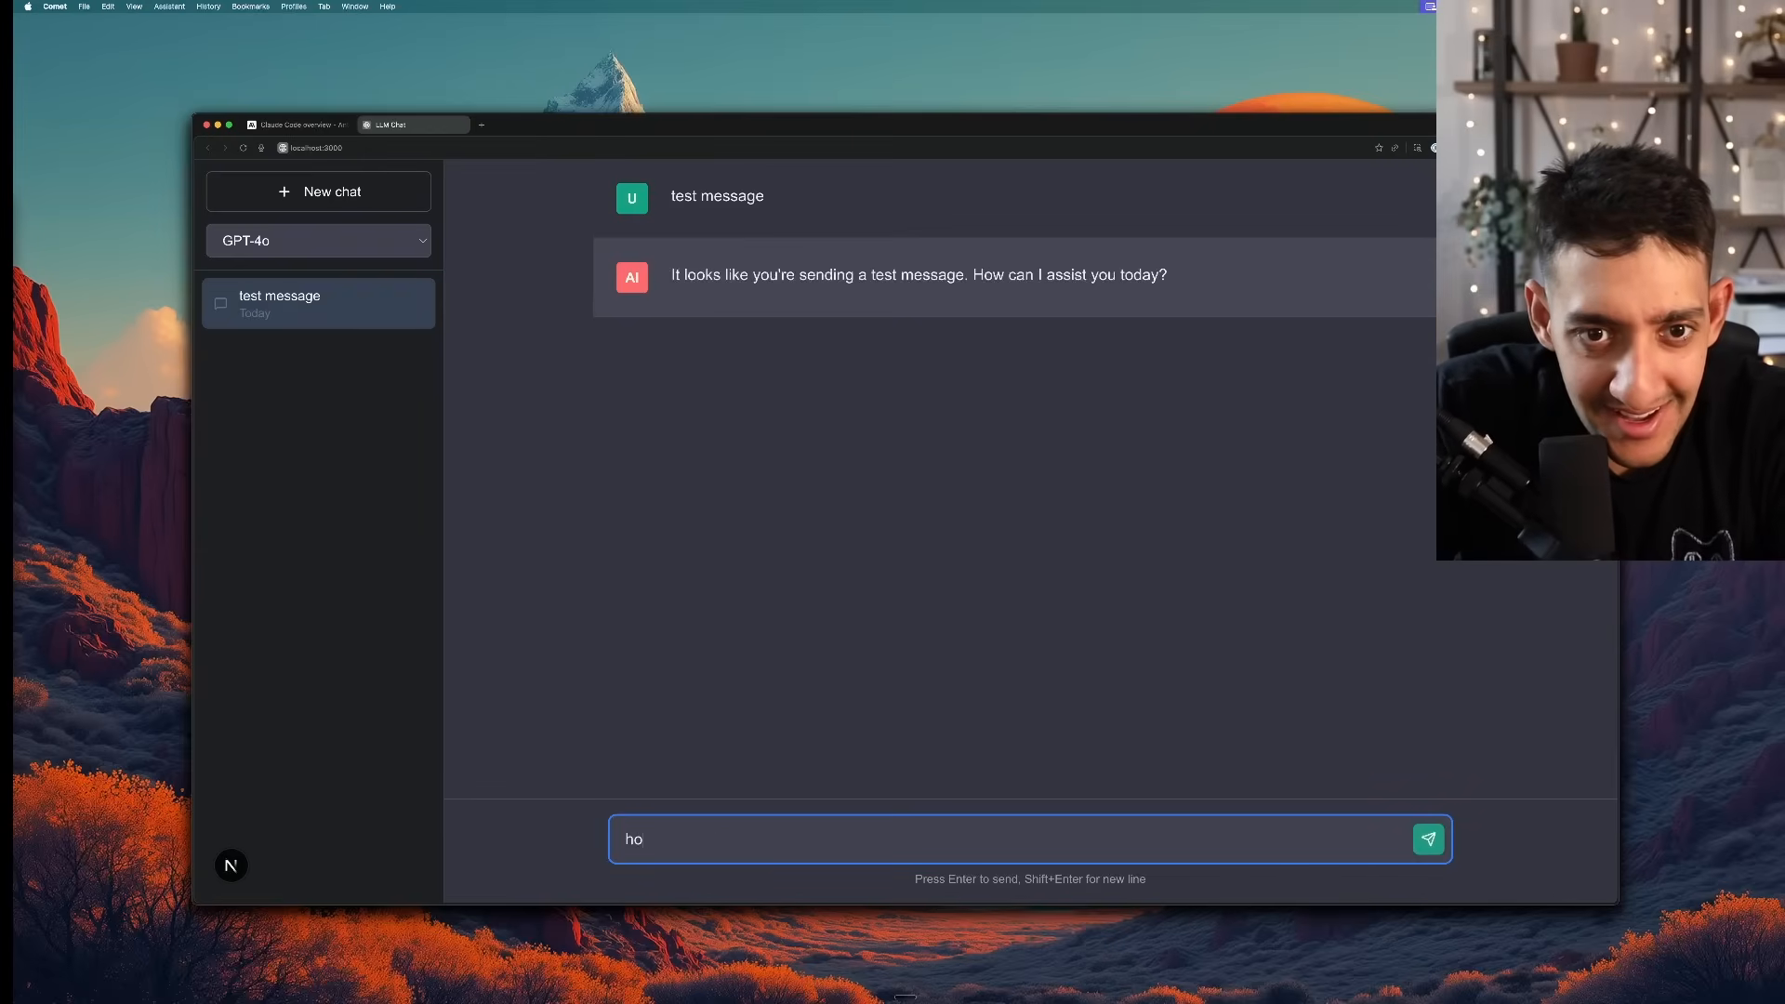
key("Return")
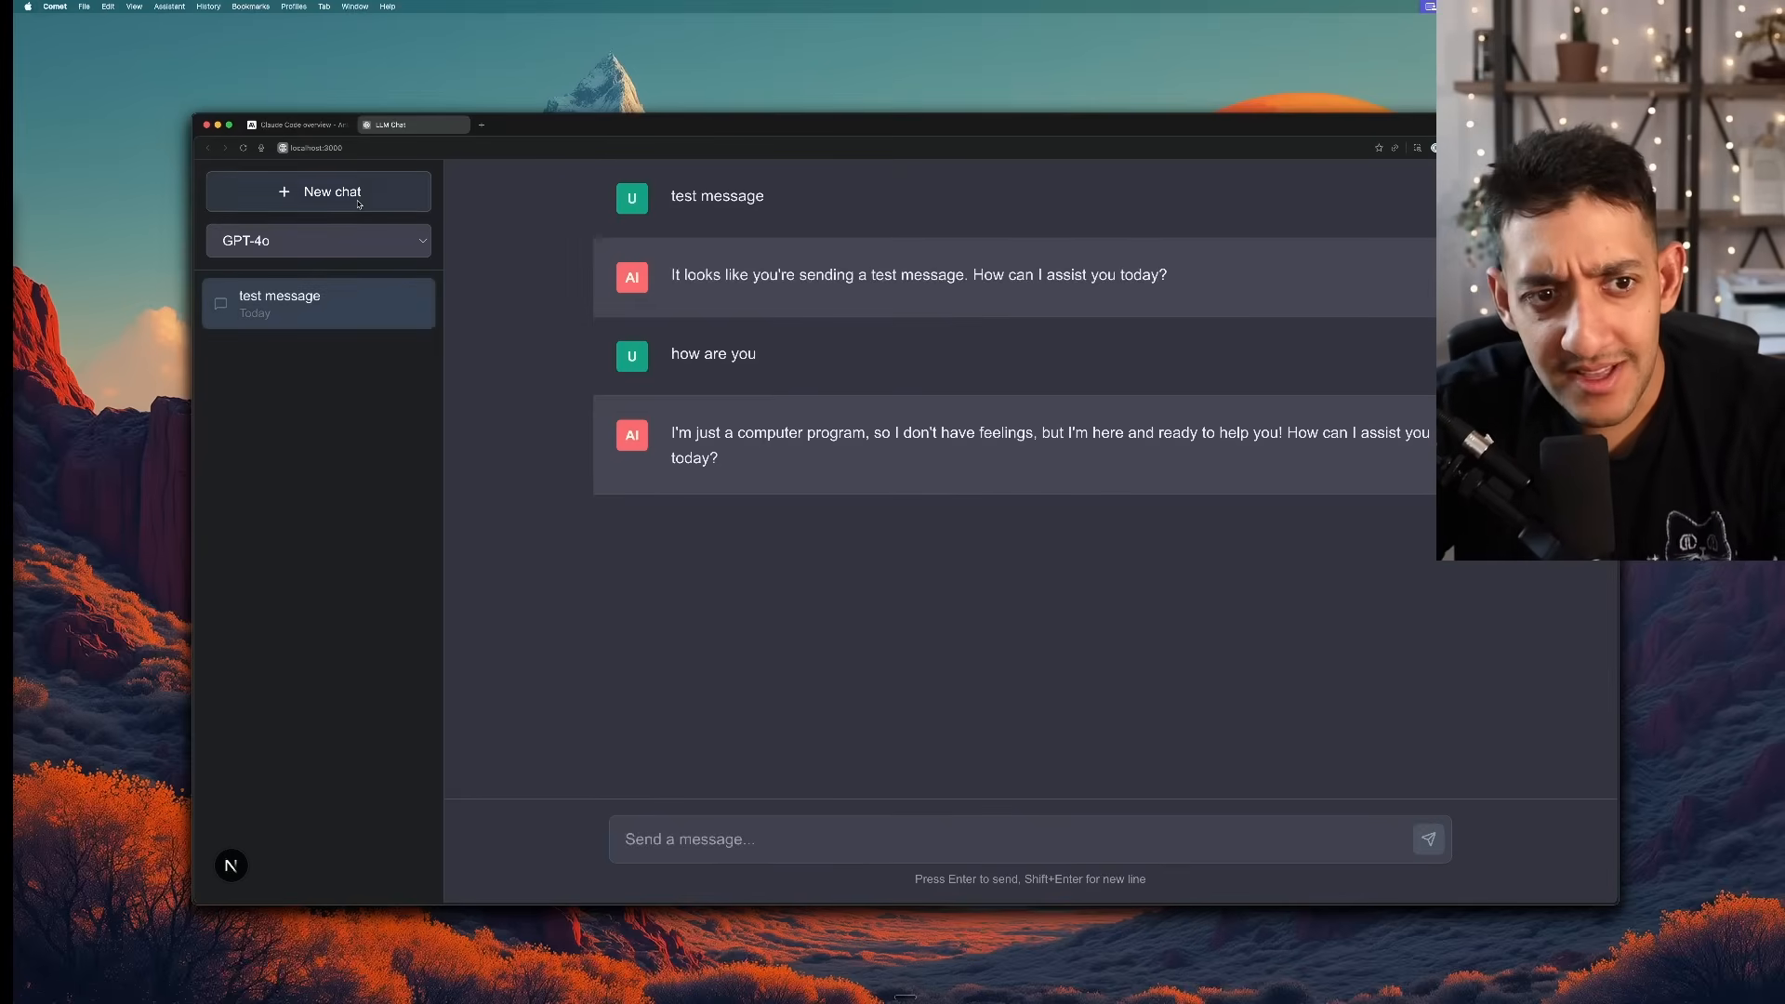
left_click(318, 191)
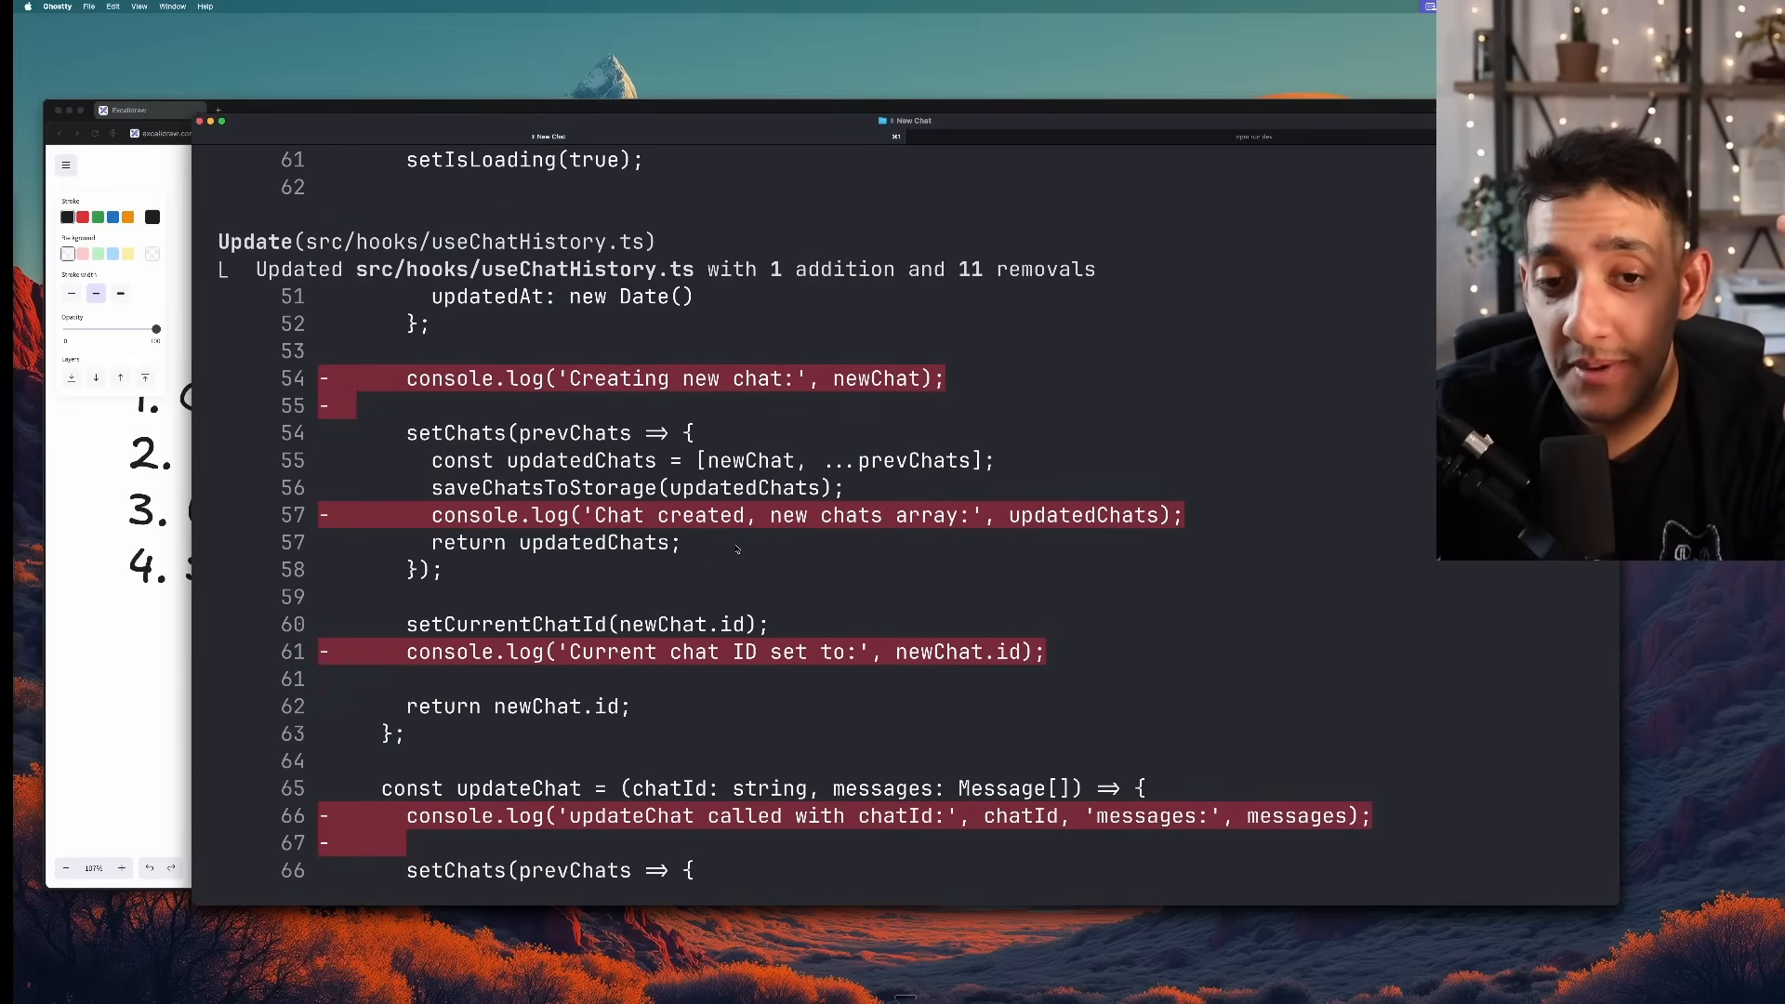
Review Claude Code's useChatHistory.ts functional-update and page.tsx fixes
scroll("down", 3)
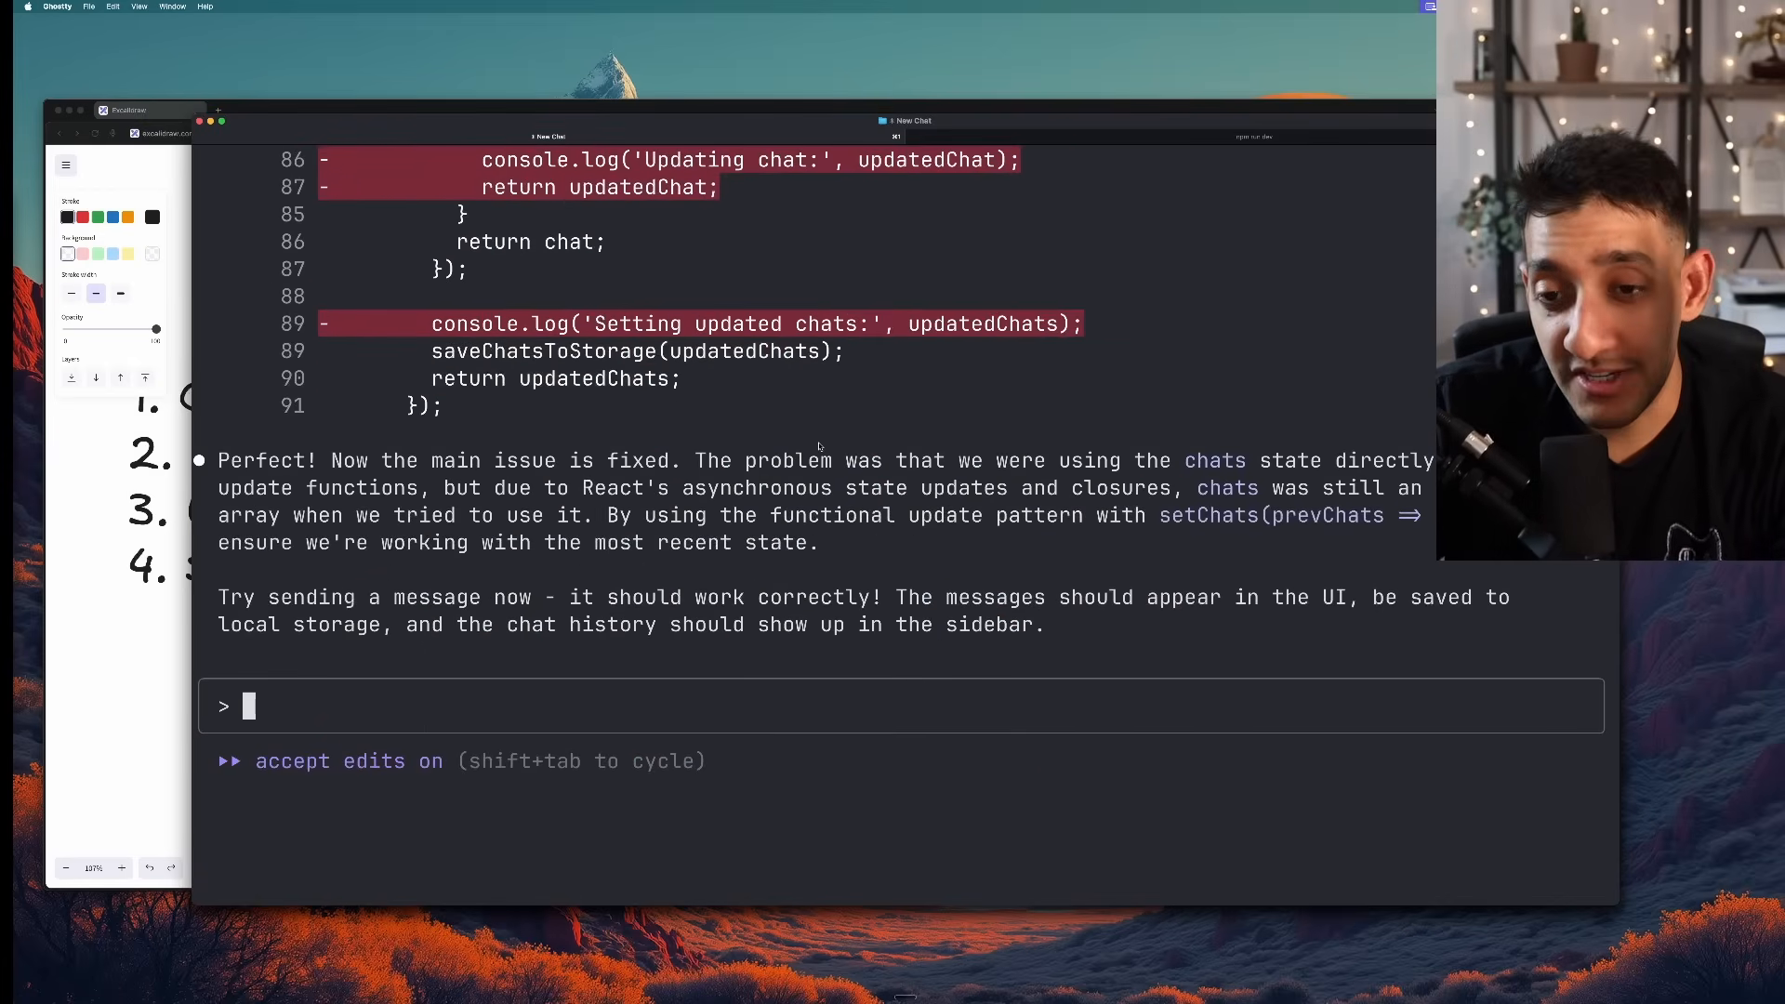
scroll("up", 3)
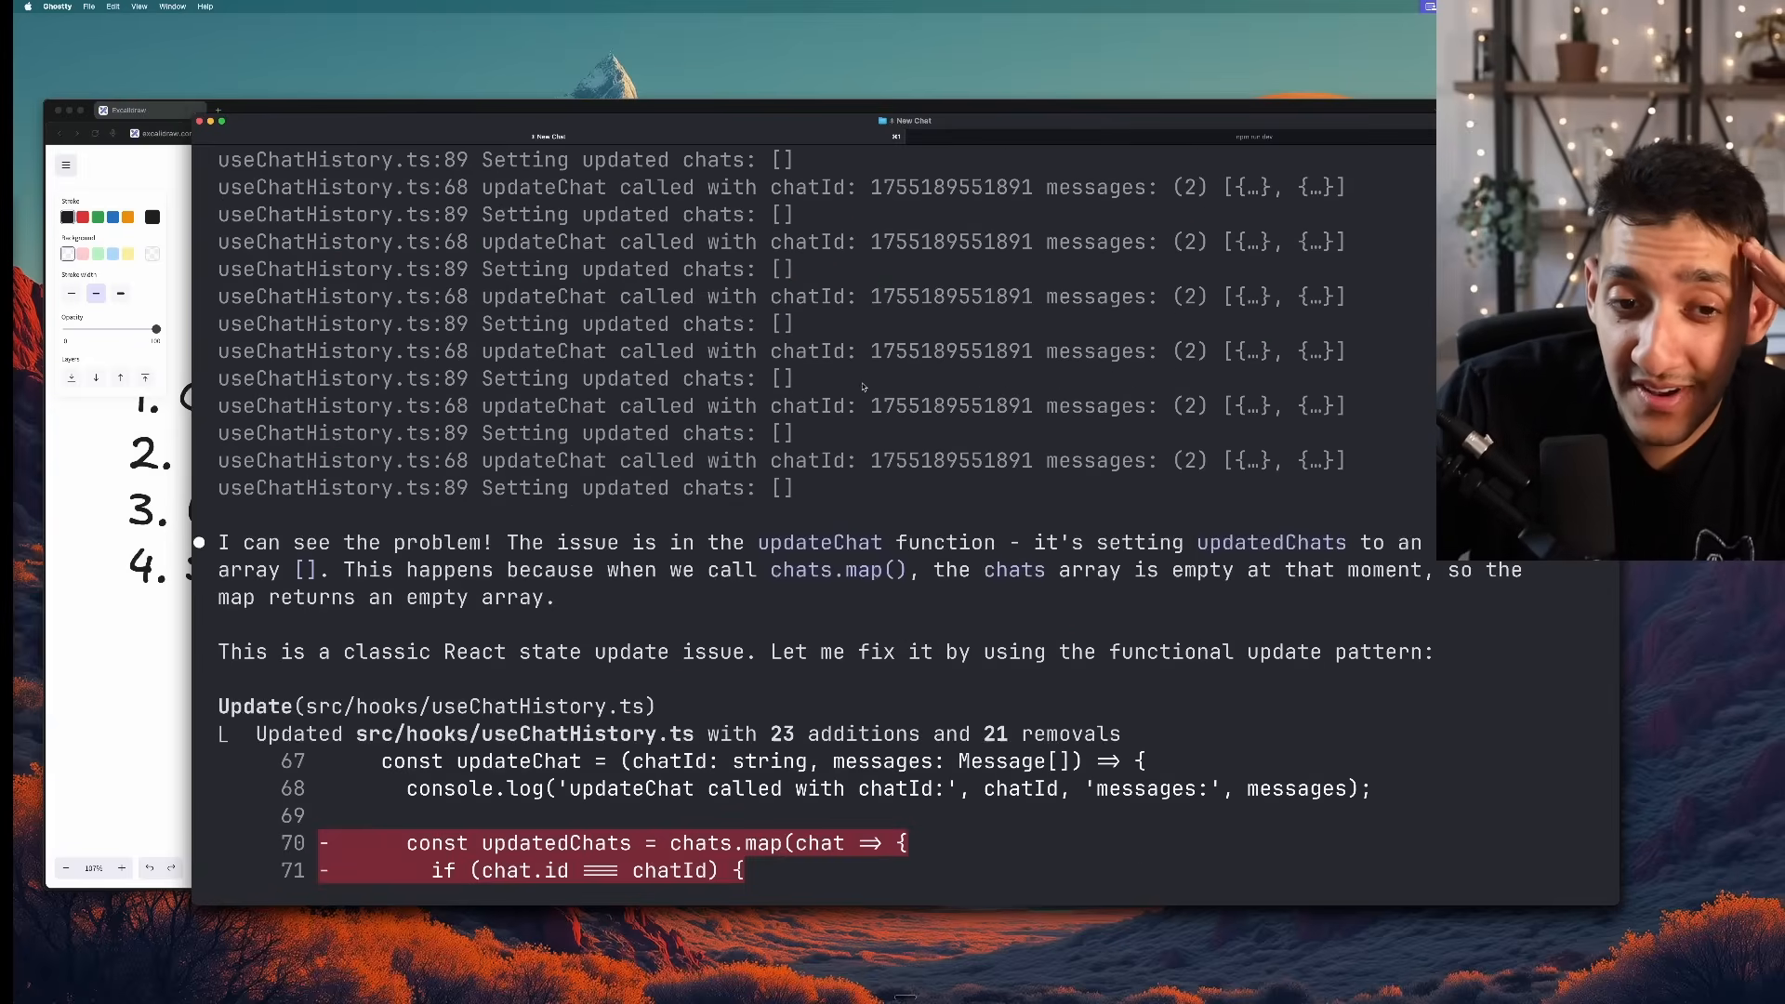
scroll("up", 3)
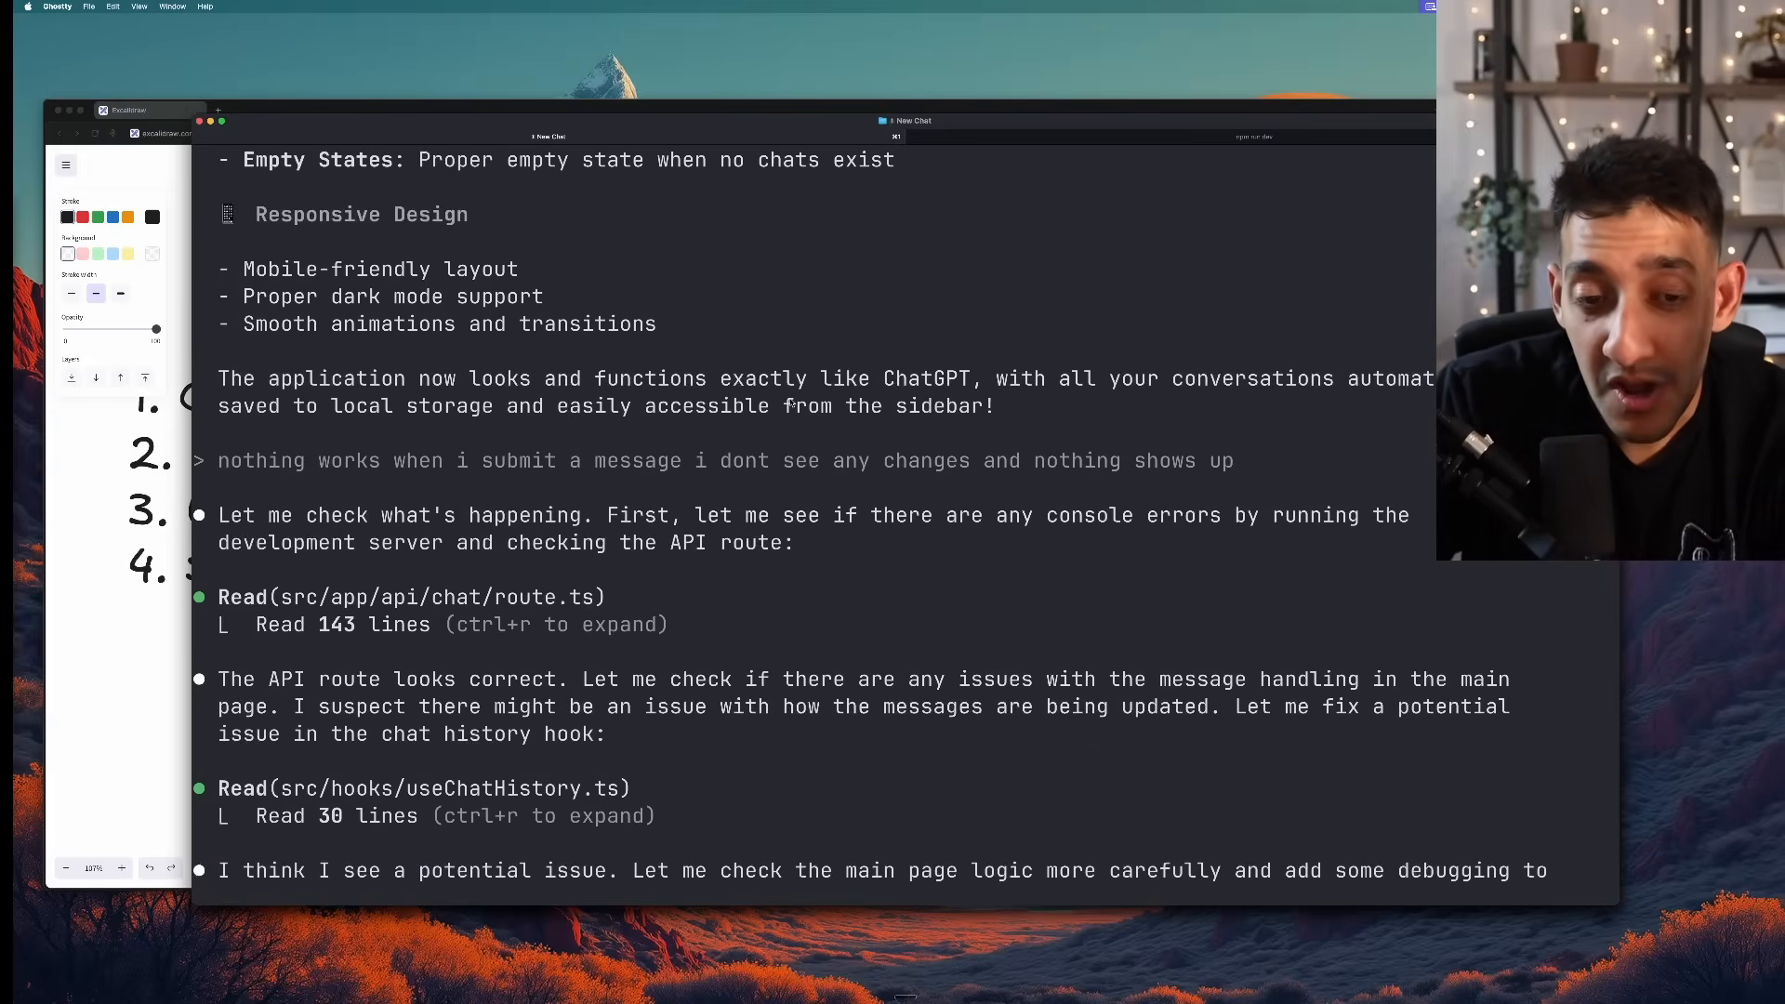
scroll("up", 3)
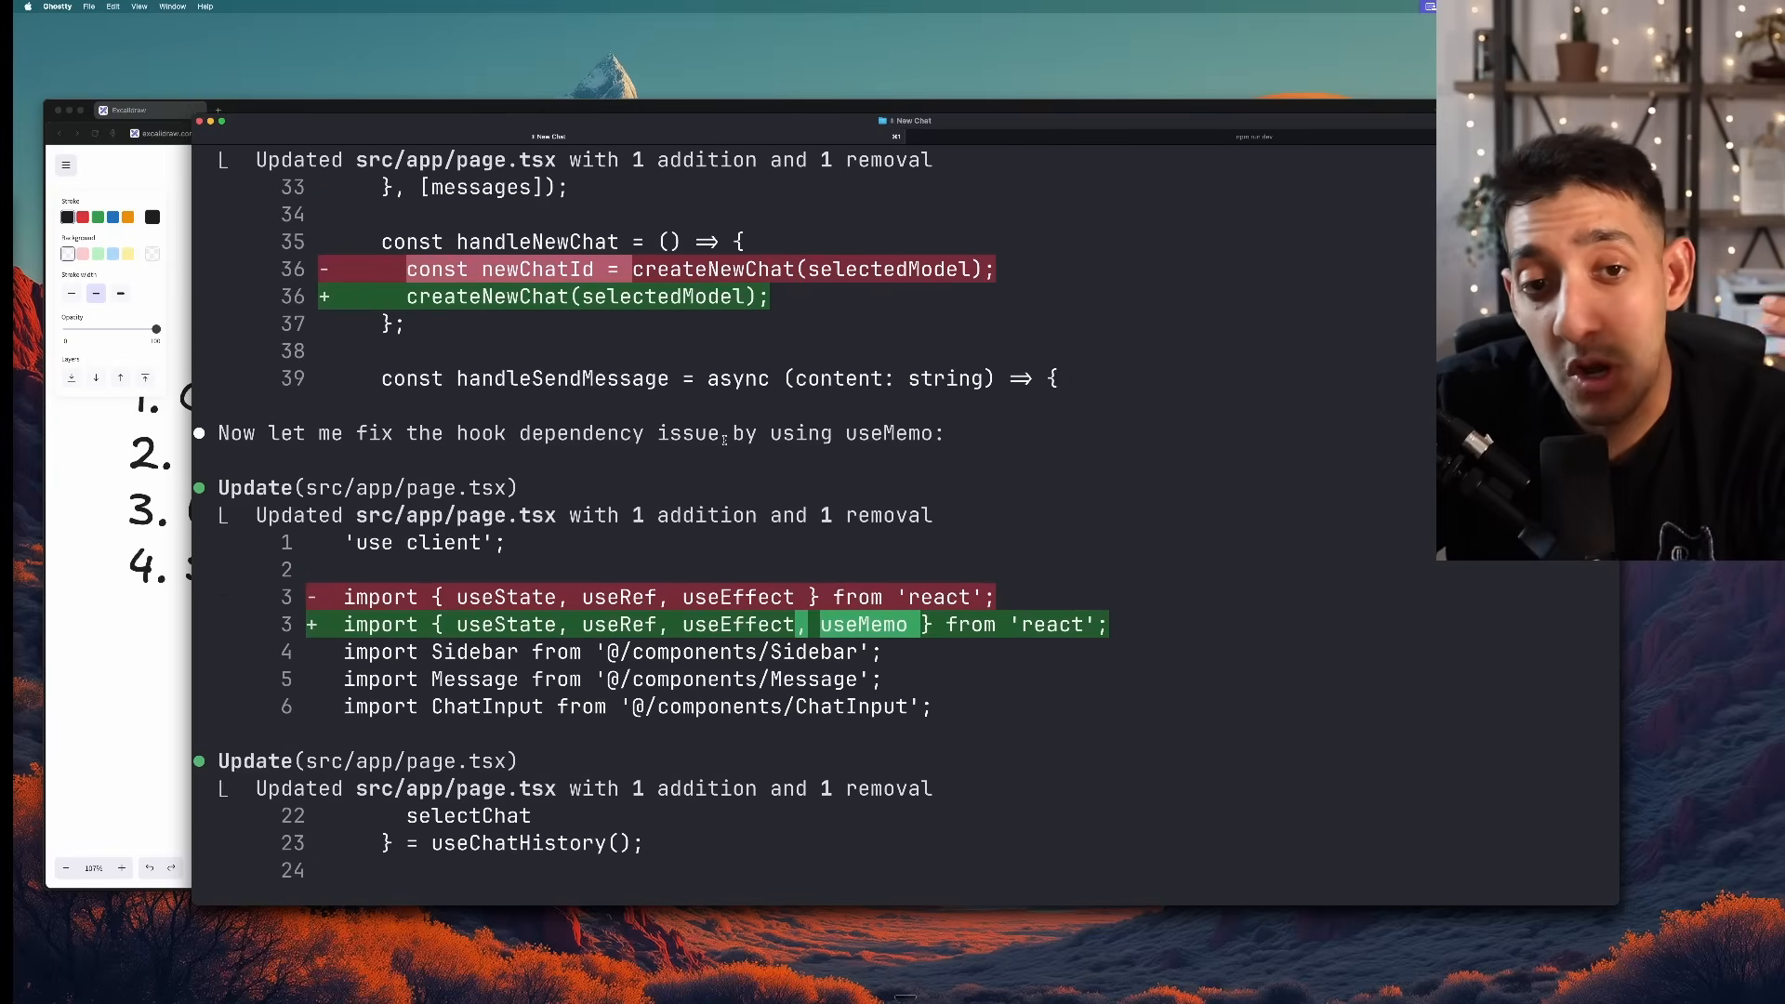
scroll("down", 3)
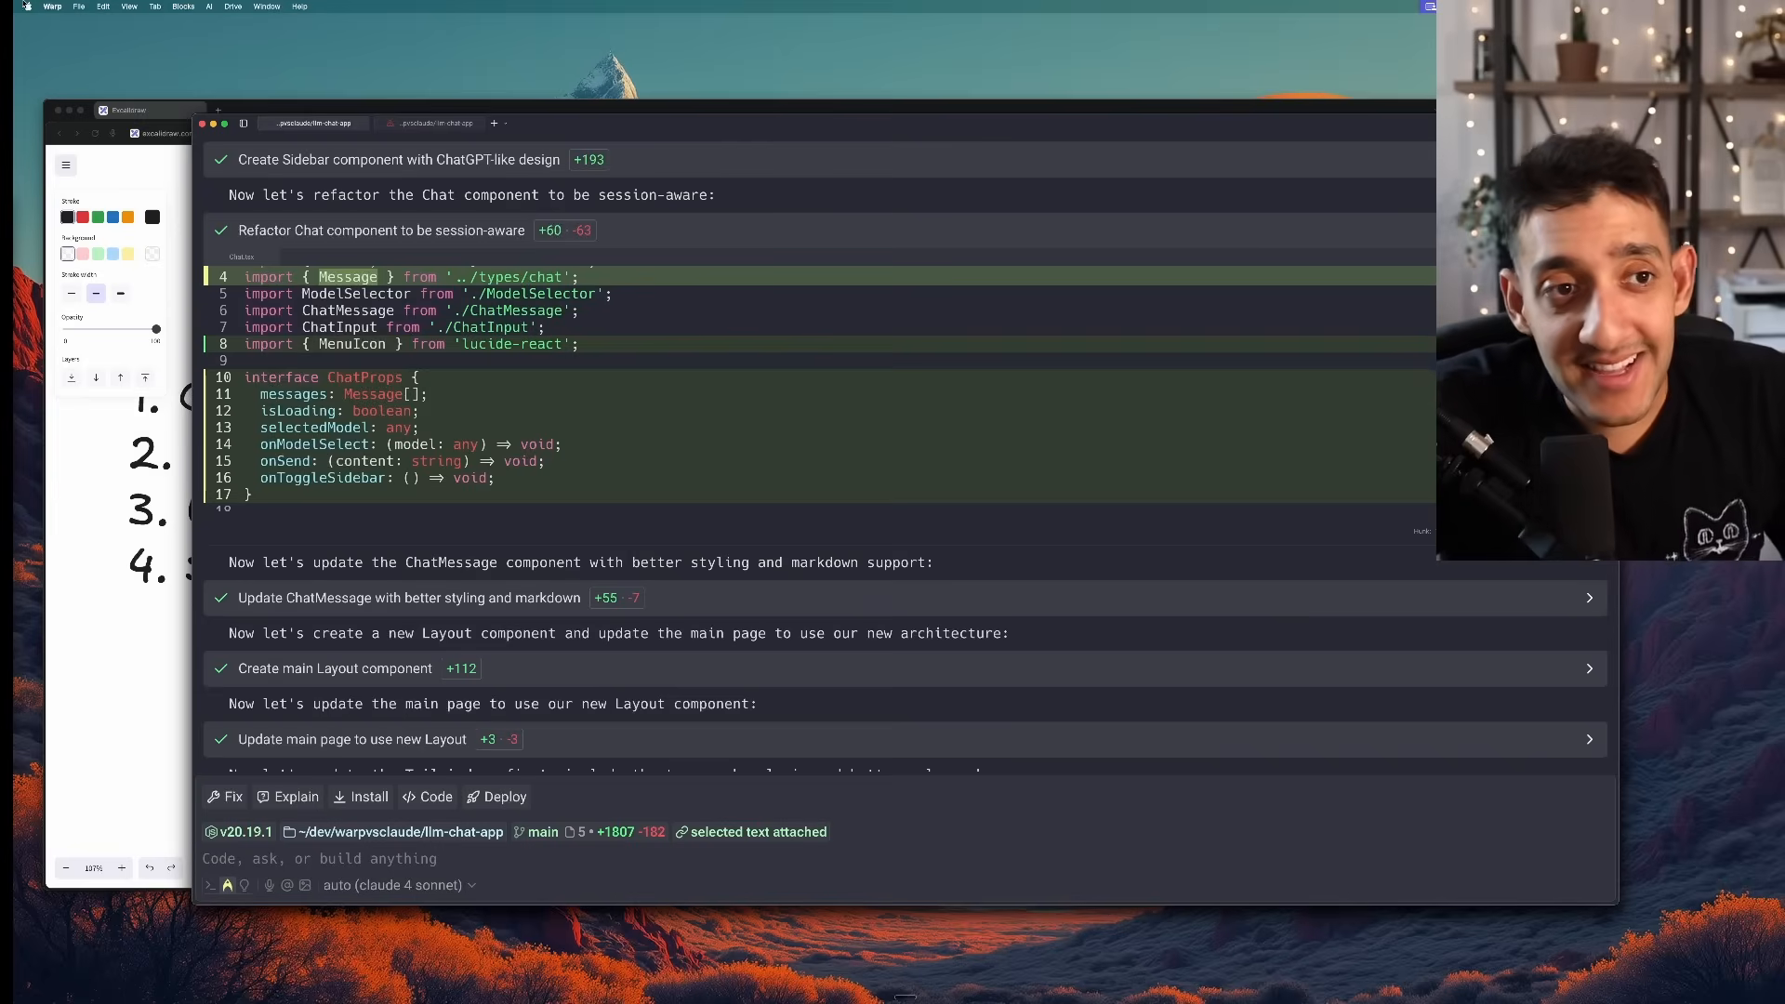
Go to the AI page of Warp's settings showing agent models and permissions
left_click(52, 8)
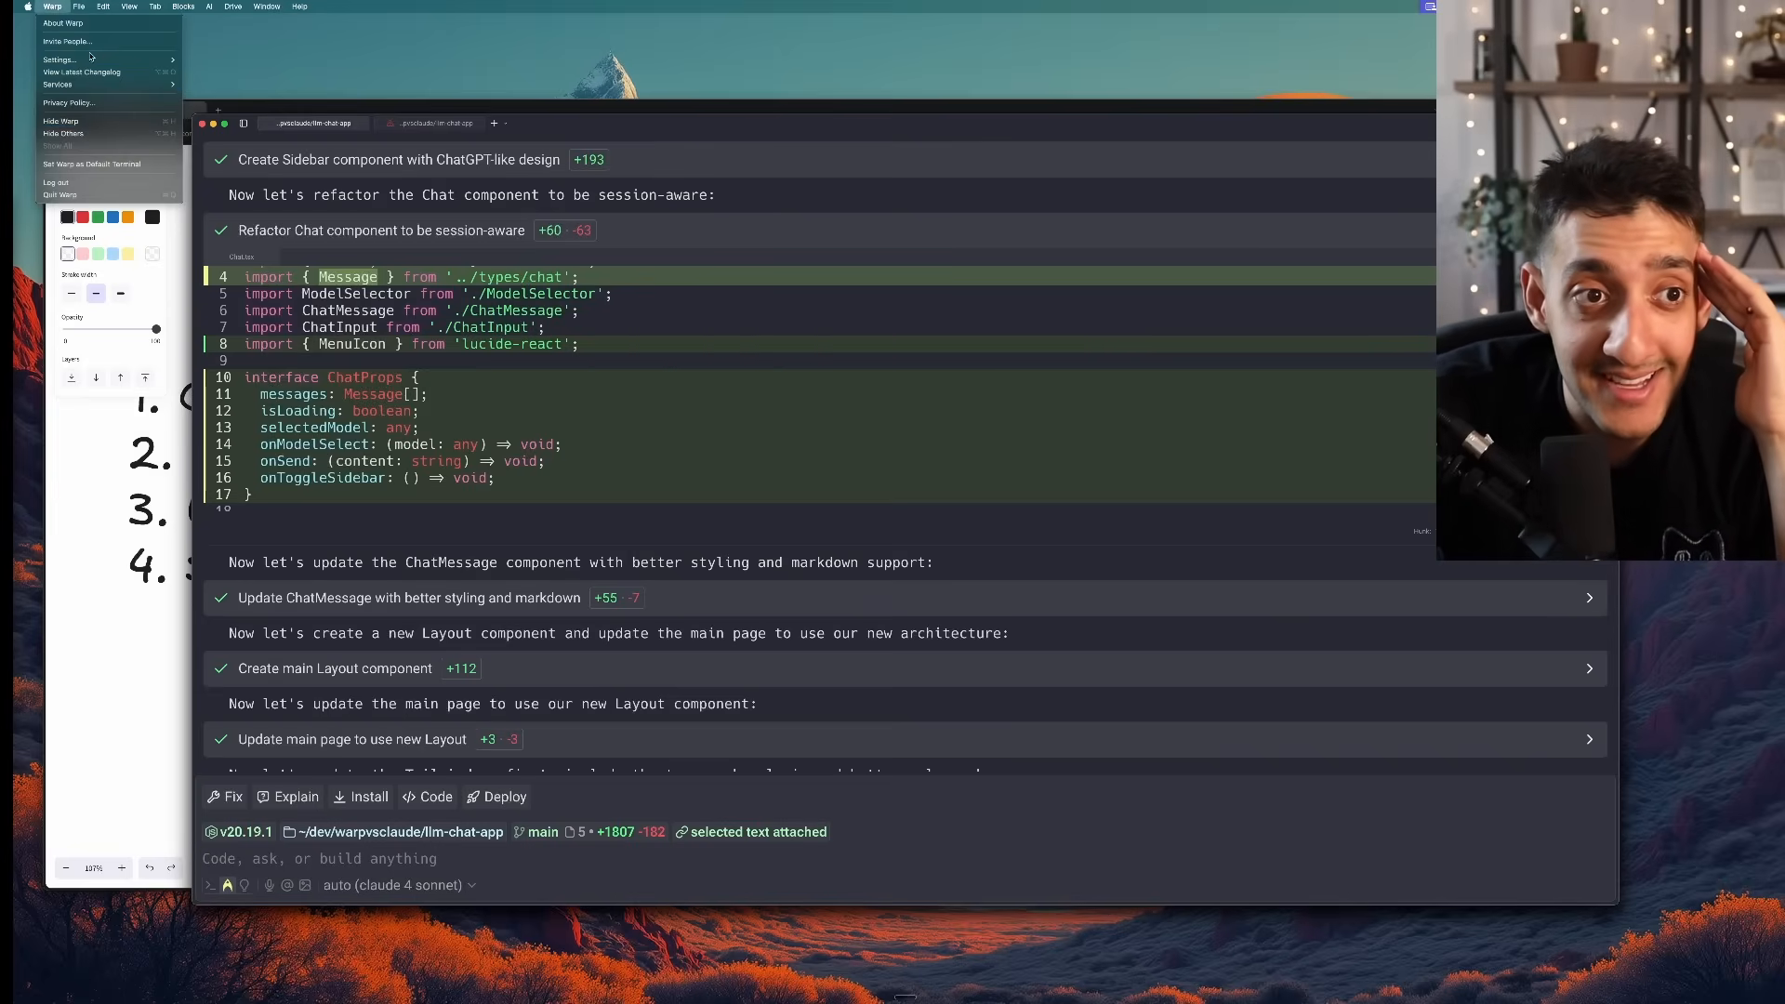
left_click(59, 60)
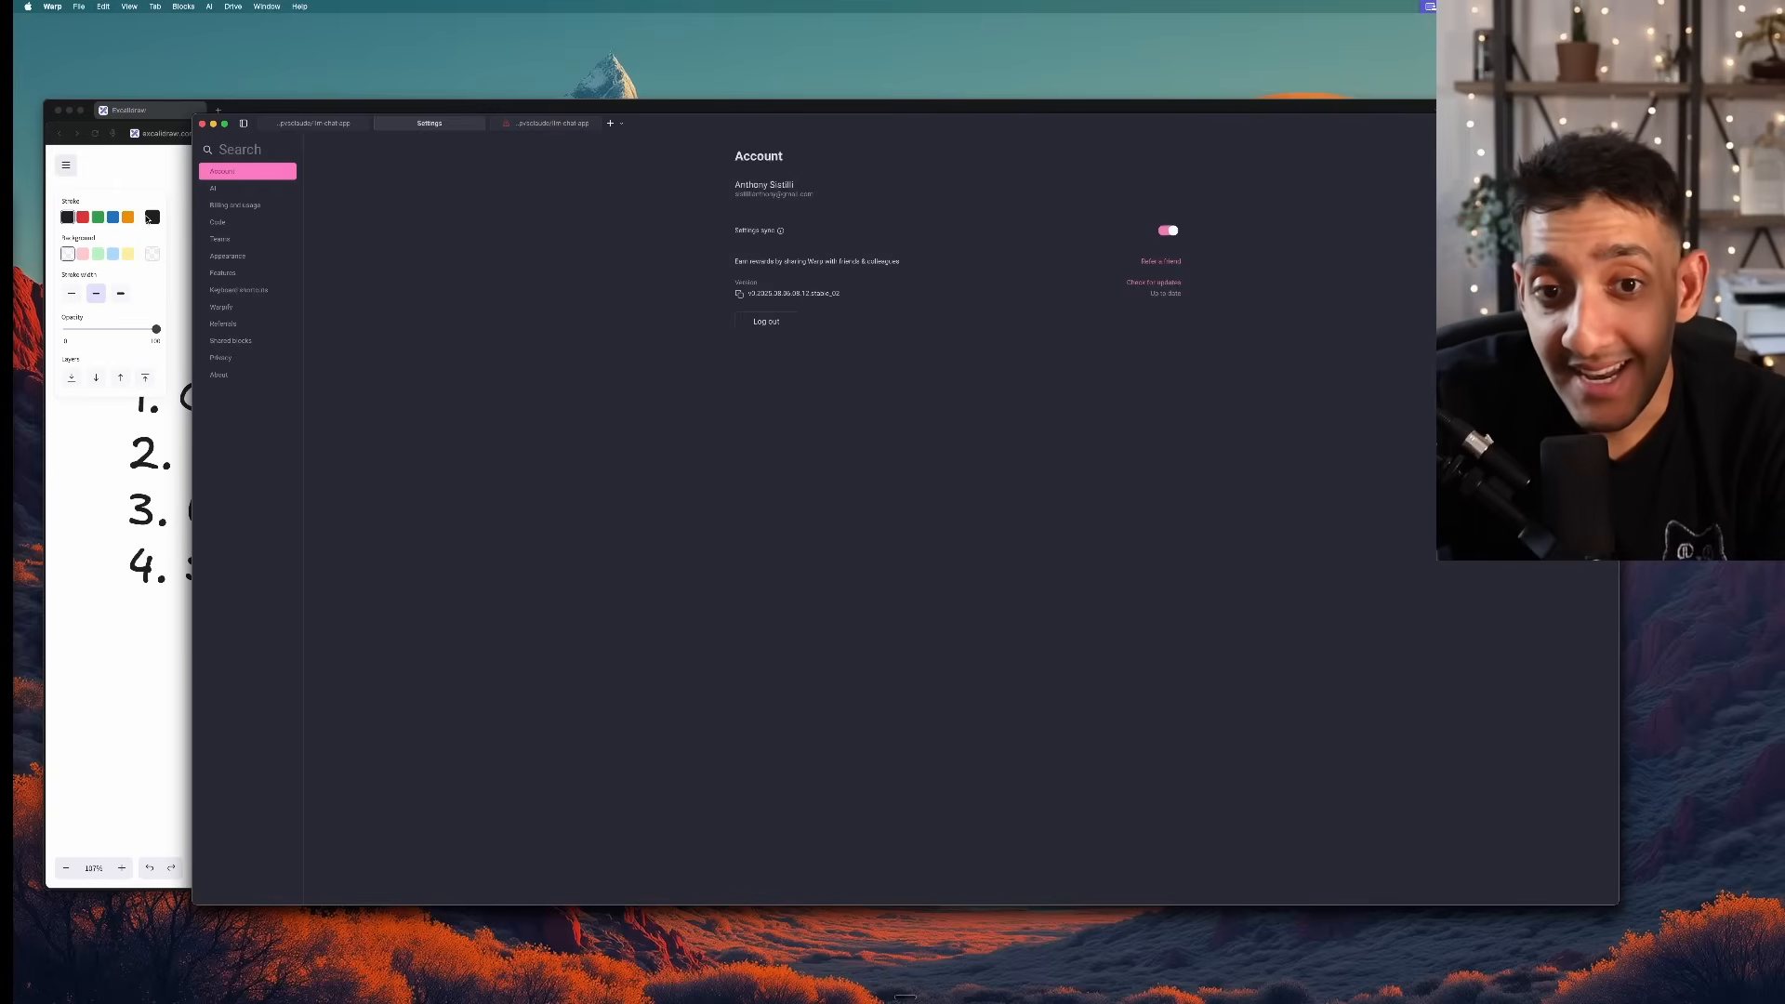
left_click(212, 187)
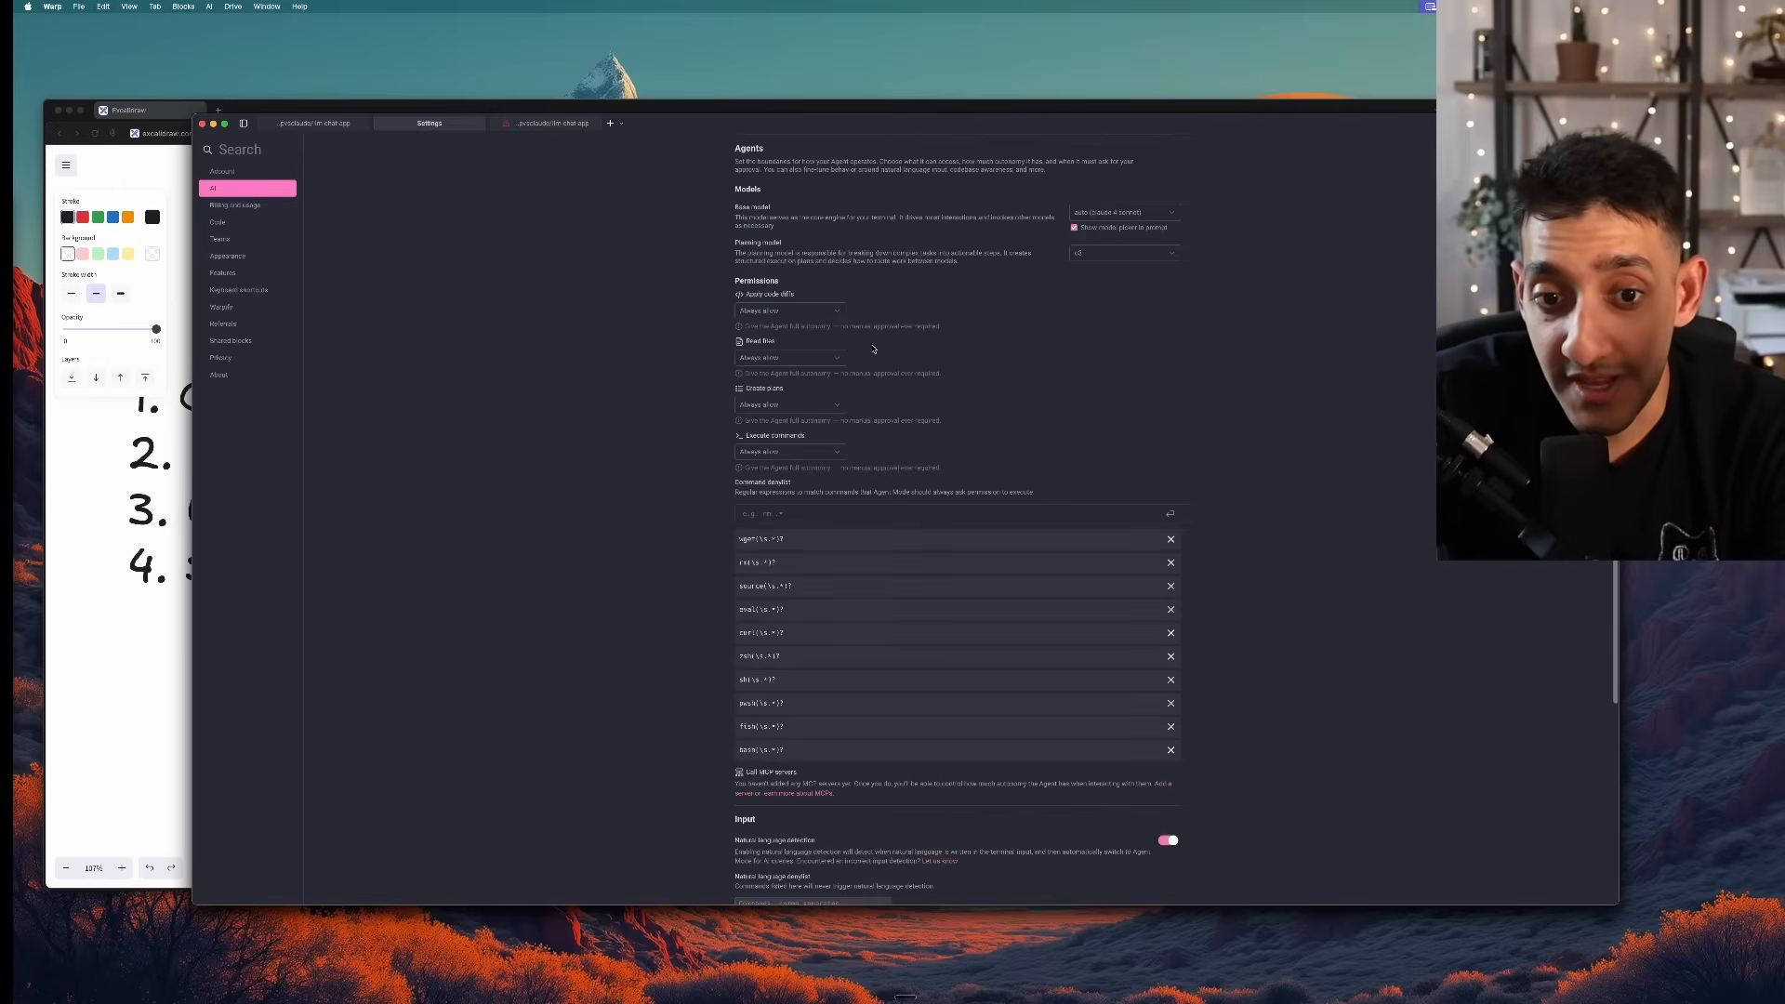